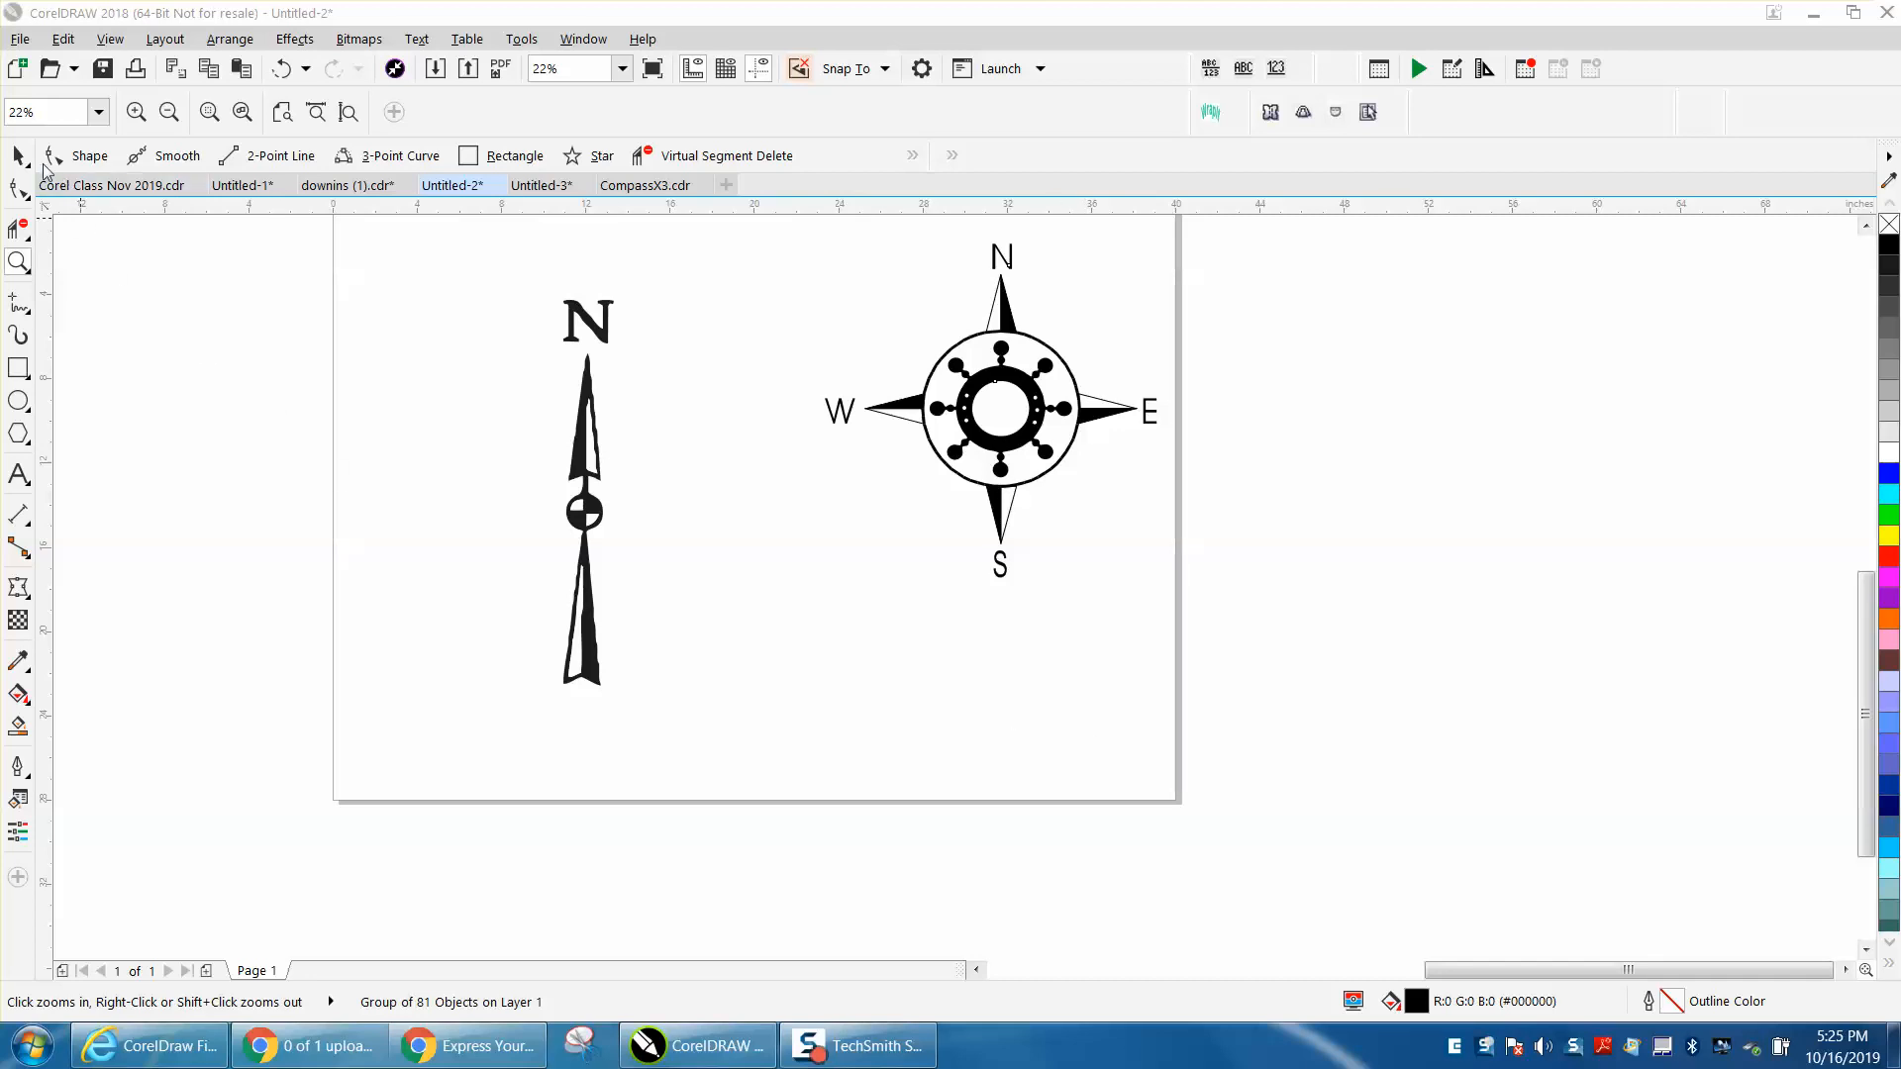
Step: Zoom in on the north-arrow drawing to work beside it
left_click(999, 406)
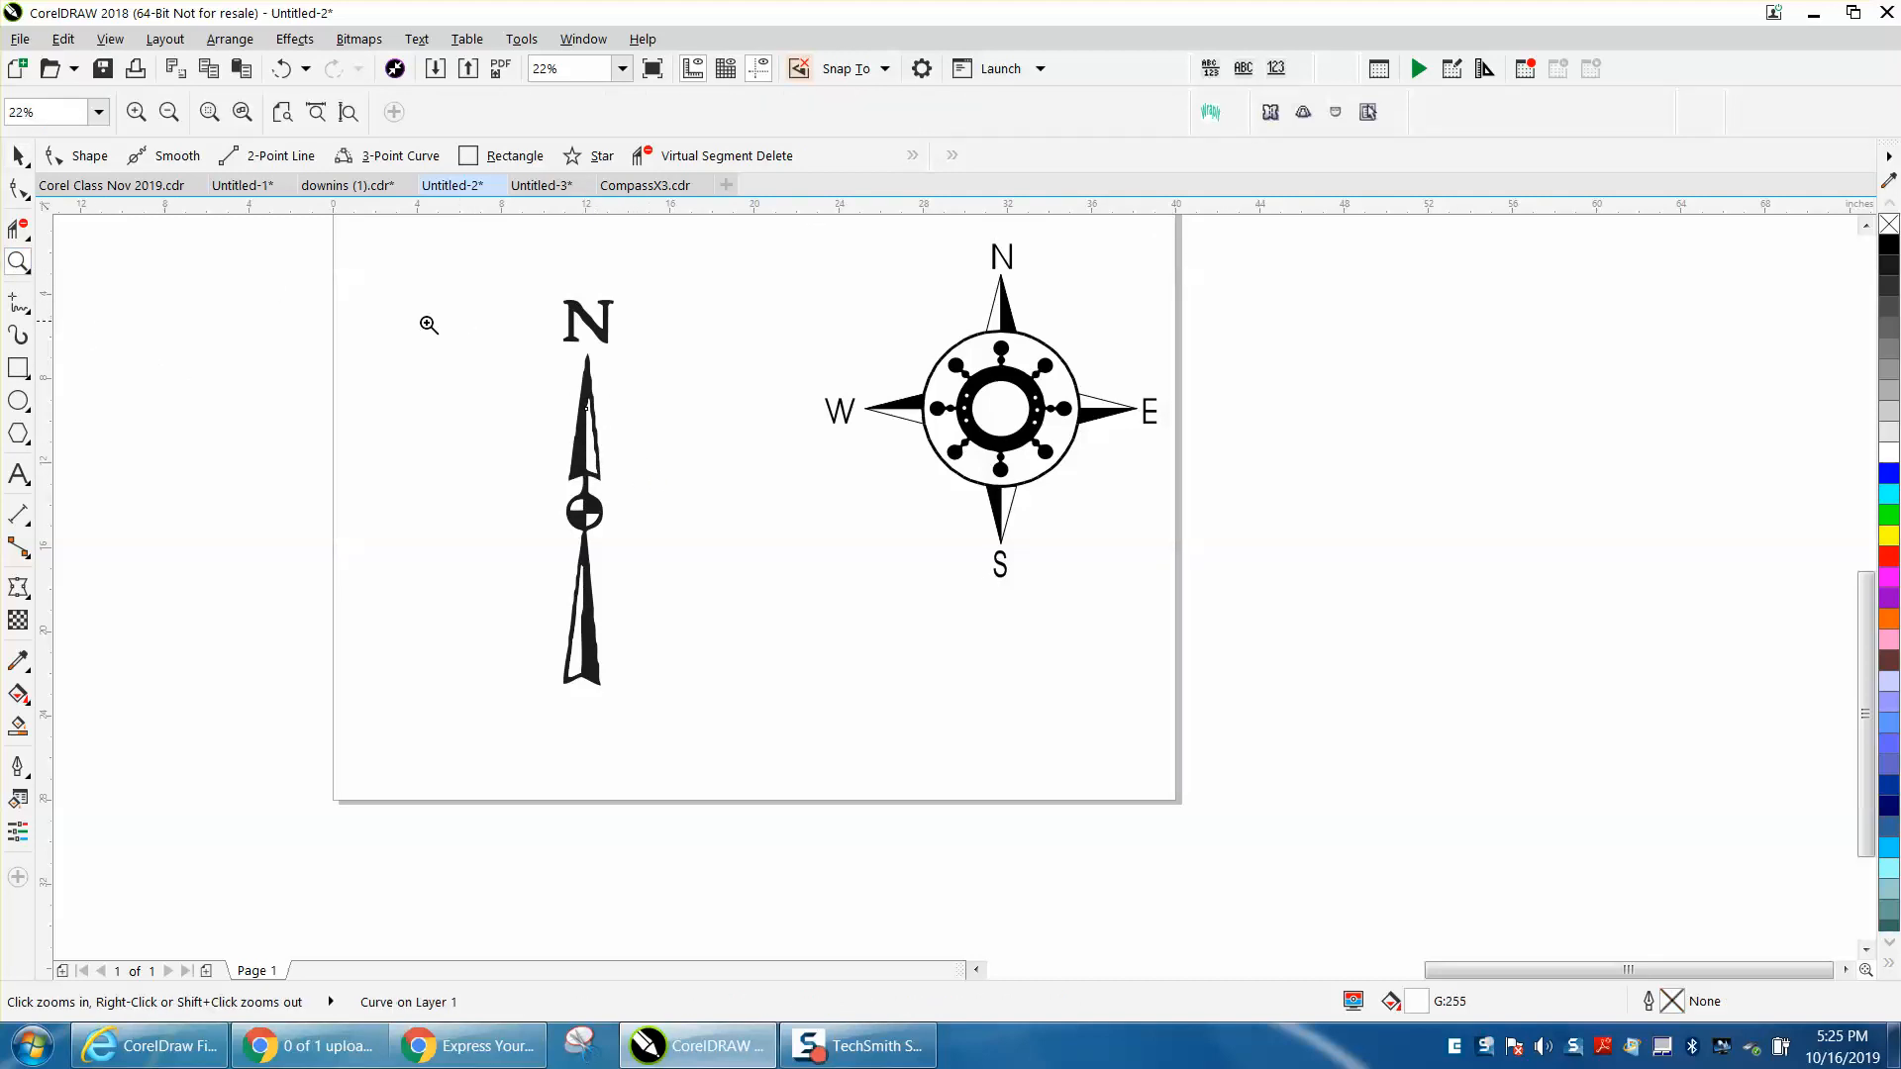
mouse_move(18, 263)
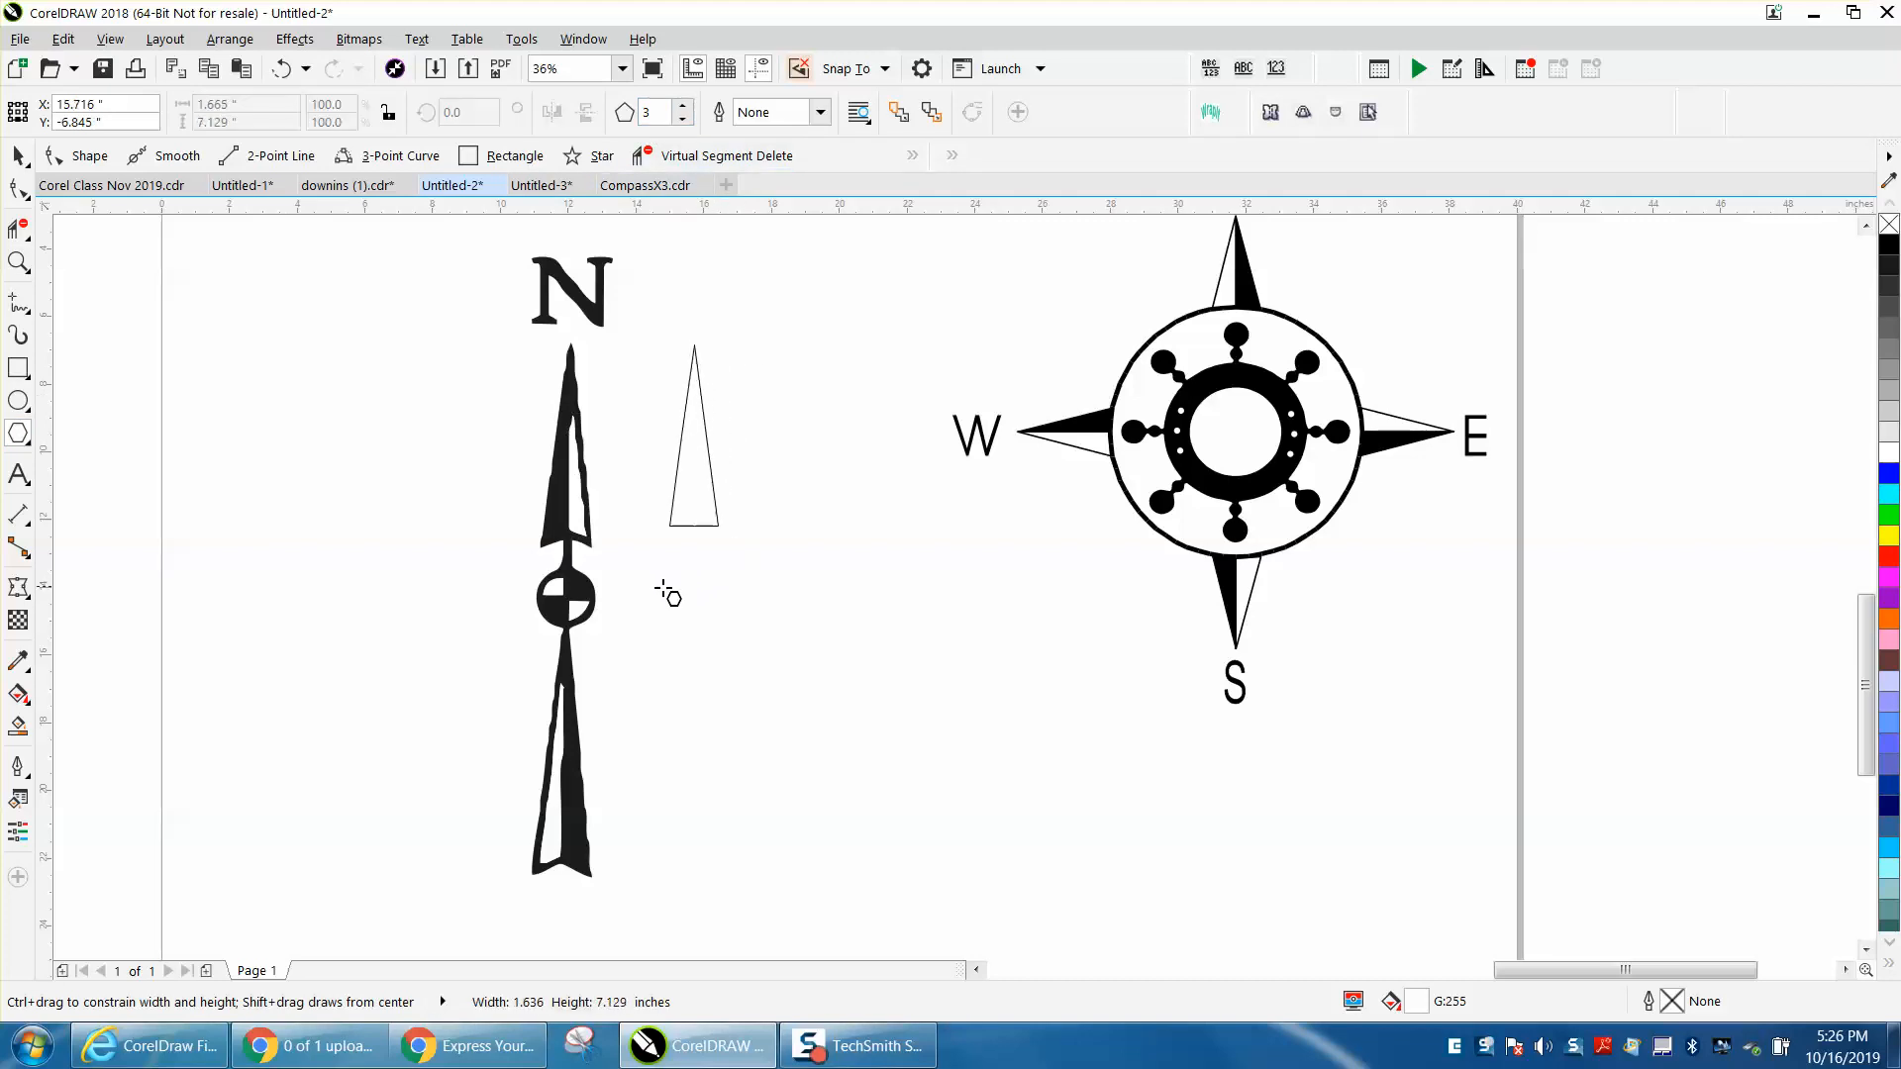
Step: Outline the narrow triangle with a red hairline and zoom in close on it
left_click(692, 448)
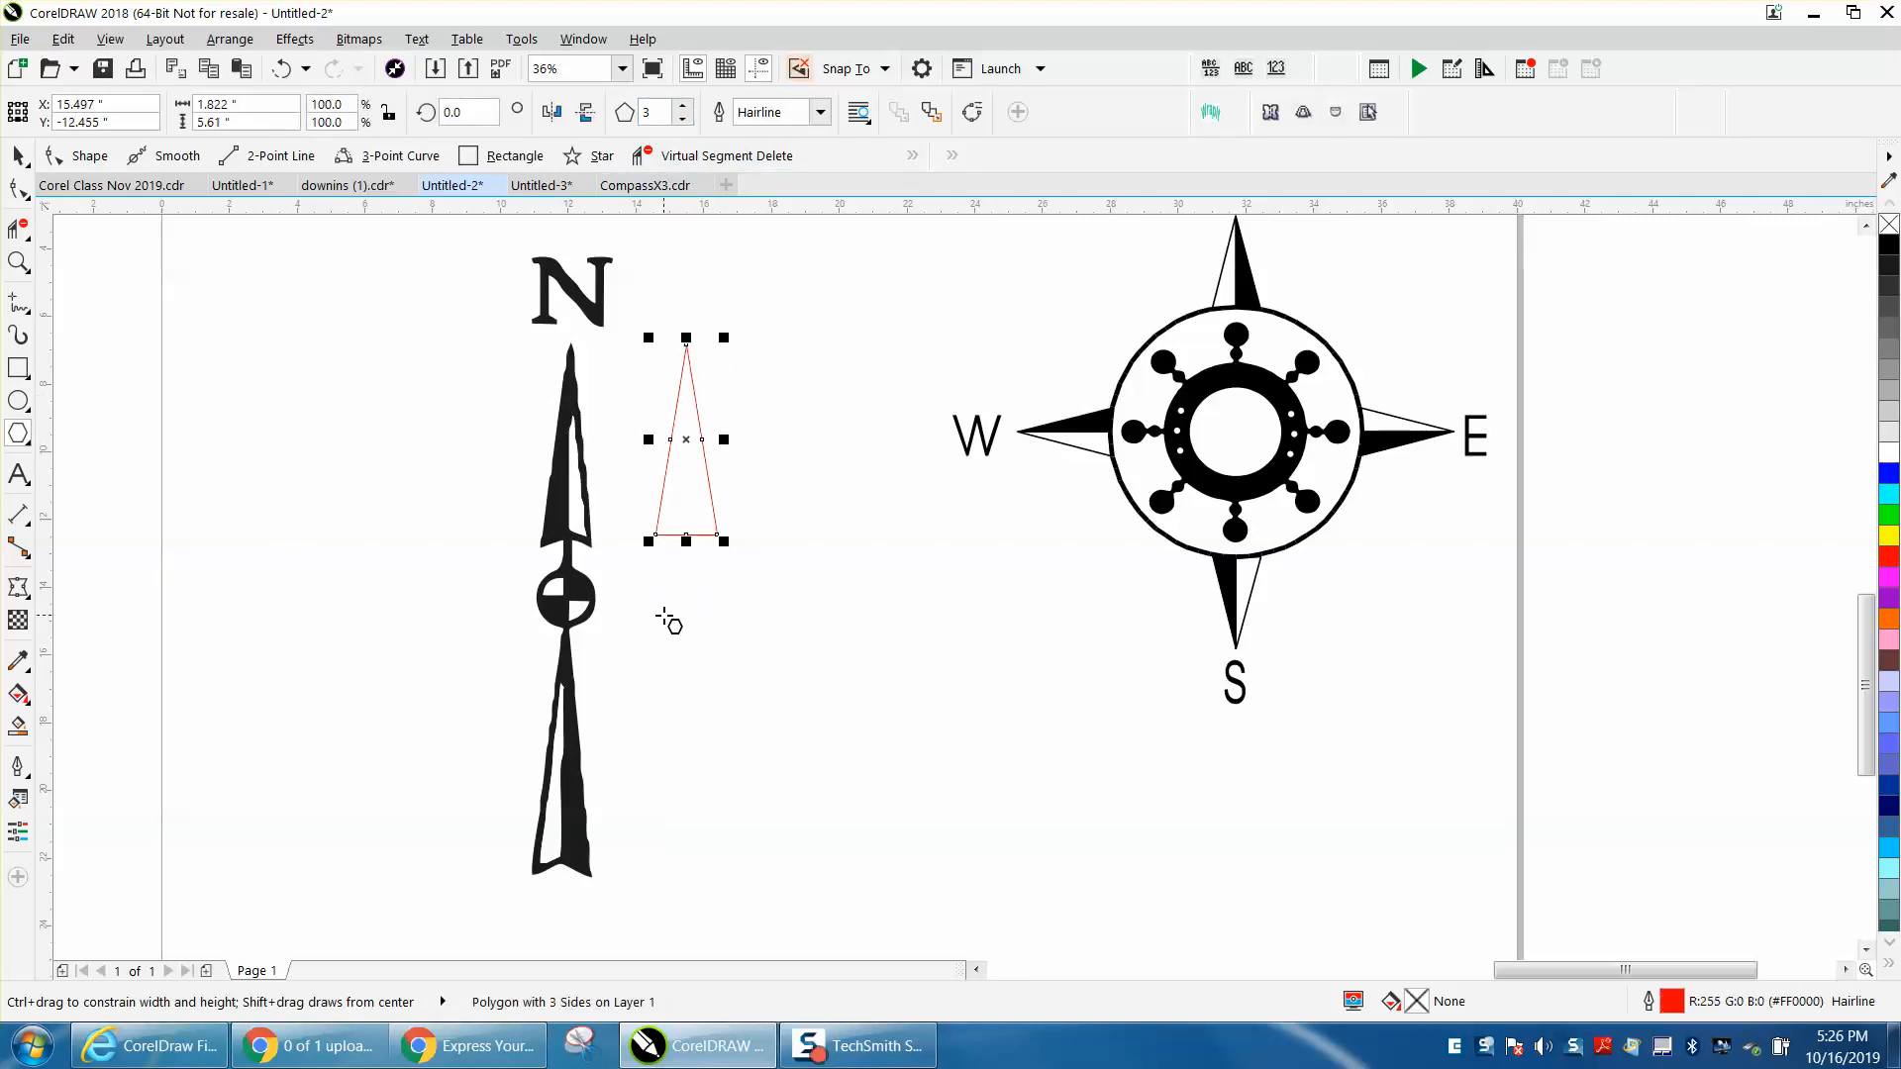
mouse_move(715, 599)
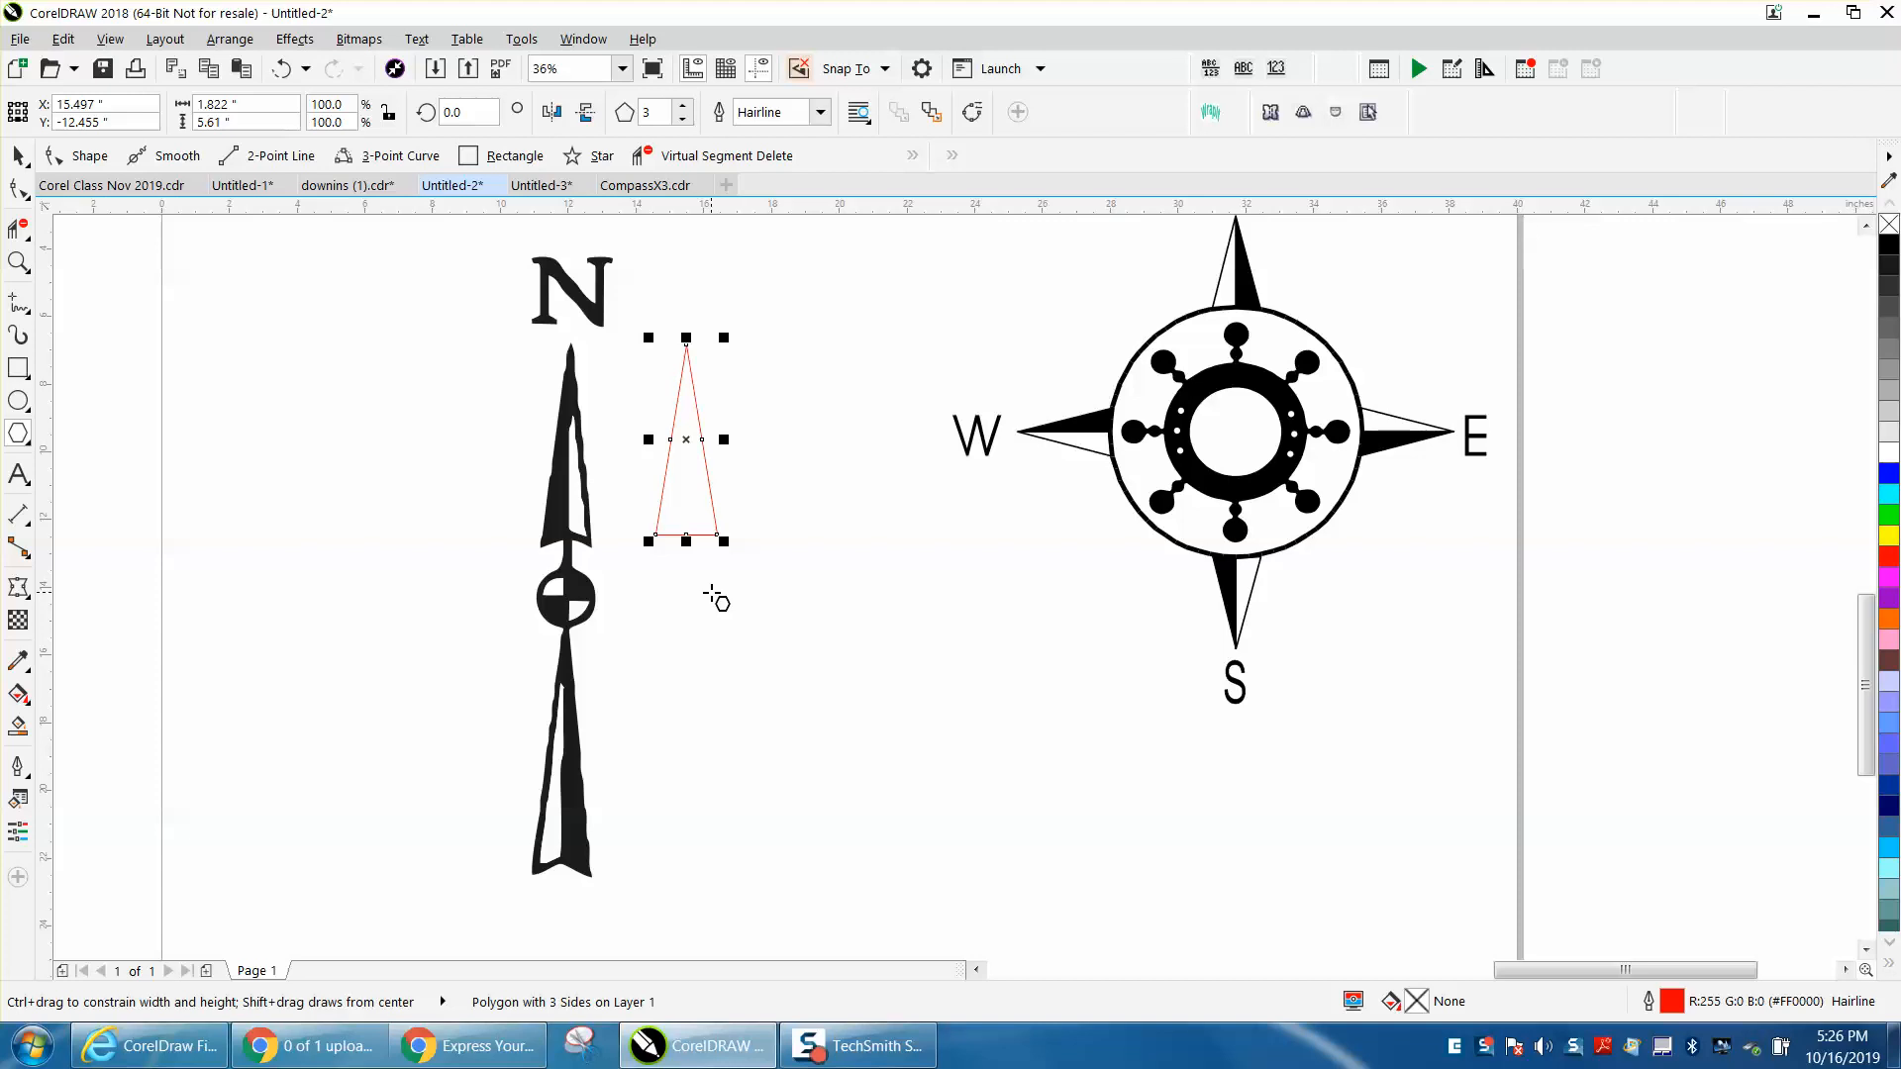
left_click_drag(685, 438, 837, 587)
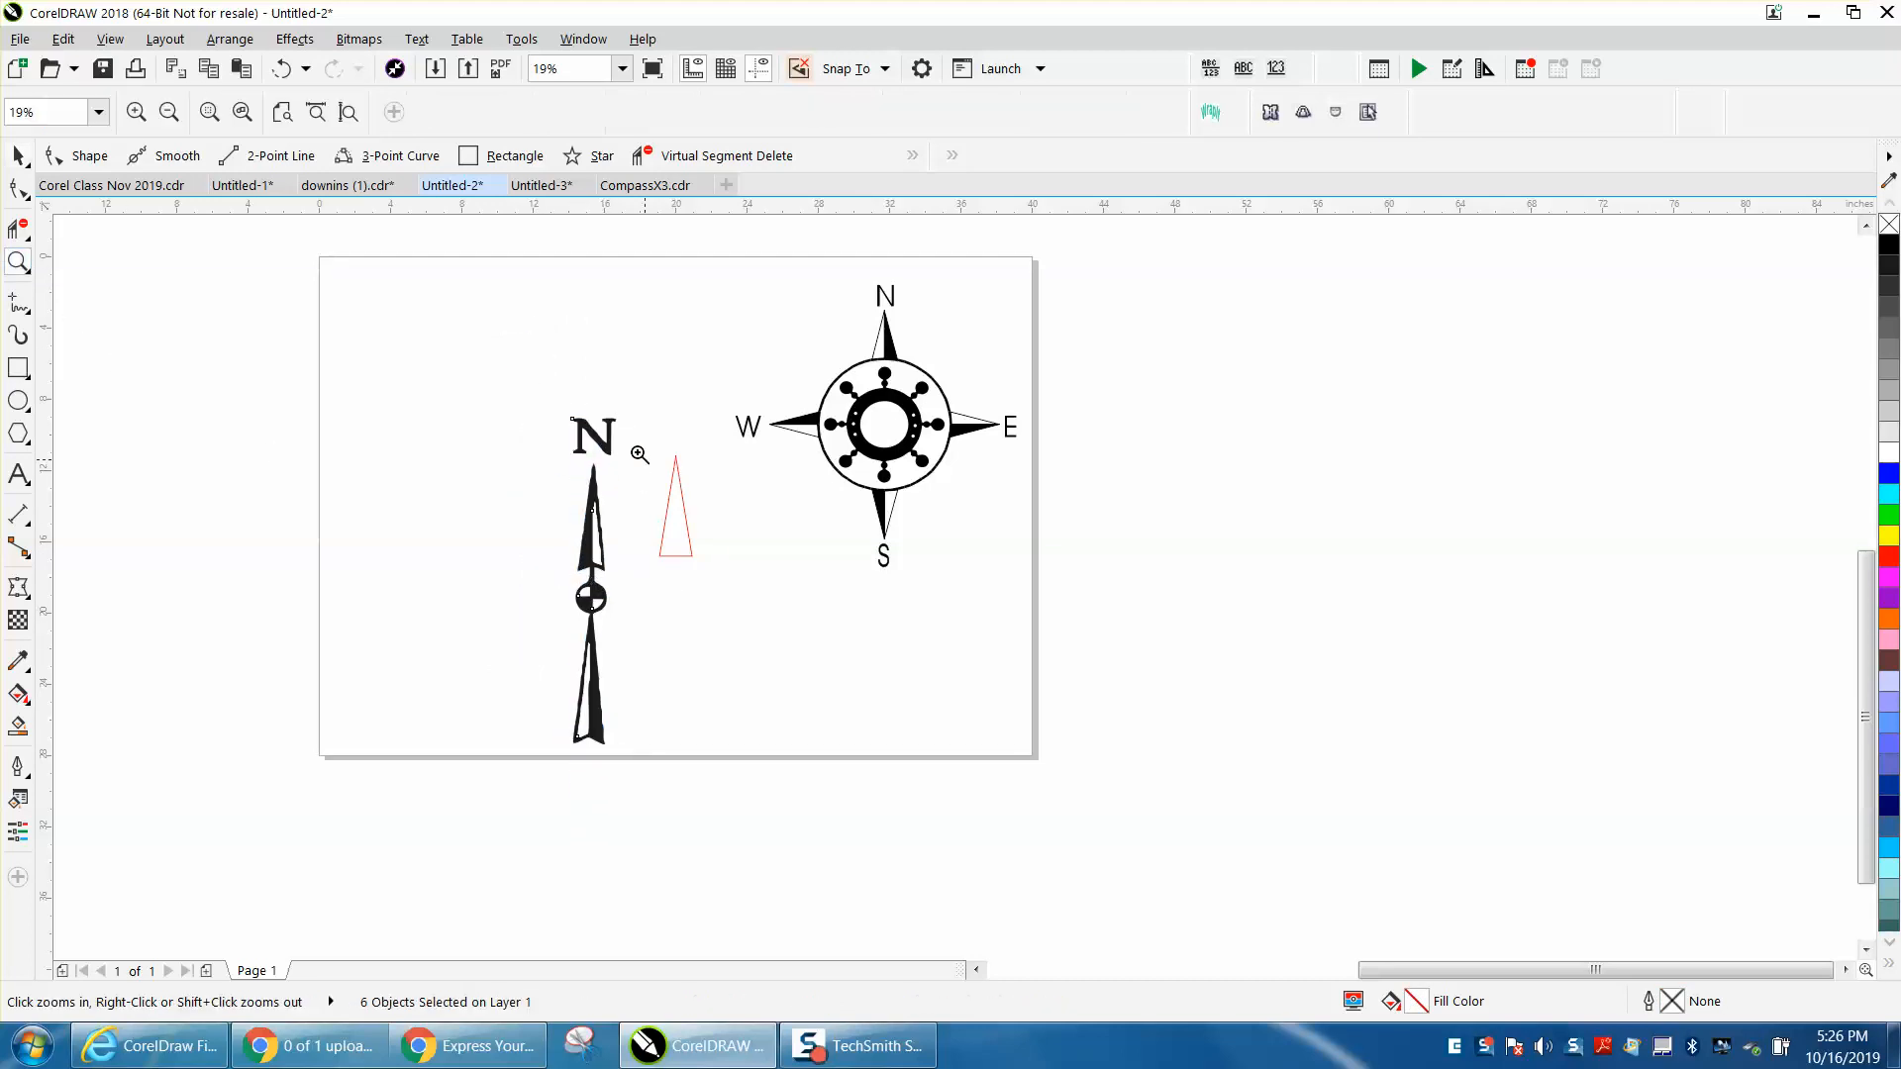
left_click(639, 455)
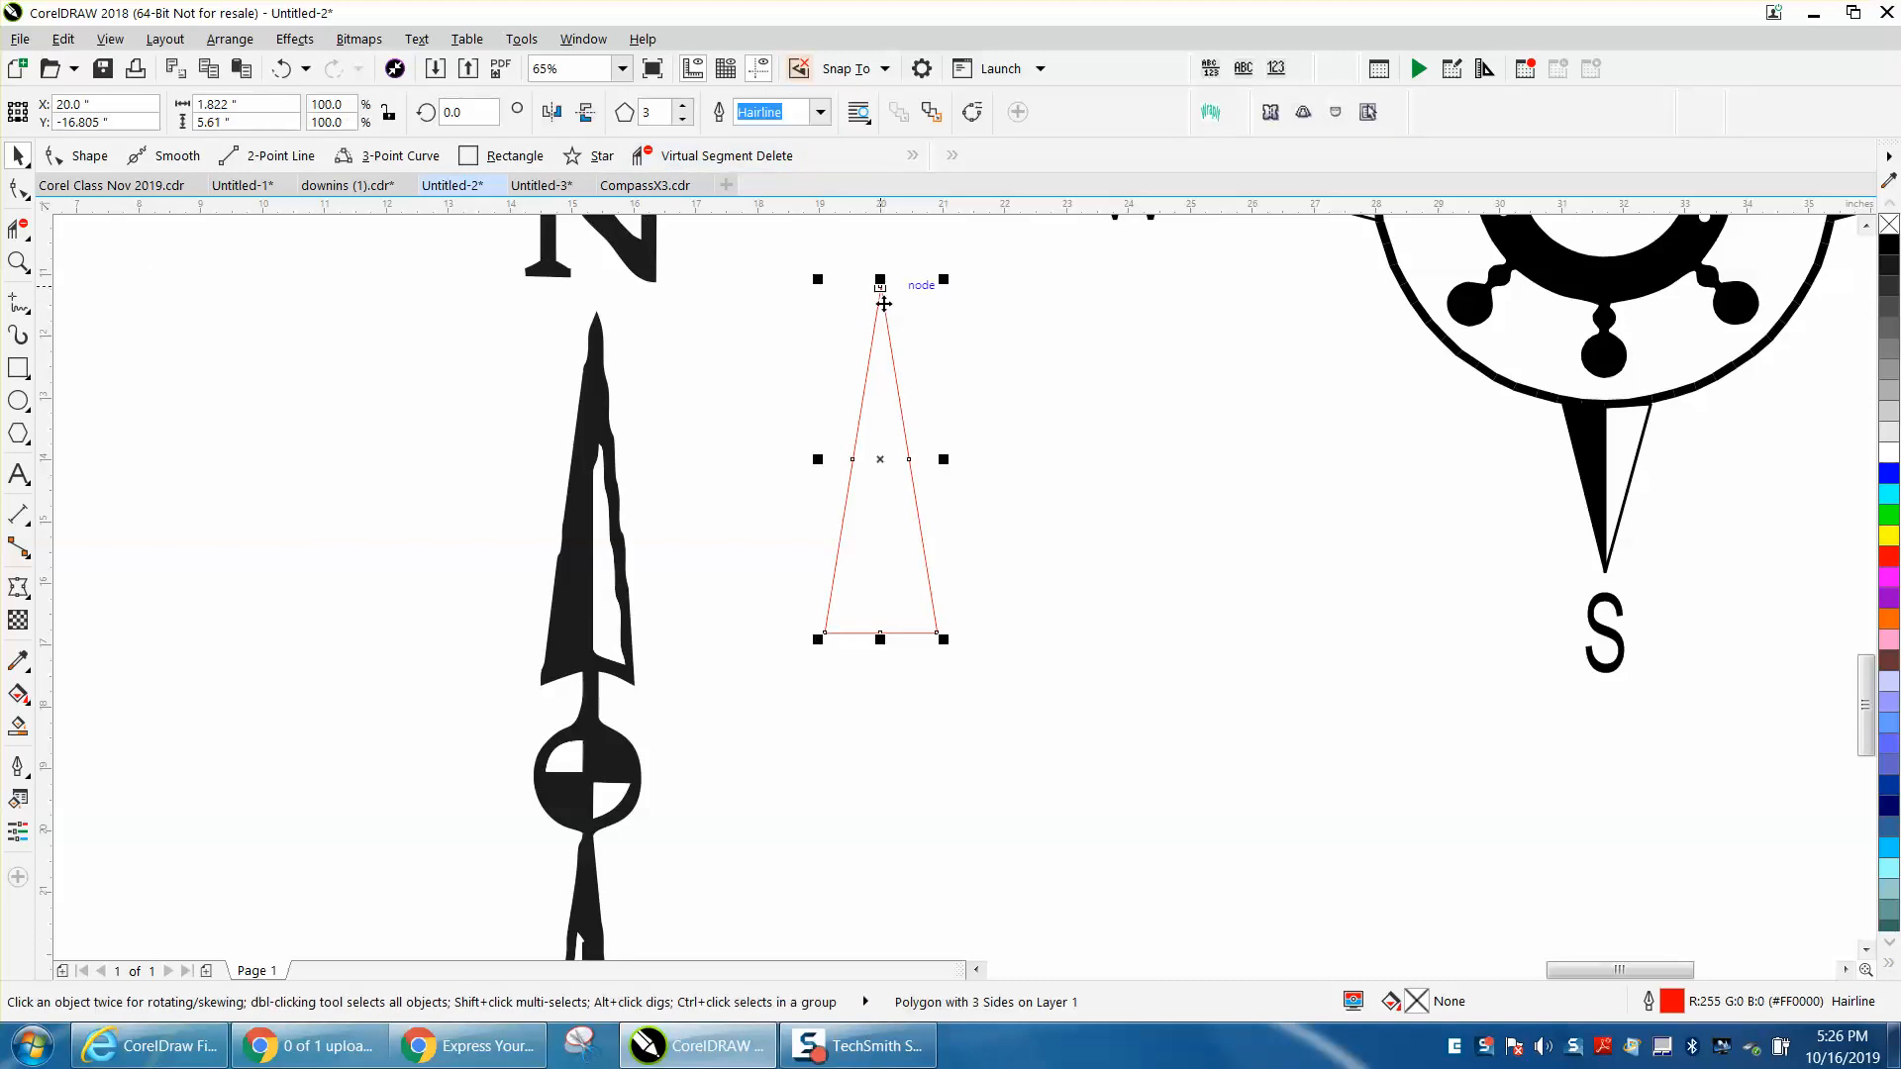
mouse_move(736, 288)
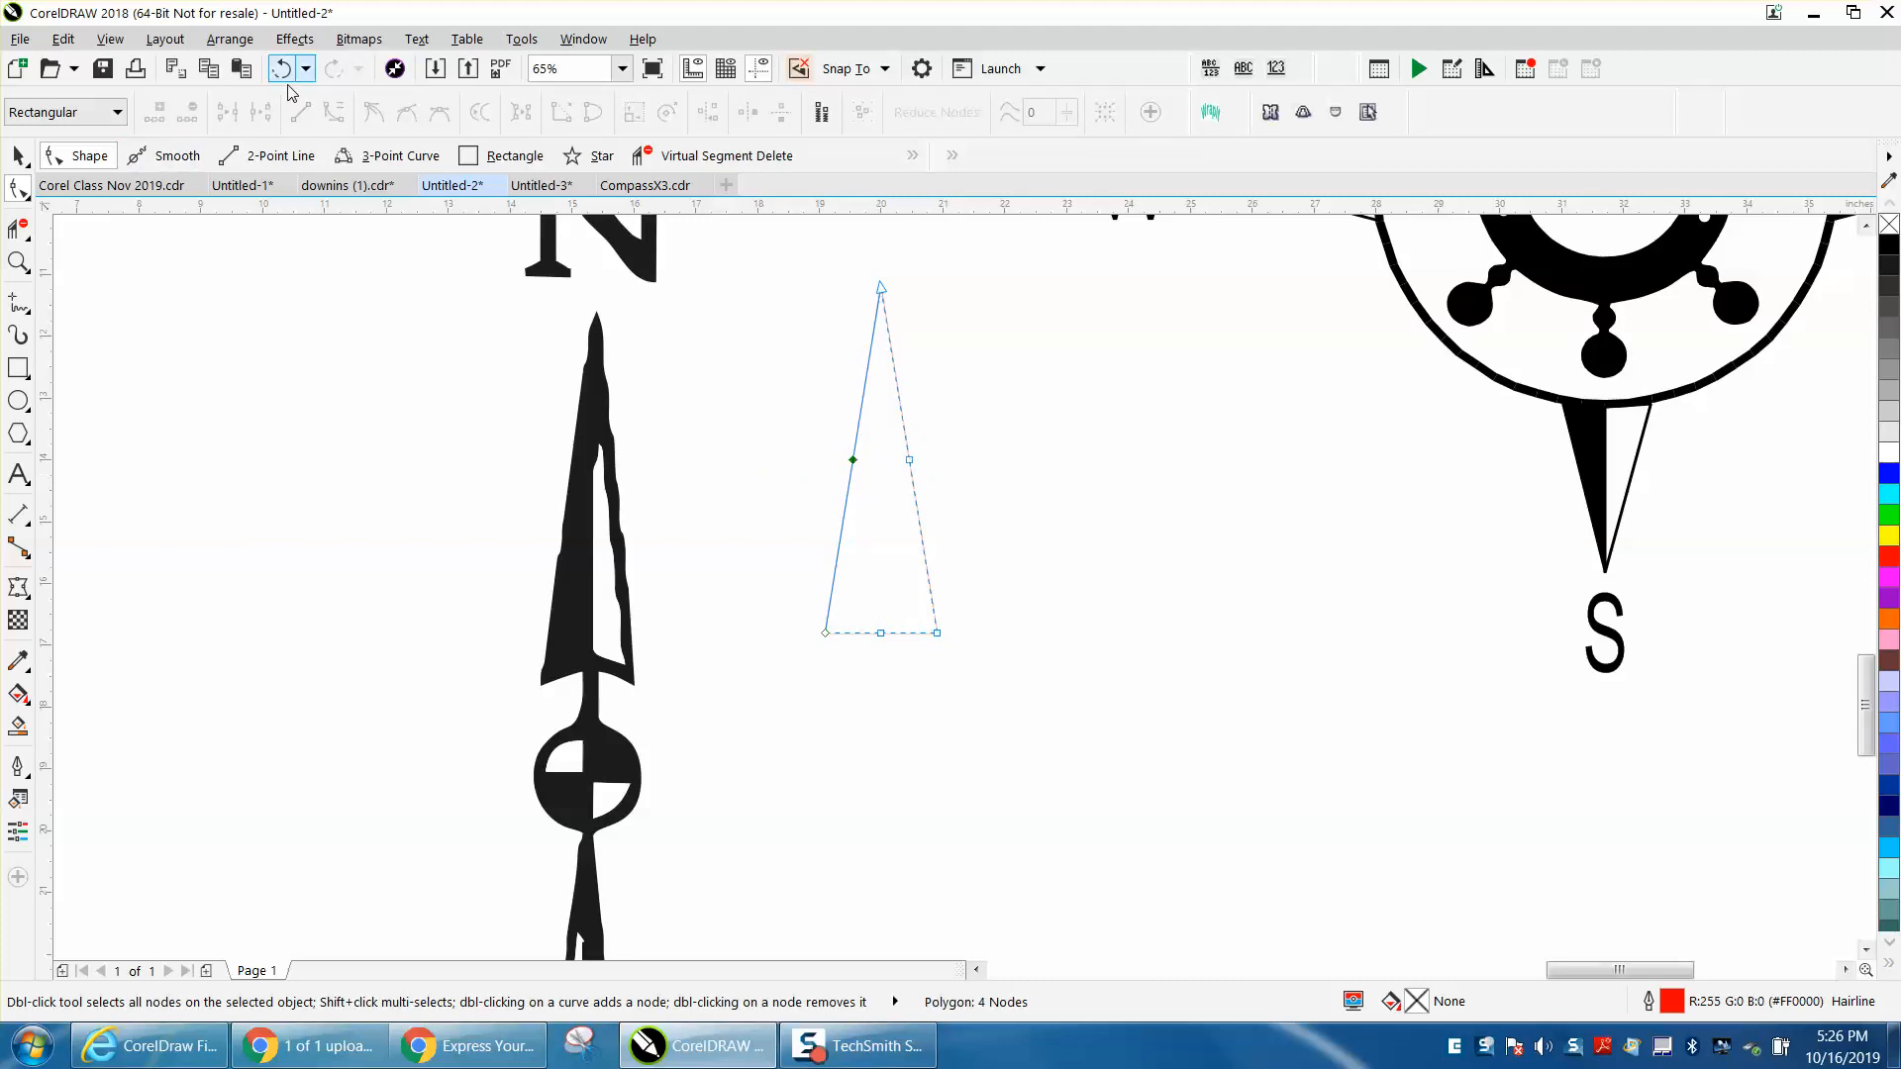
Step: Undo stray node edits, convert the triangle to curves, and select its base midpoint node
double_click(882, 633)
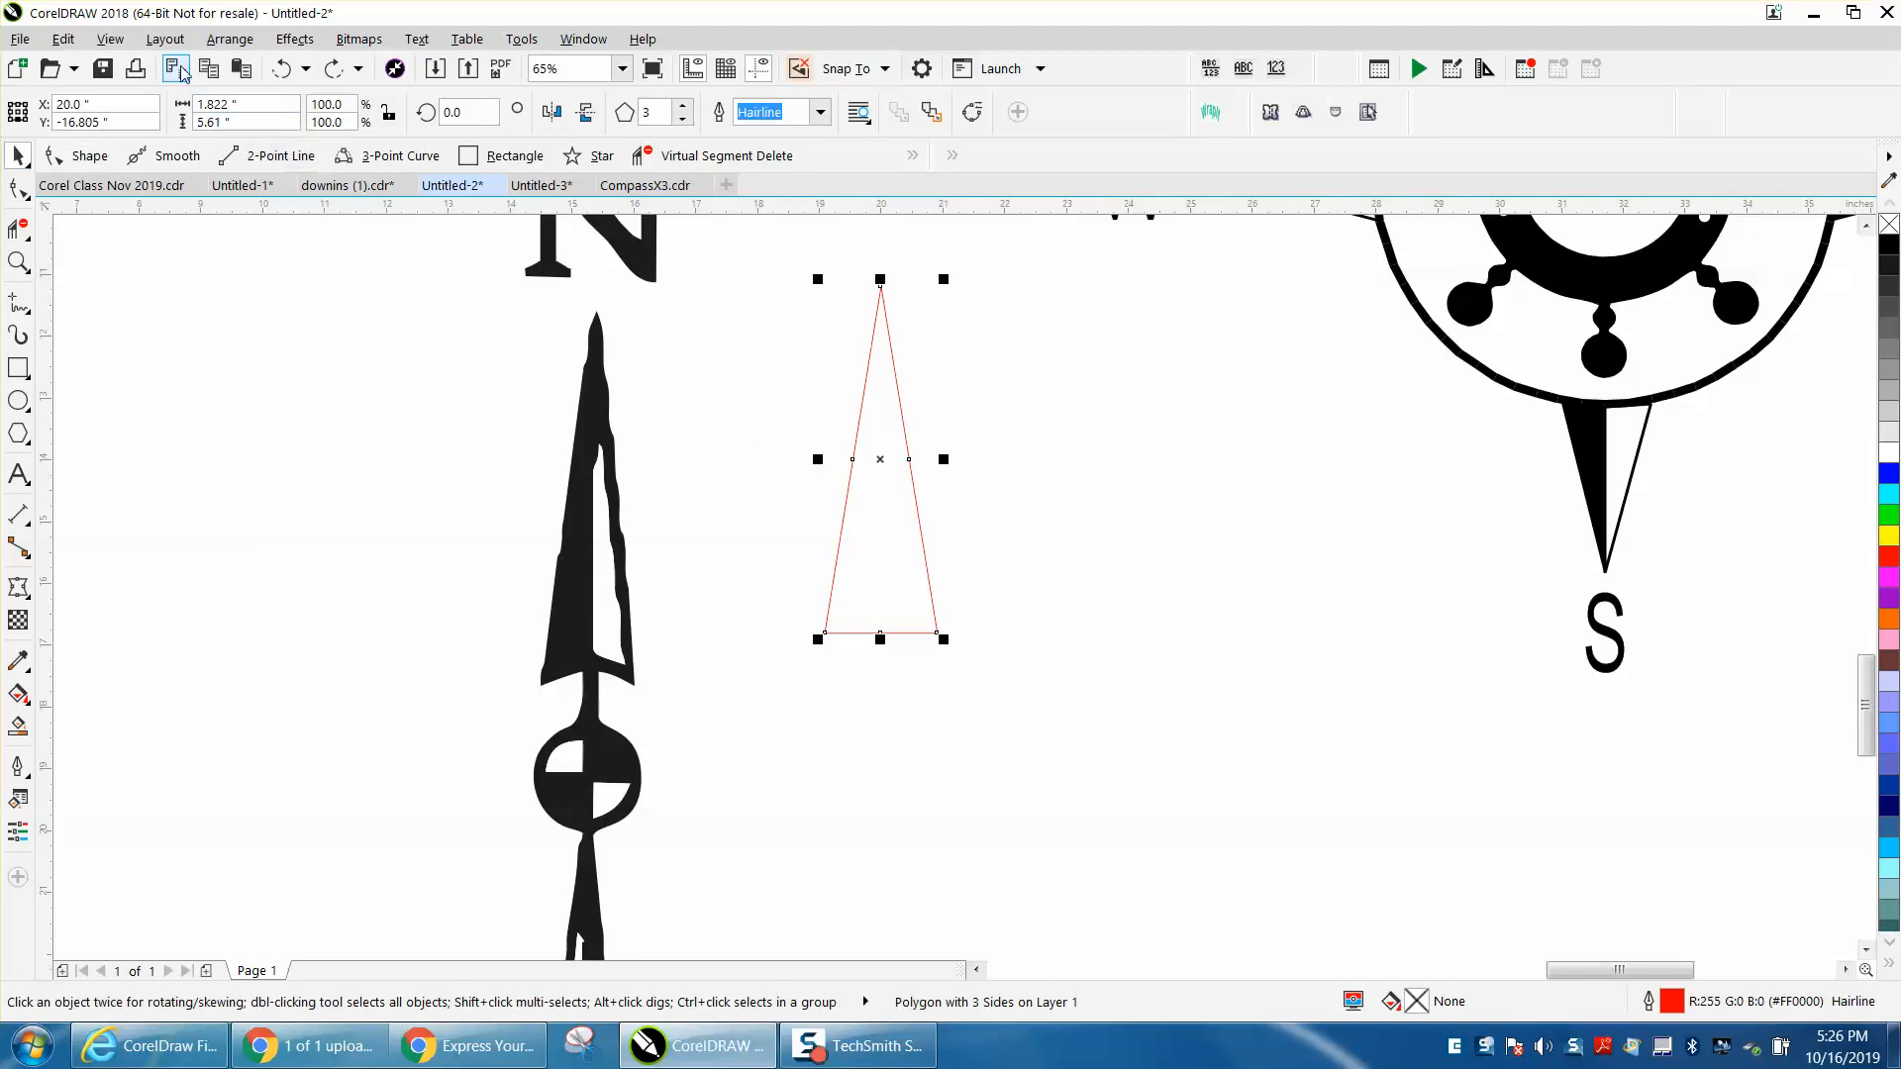
left_click(229, 38)
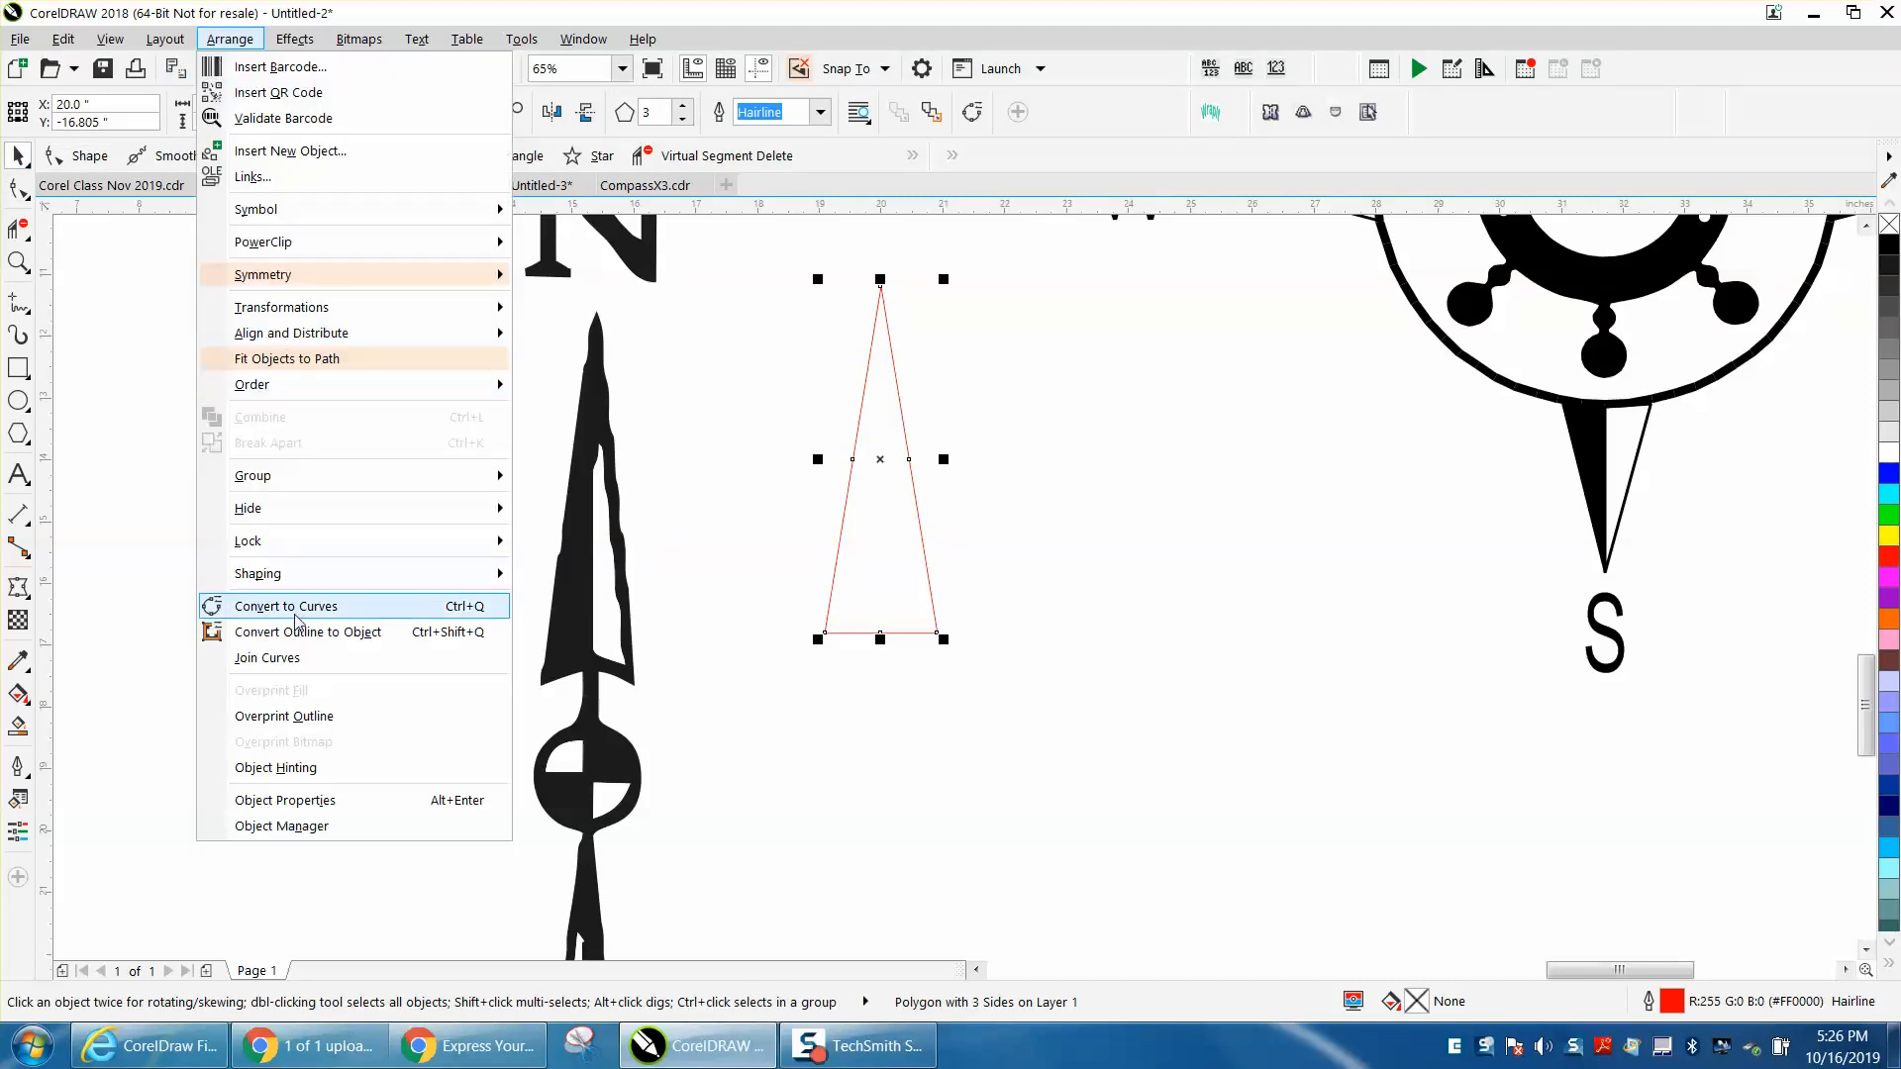
left_click(285, 606)
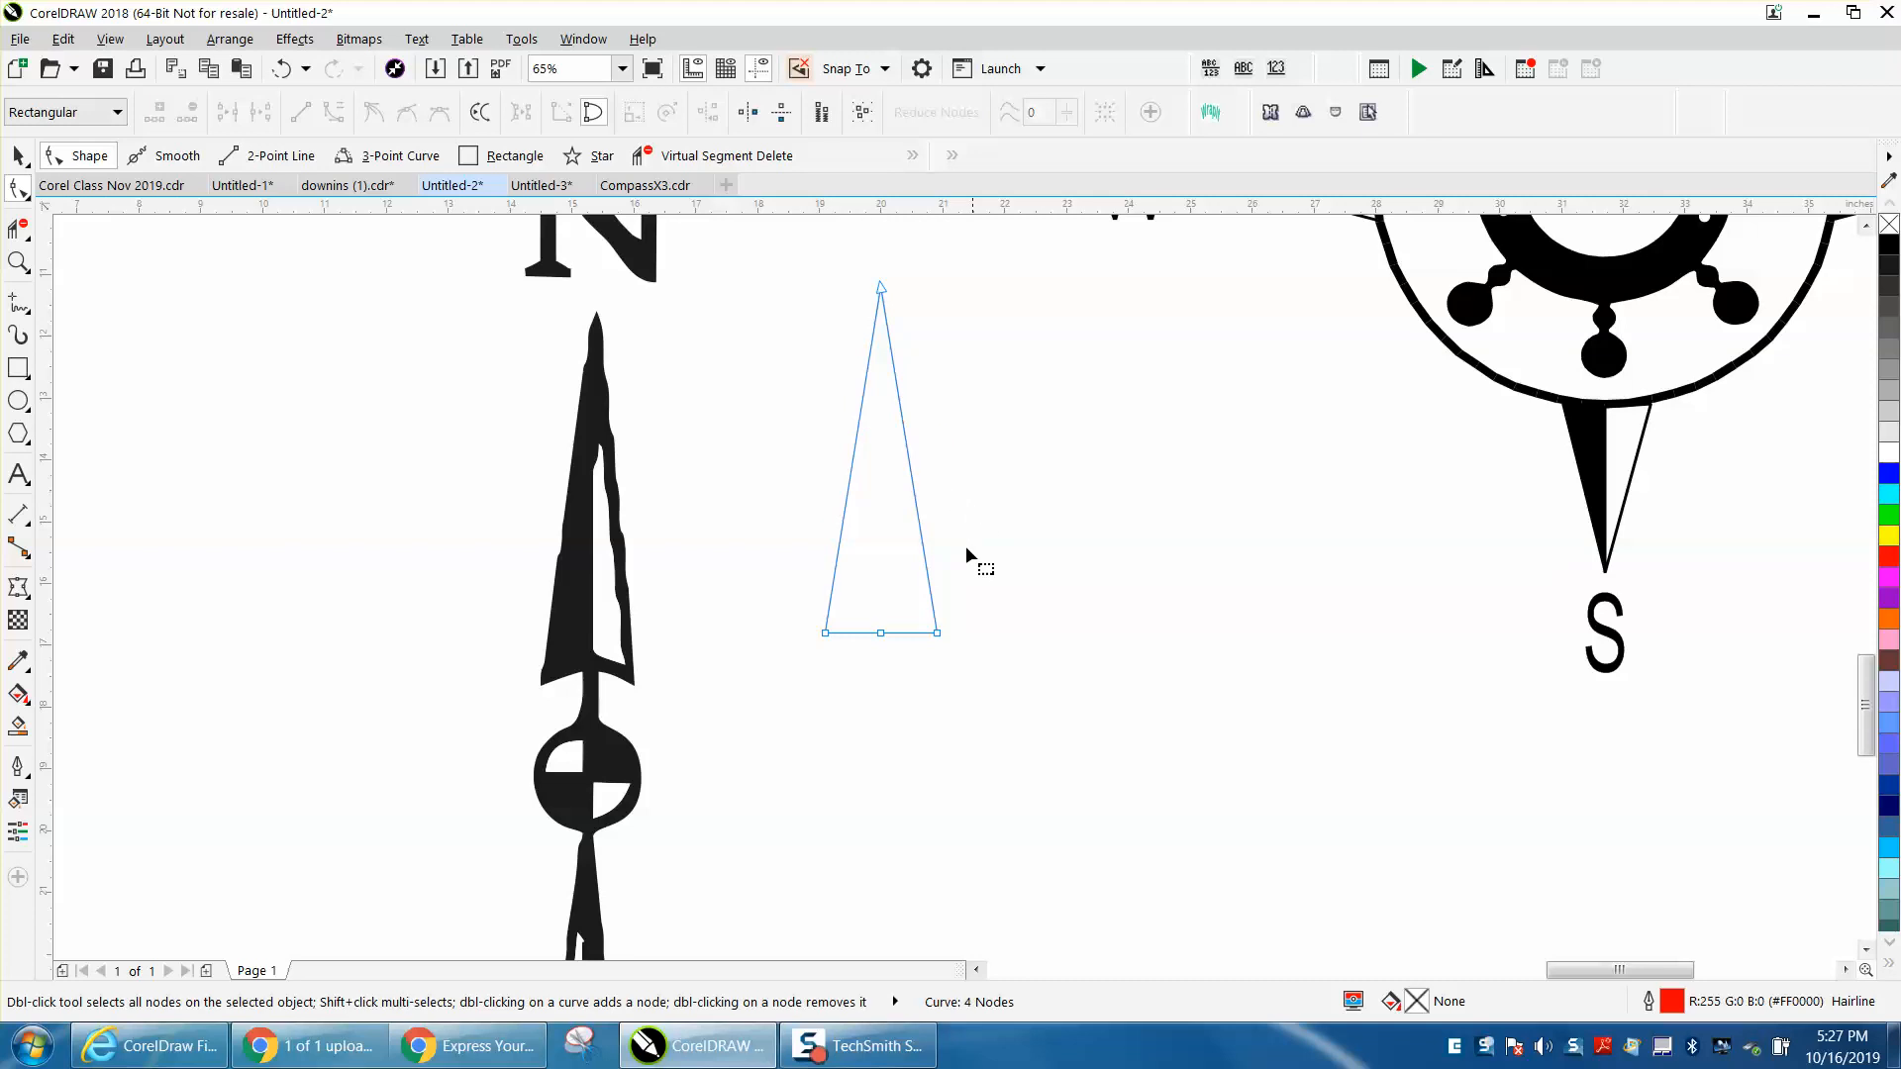
left_click(880, 631)
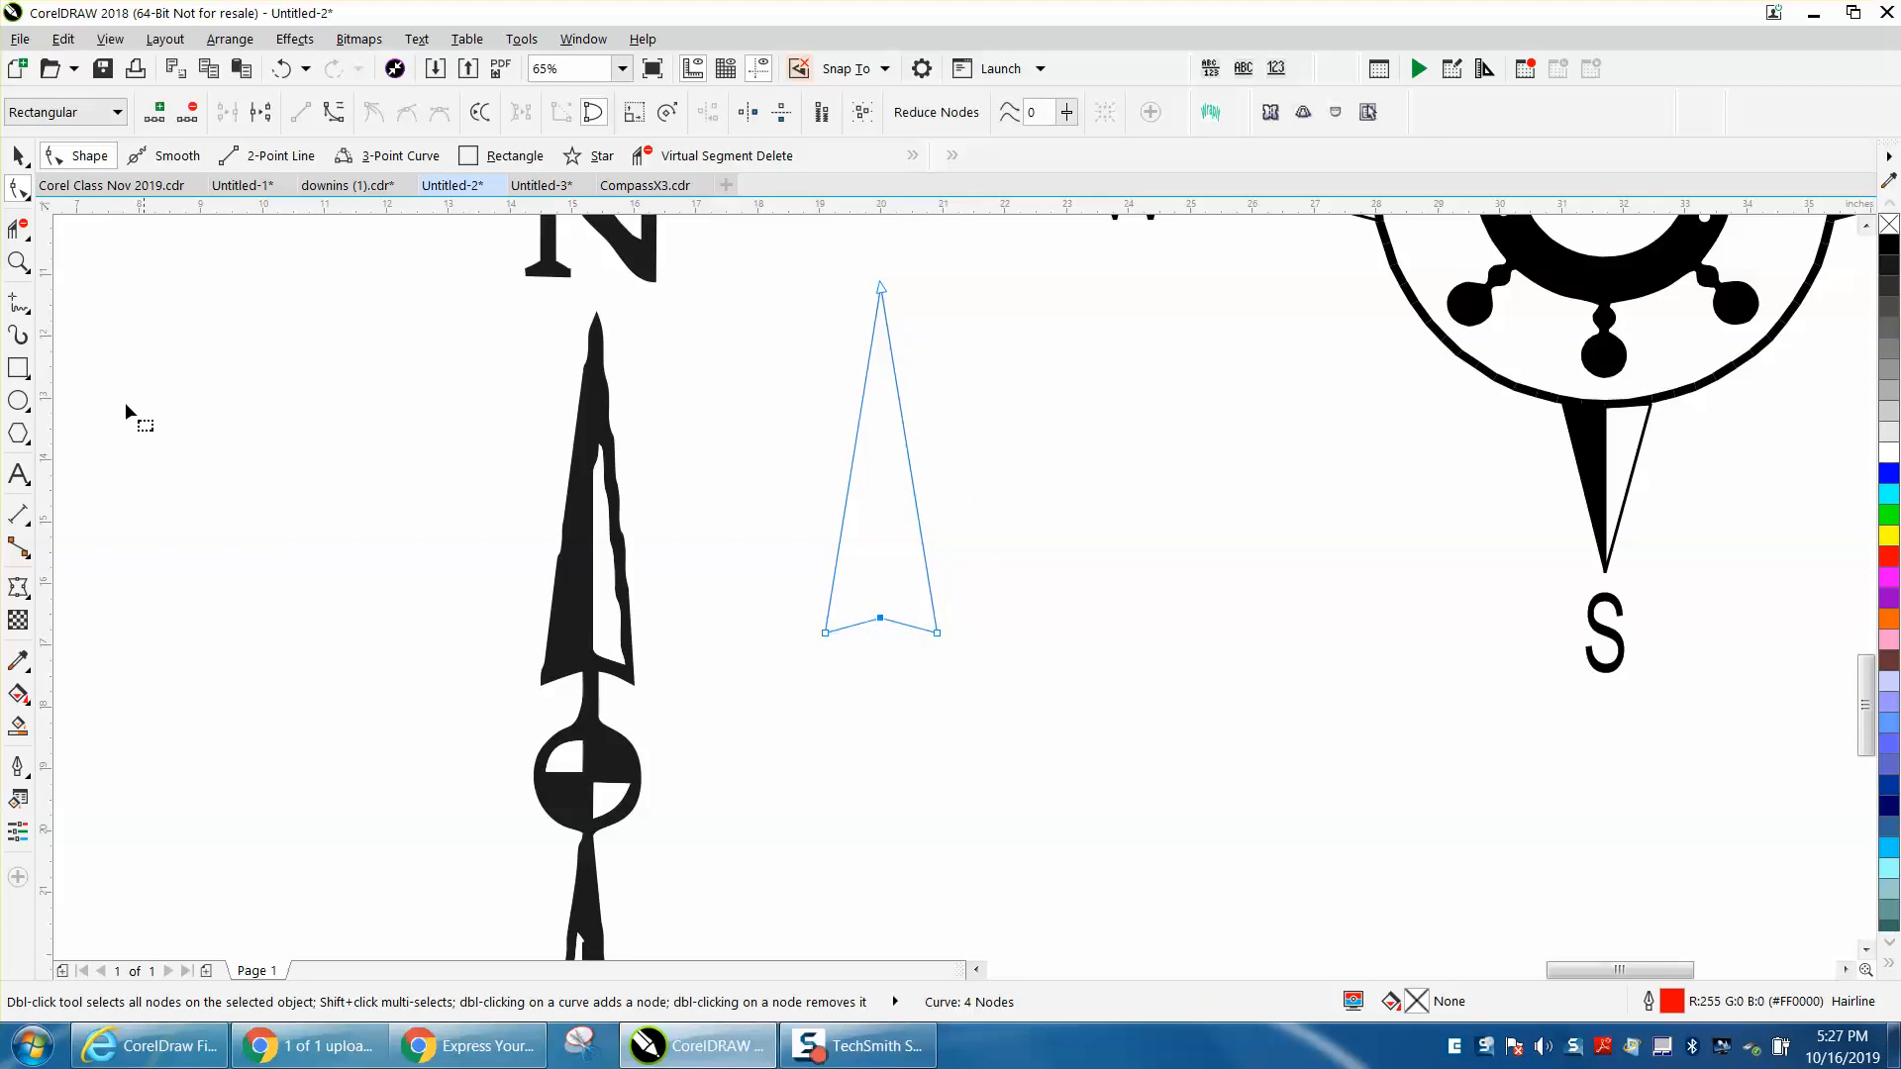
mouse_move(80, 382)
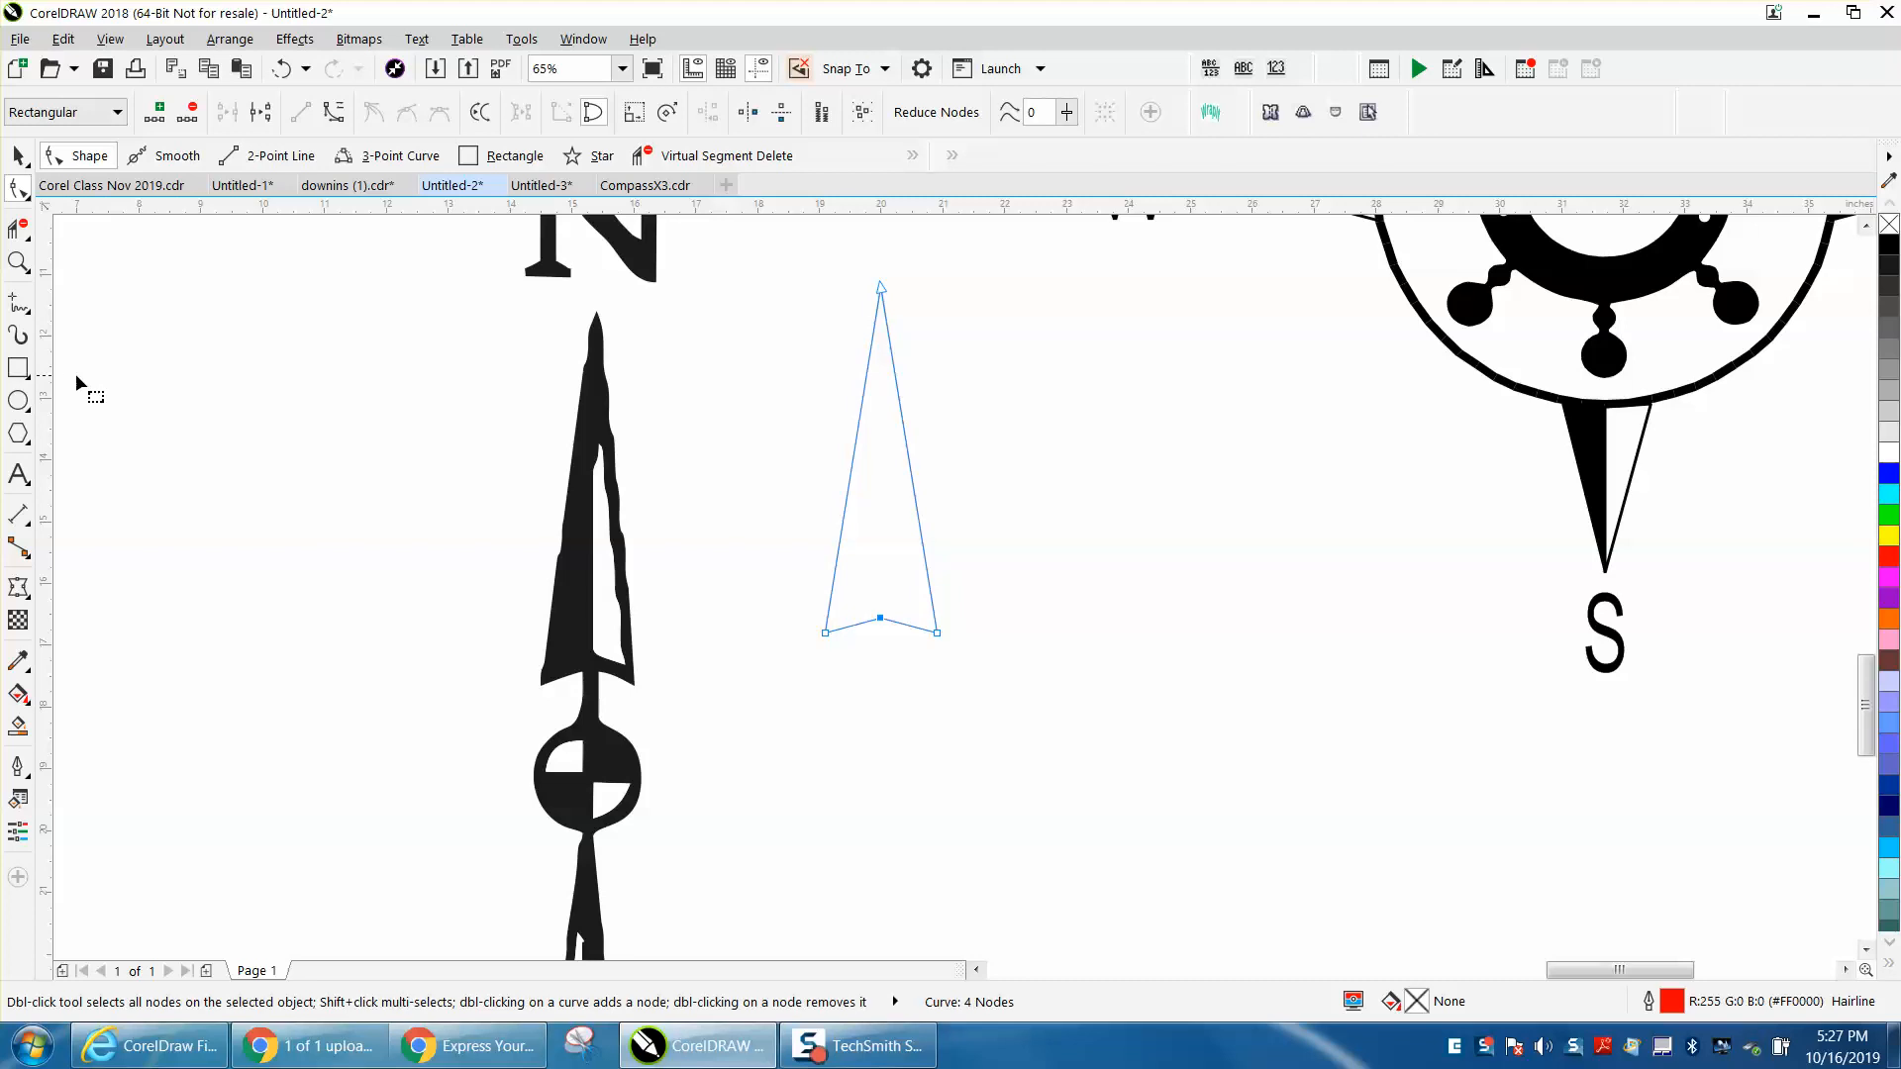
mouse_move(69, 378)
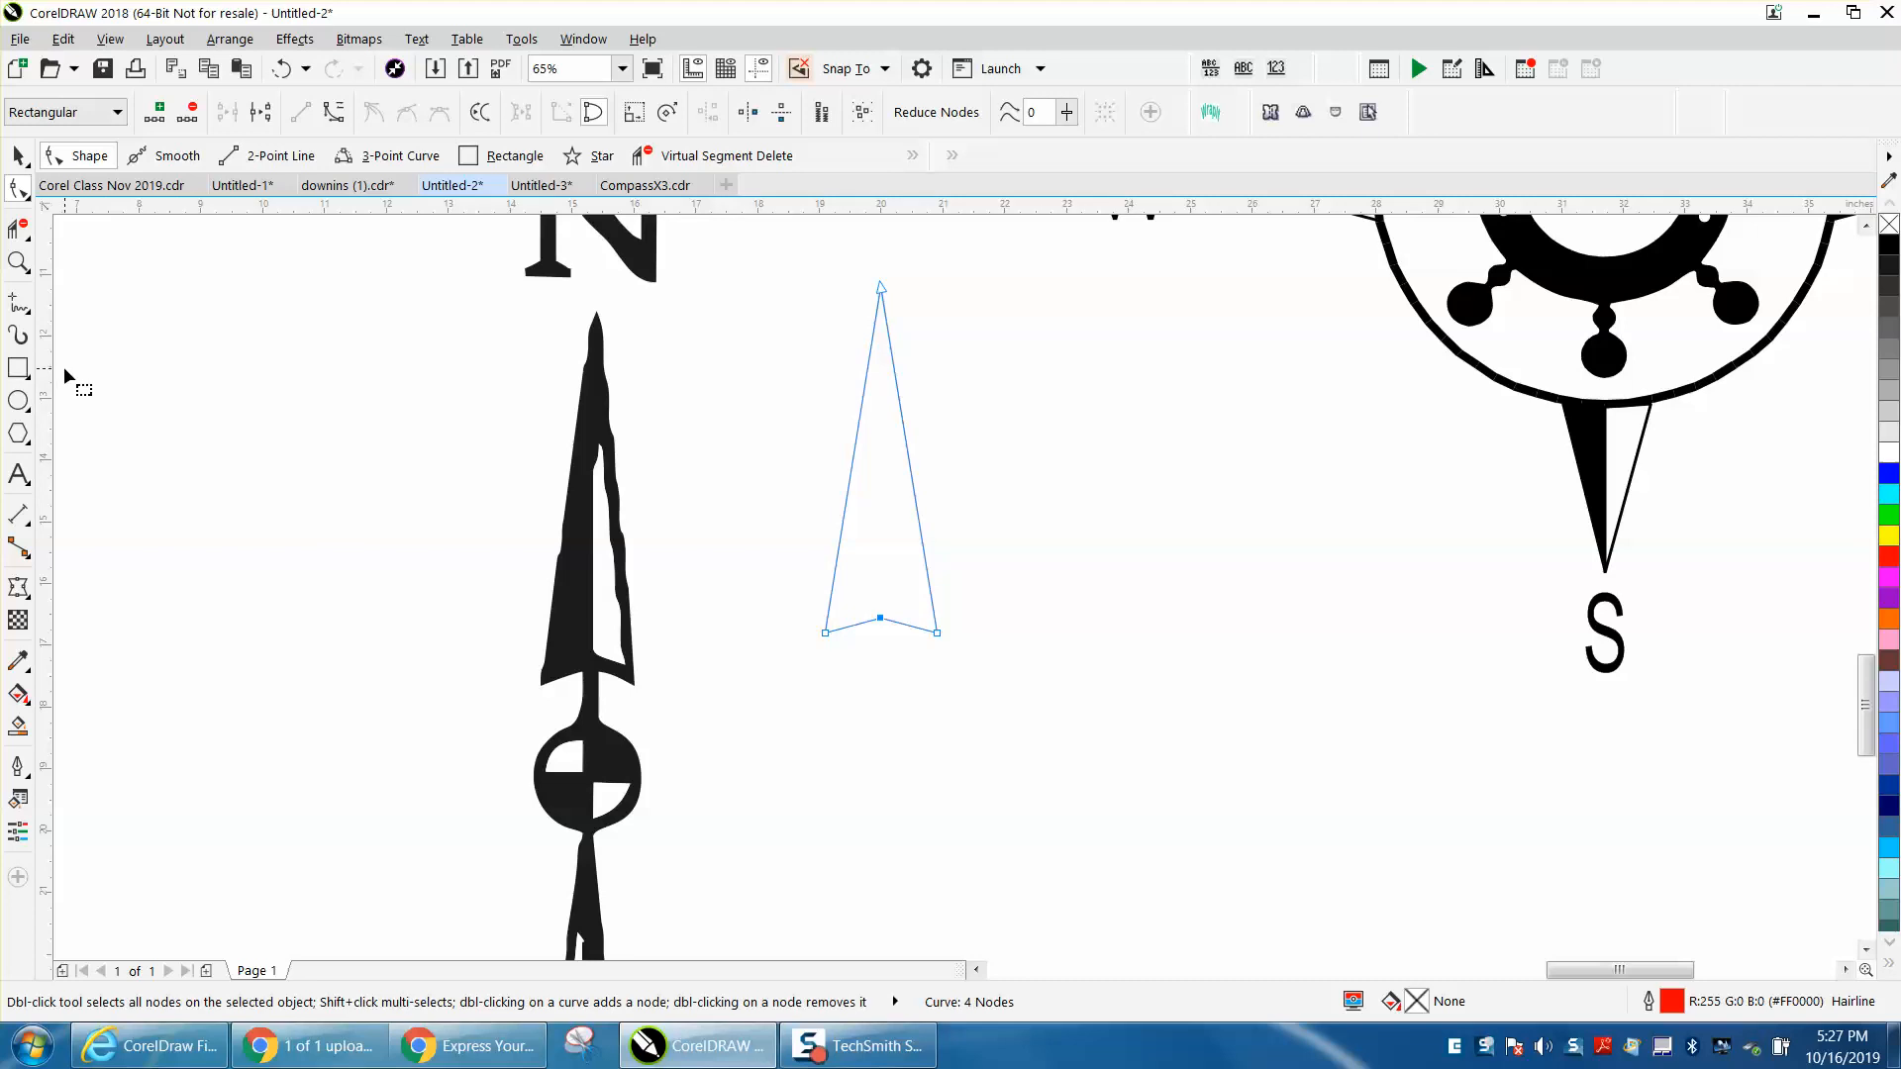
mouse_move(605, 551)
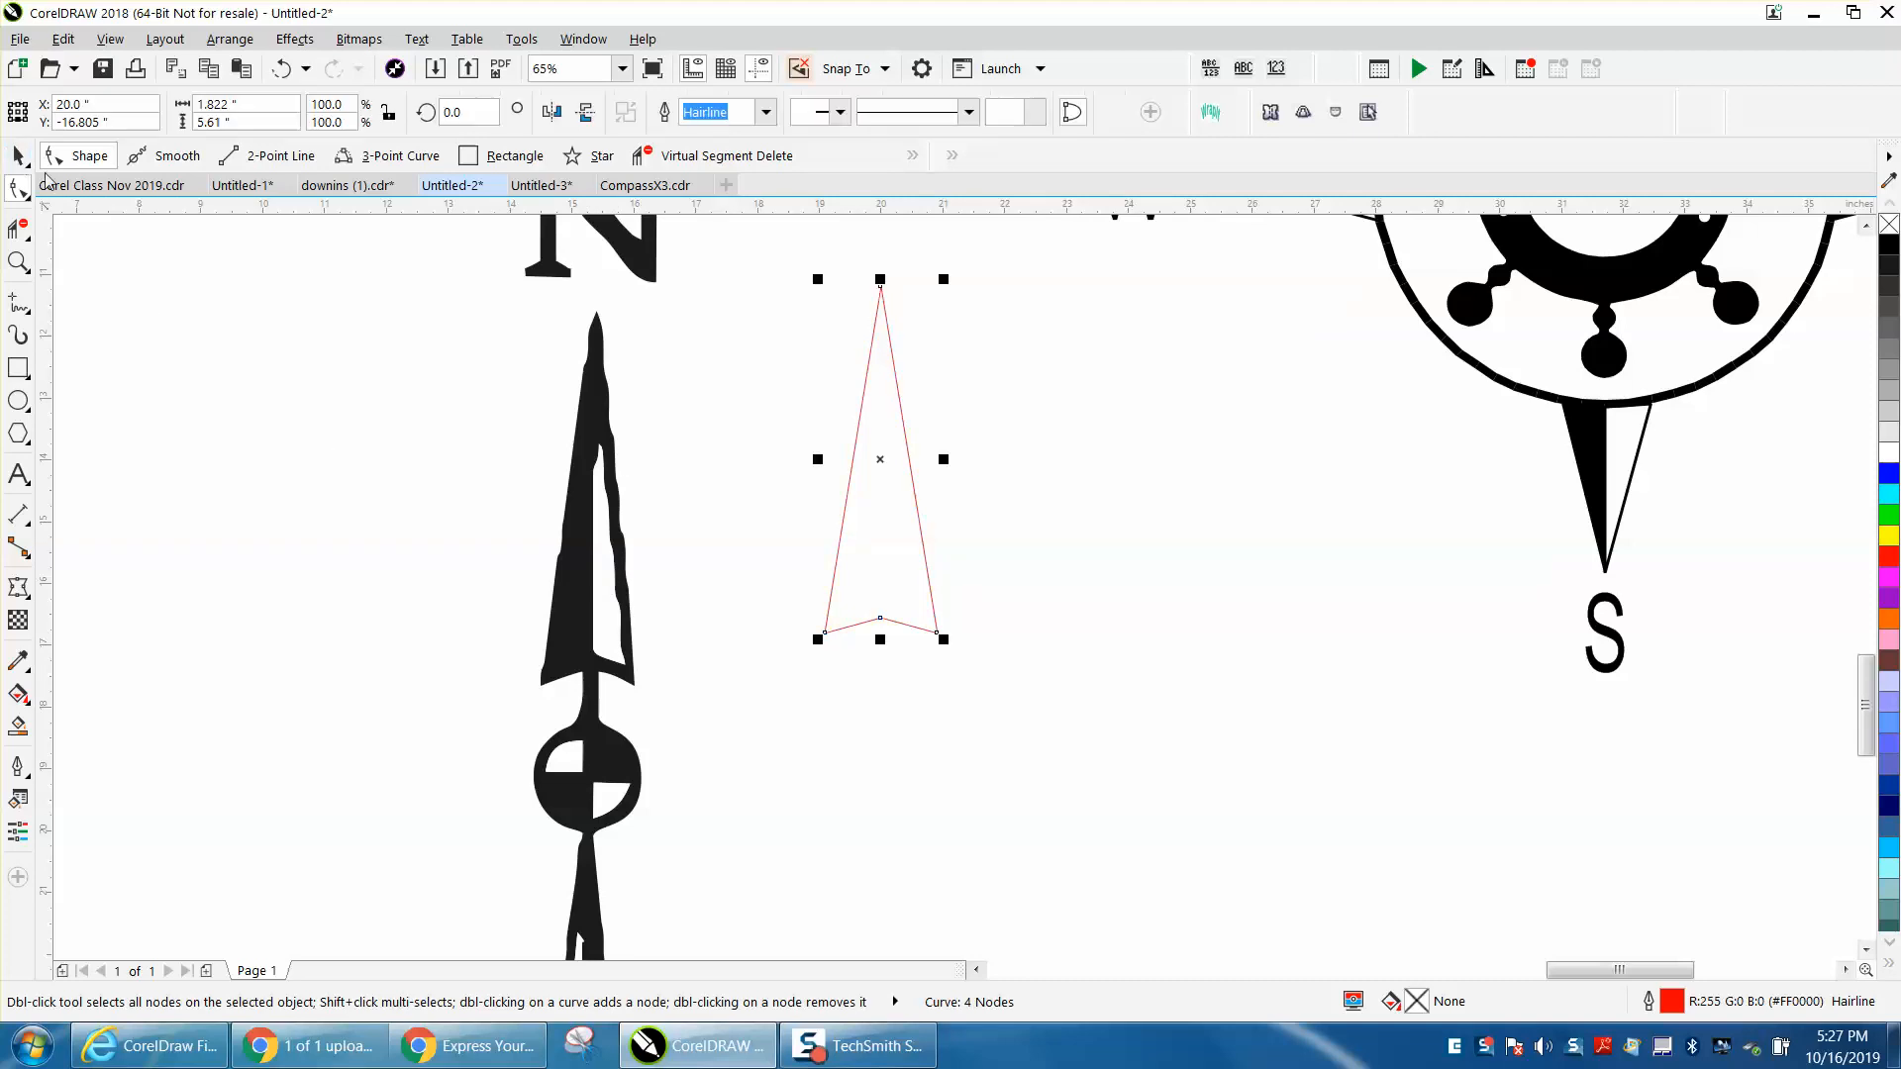
Step: Apply a one-step Inside contour at 0.25 inch offset to the arrowhead
left_click(295, 38)
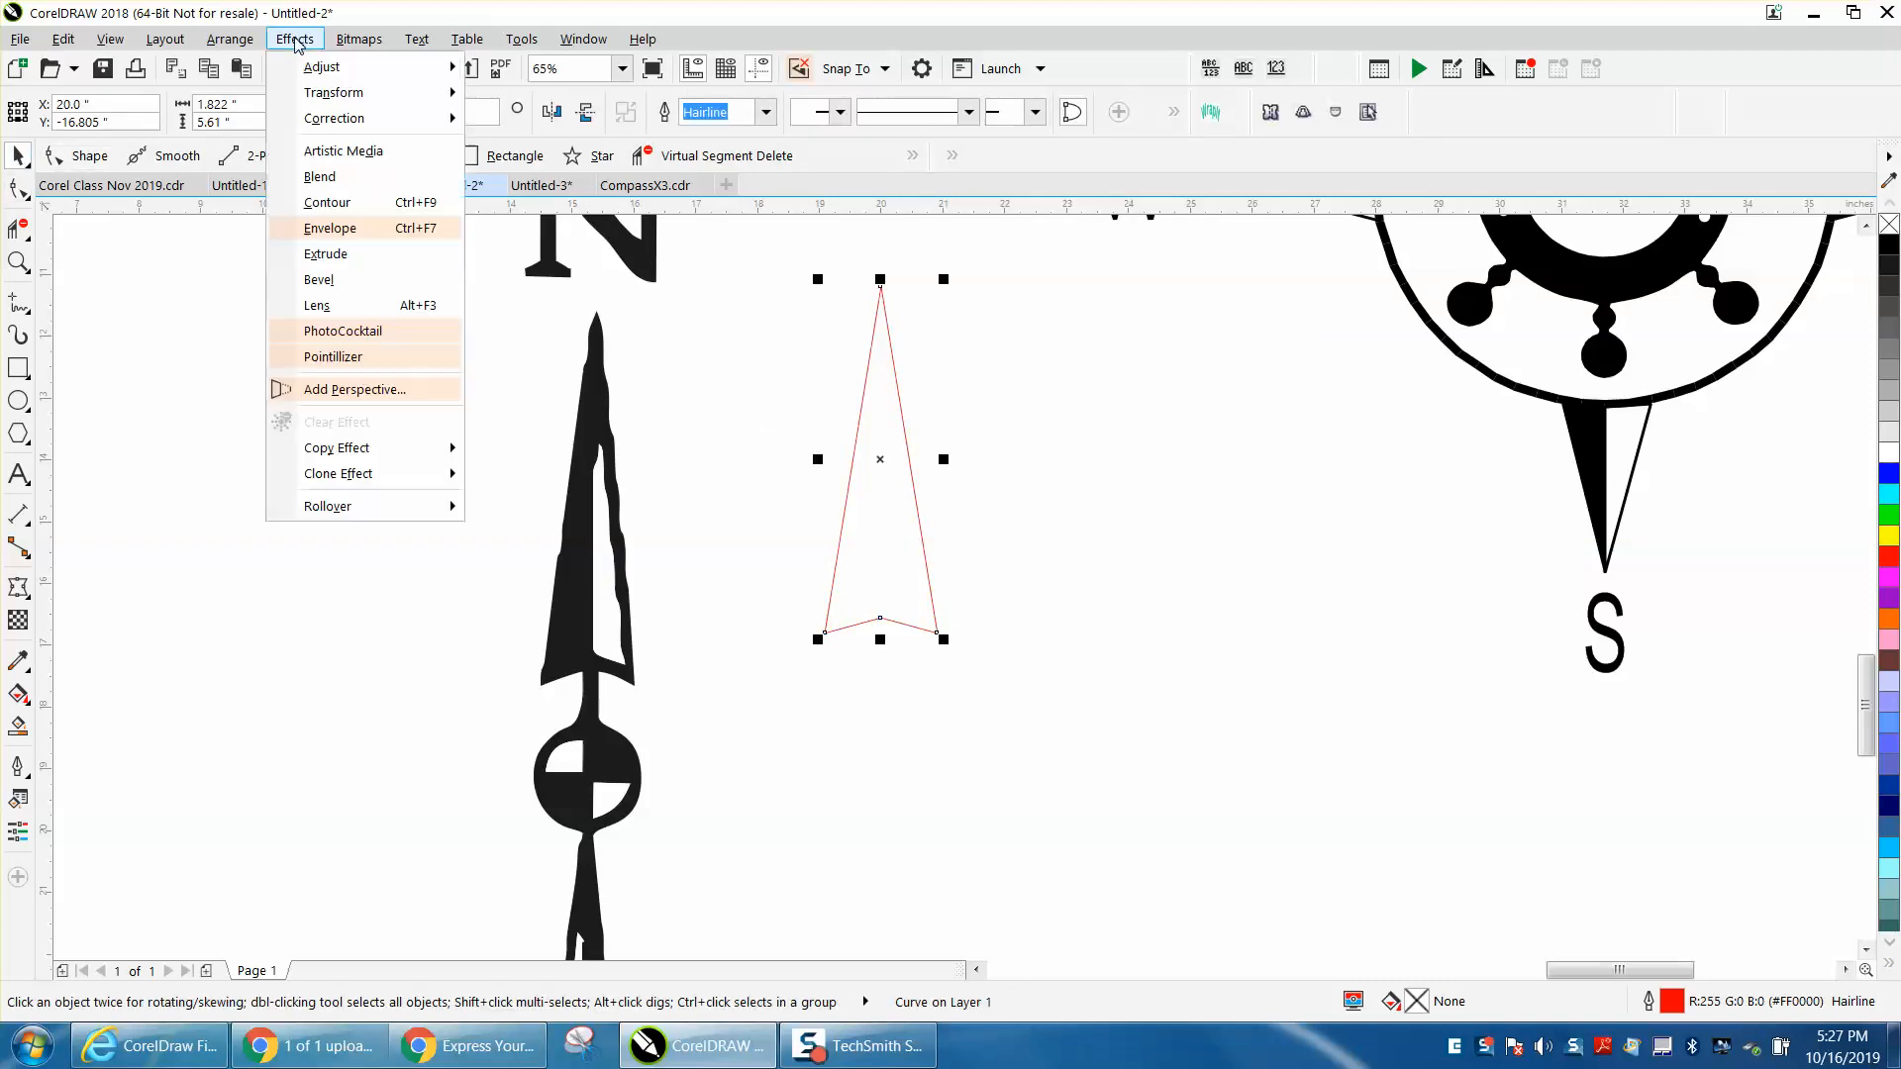
left_click(326, 202)
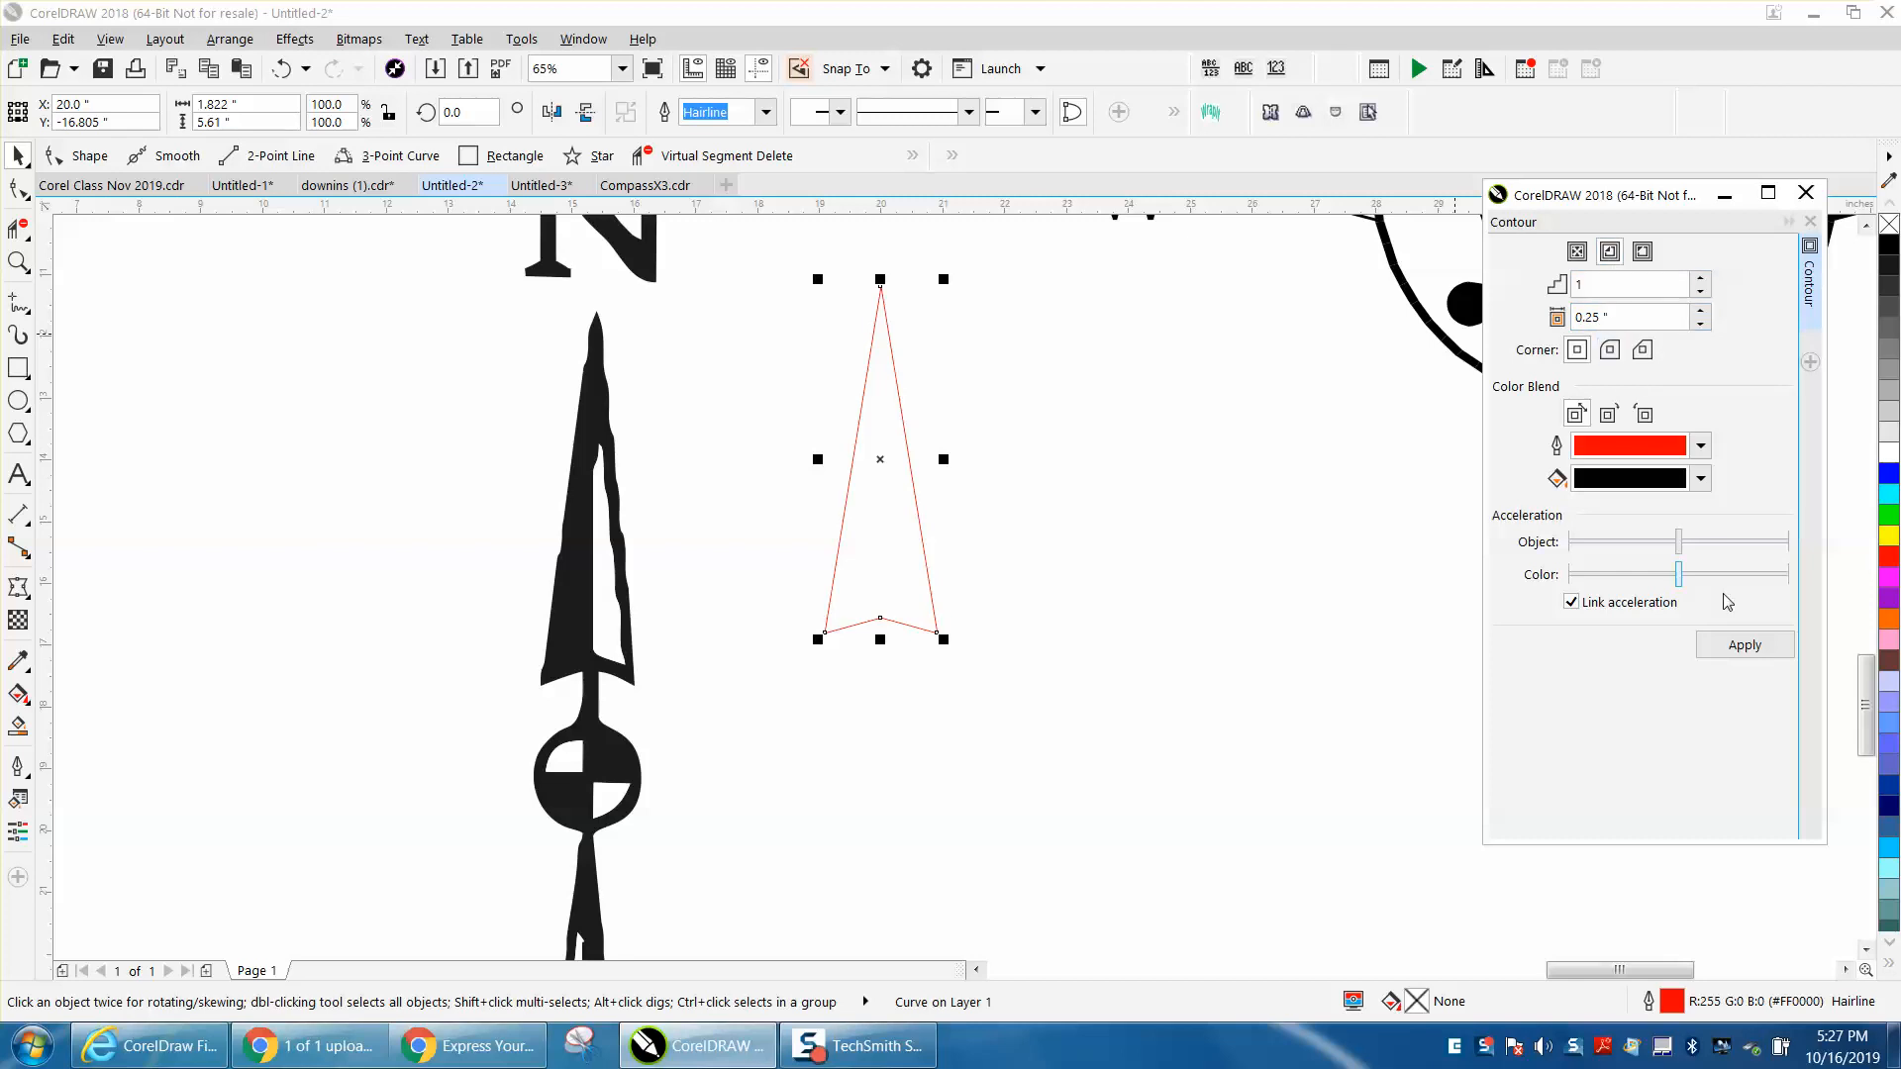
left_click(1743, 643)
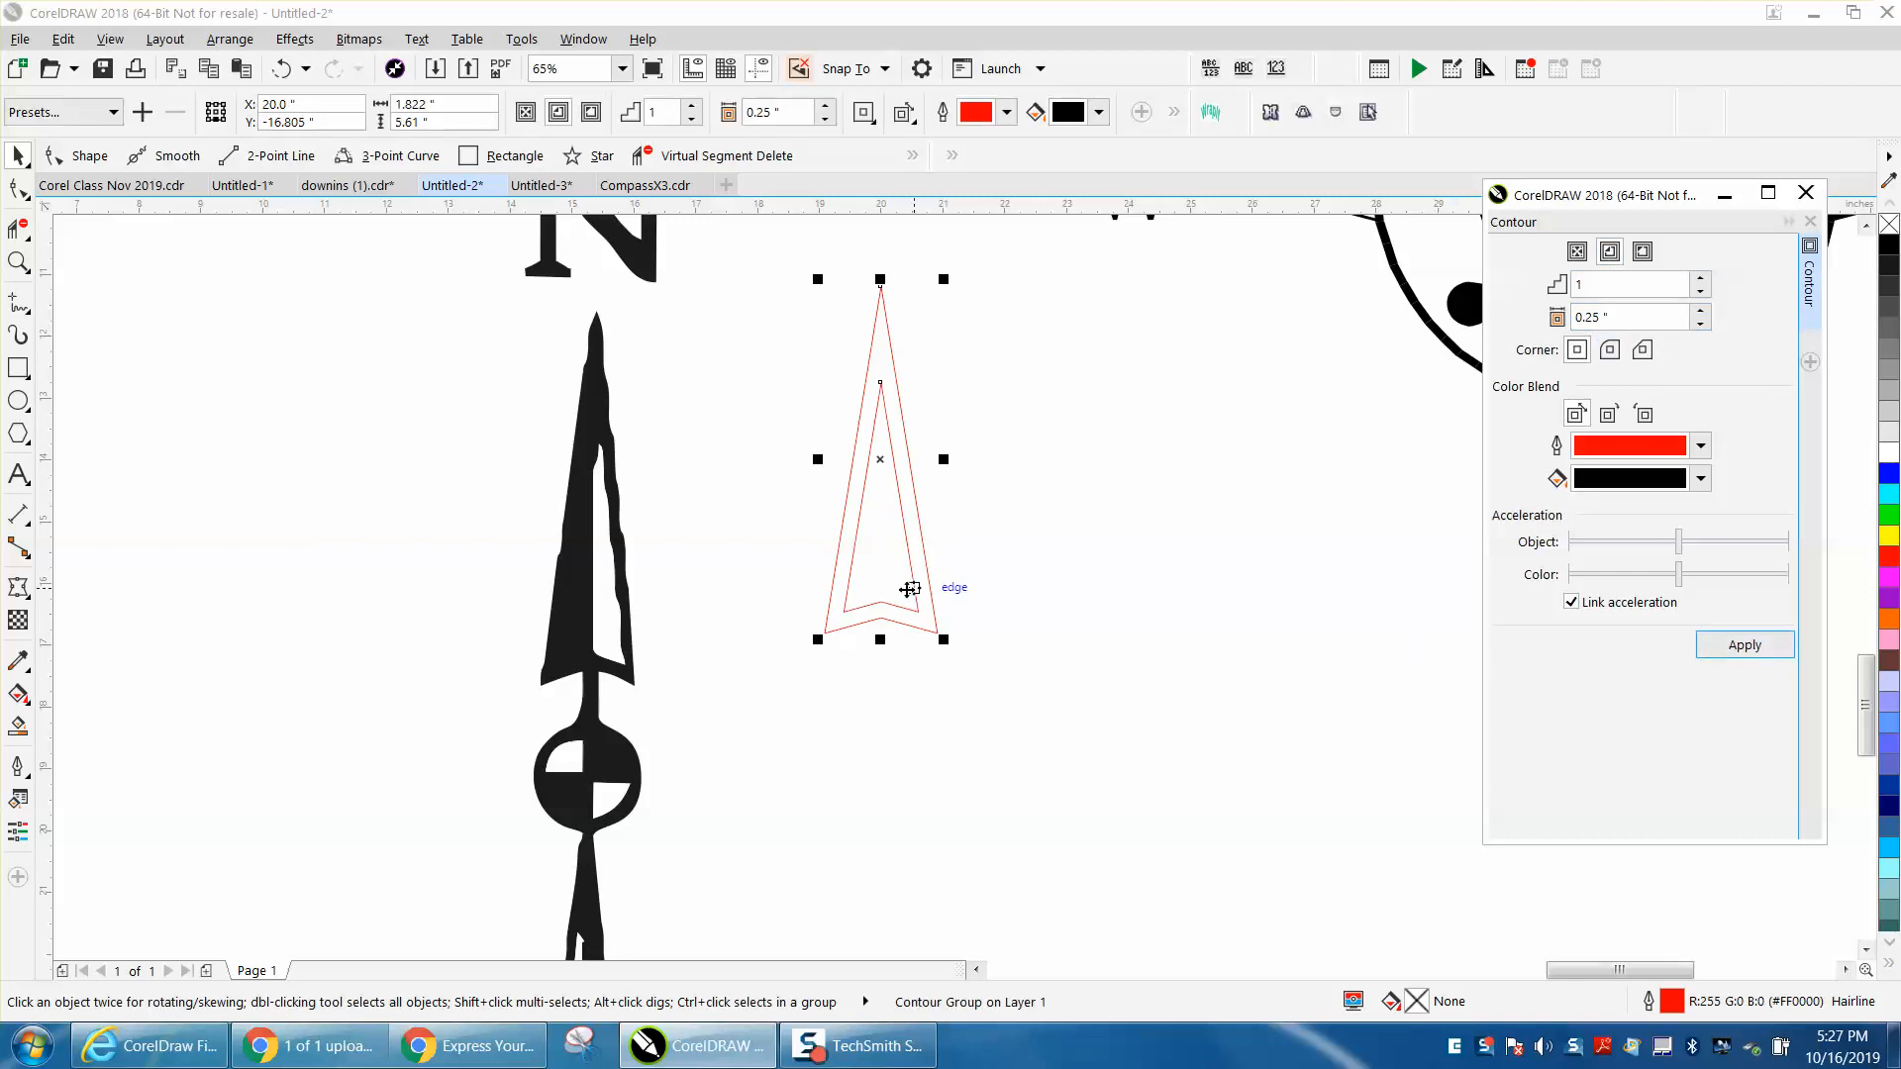
mouse_move(880, 459)
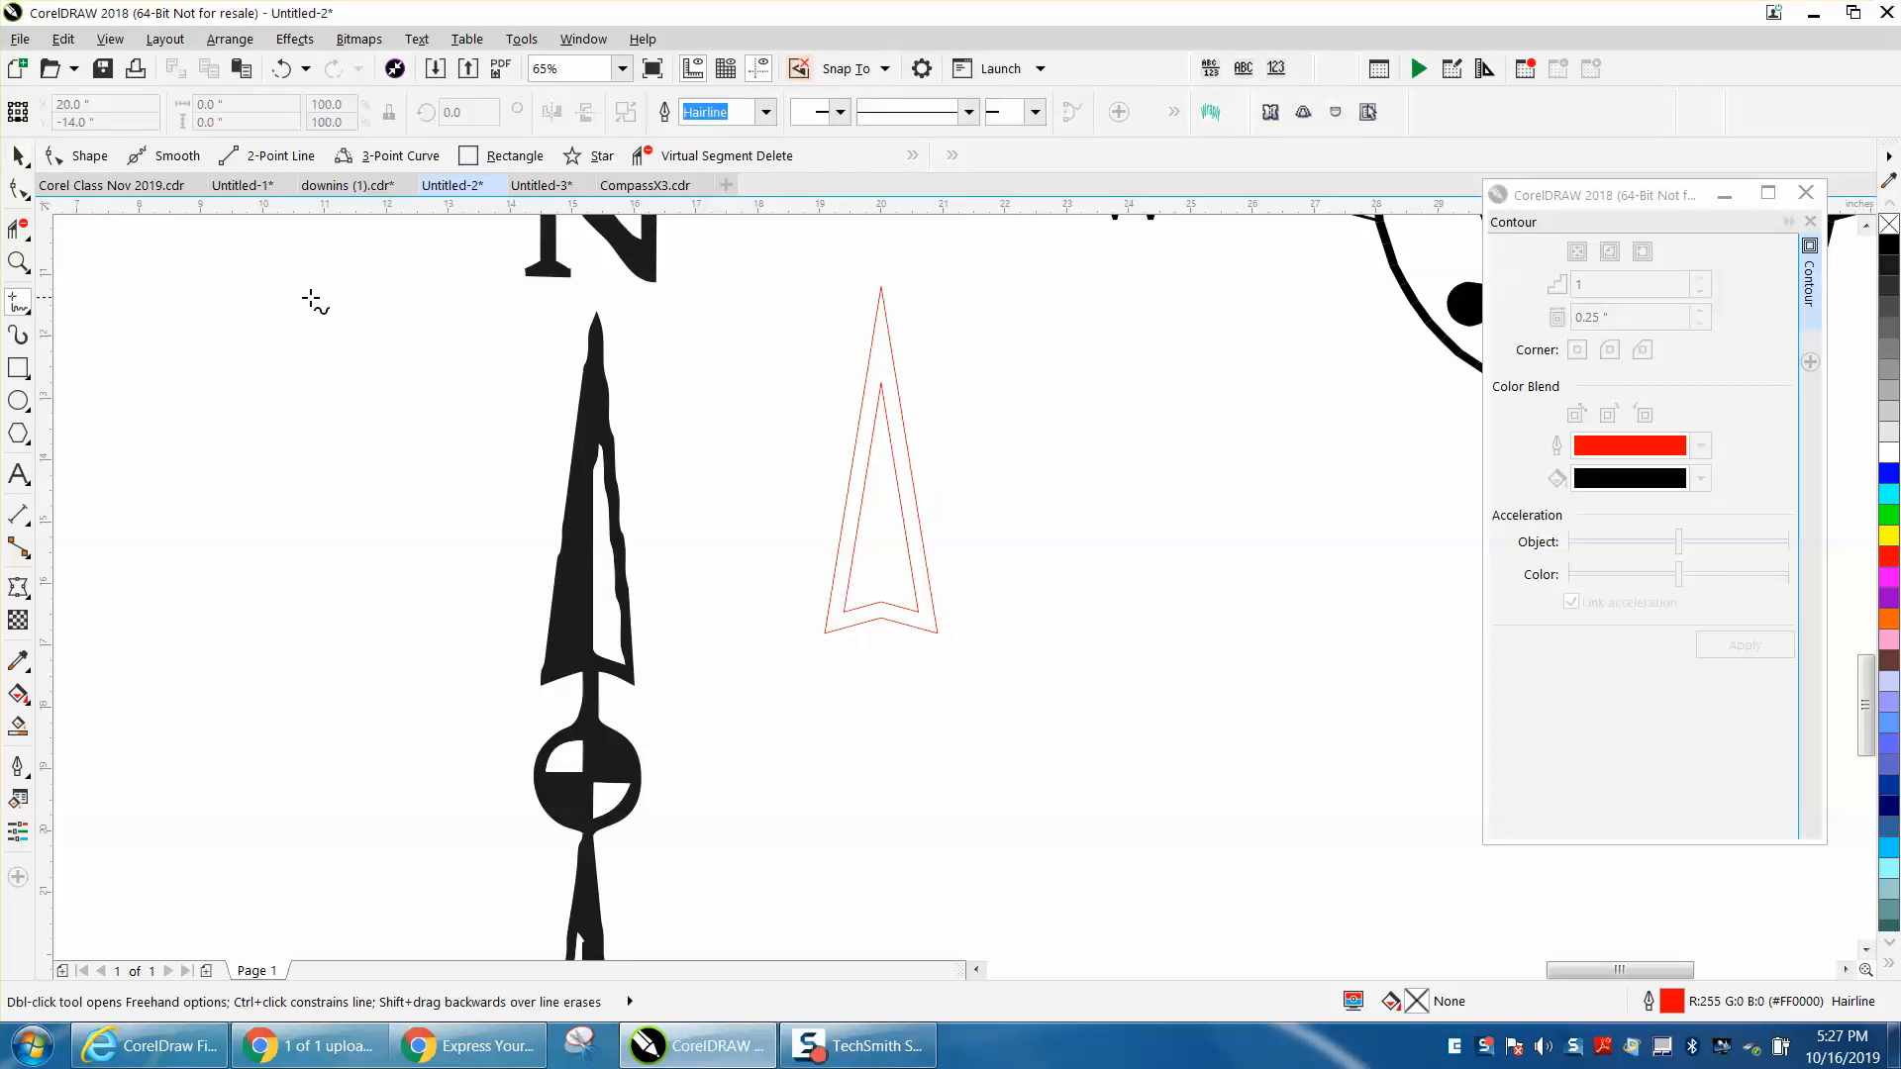
mouse_move(318, 628)
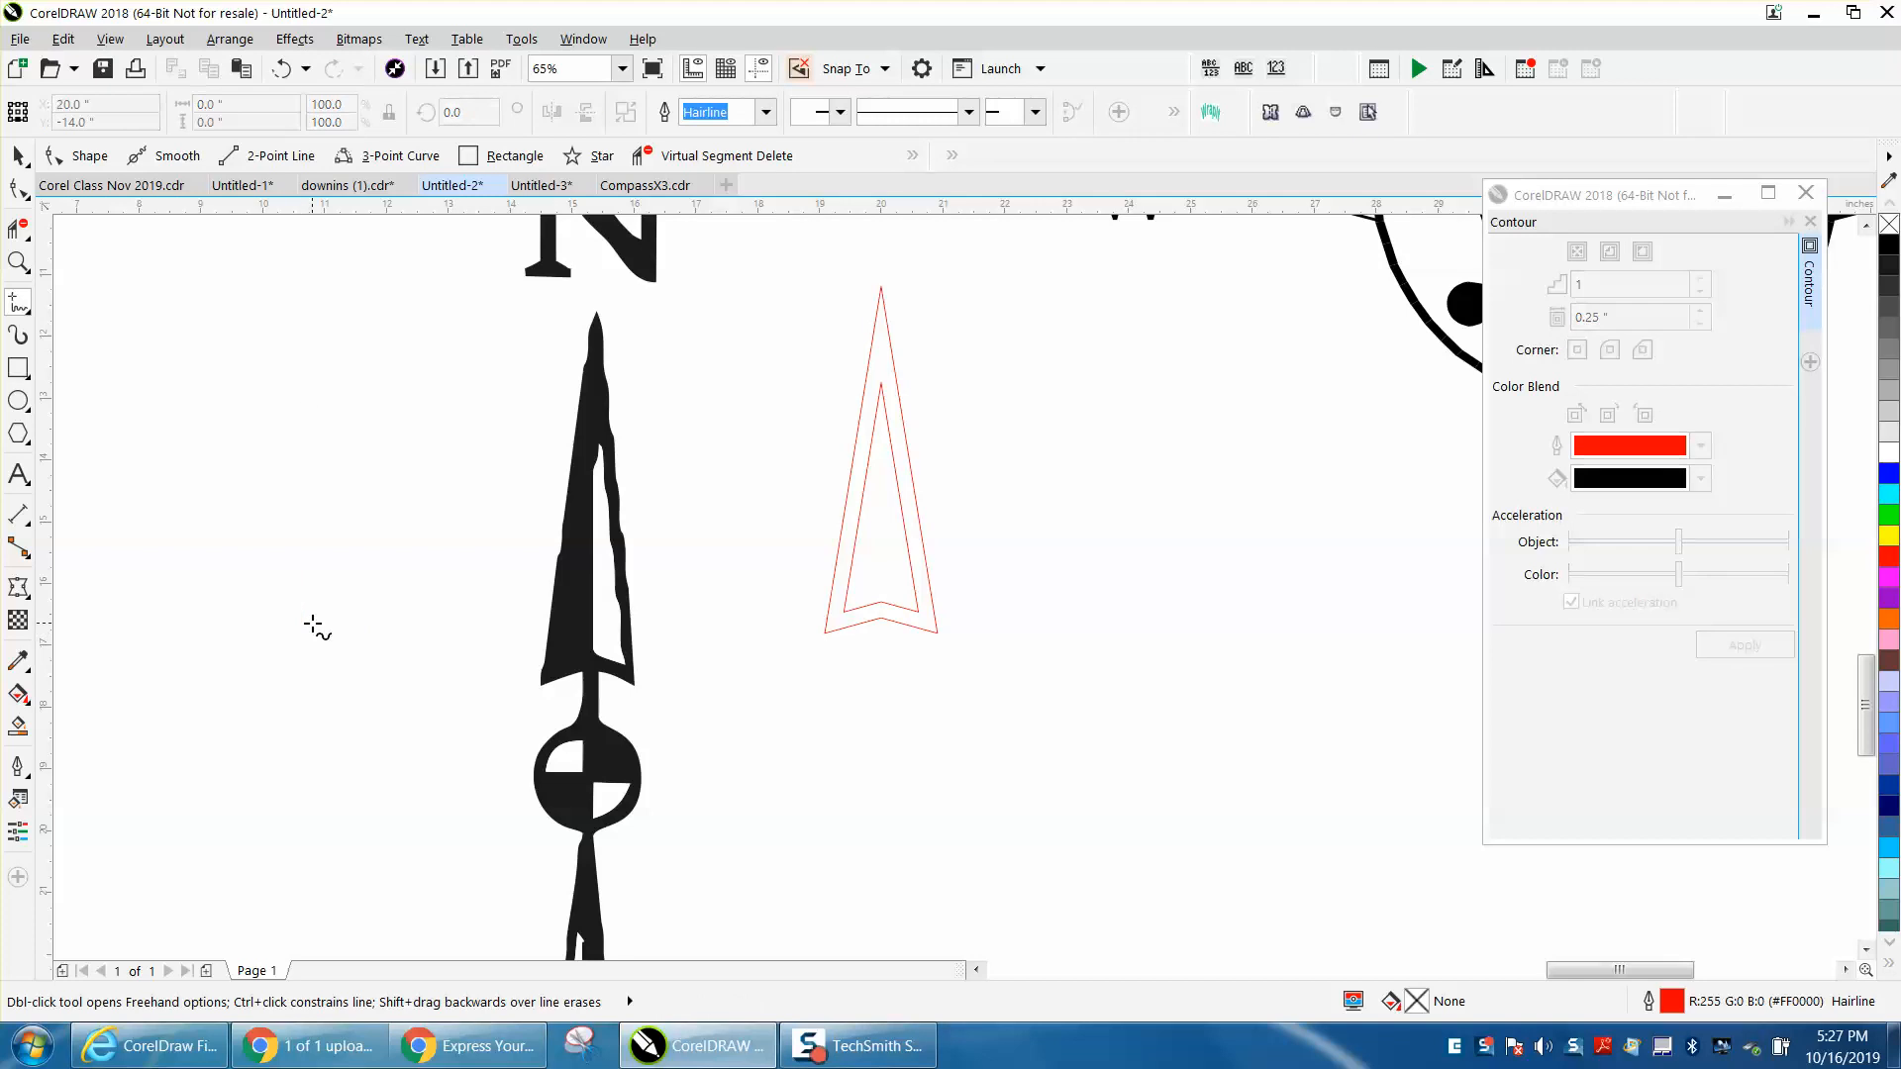
Step: Remove contour segments with Virtual Segment Delete, leaving the arrowhead outline and an inner sliver
left_click(43, 302)
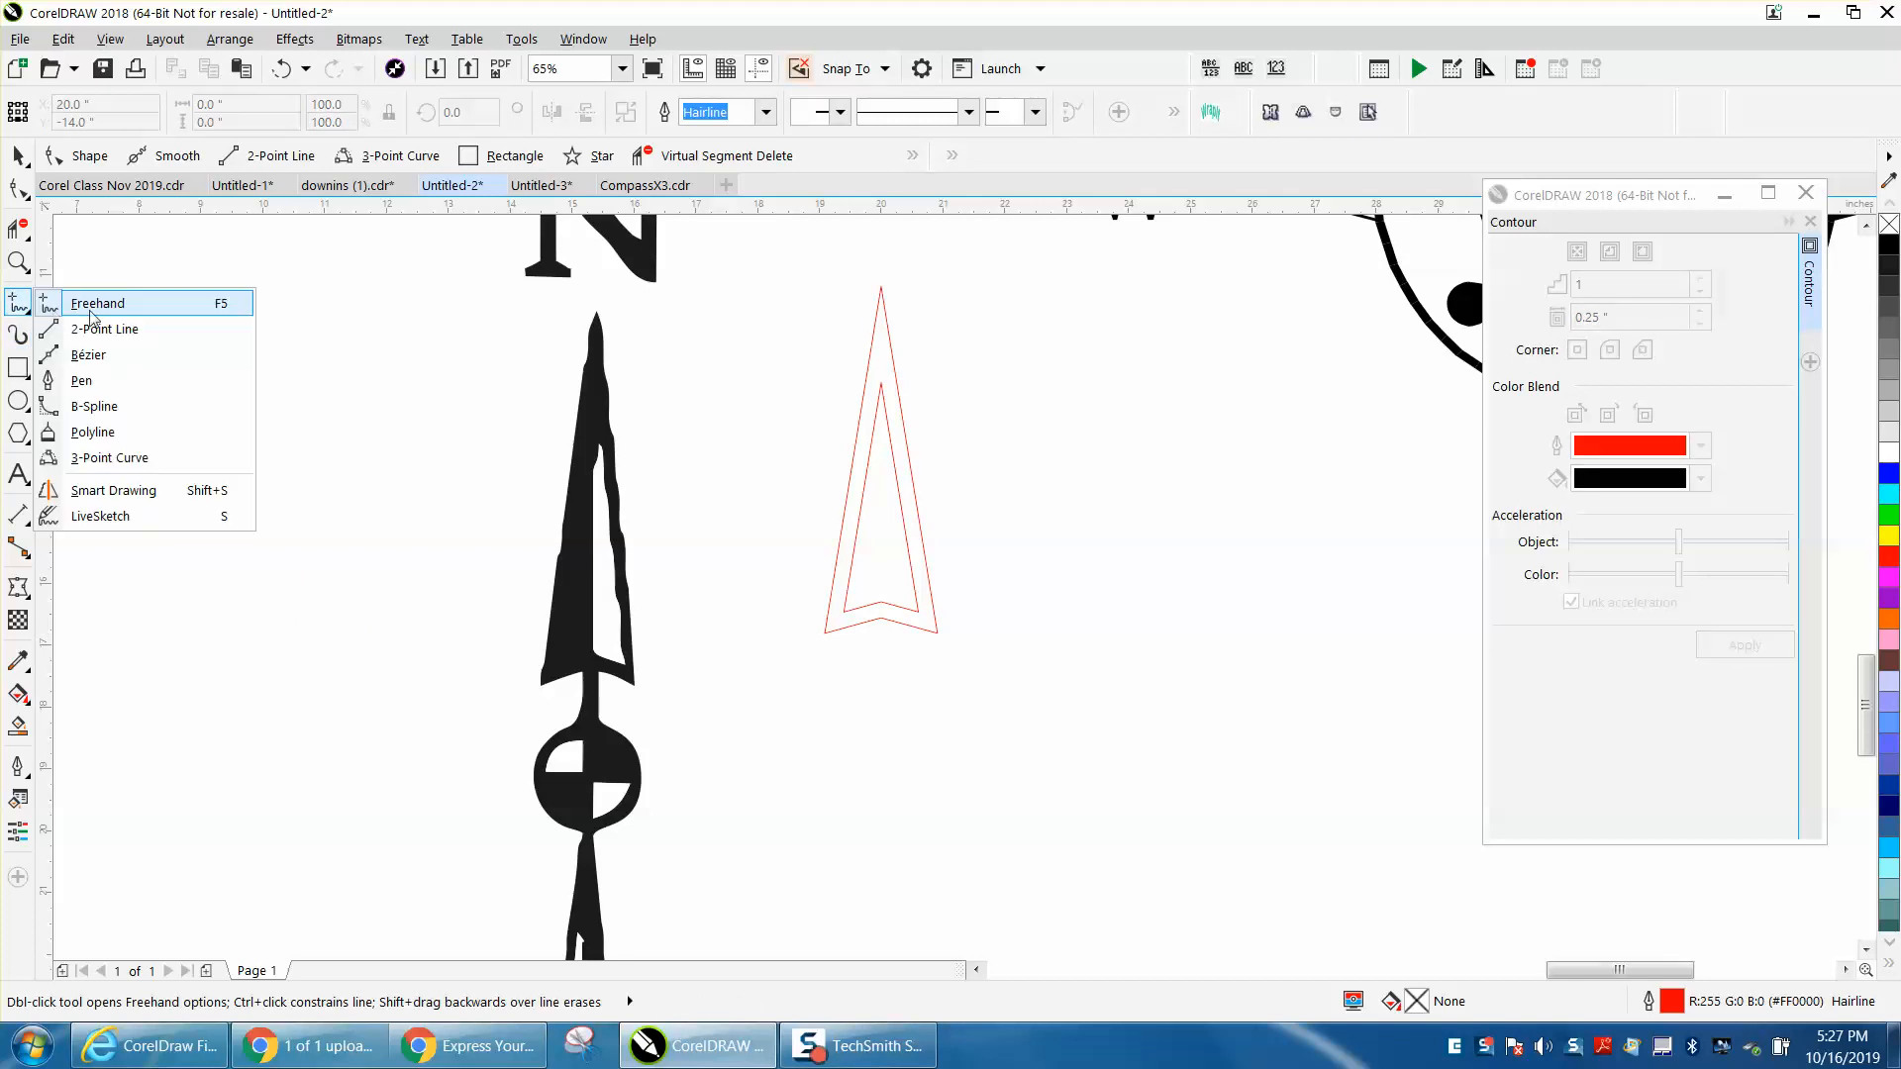
left_click(106, 329)
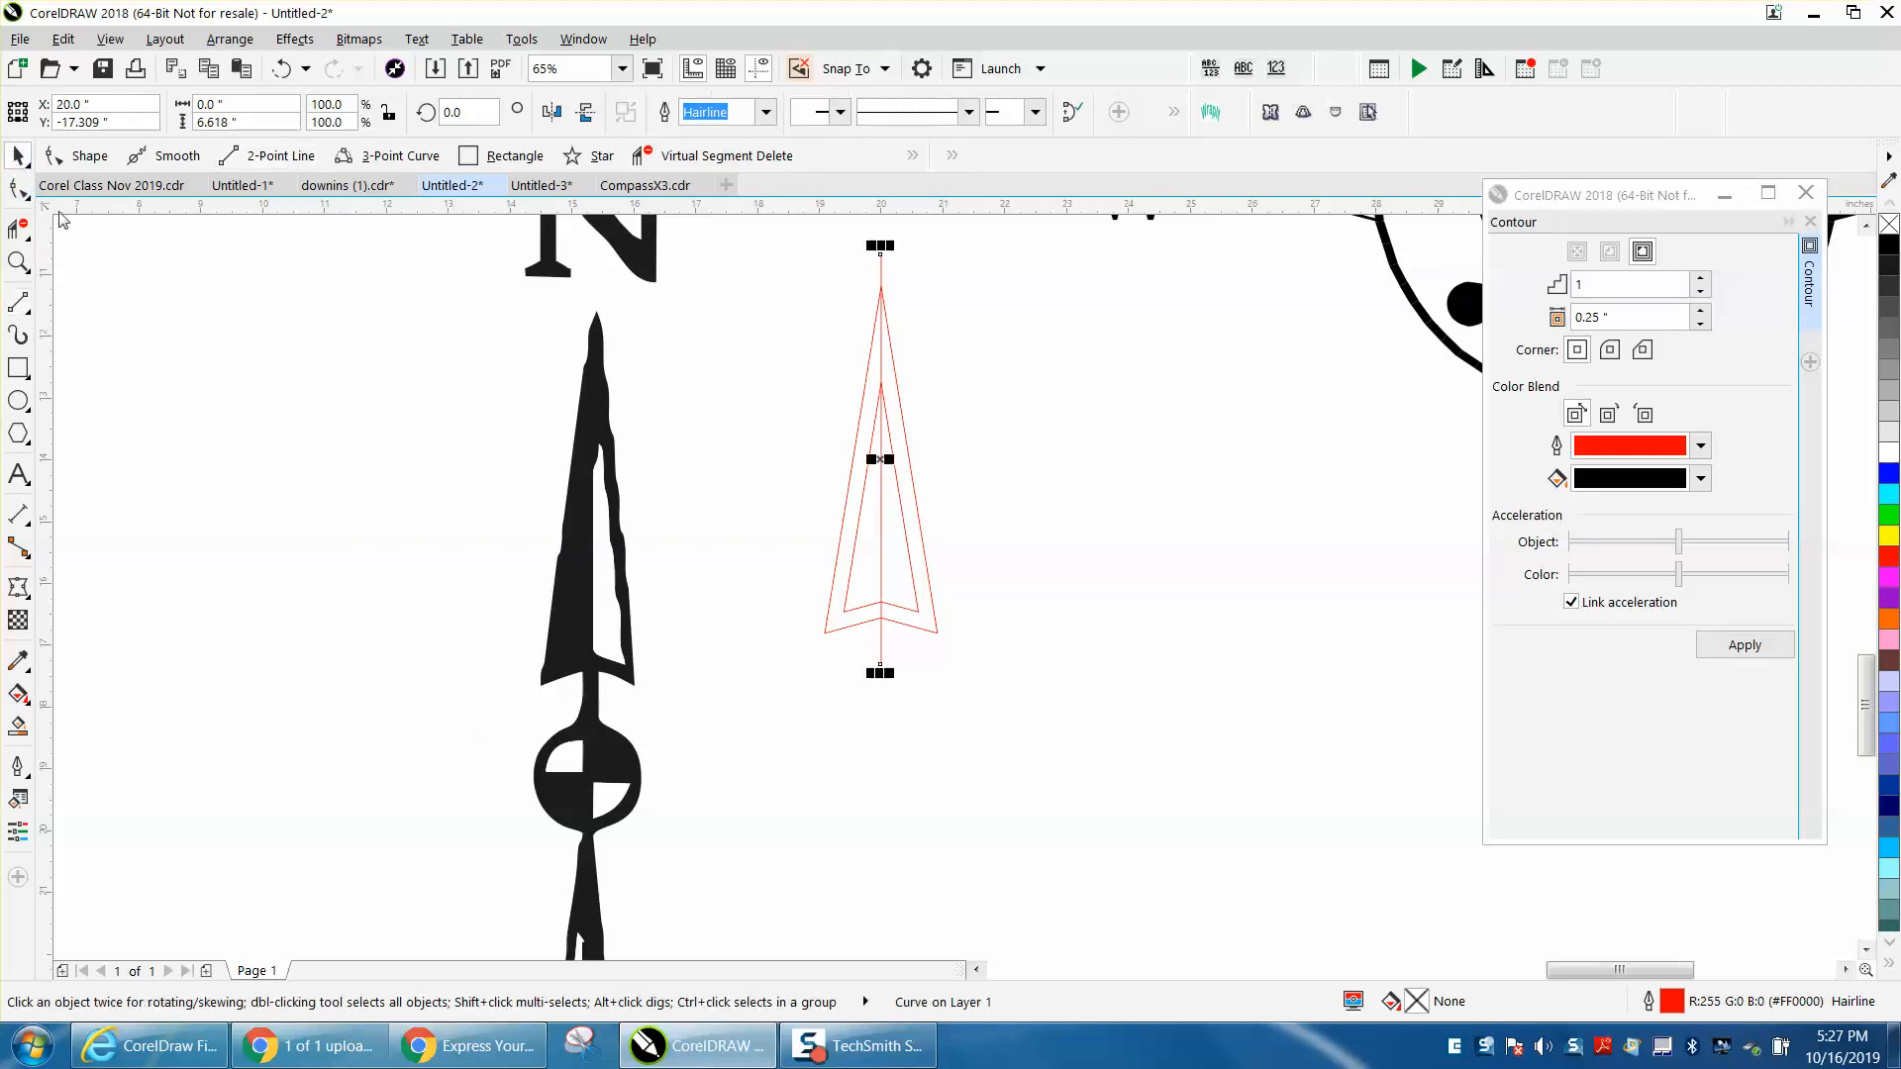
mouse_move(367, 509)
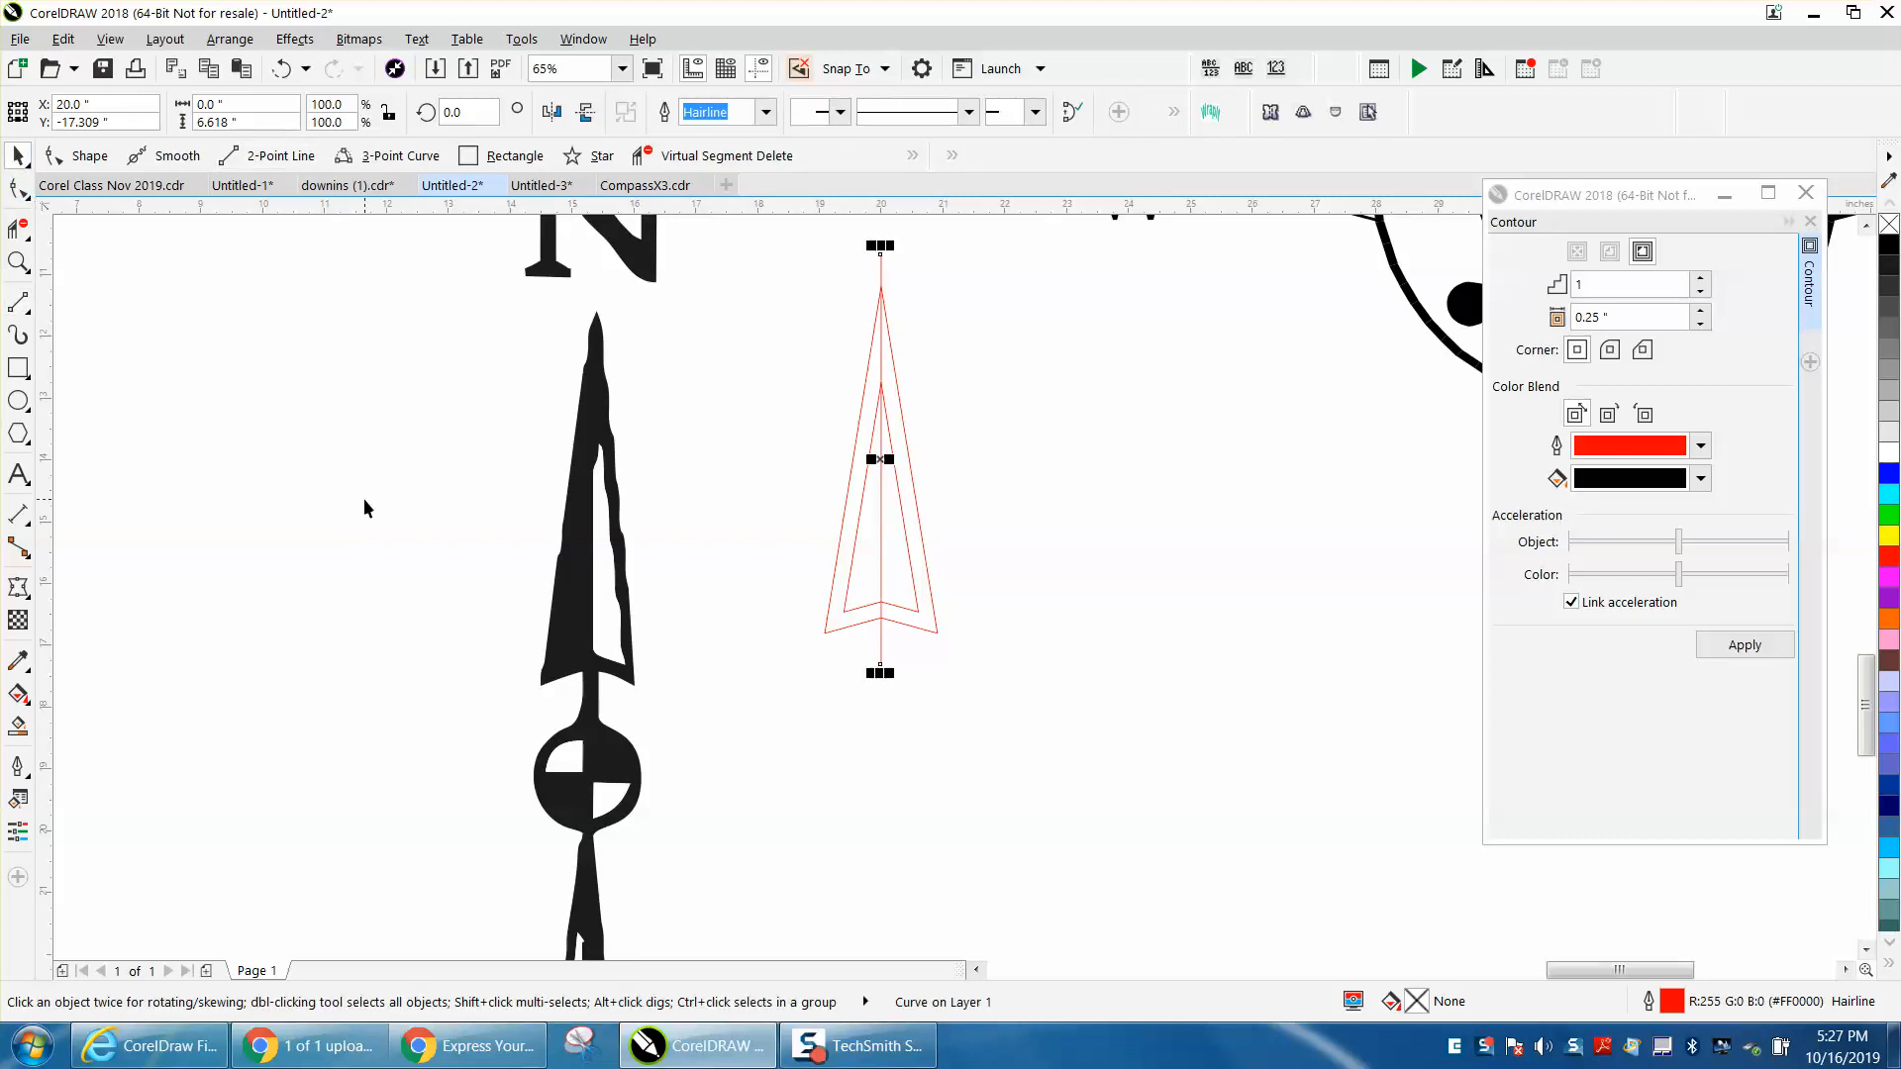
mouse_move(232, 427)
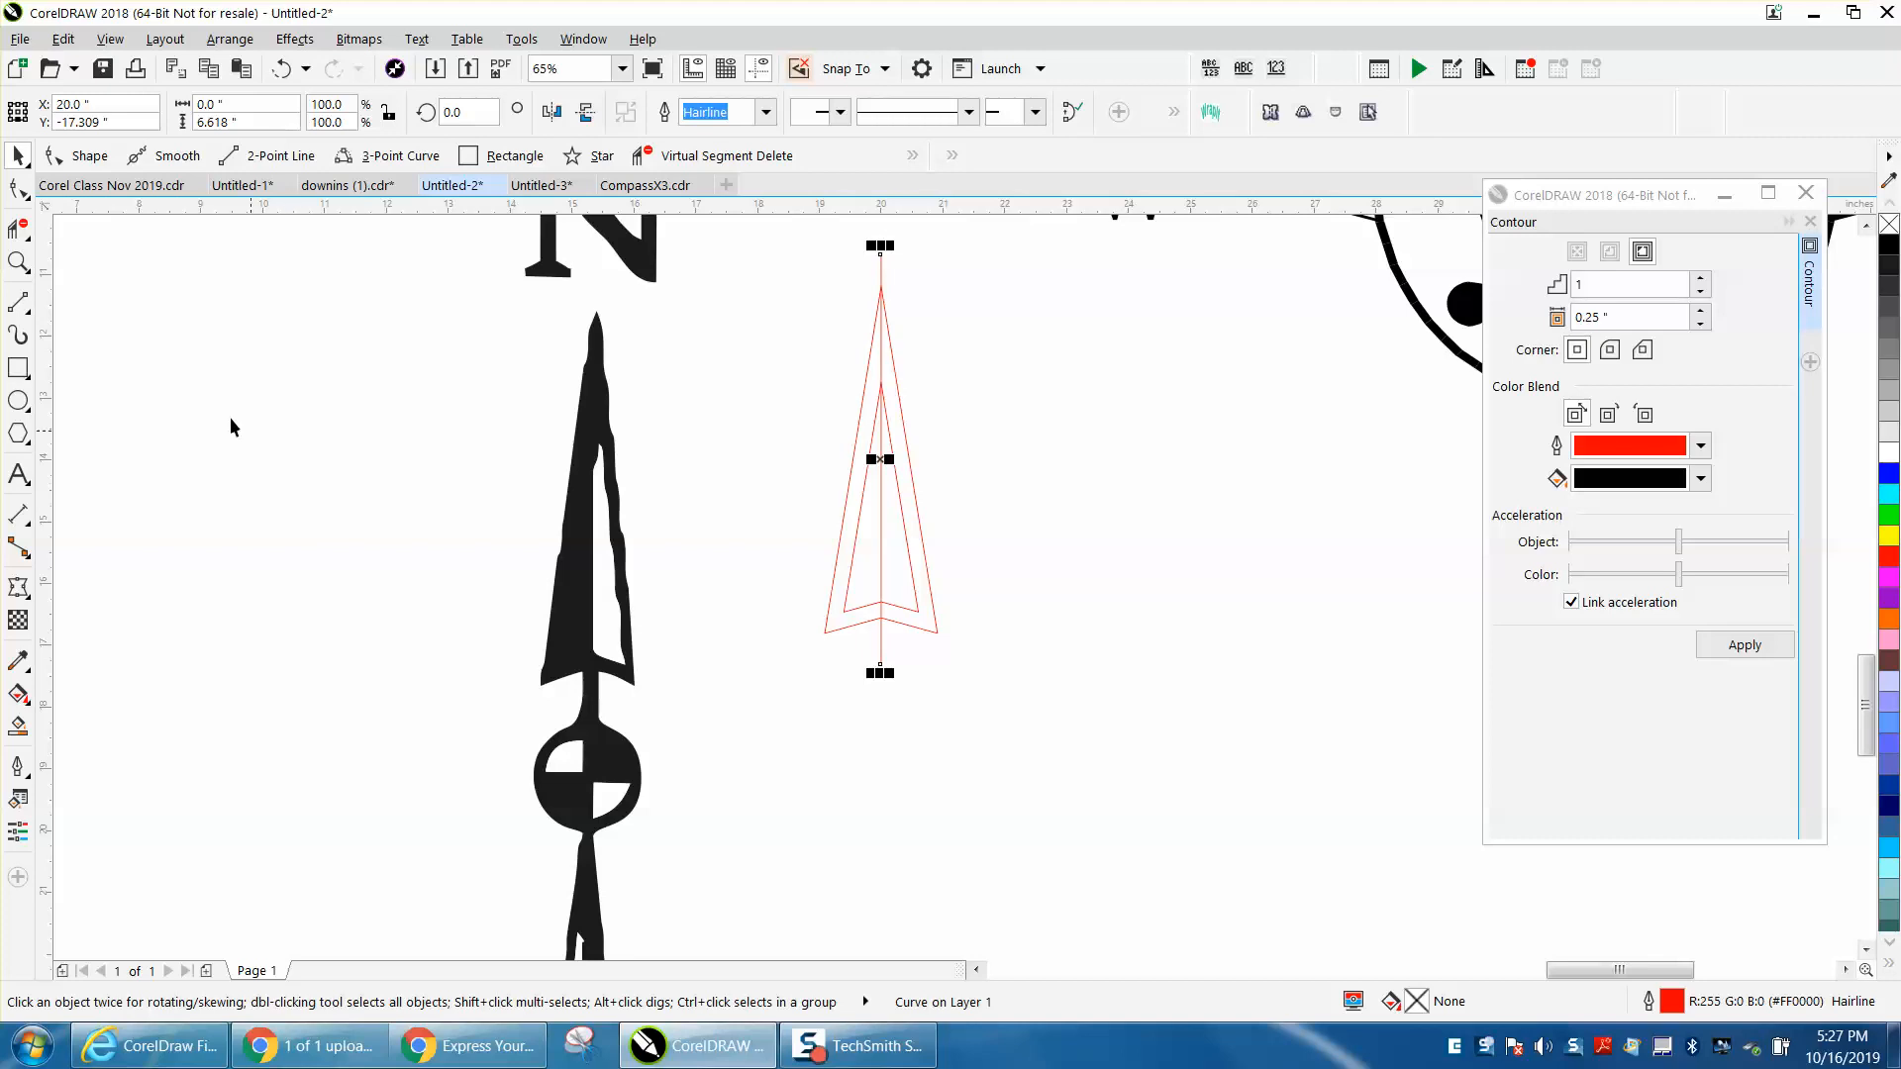
left_click(18, 227)
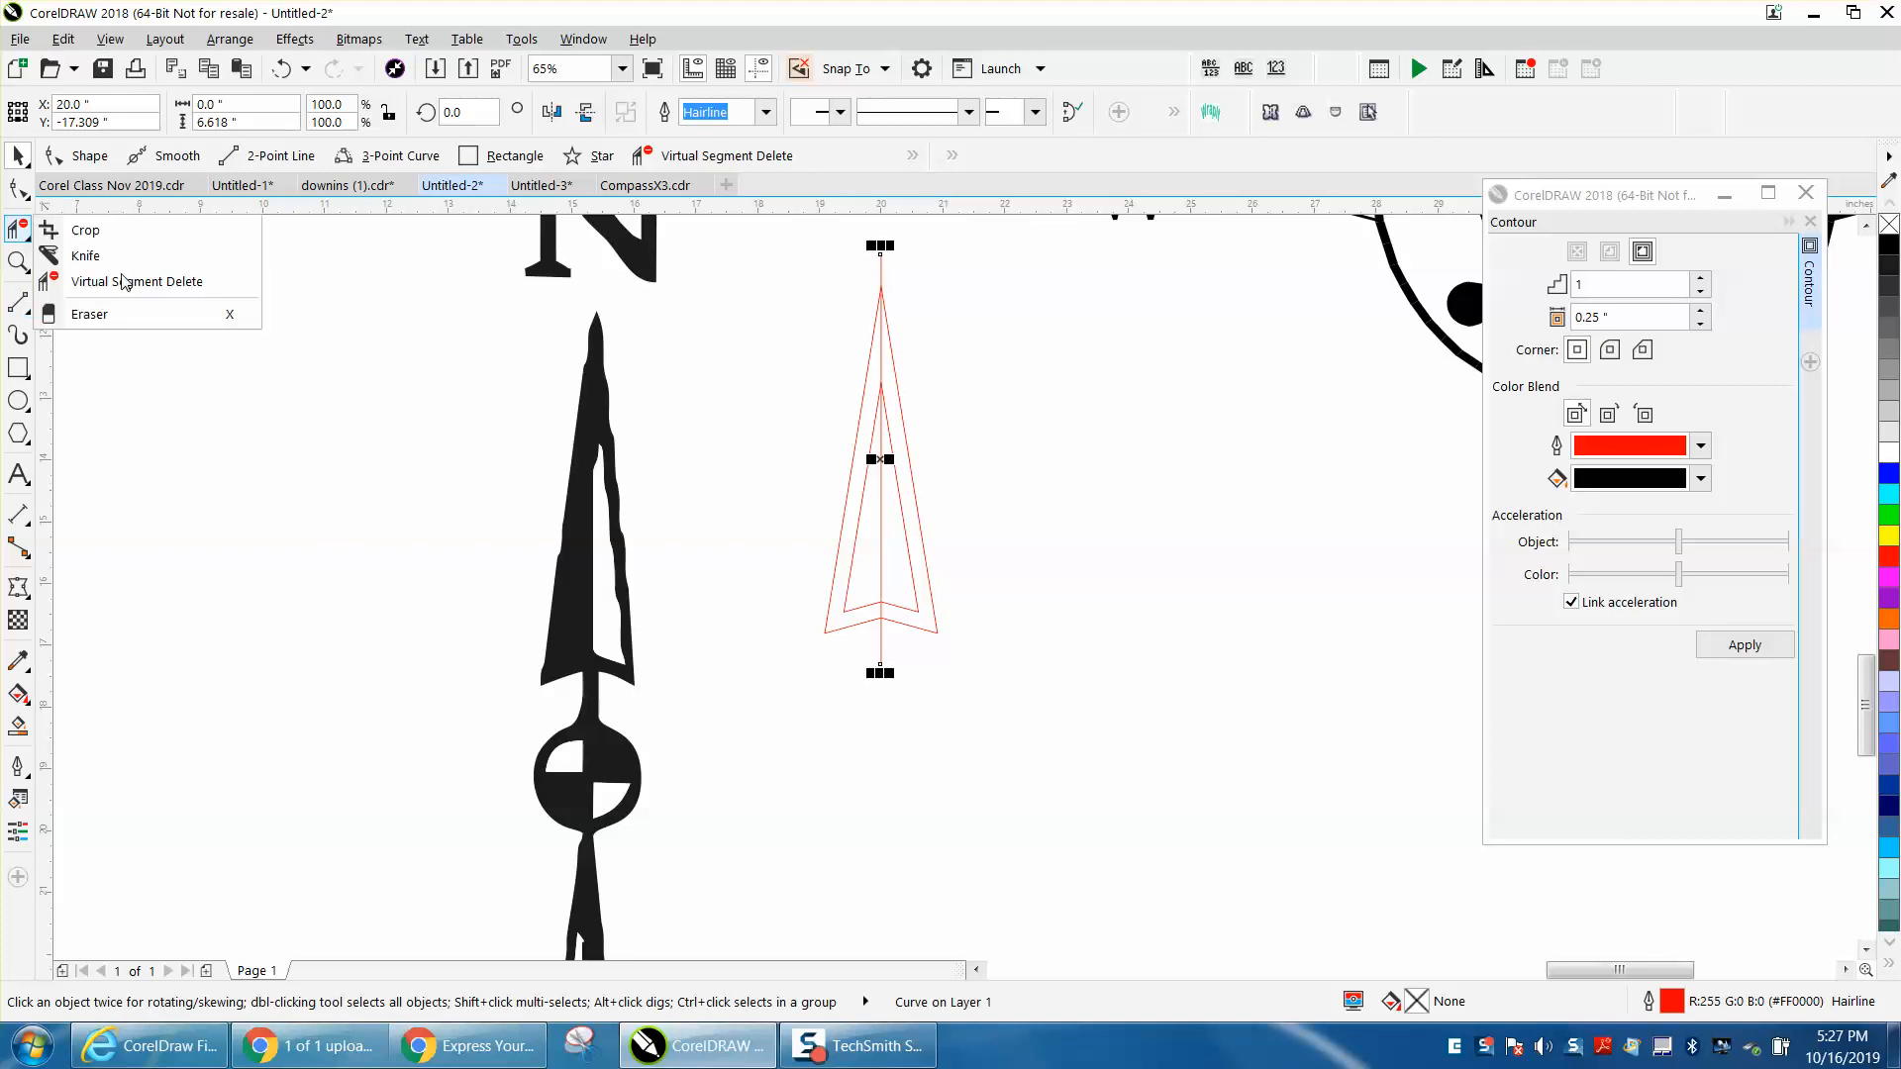
left_click(85, 255)
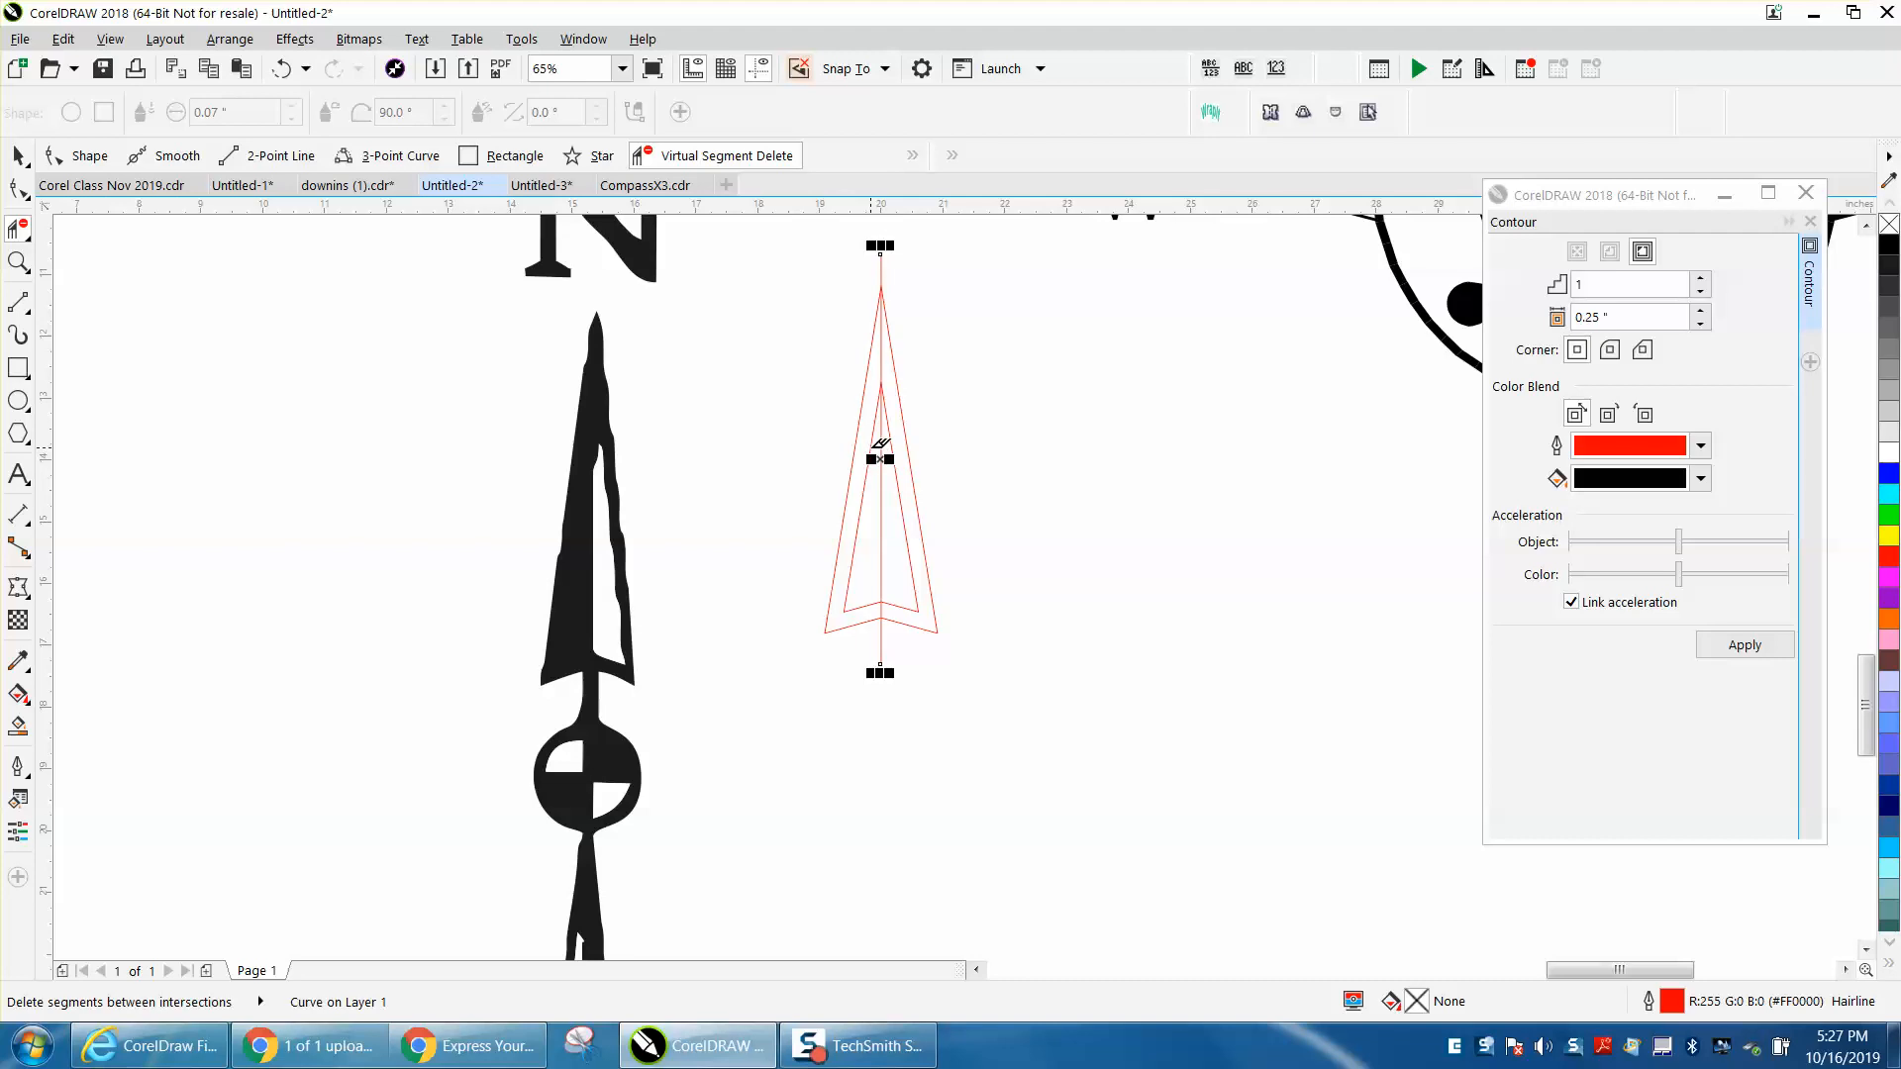
mouse_move(870, 507)
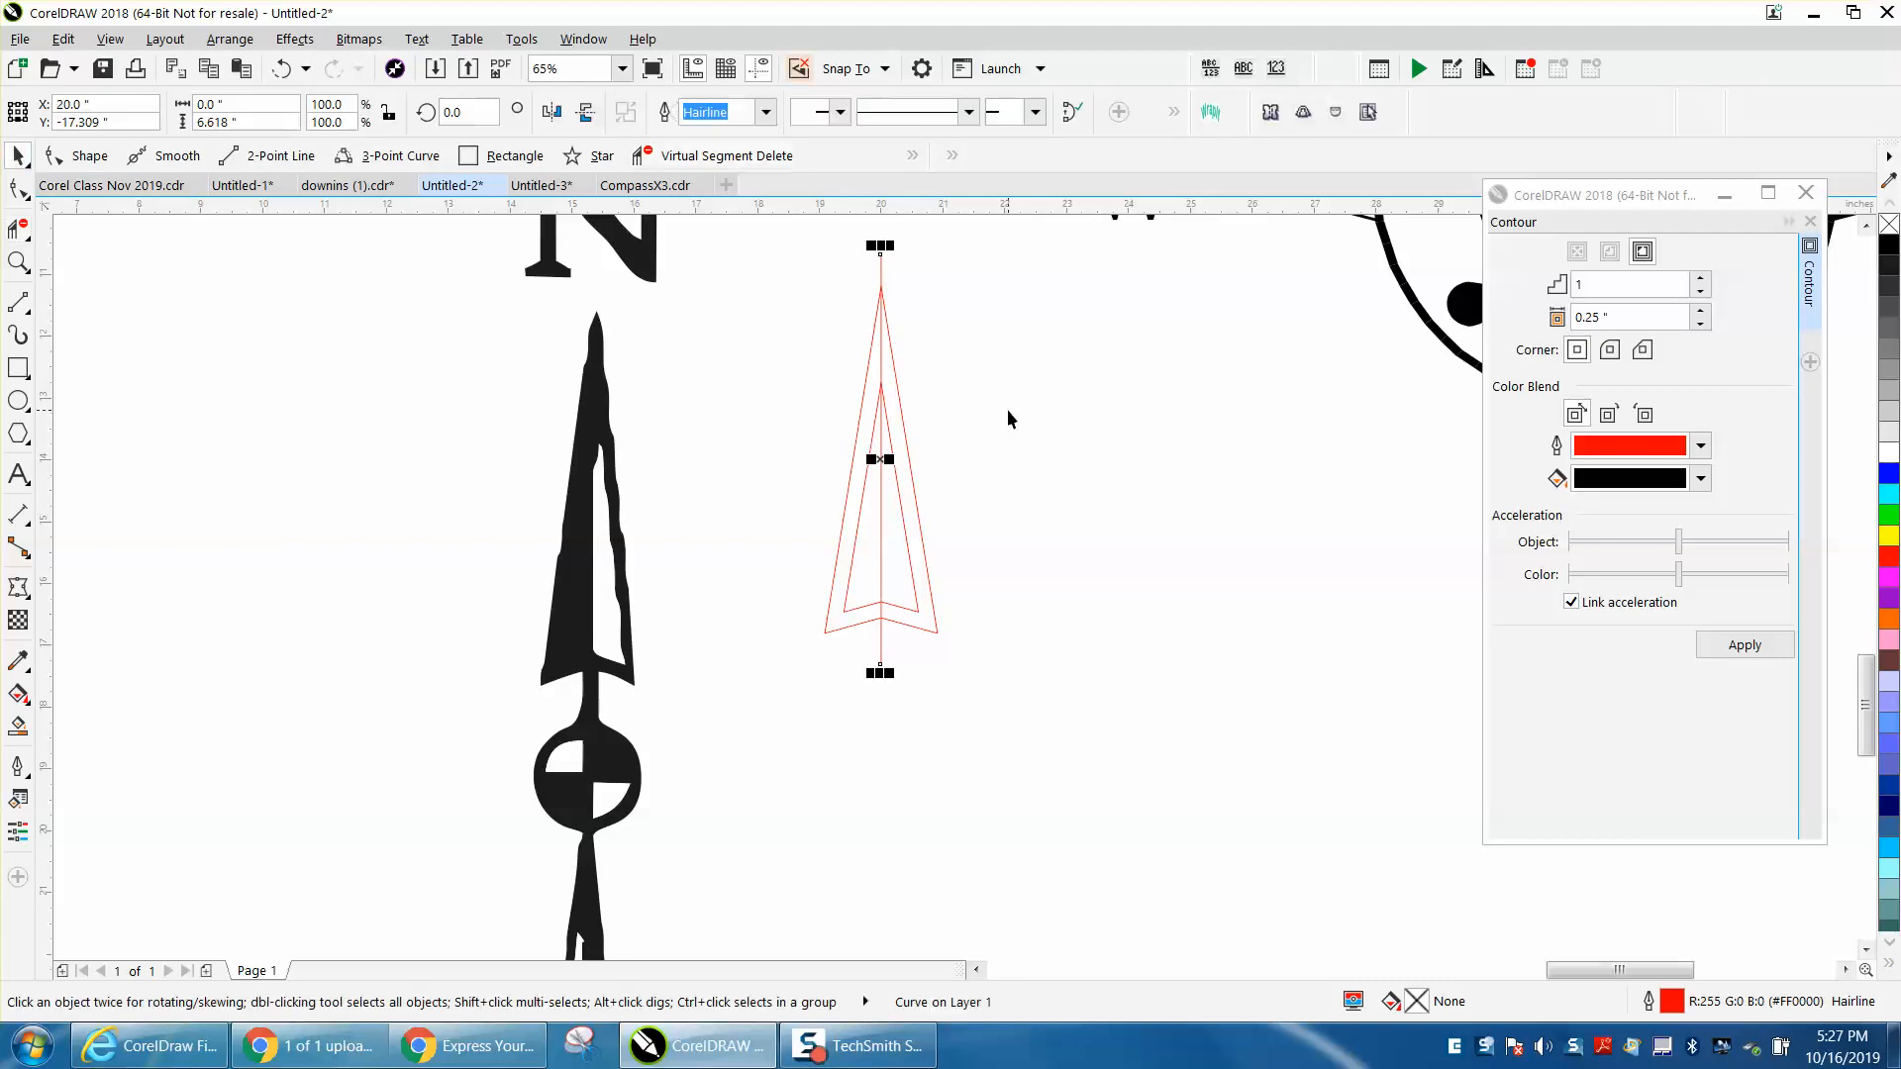
left_click(879, 460)
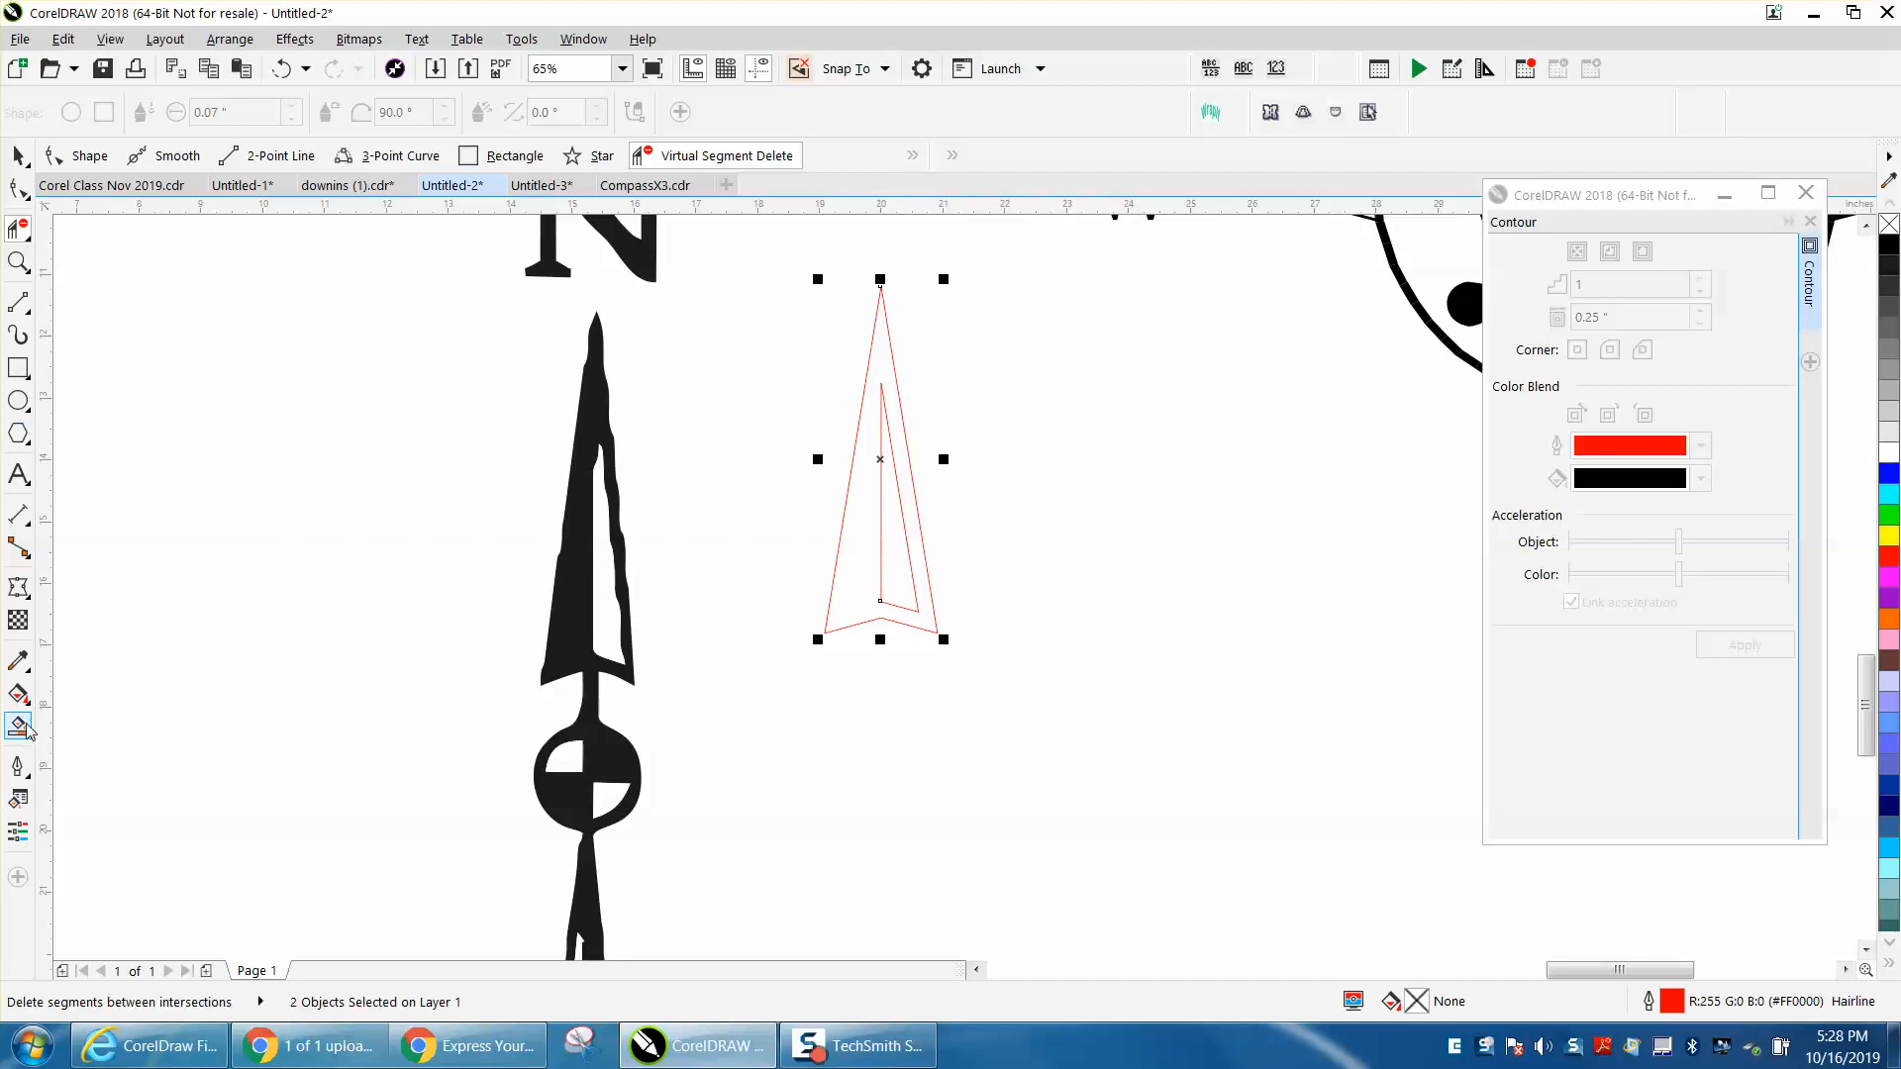
Step: Smart-fill the arrowhead region solid black with no outline, then reselect it
left_click(18, 728)
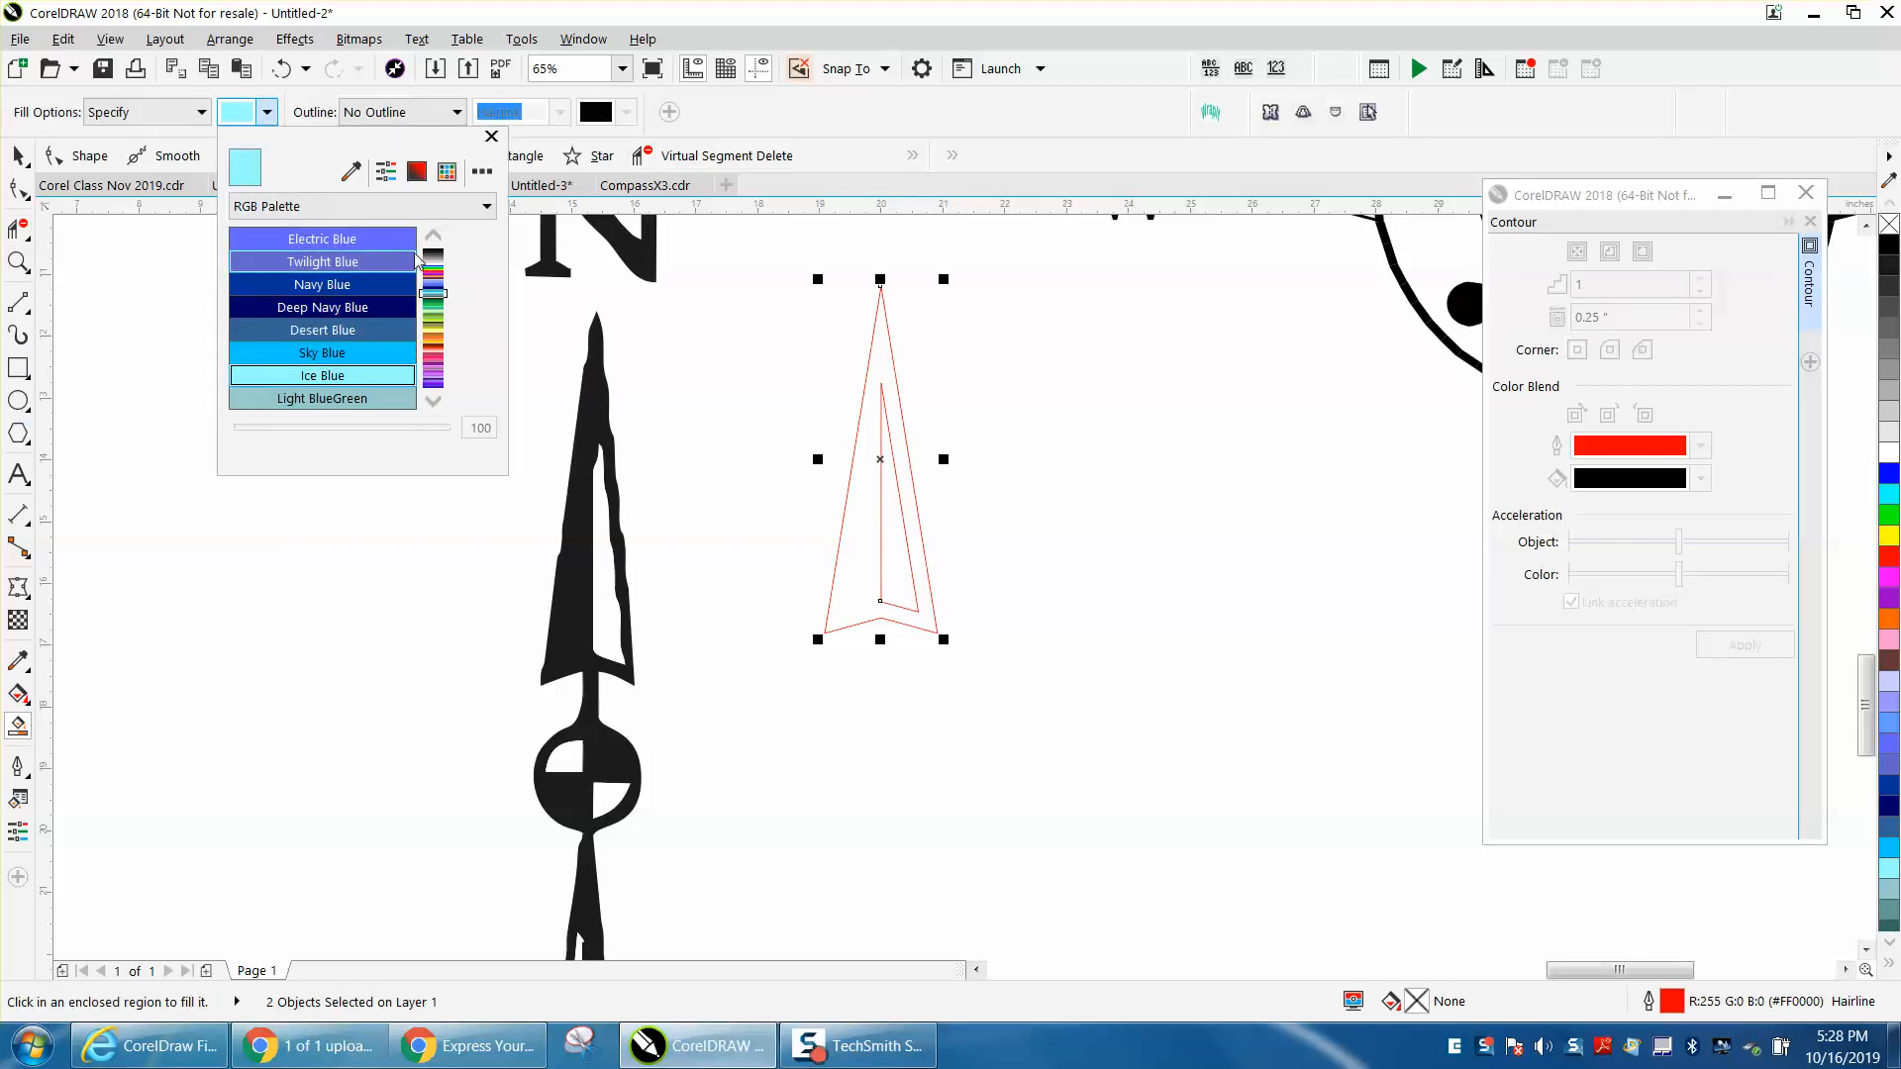
left_click(432, 239)
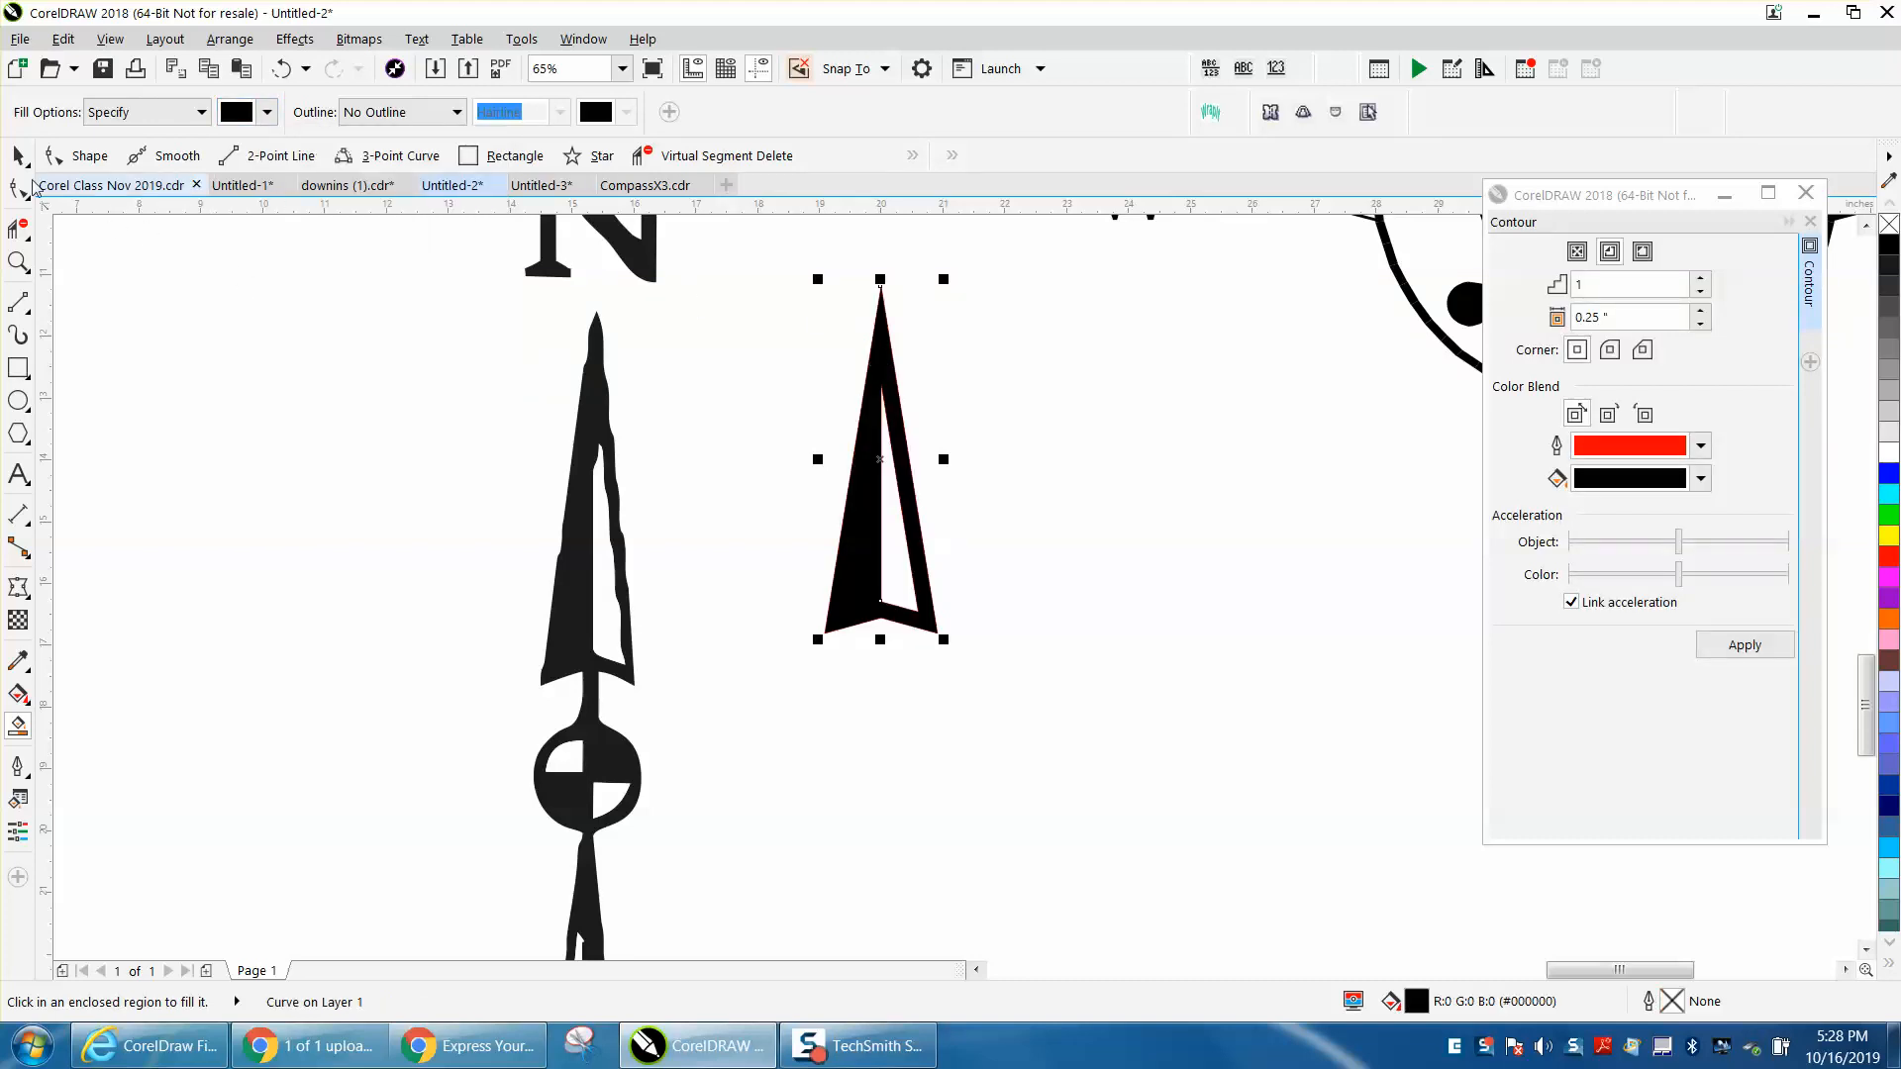
left_click(819, 454)
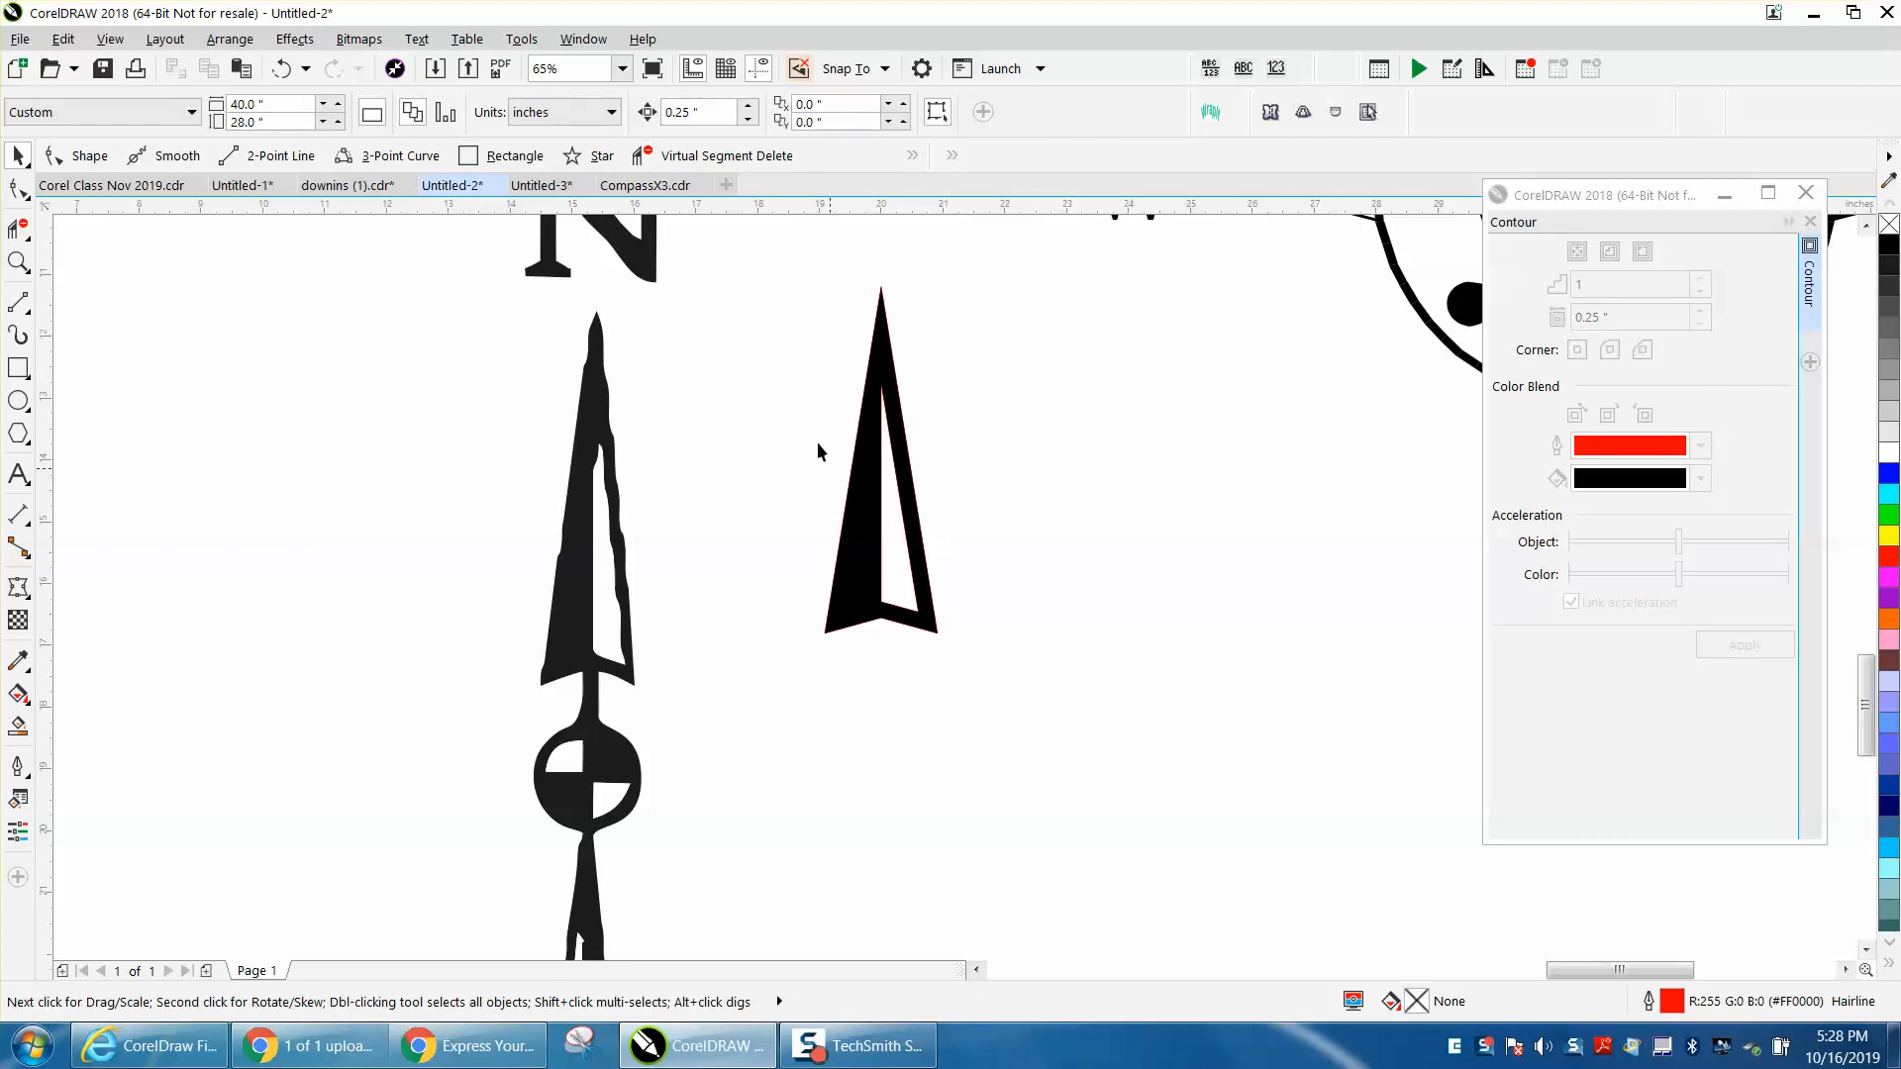
left_click(879, 485)
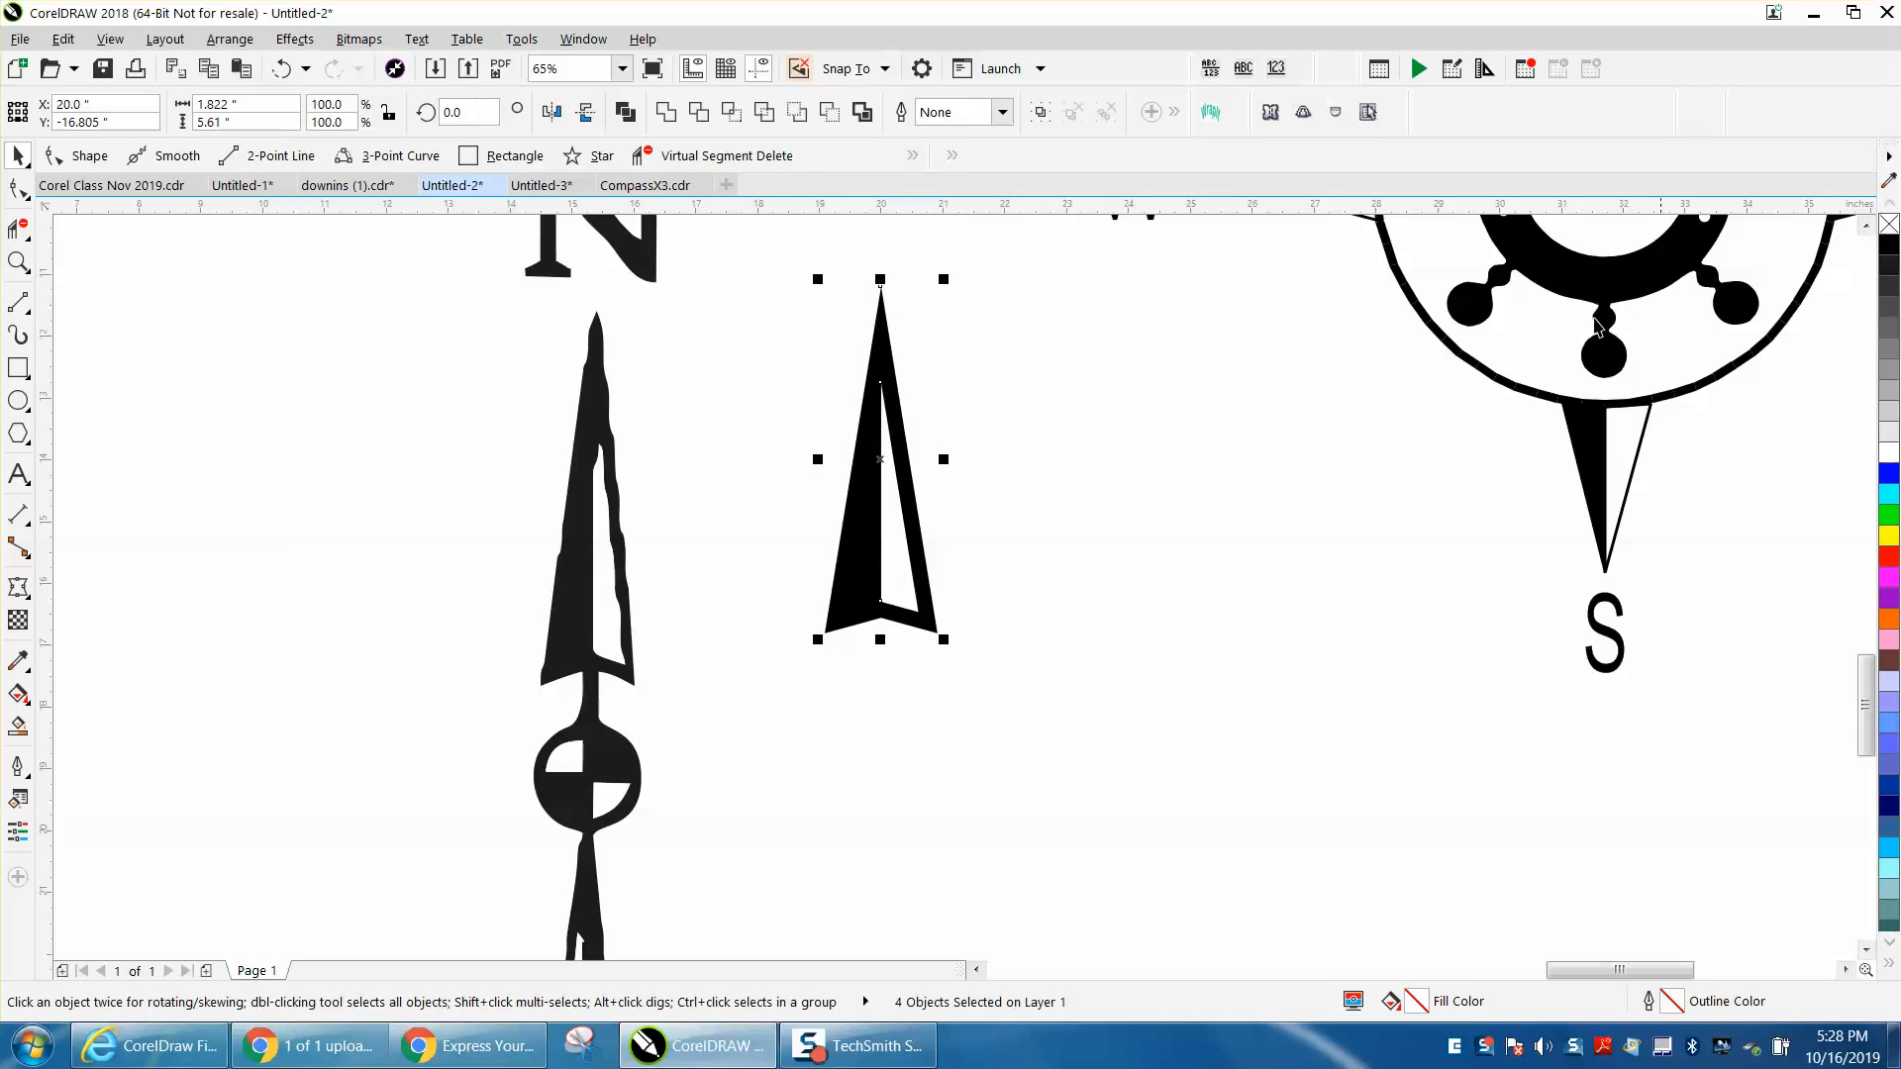
mouse_move(903, 436)
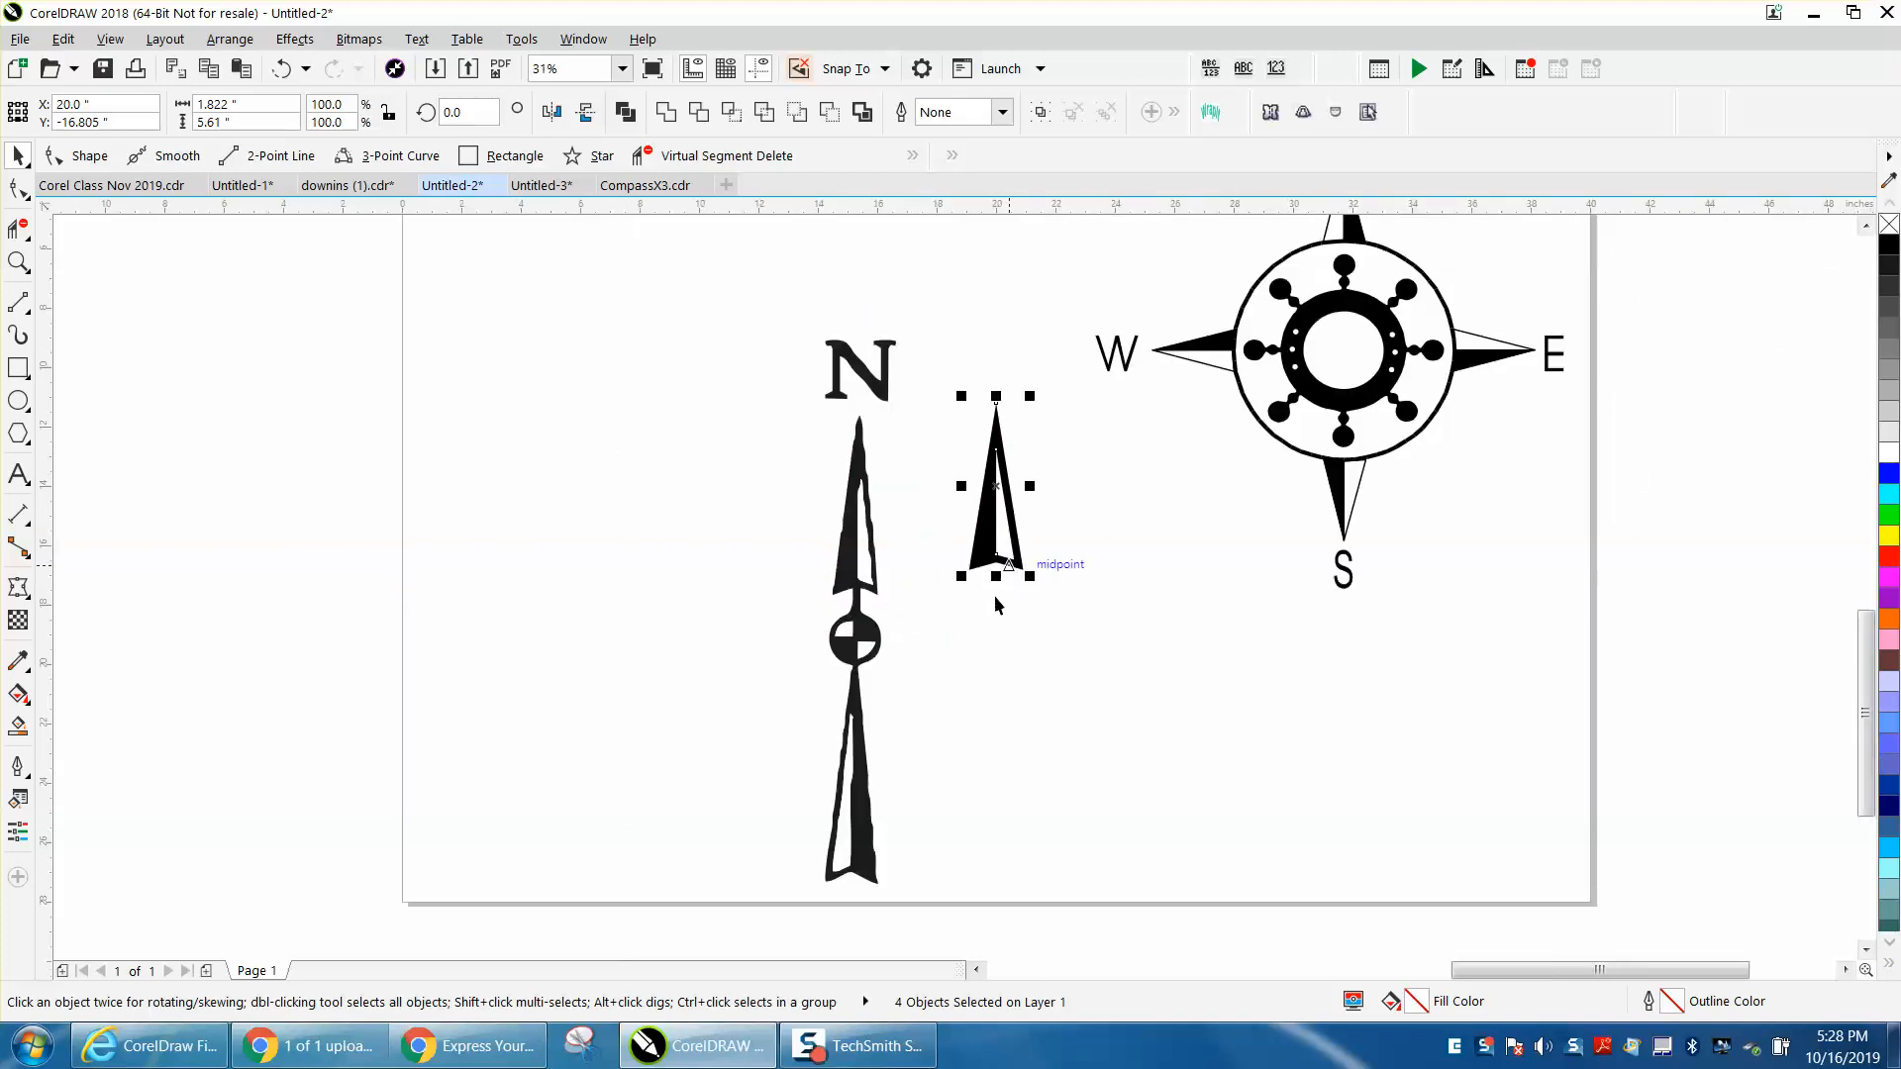
mouse_move(1000, 628)
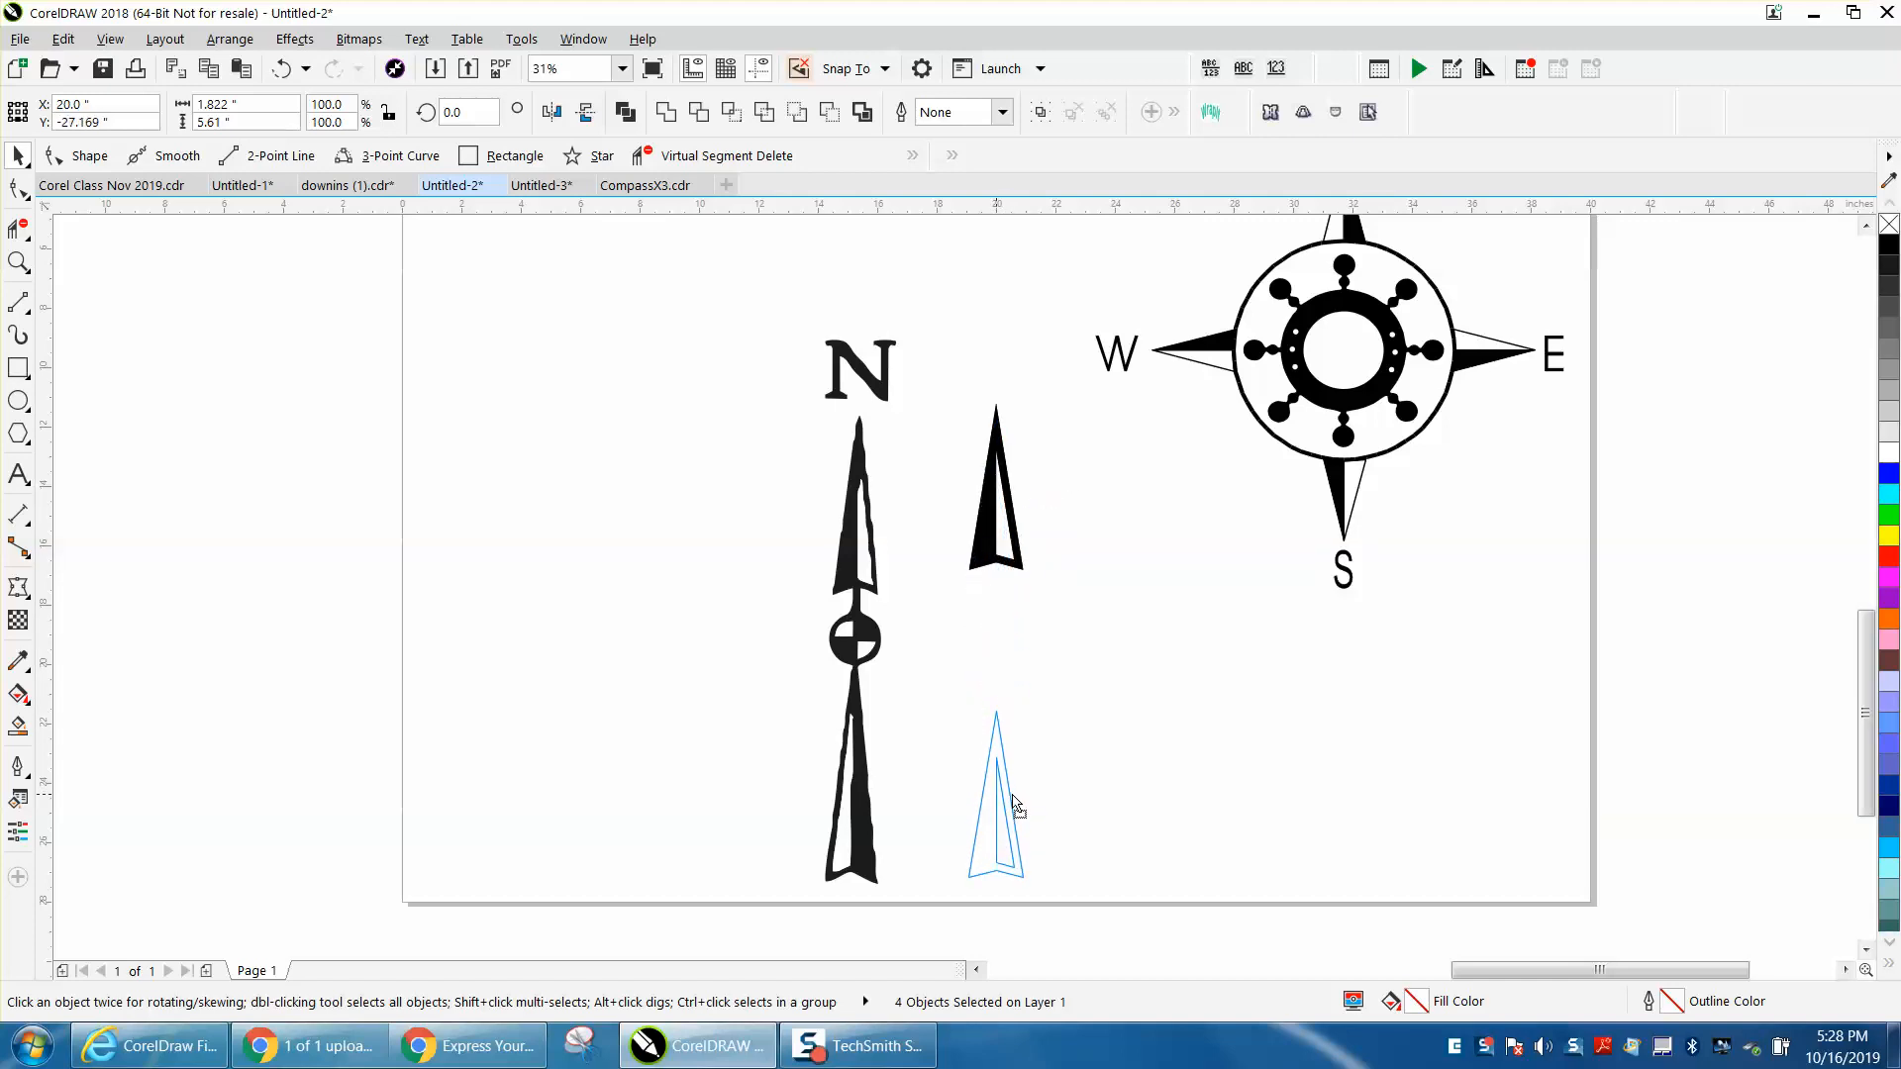
Step: Drop a copy of the black arrowhead below the original and line it up
left_click(994, 800)
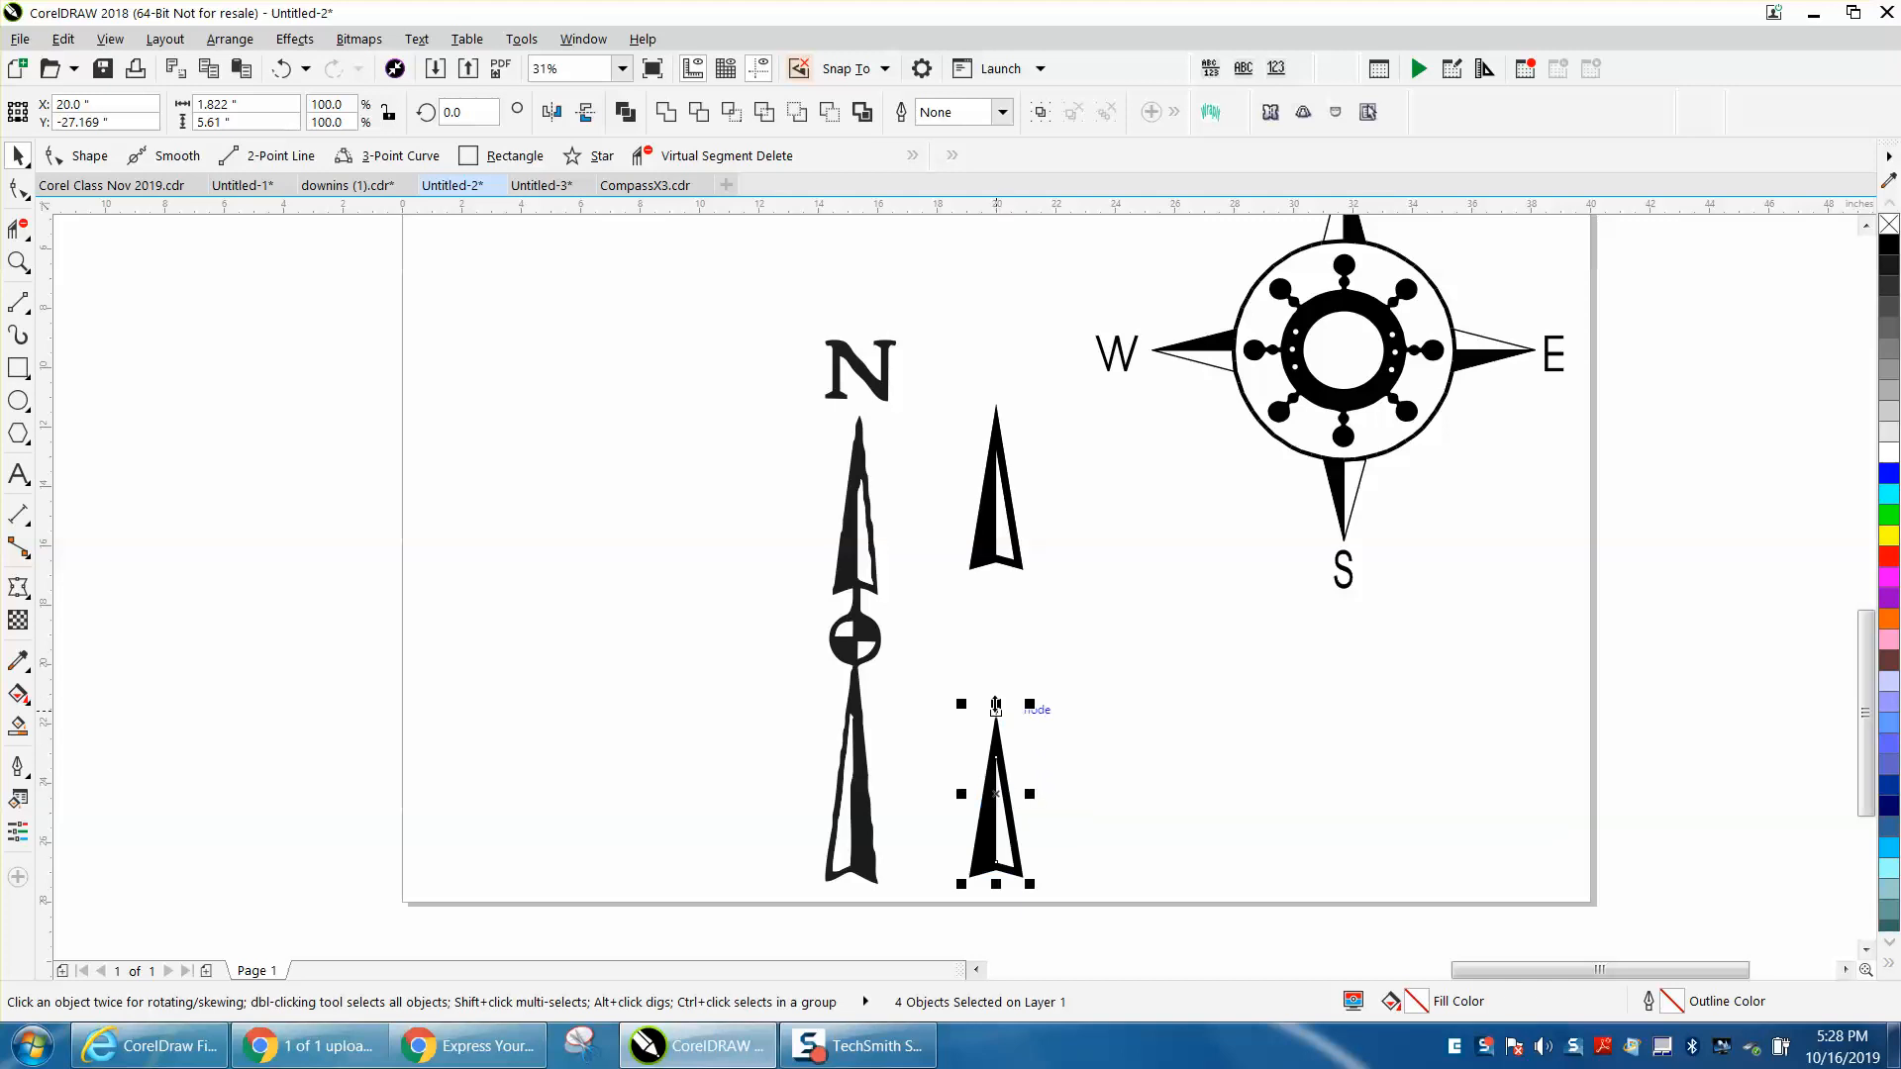
left_click_drag(994, 704, 994, 654)
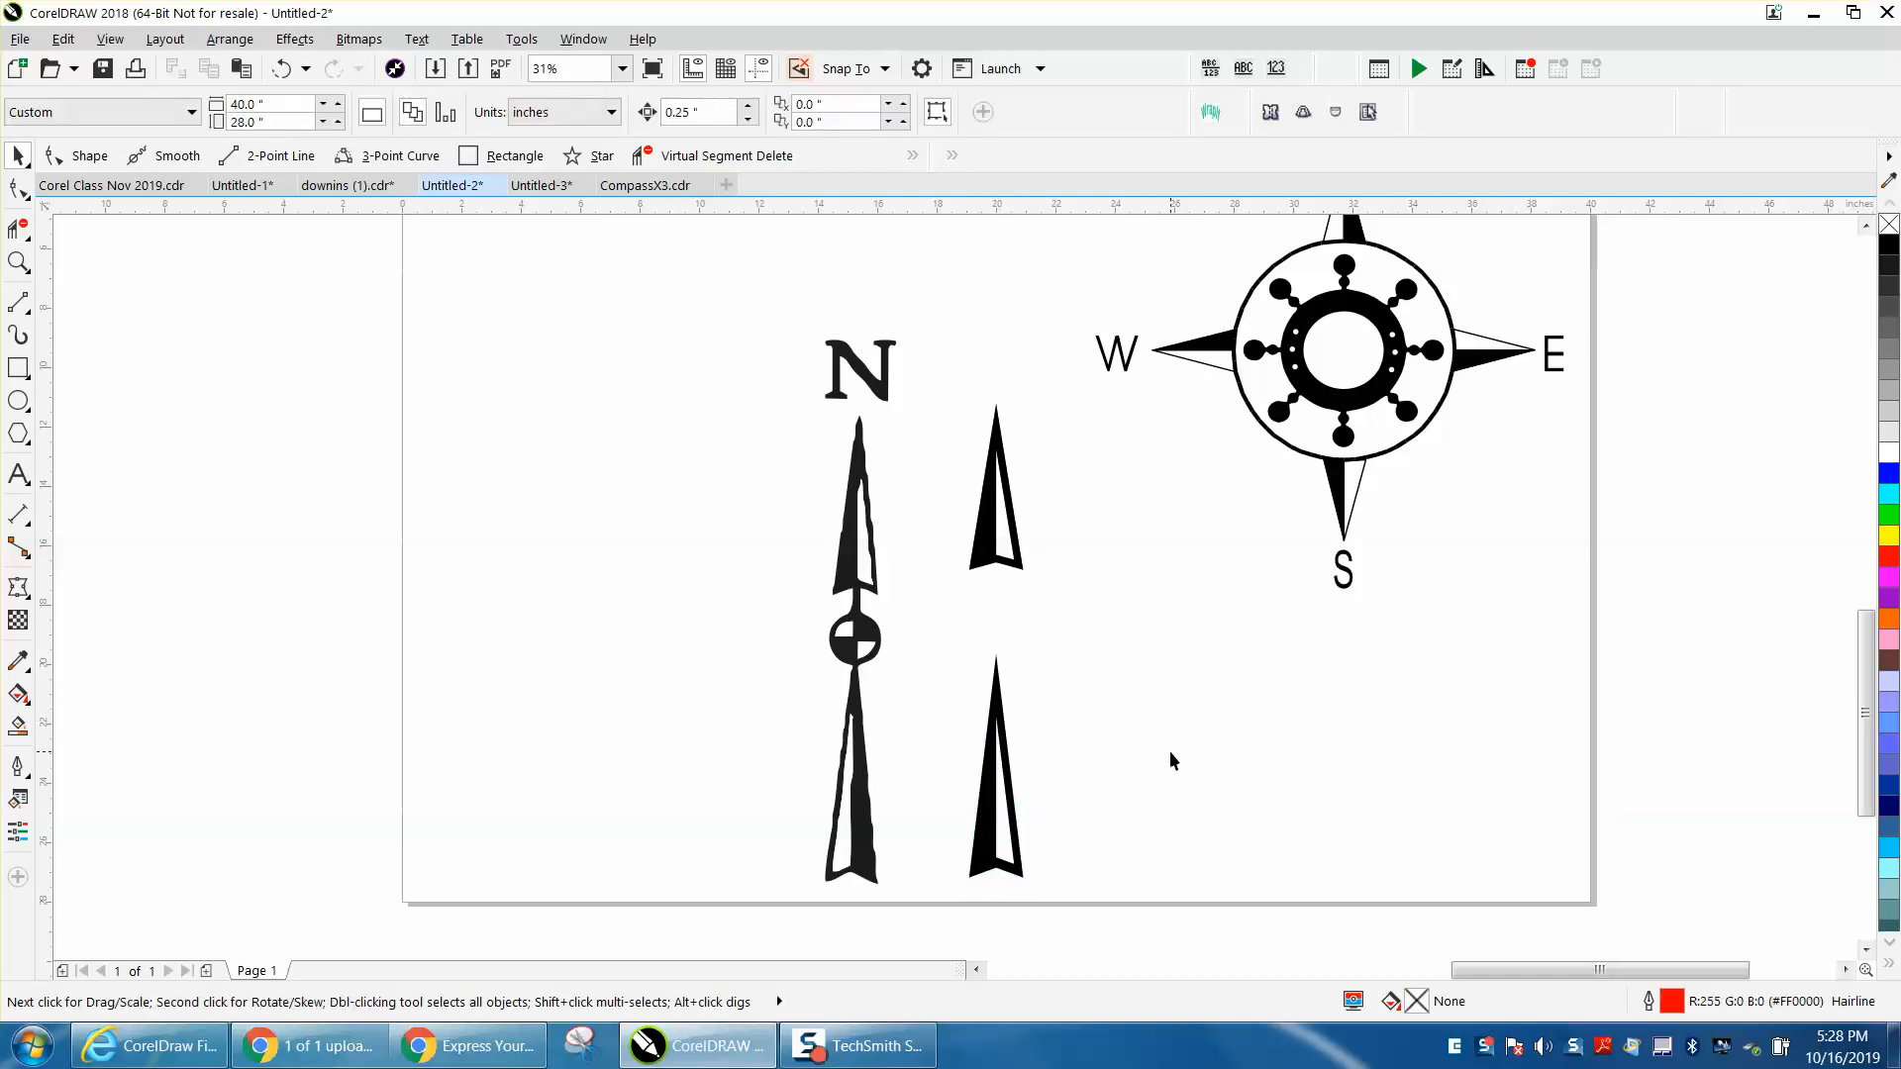
mouse_move(1048, 816)
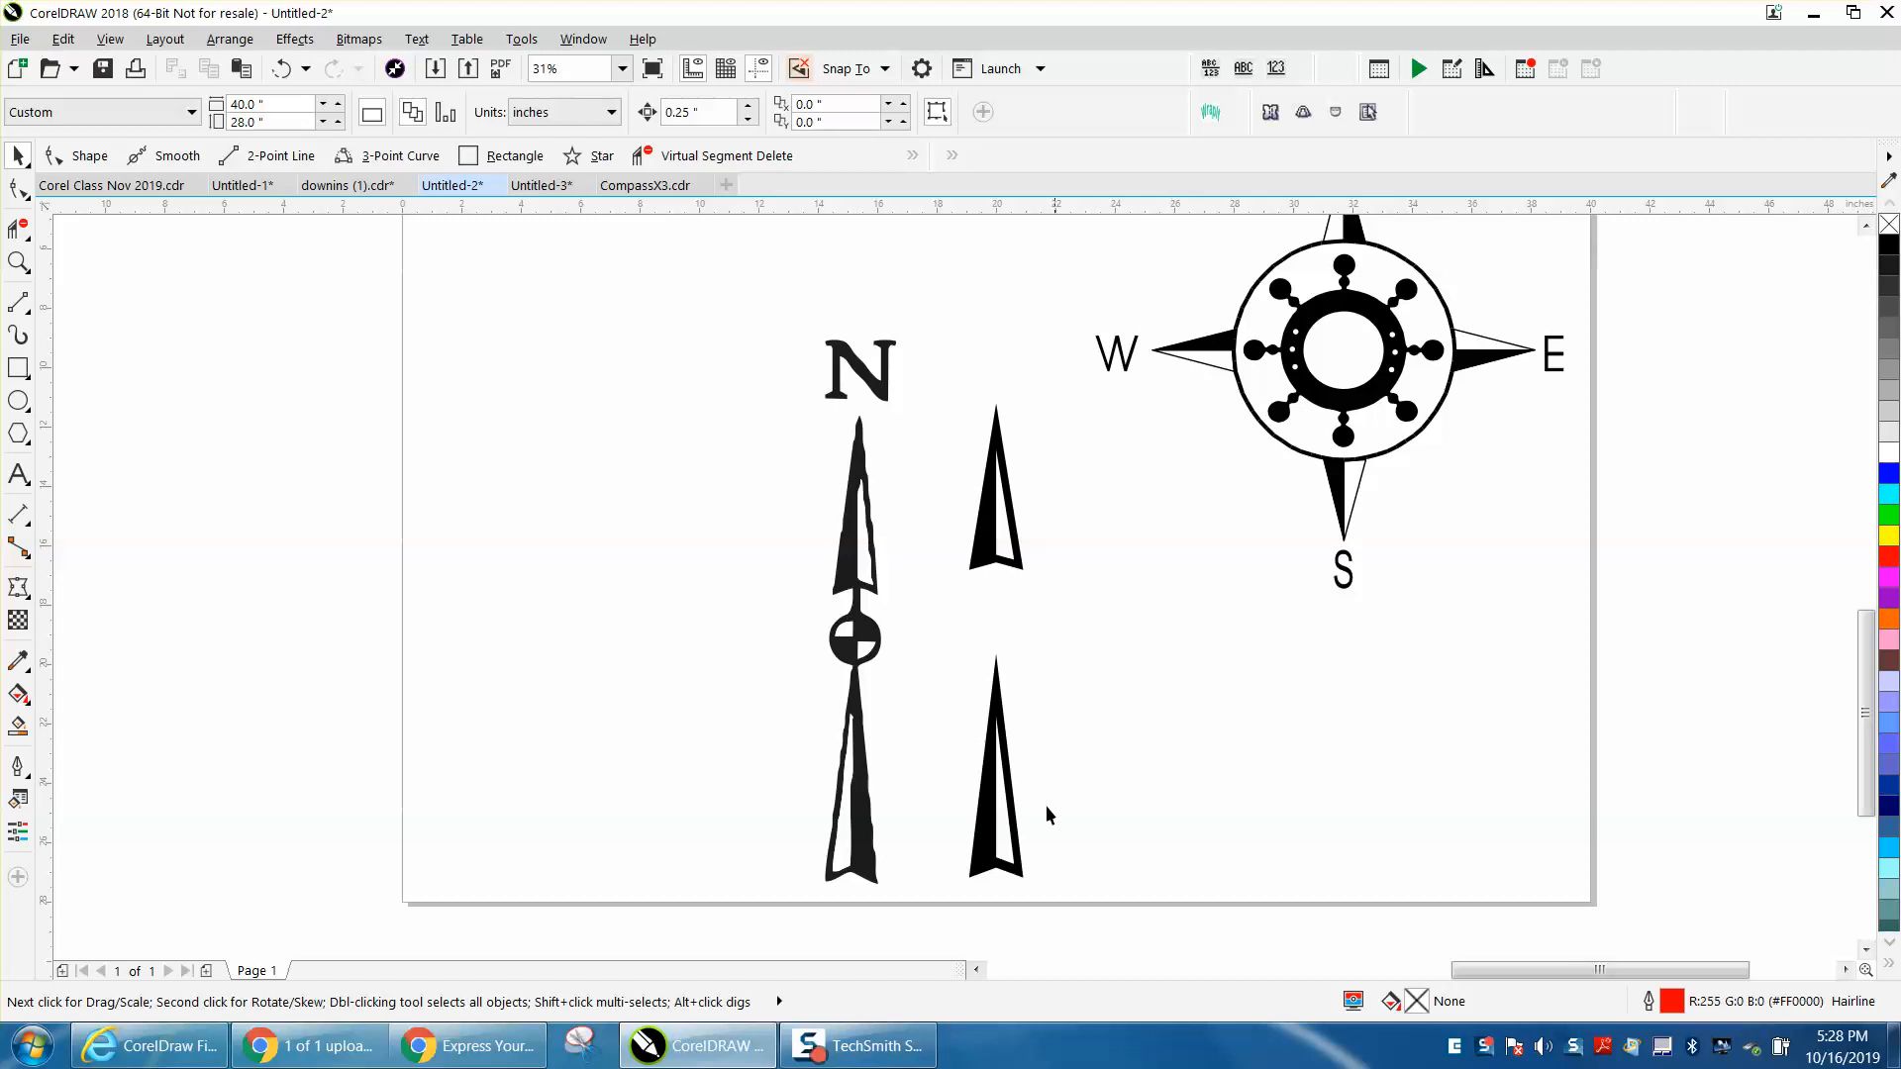
left_click(993, 763)
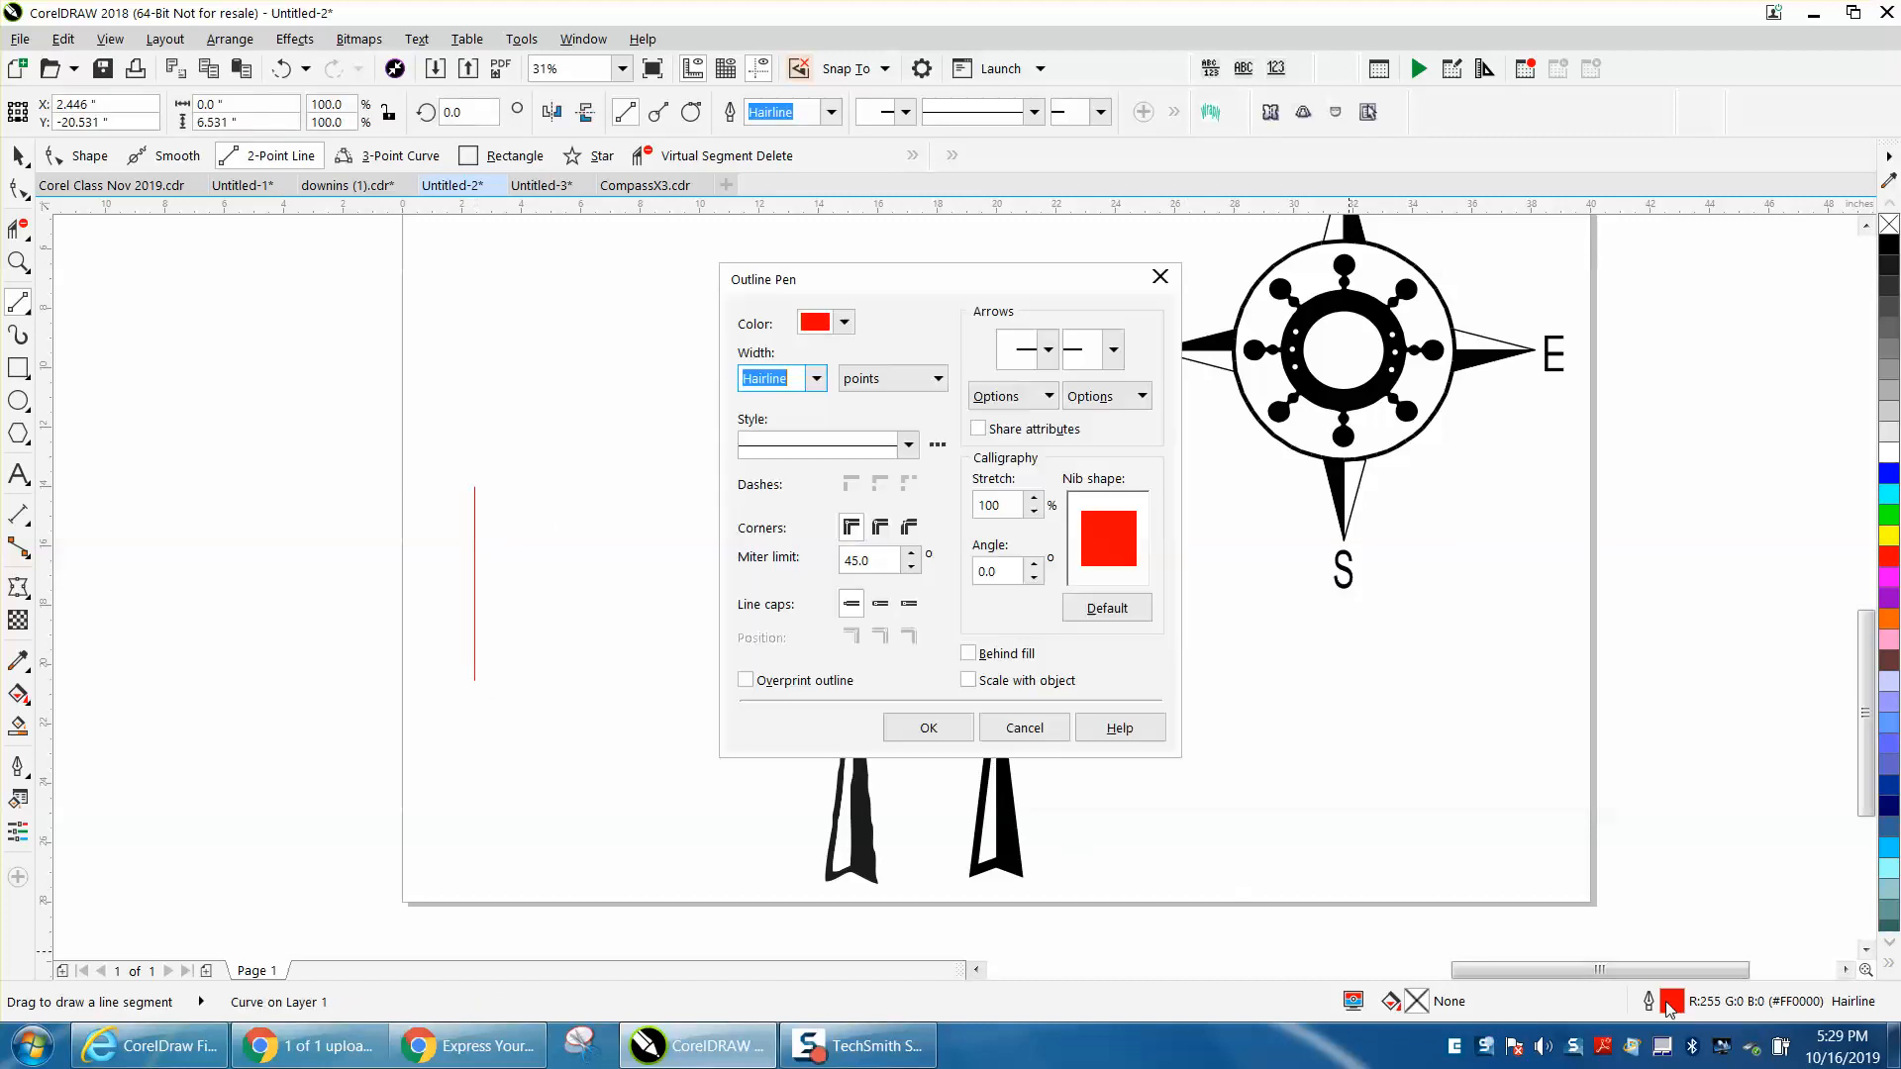
Step: Give the vertical line a 12 pt black outline in Outline Pen
left_click(815, 379)
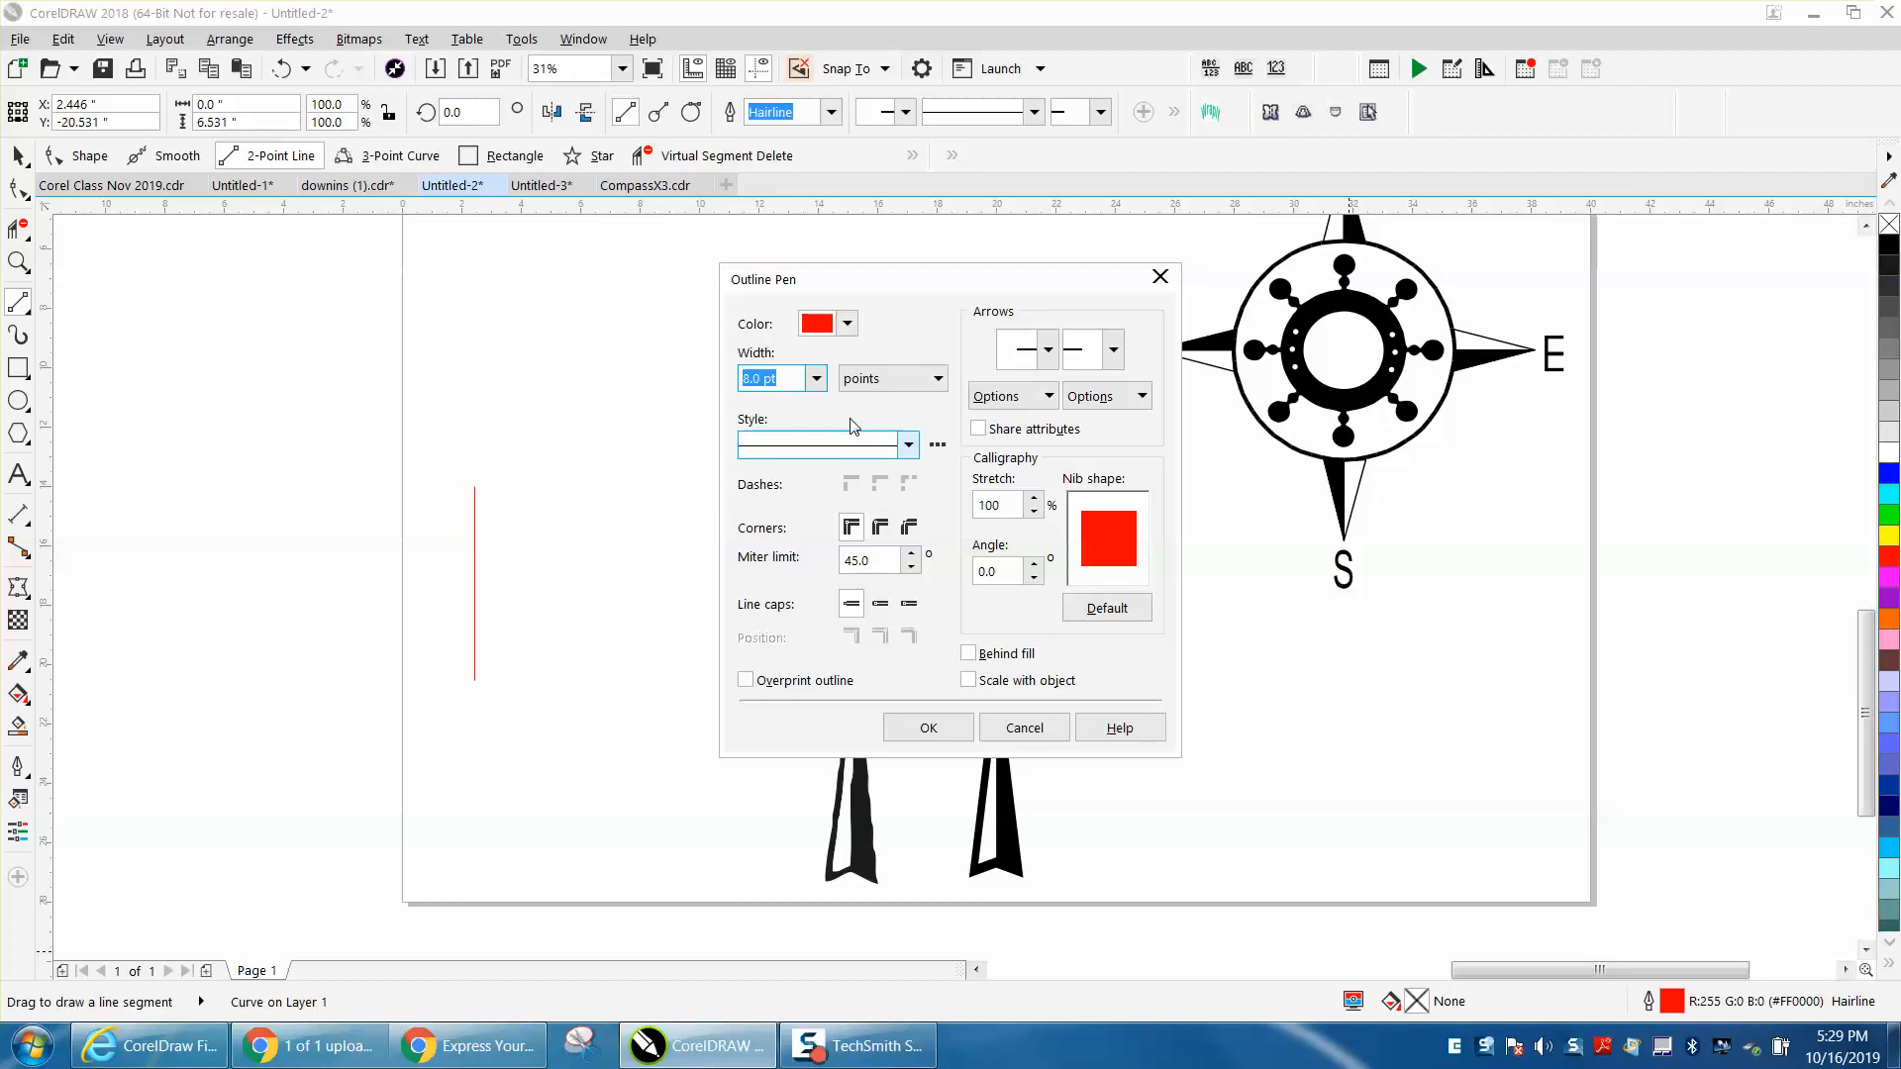
left_click(847, 324)
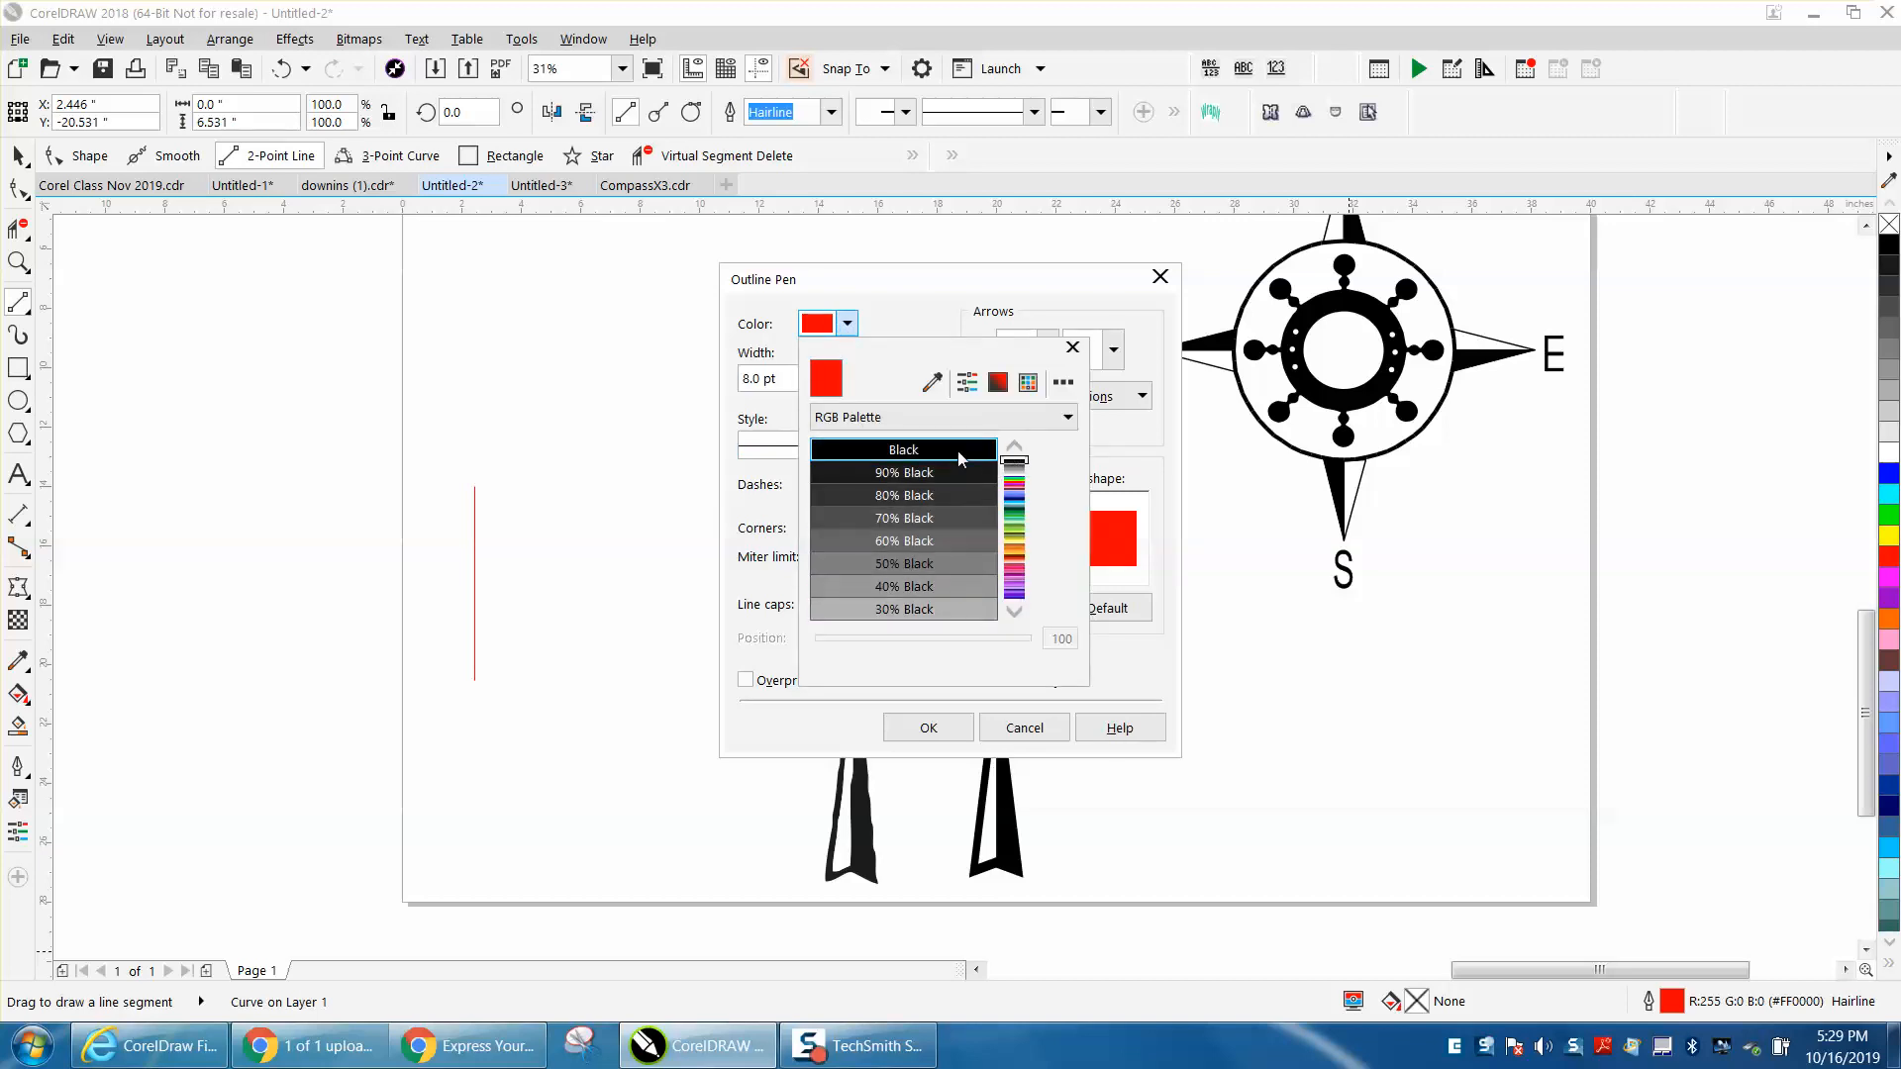
left_click(928, 728)
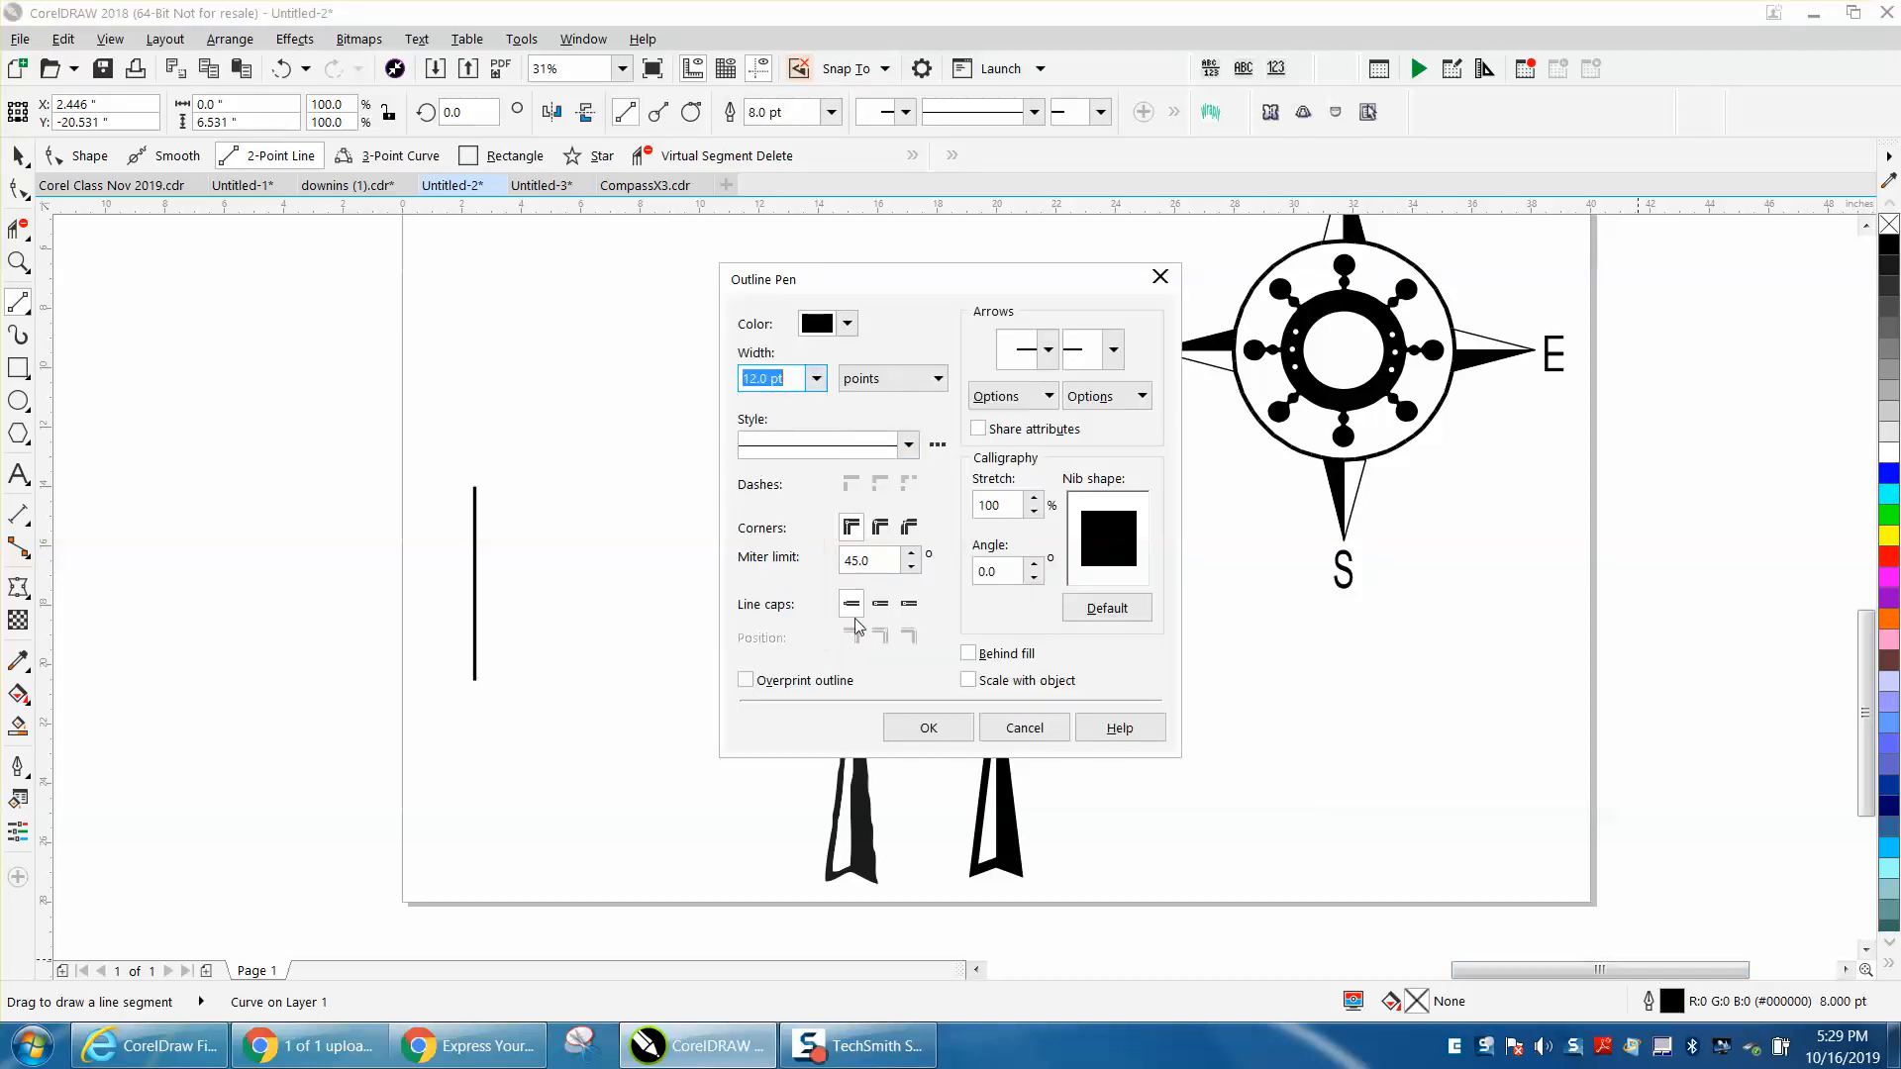
left_click(928, 728)
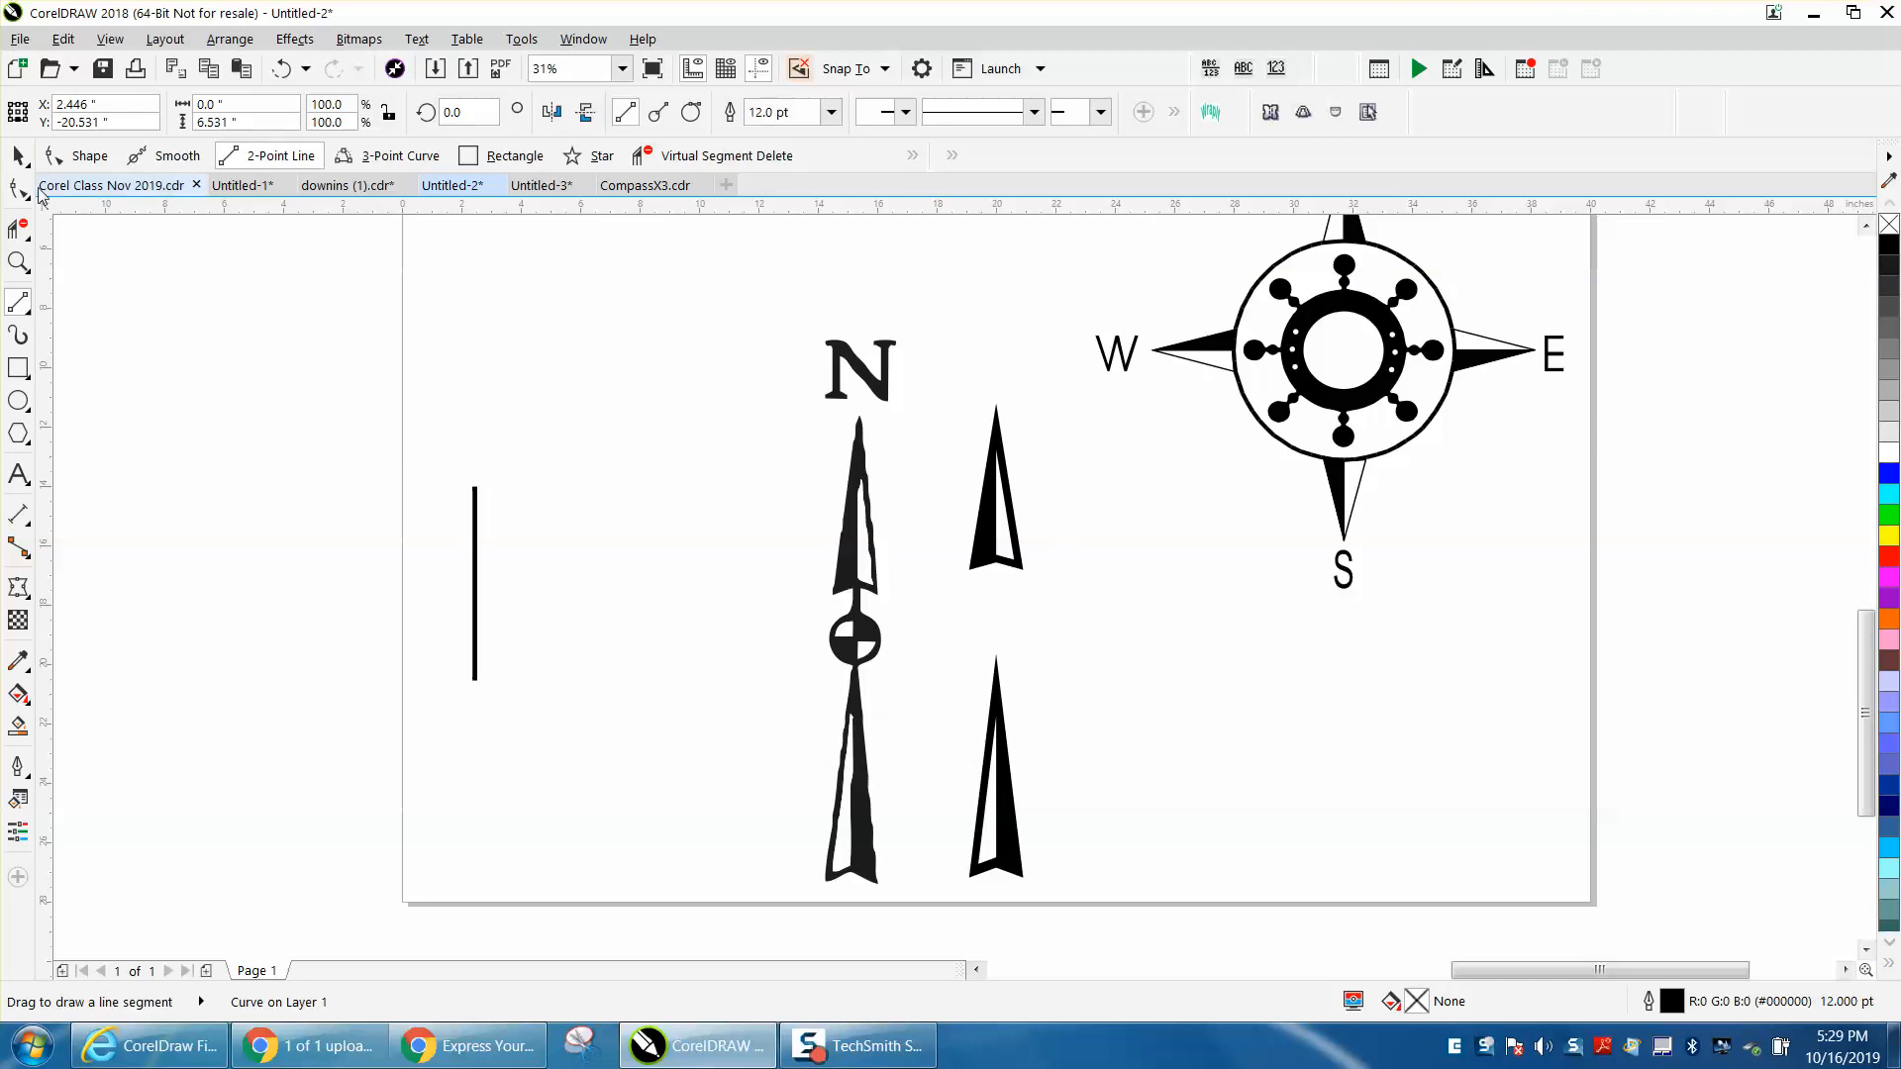
Step: Place the thick black line between the two arrowheads and zoom in on the joints
left_click(88, 155)
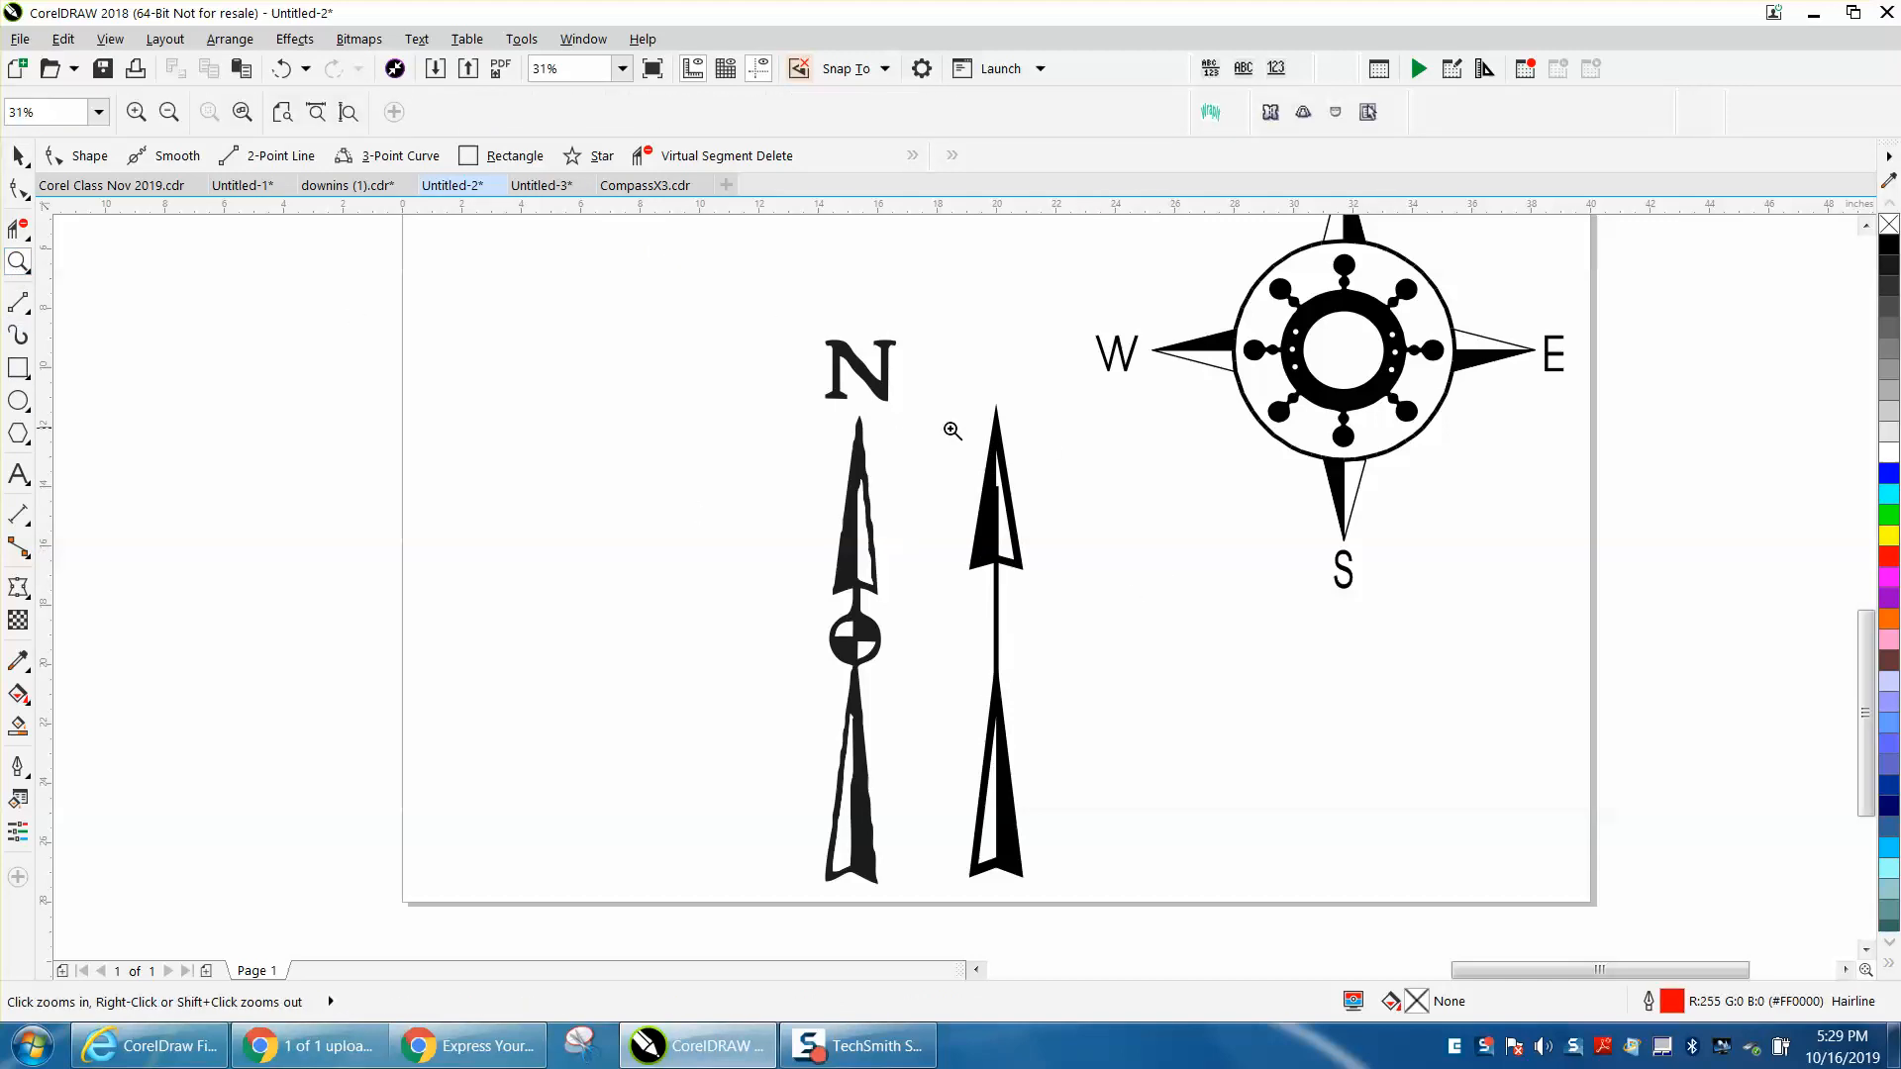
left_click(951, 431)
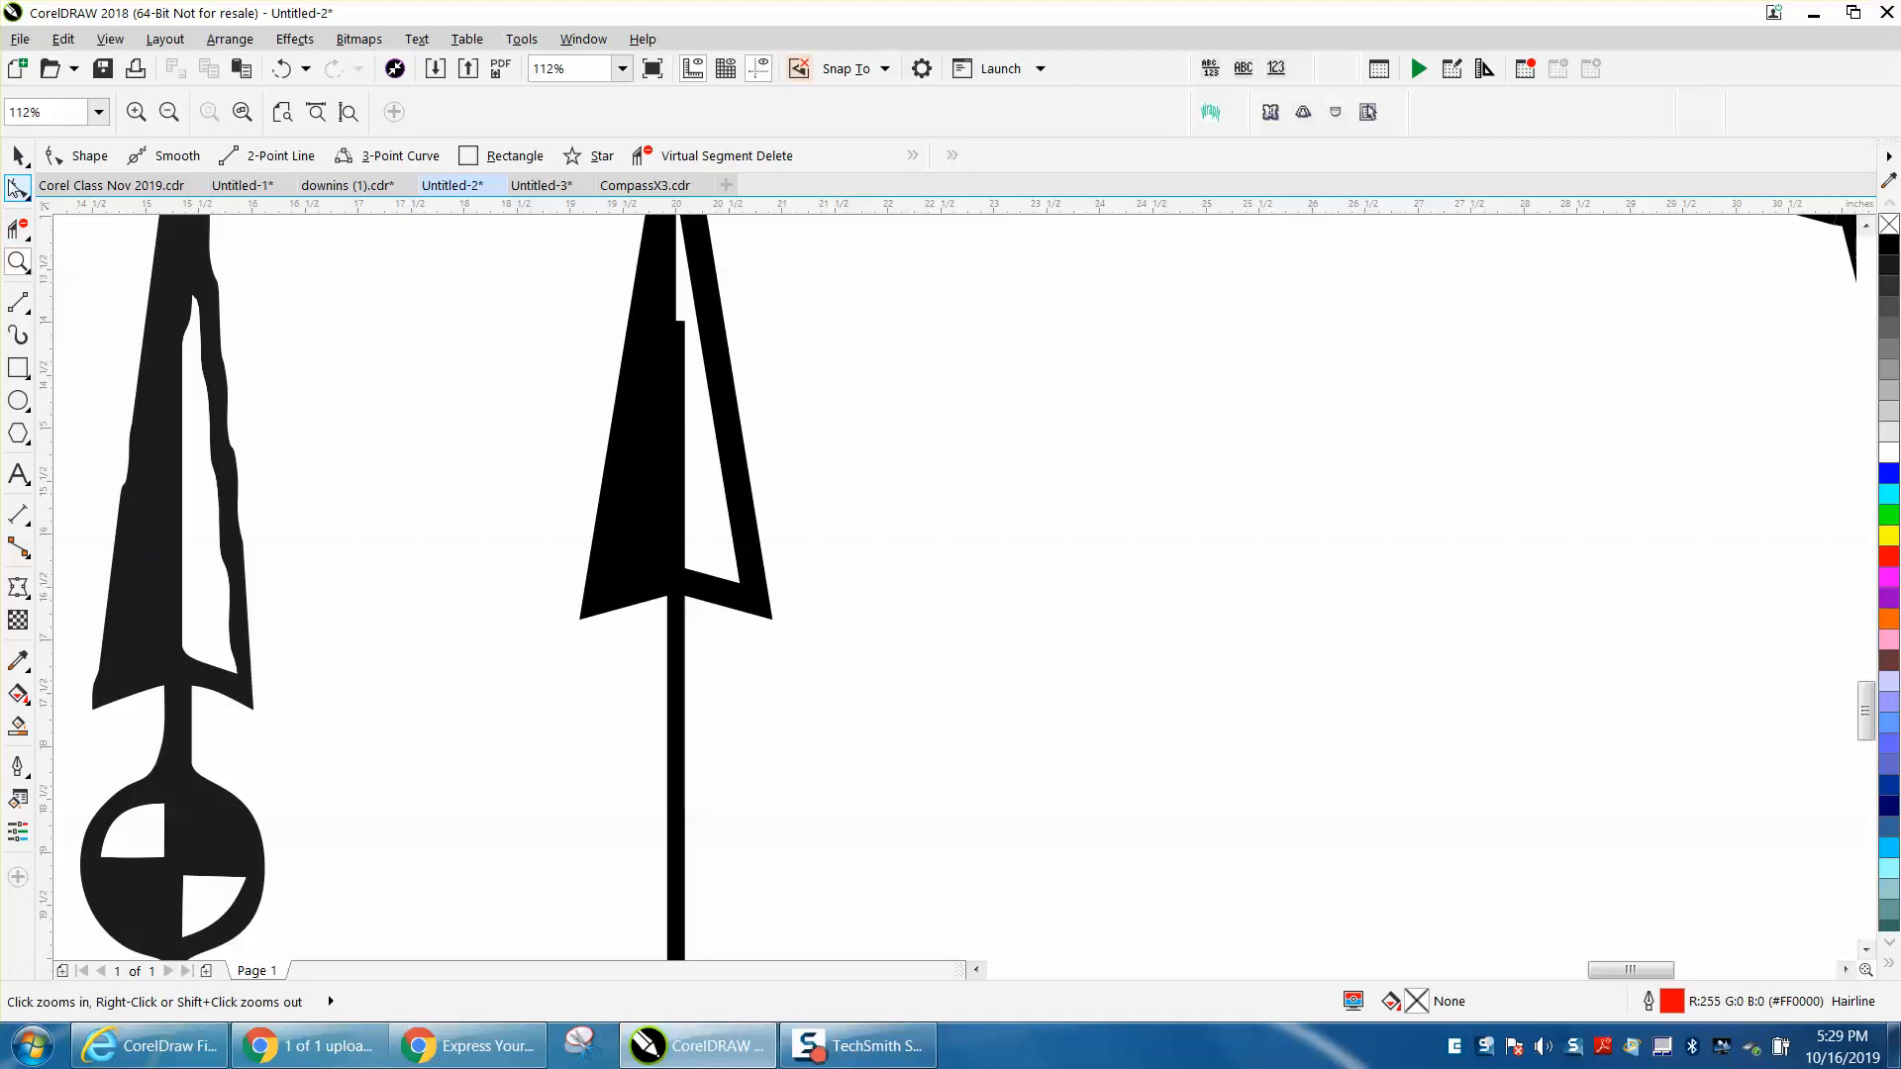
left_click(20, 185)
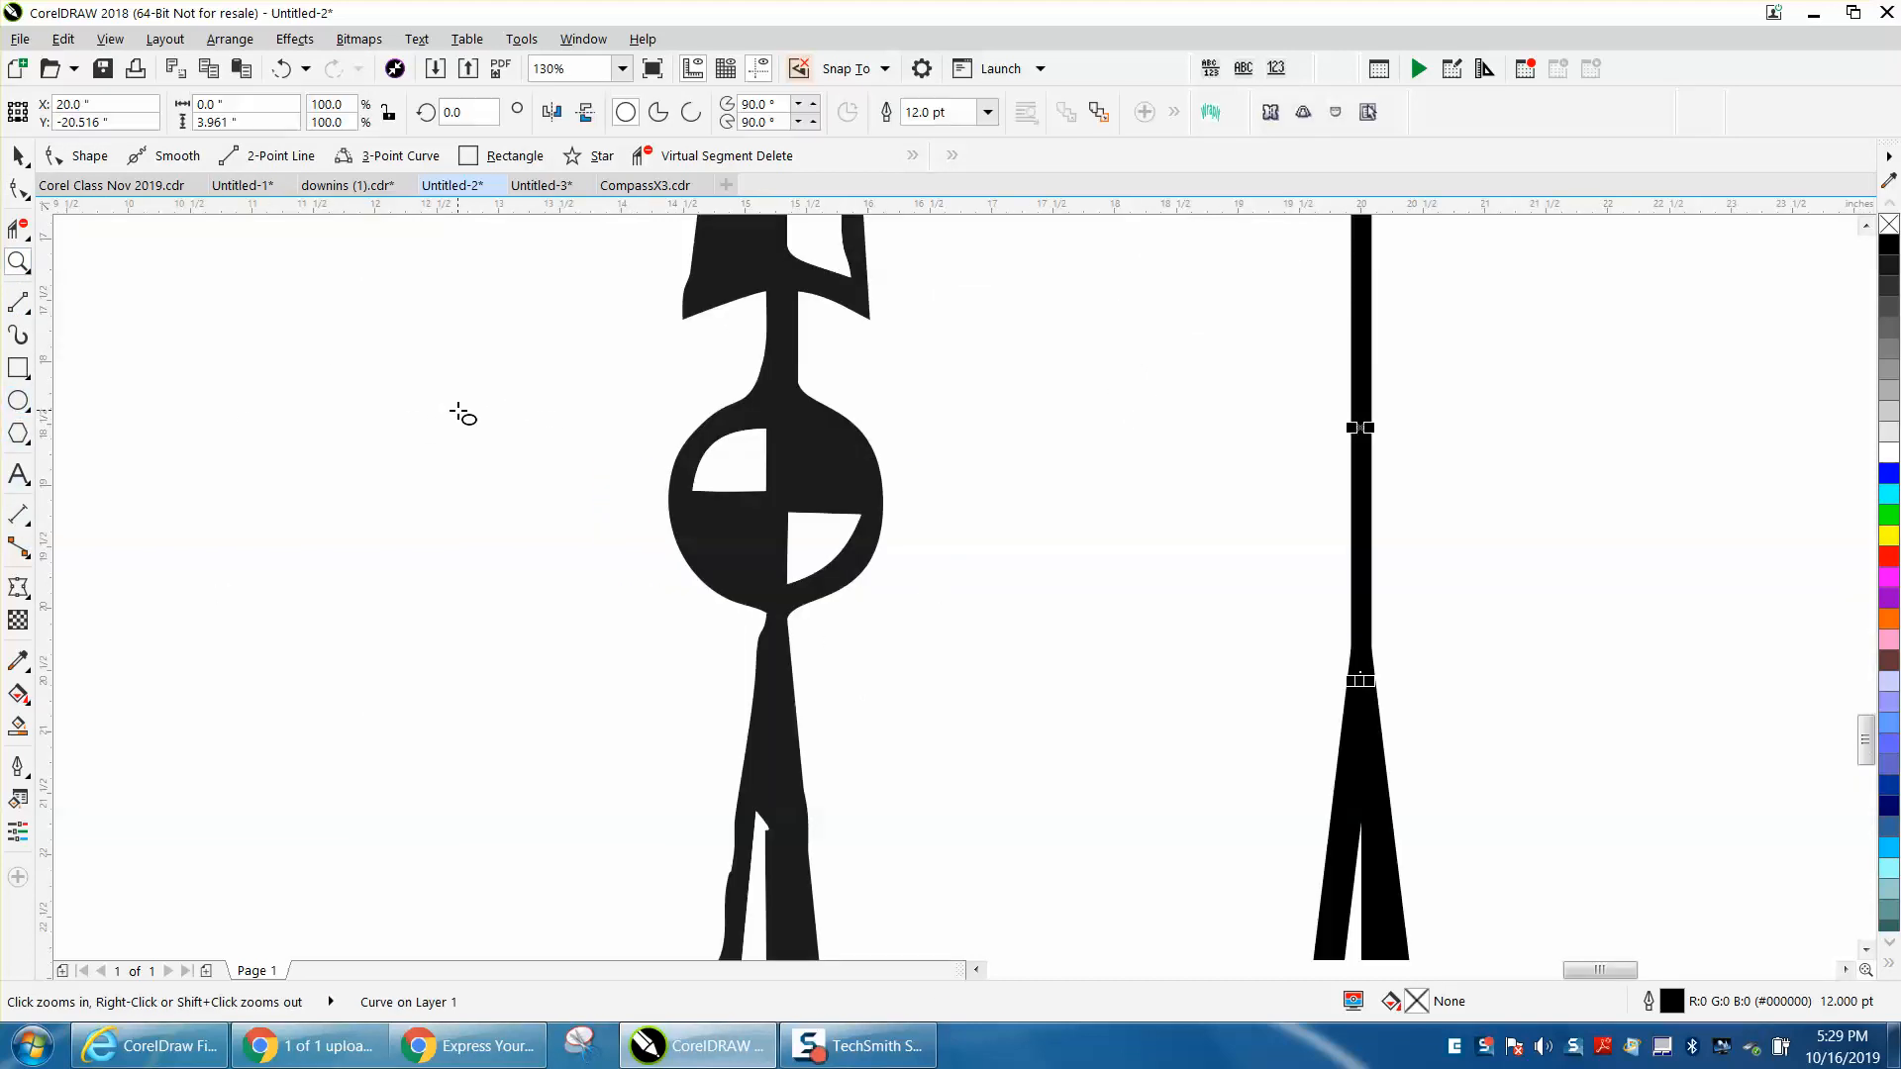
Step: Draw a circle left of the arrow, a smaller concentric copy, and a diagonal line
left_click_drag(460, 412, 301, 582)
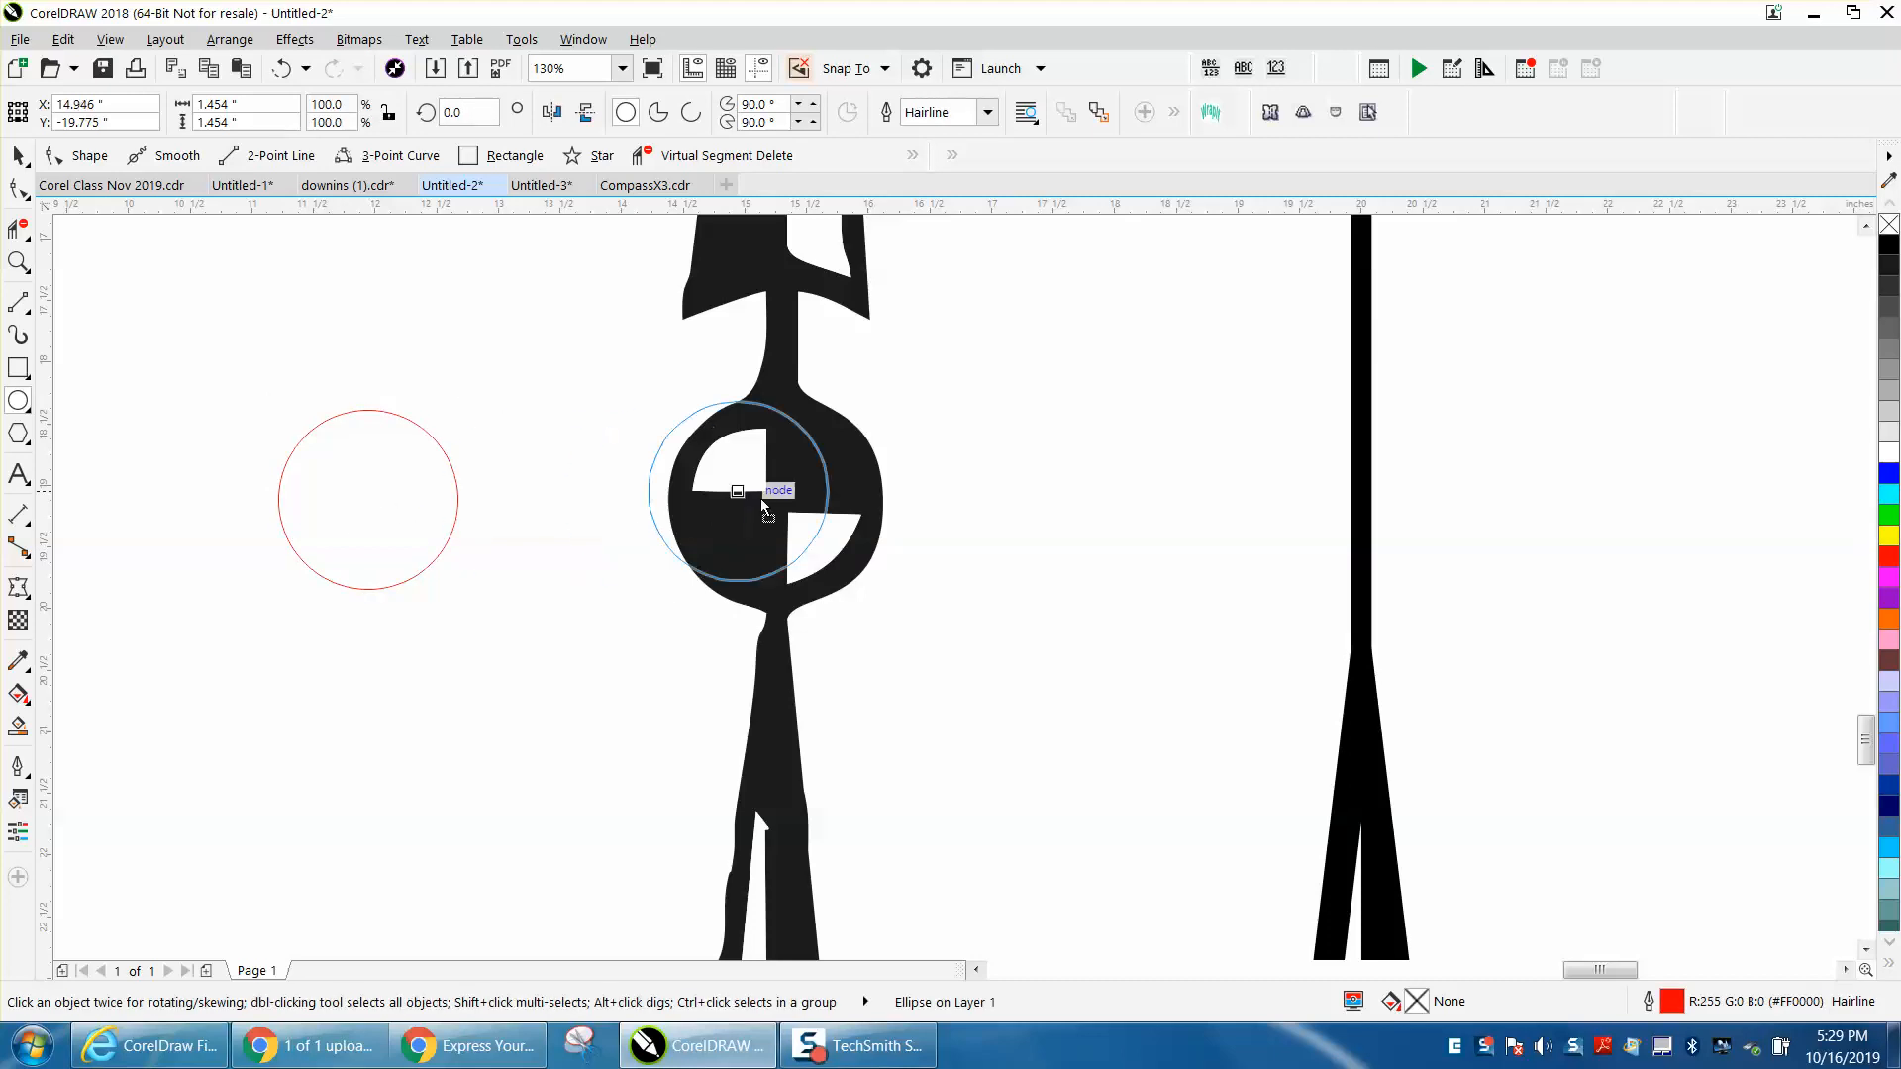
left_click(751, 492)
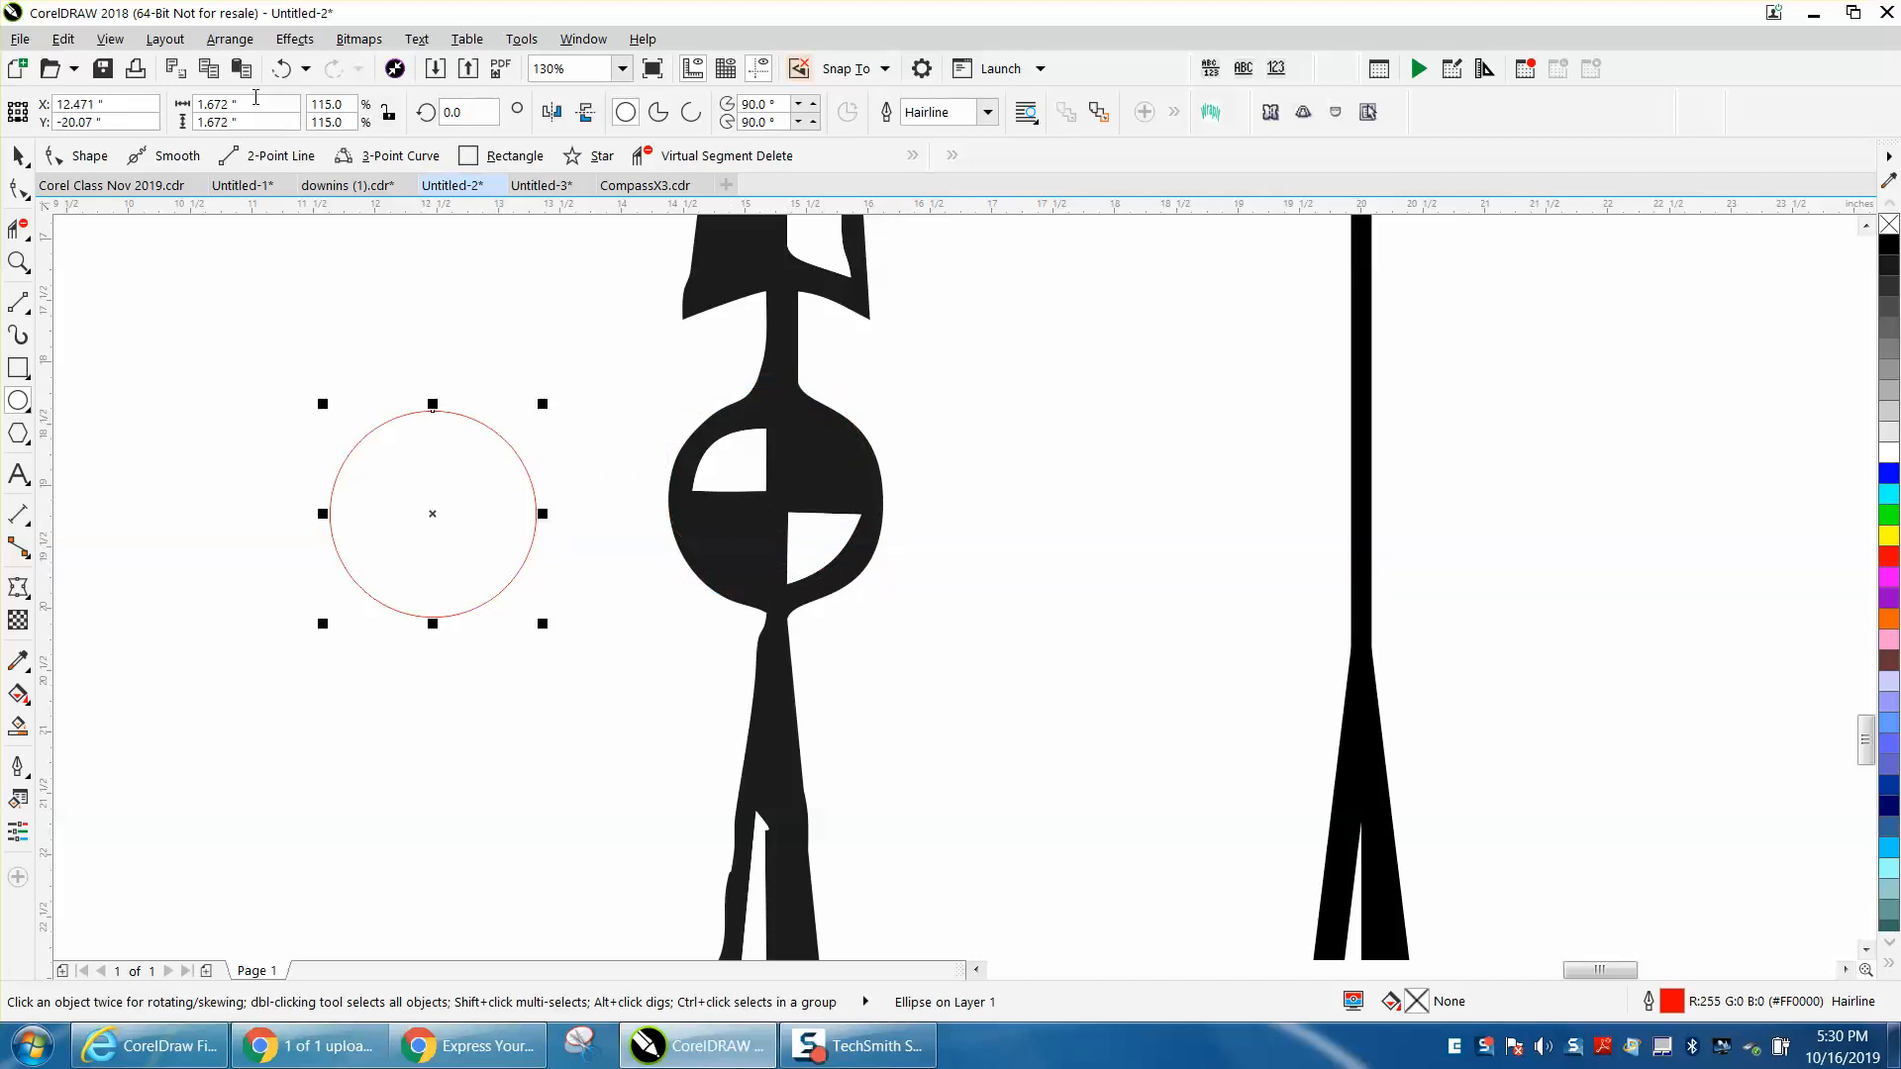
mouse_move(242, 103)
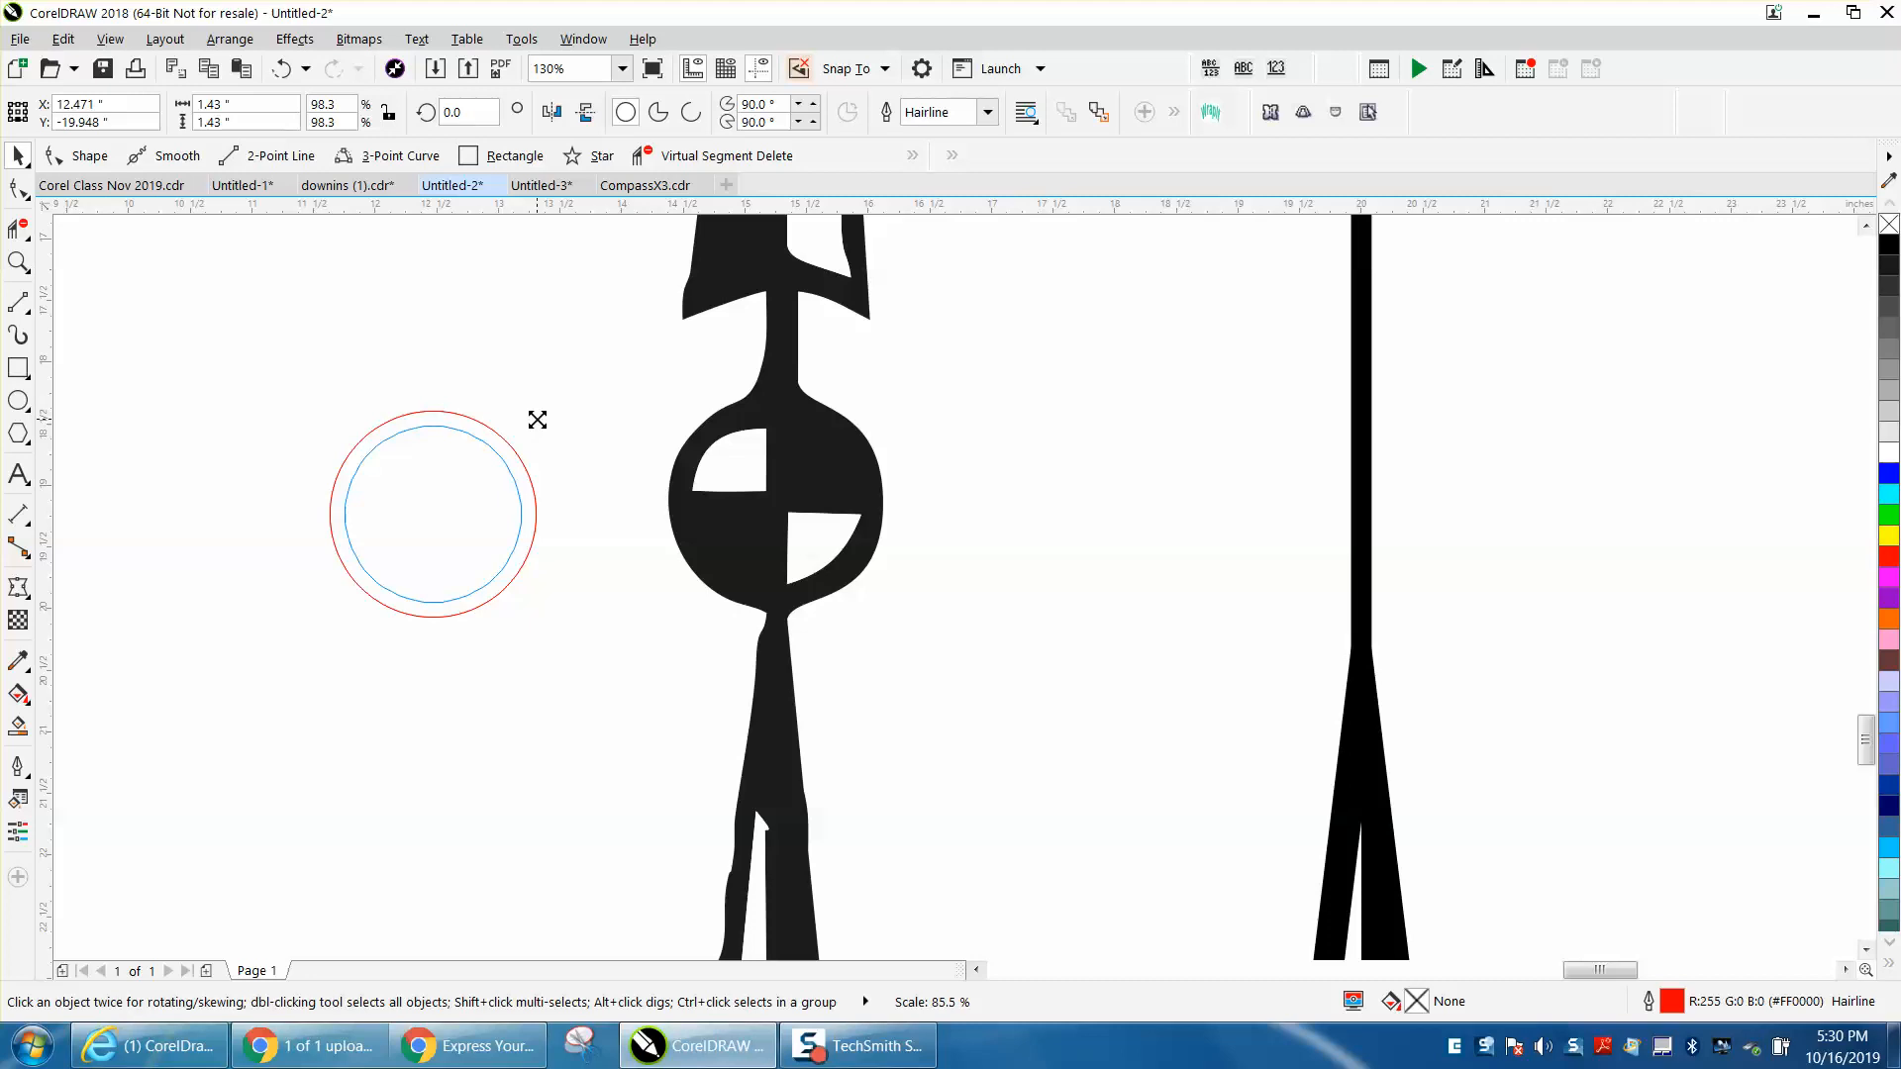
left_click(432, 513)
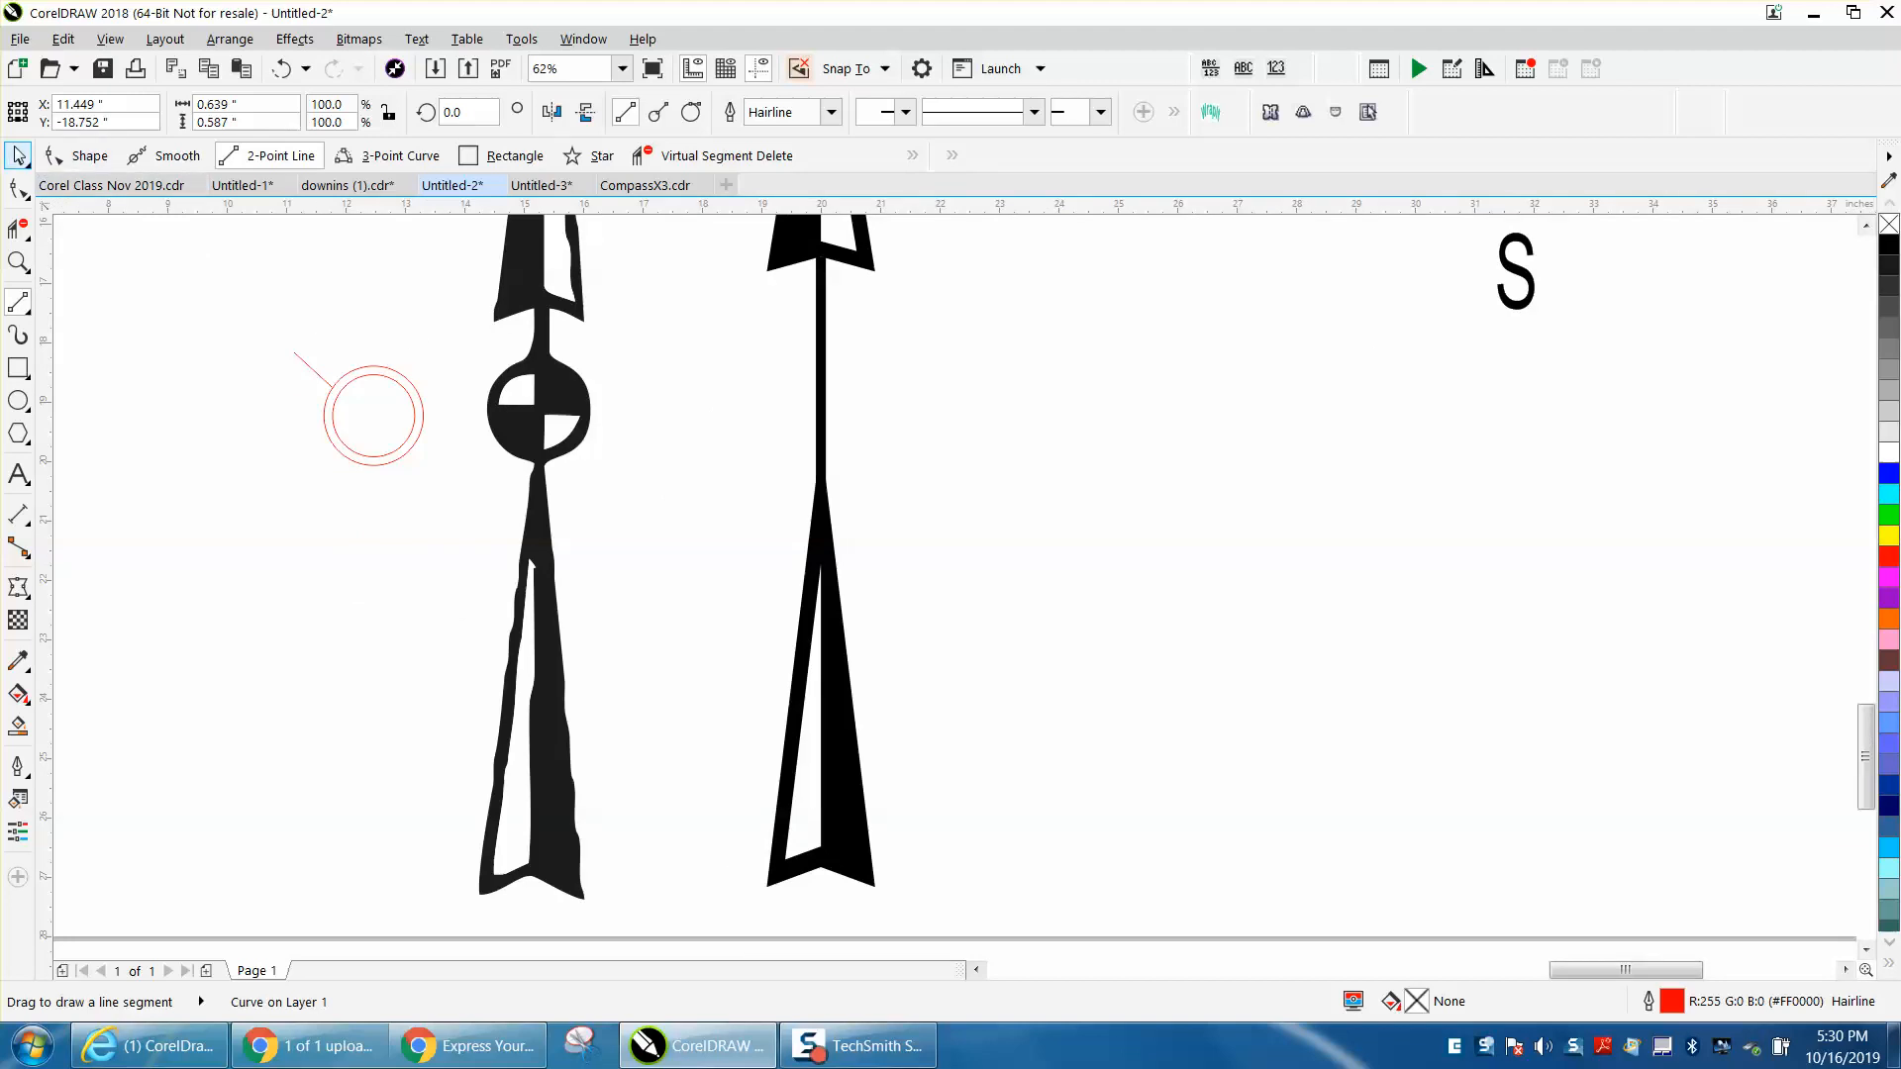
left_click(622, 68)
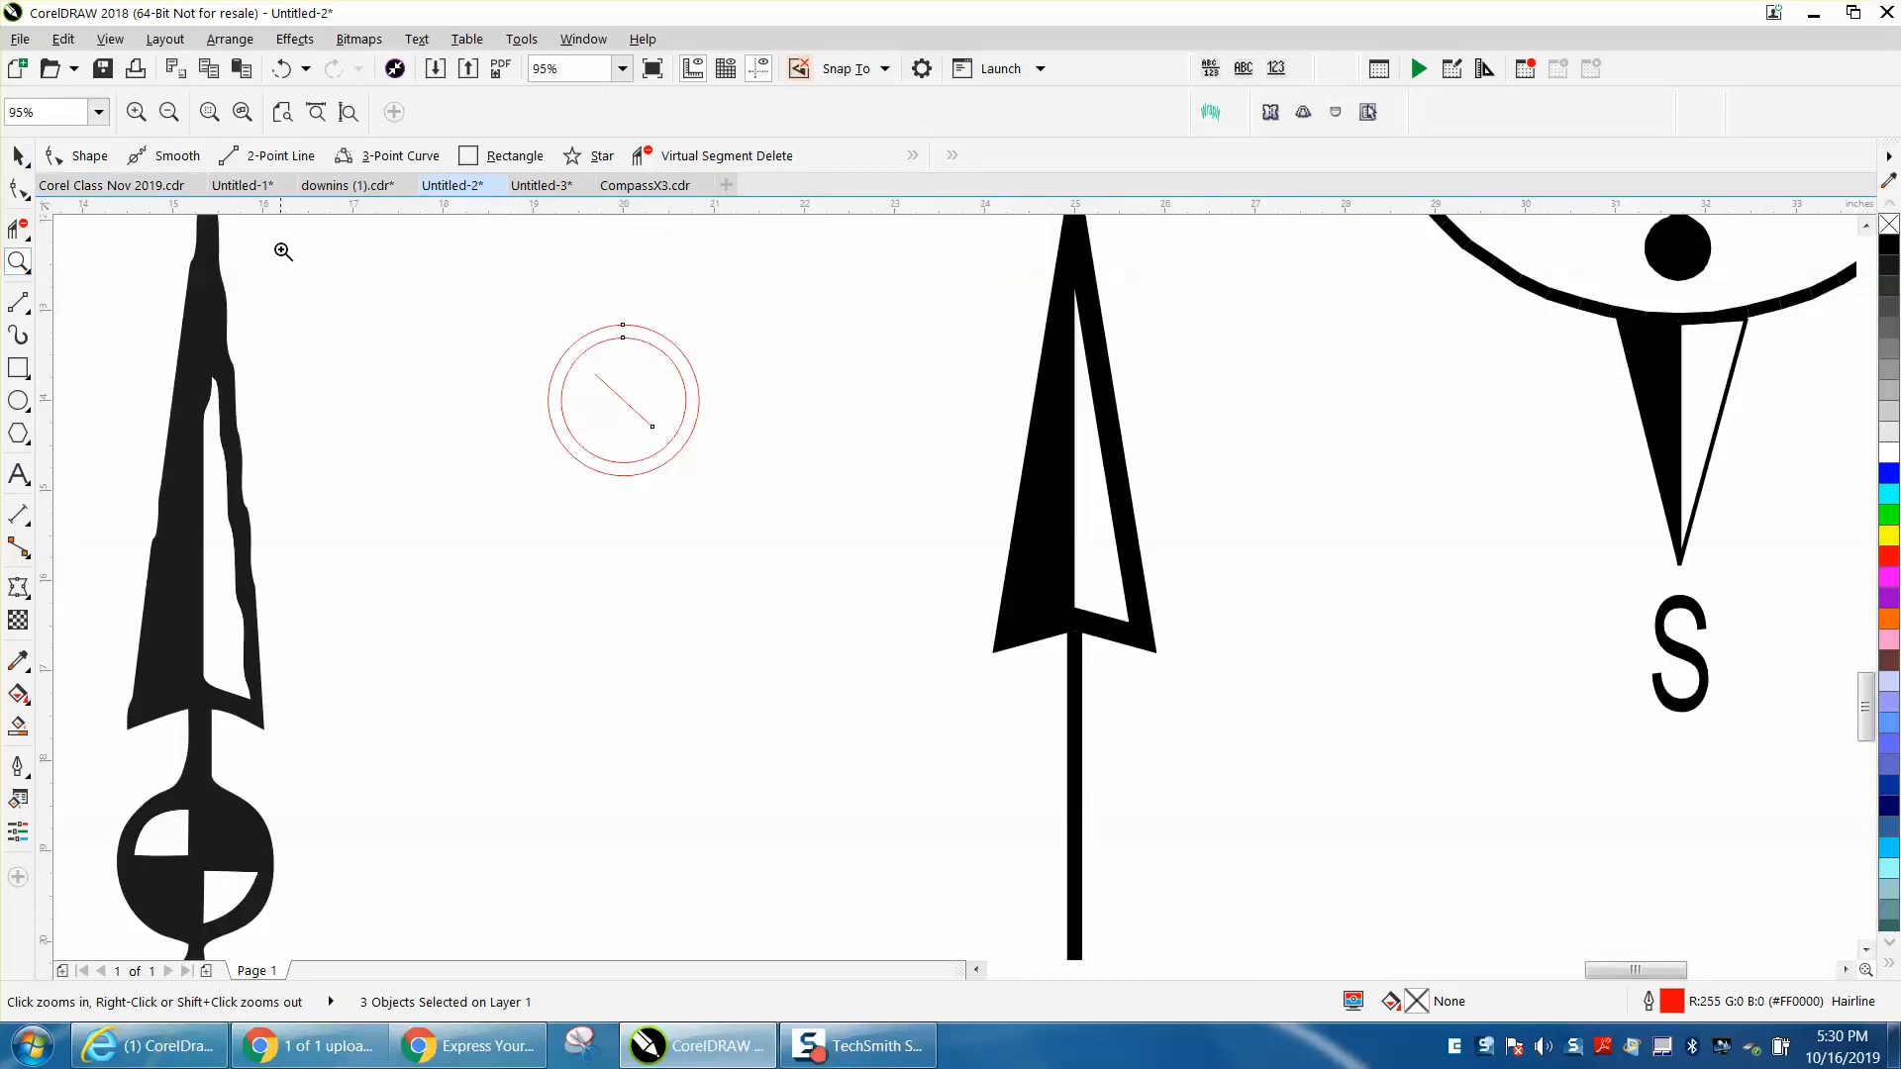
left_click(623, 400)
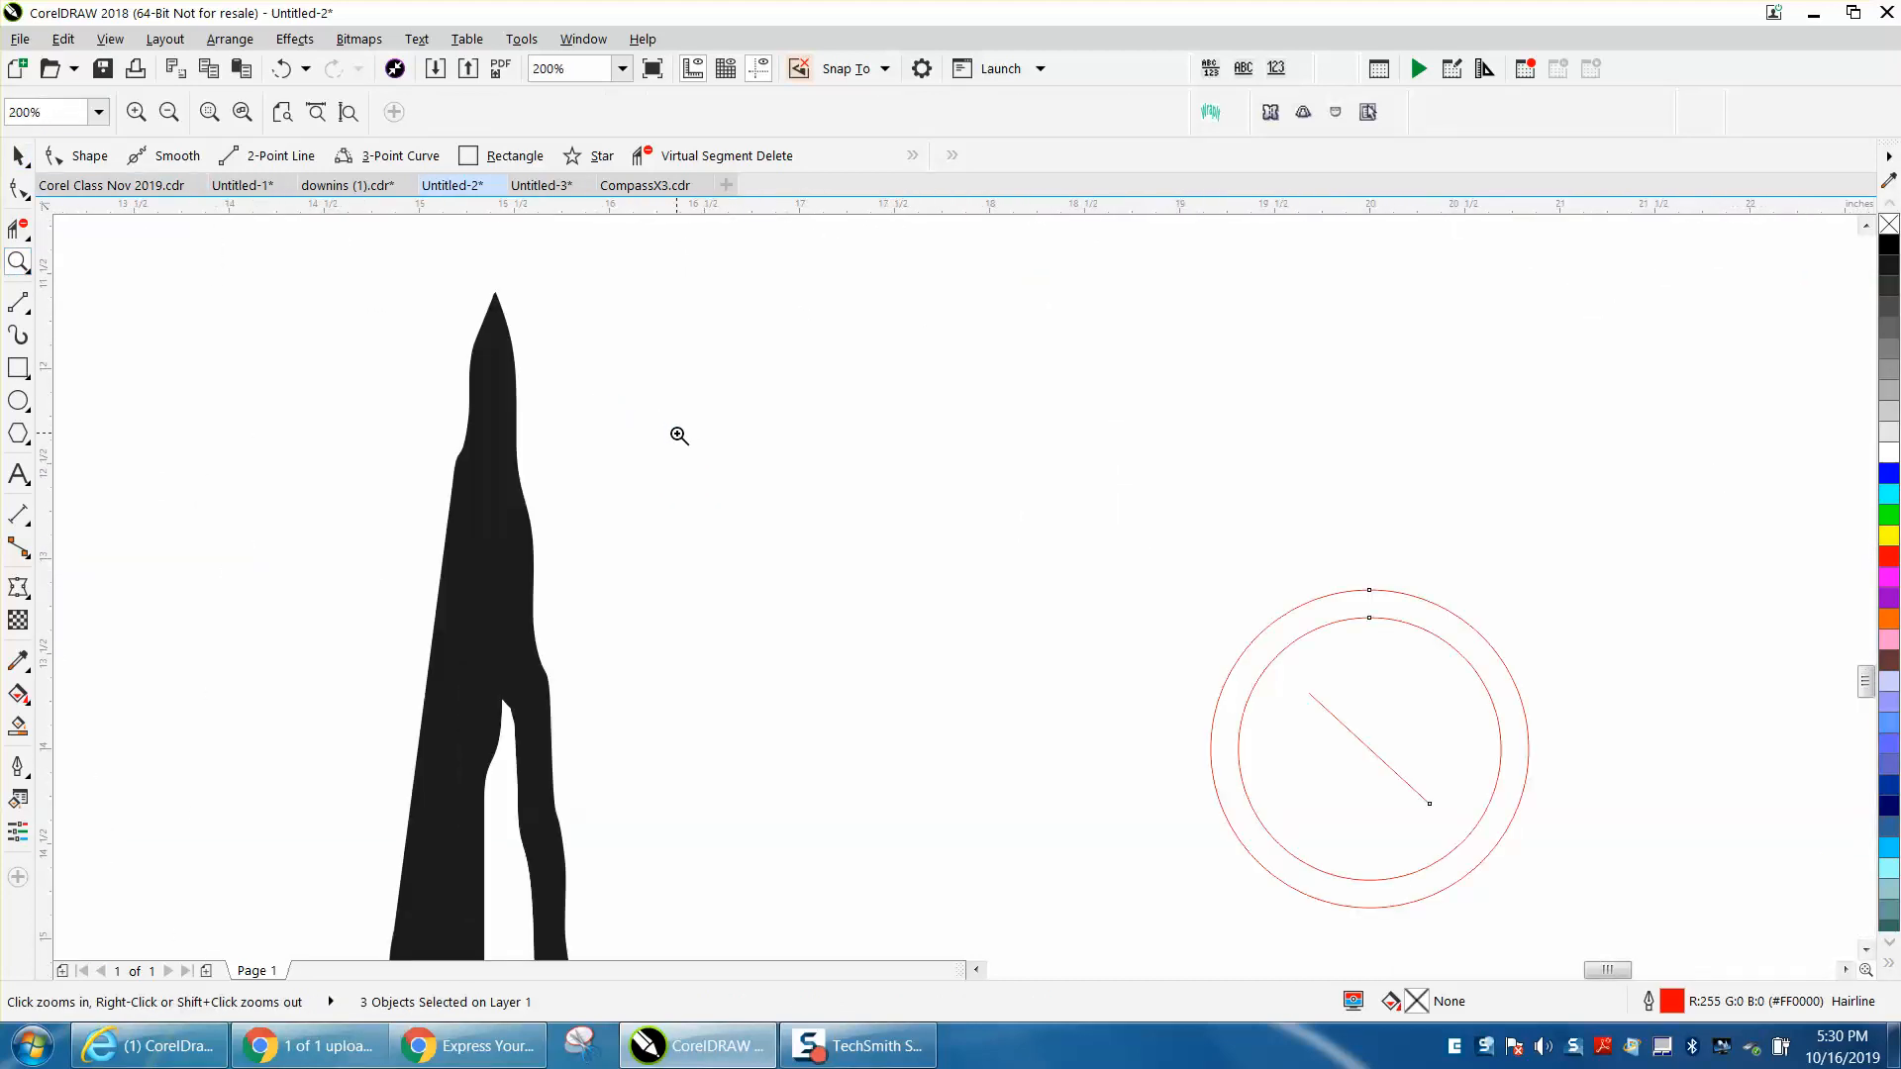
Step: Rotate the line through the red circles by 45° then 90° so vertical and horizontal lines cross
left_click(679, 436)
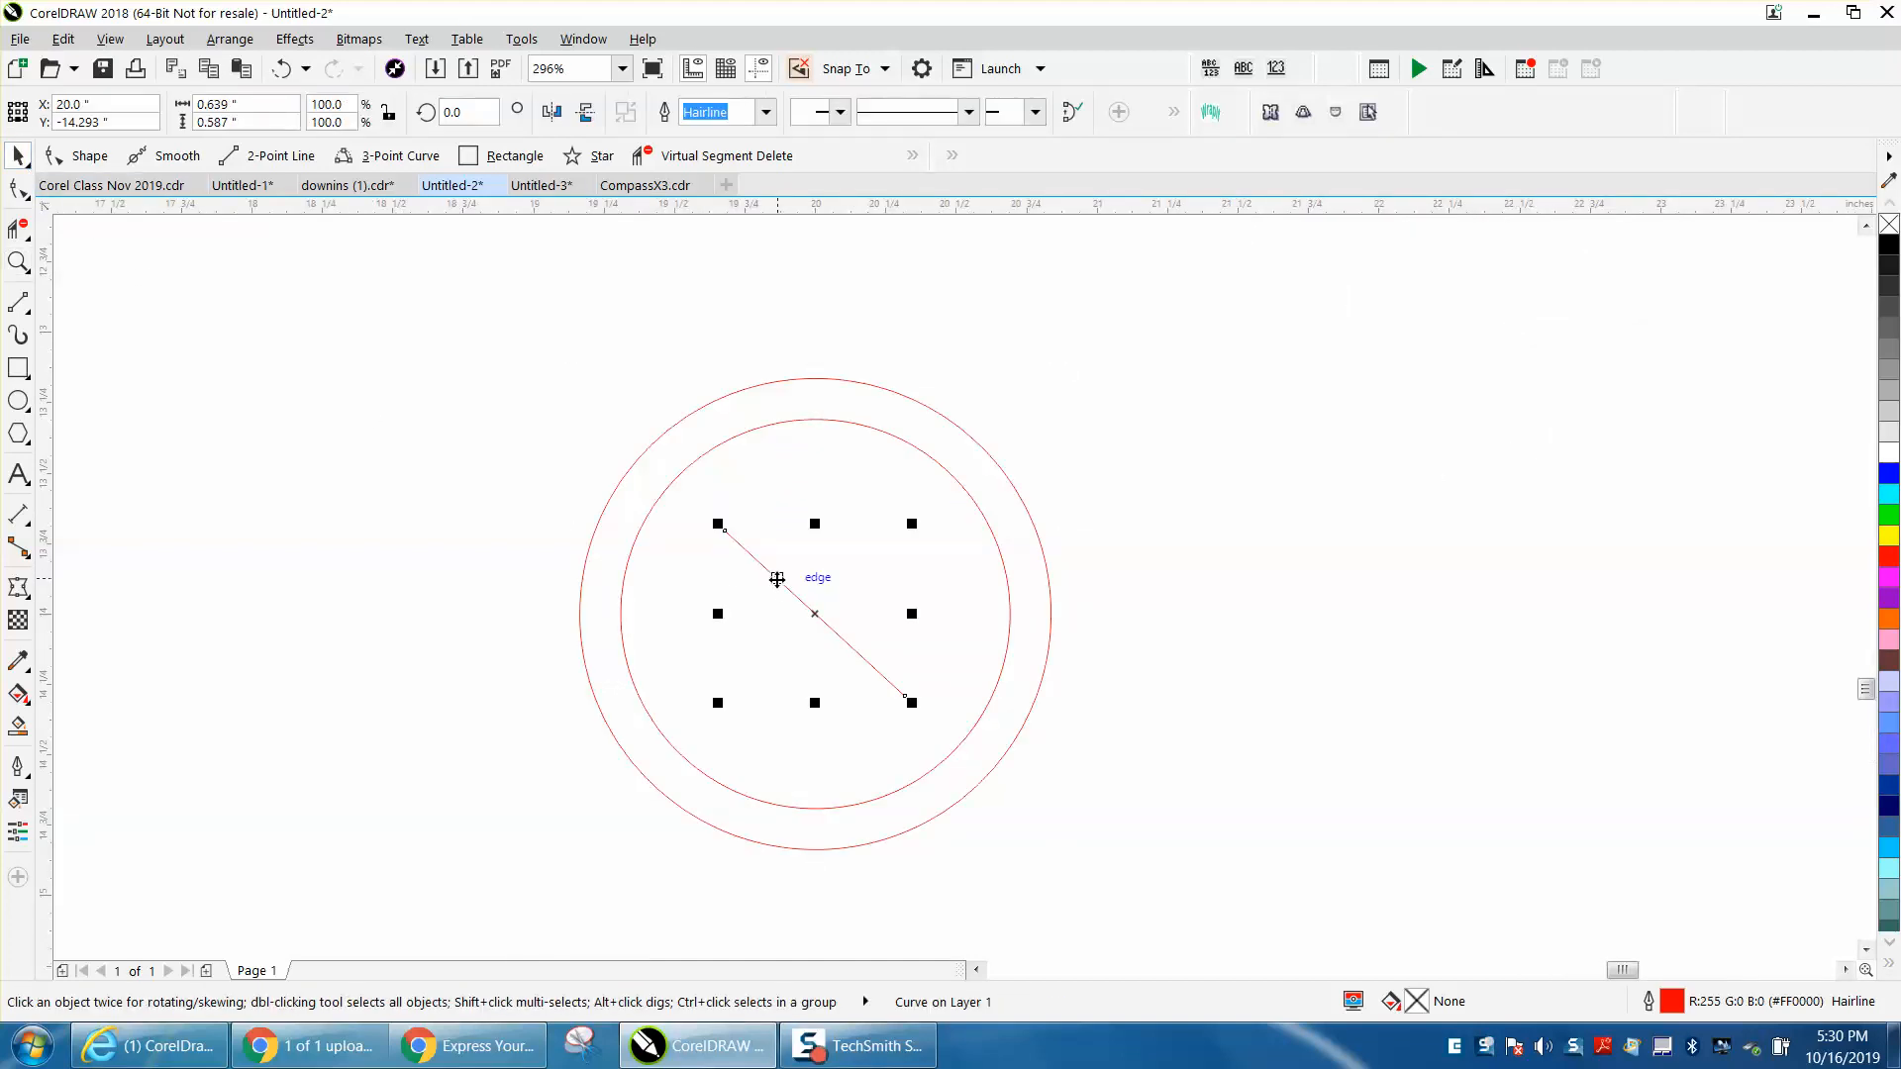
left_click(18, 302)
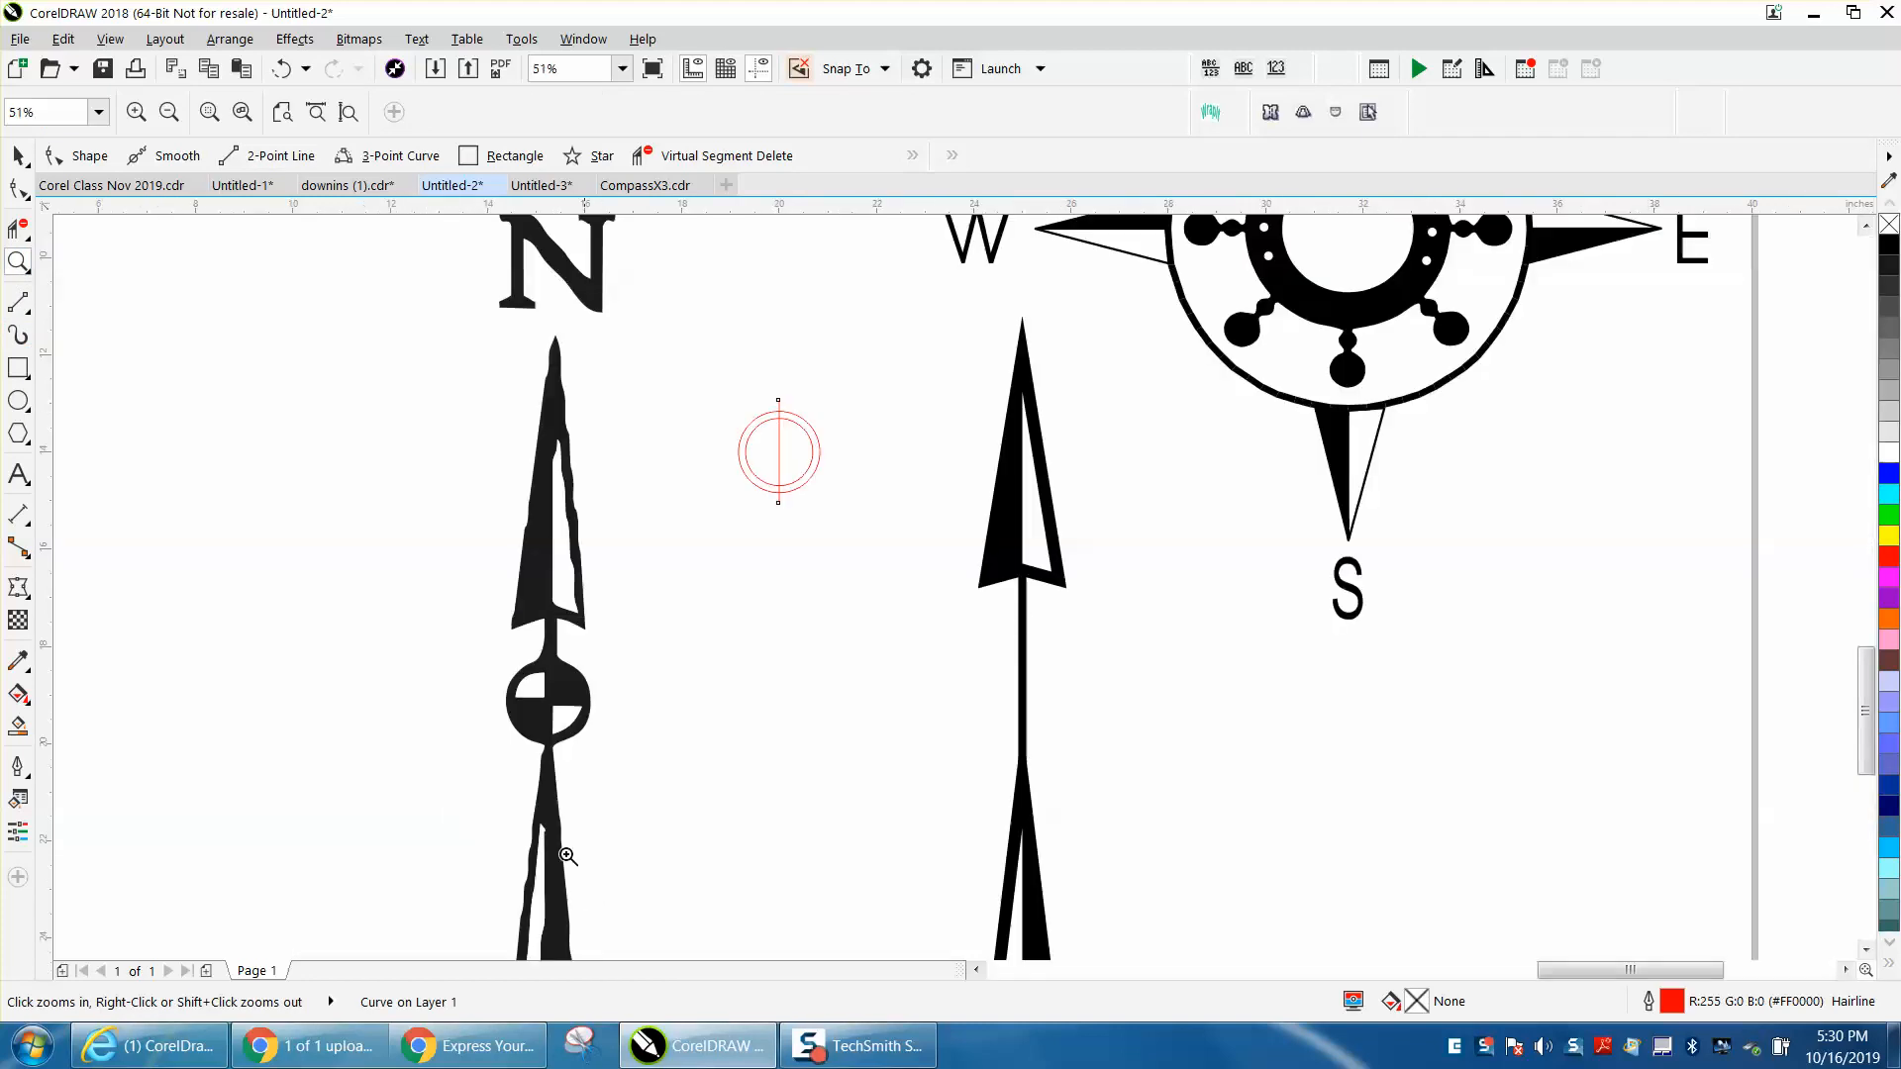
mouse_move(544, 713)
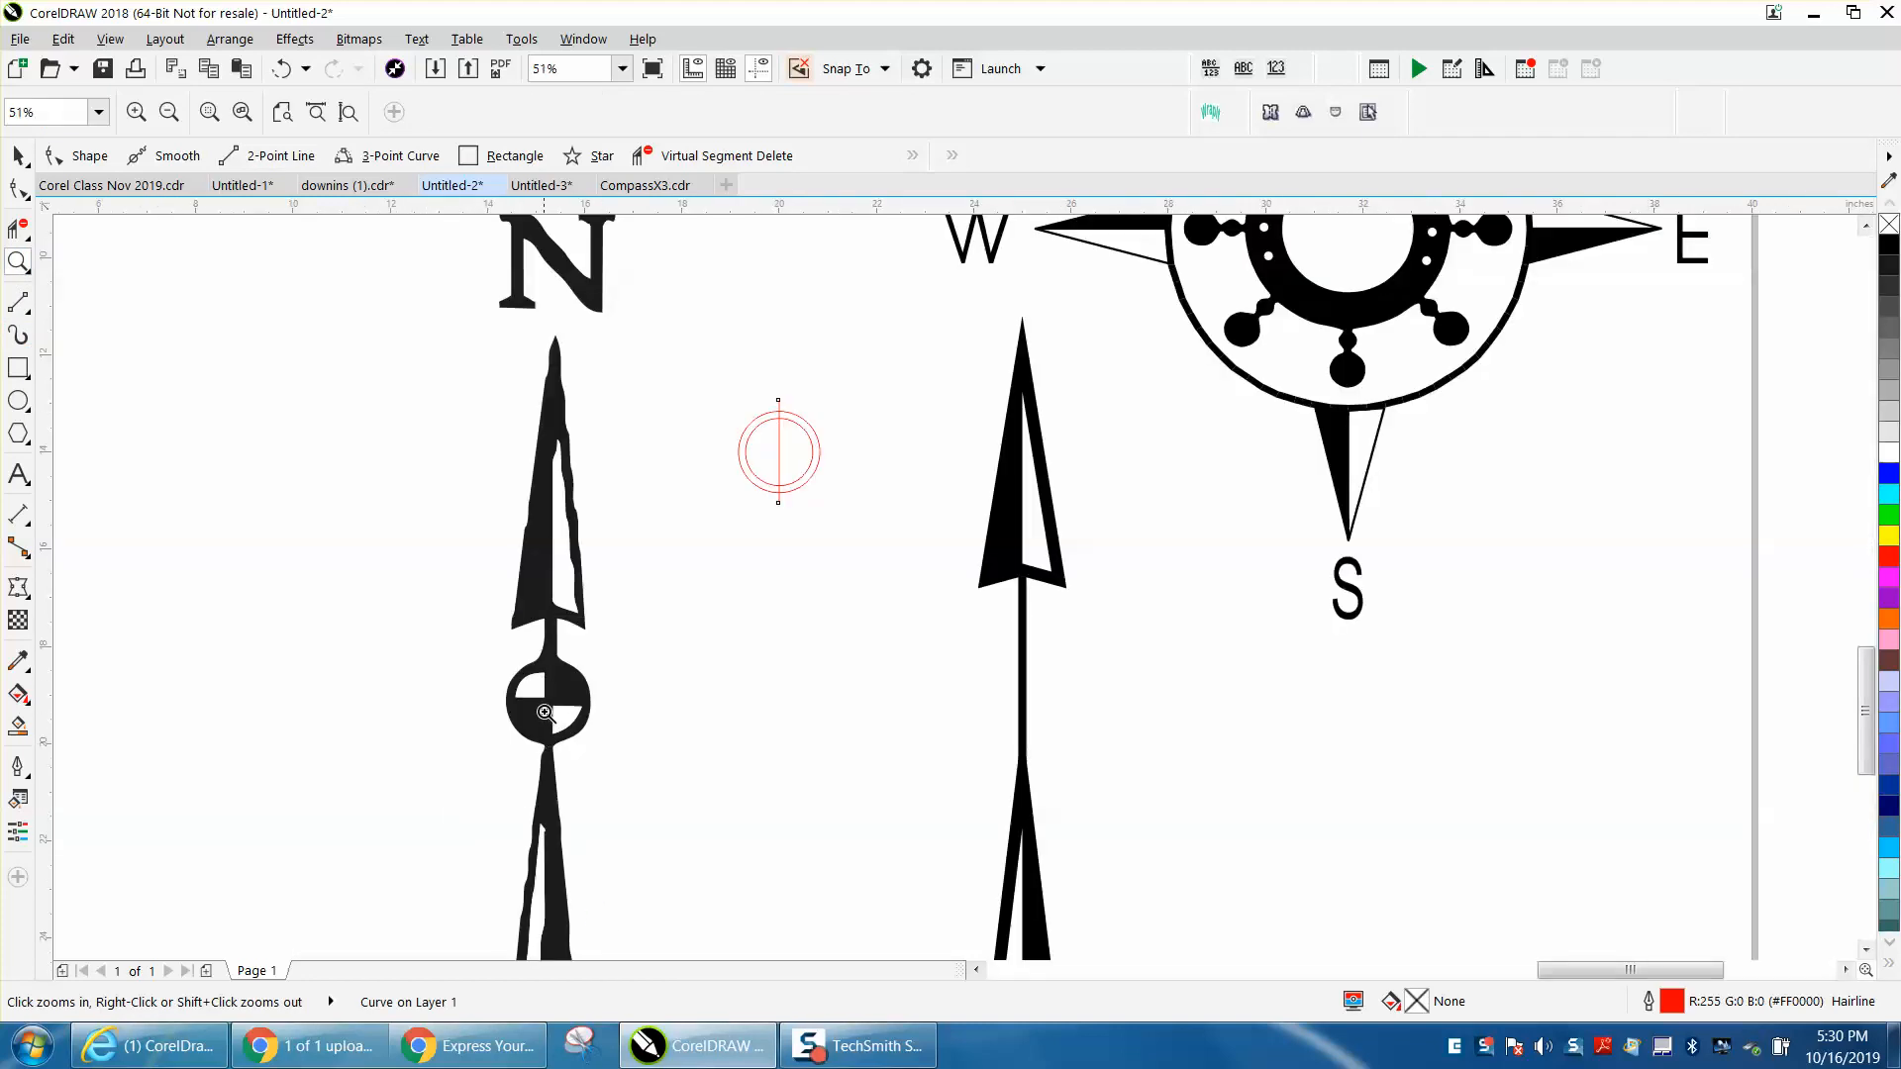
left_click(777, 452)
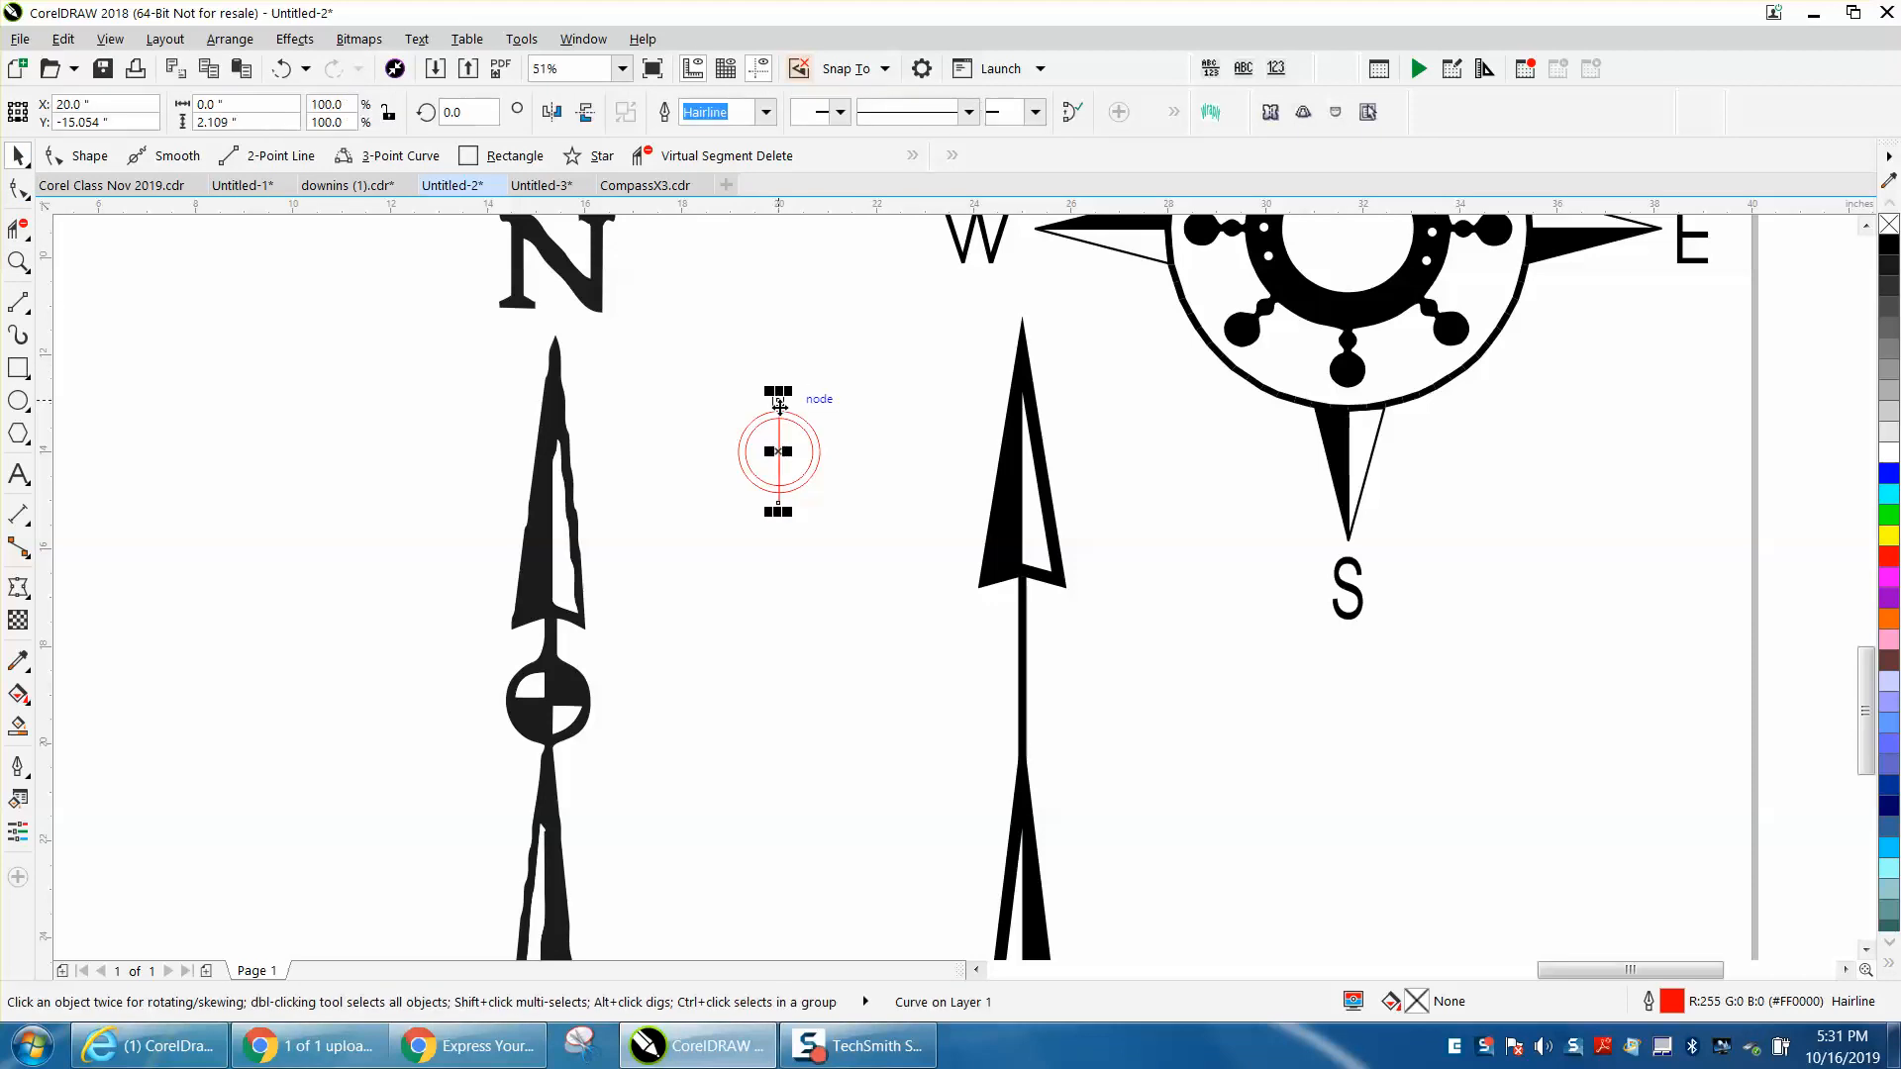
left_click(778, 452)
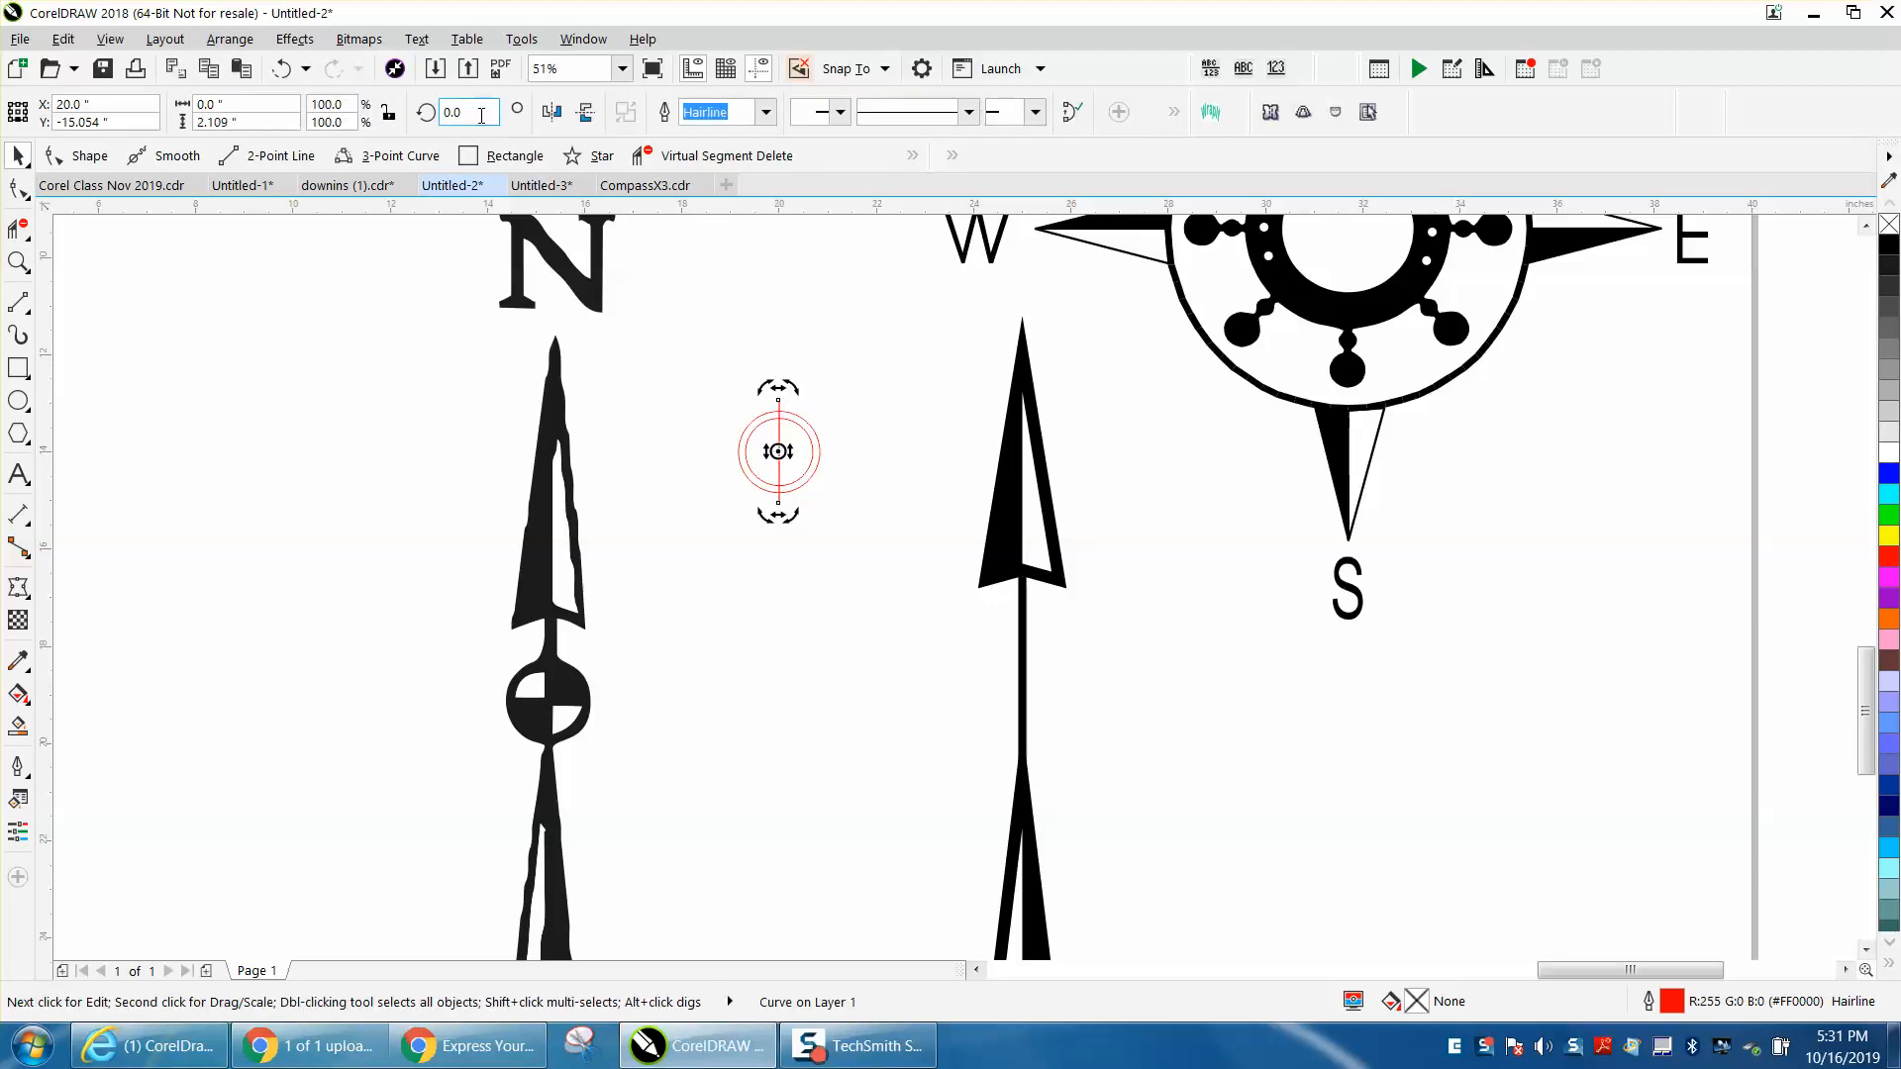
type("45.0")
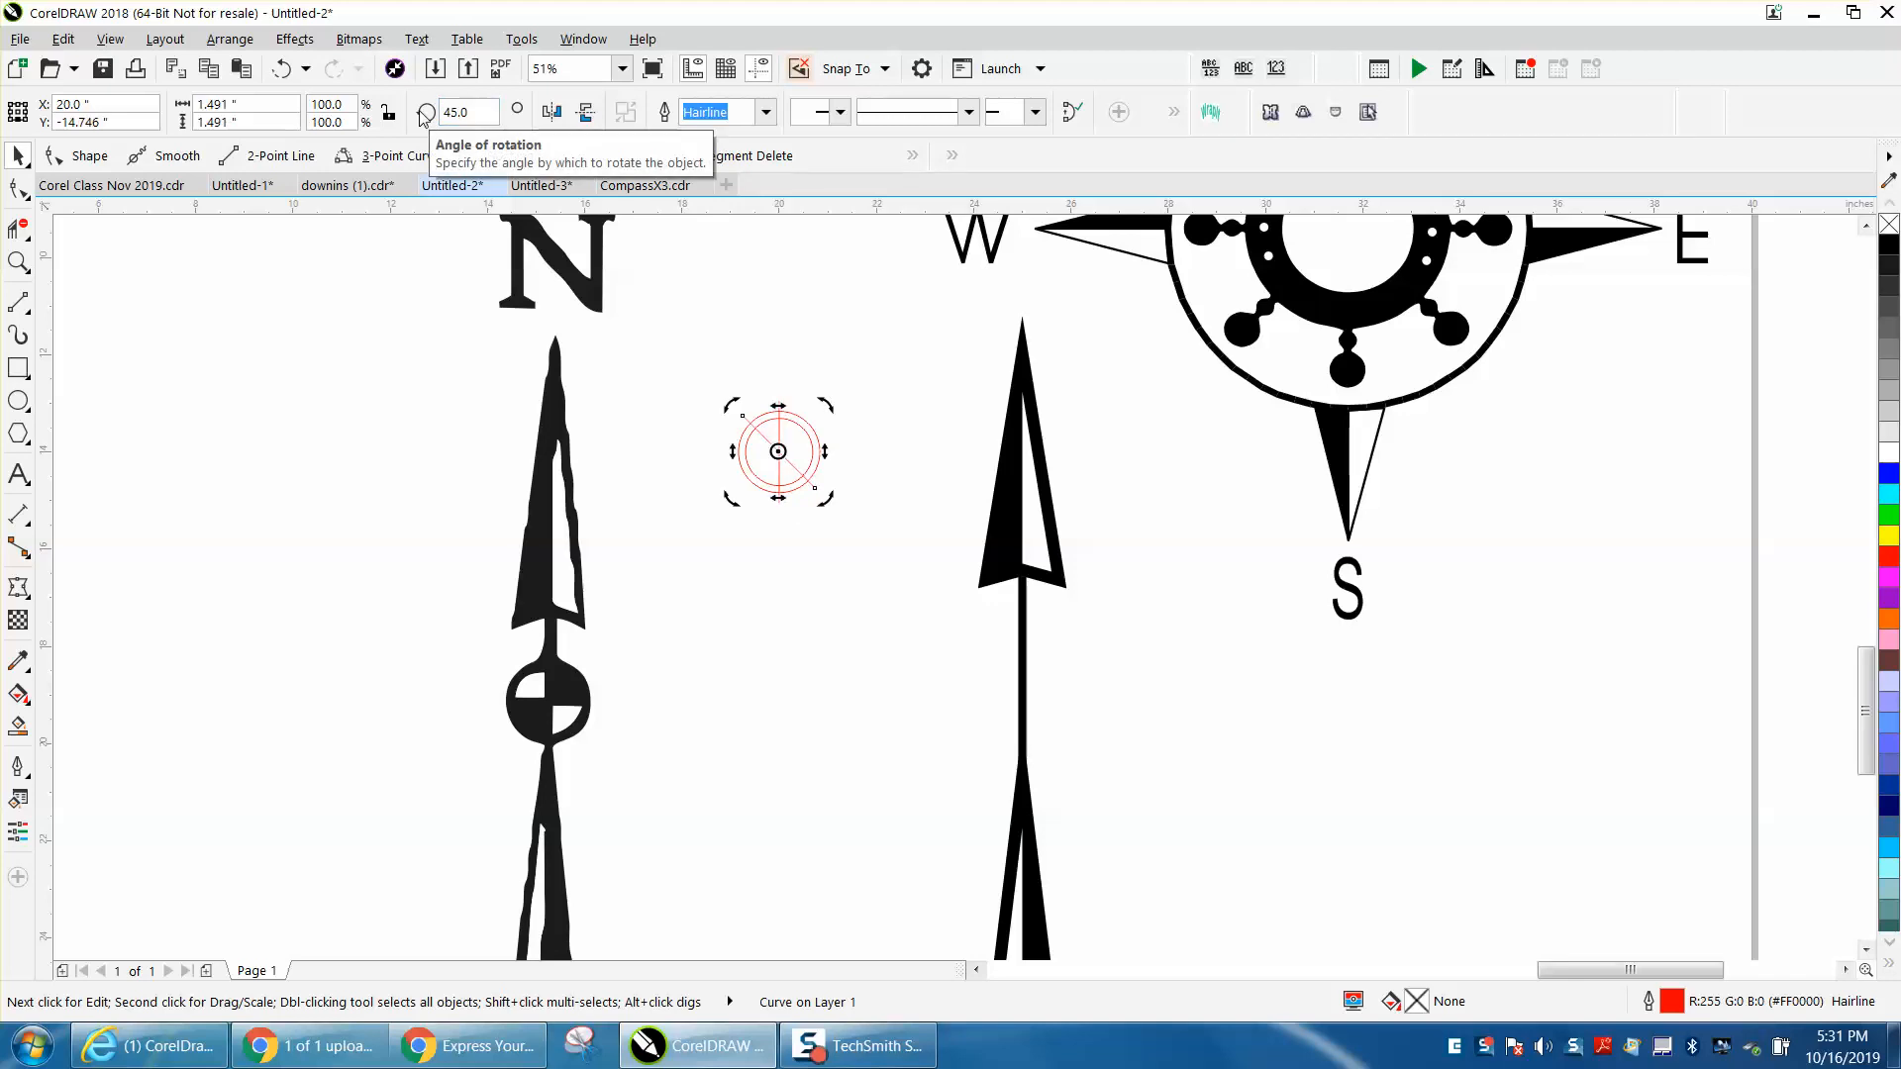
left_click(466, 110)
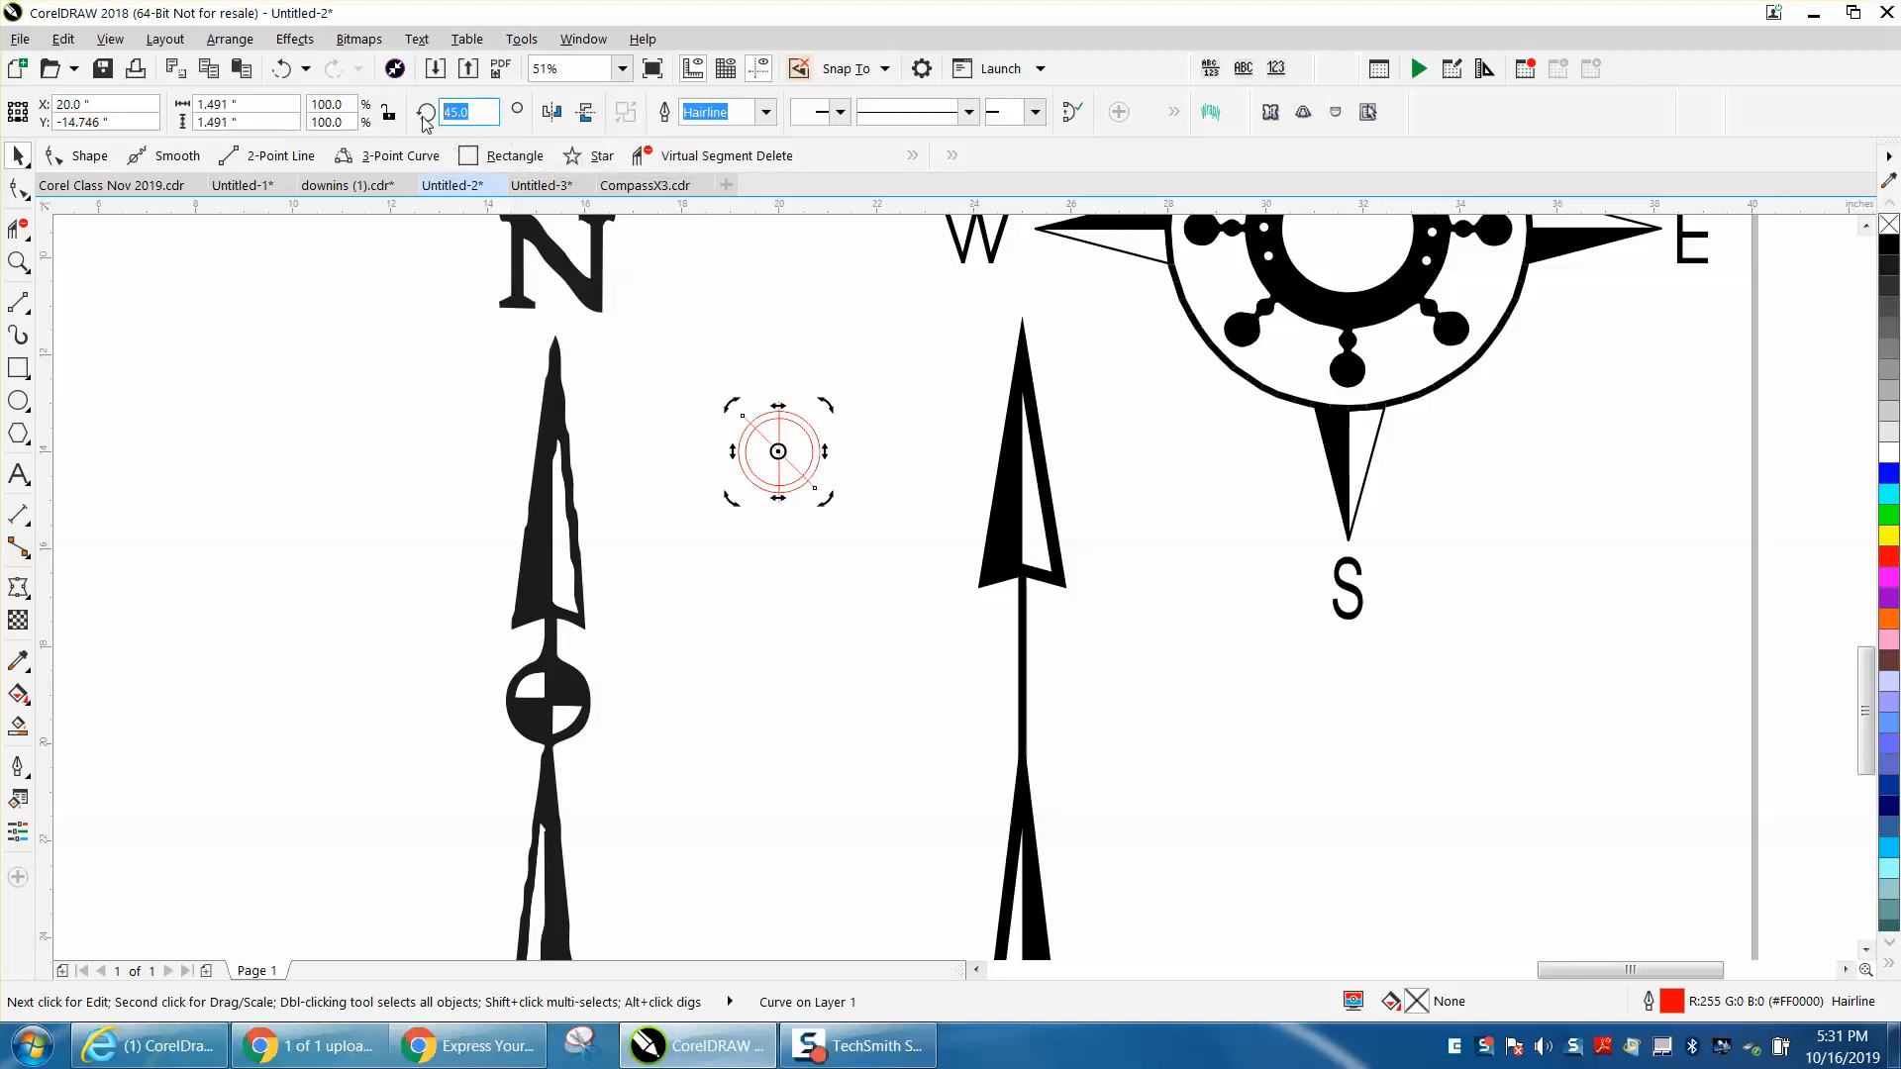
type("902")
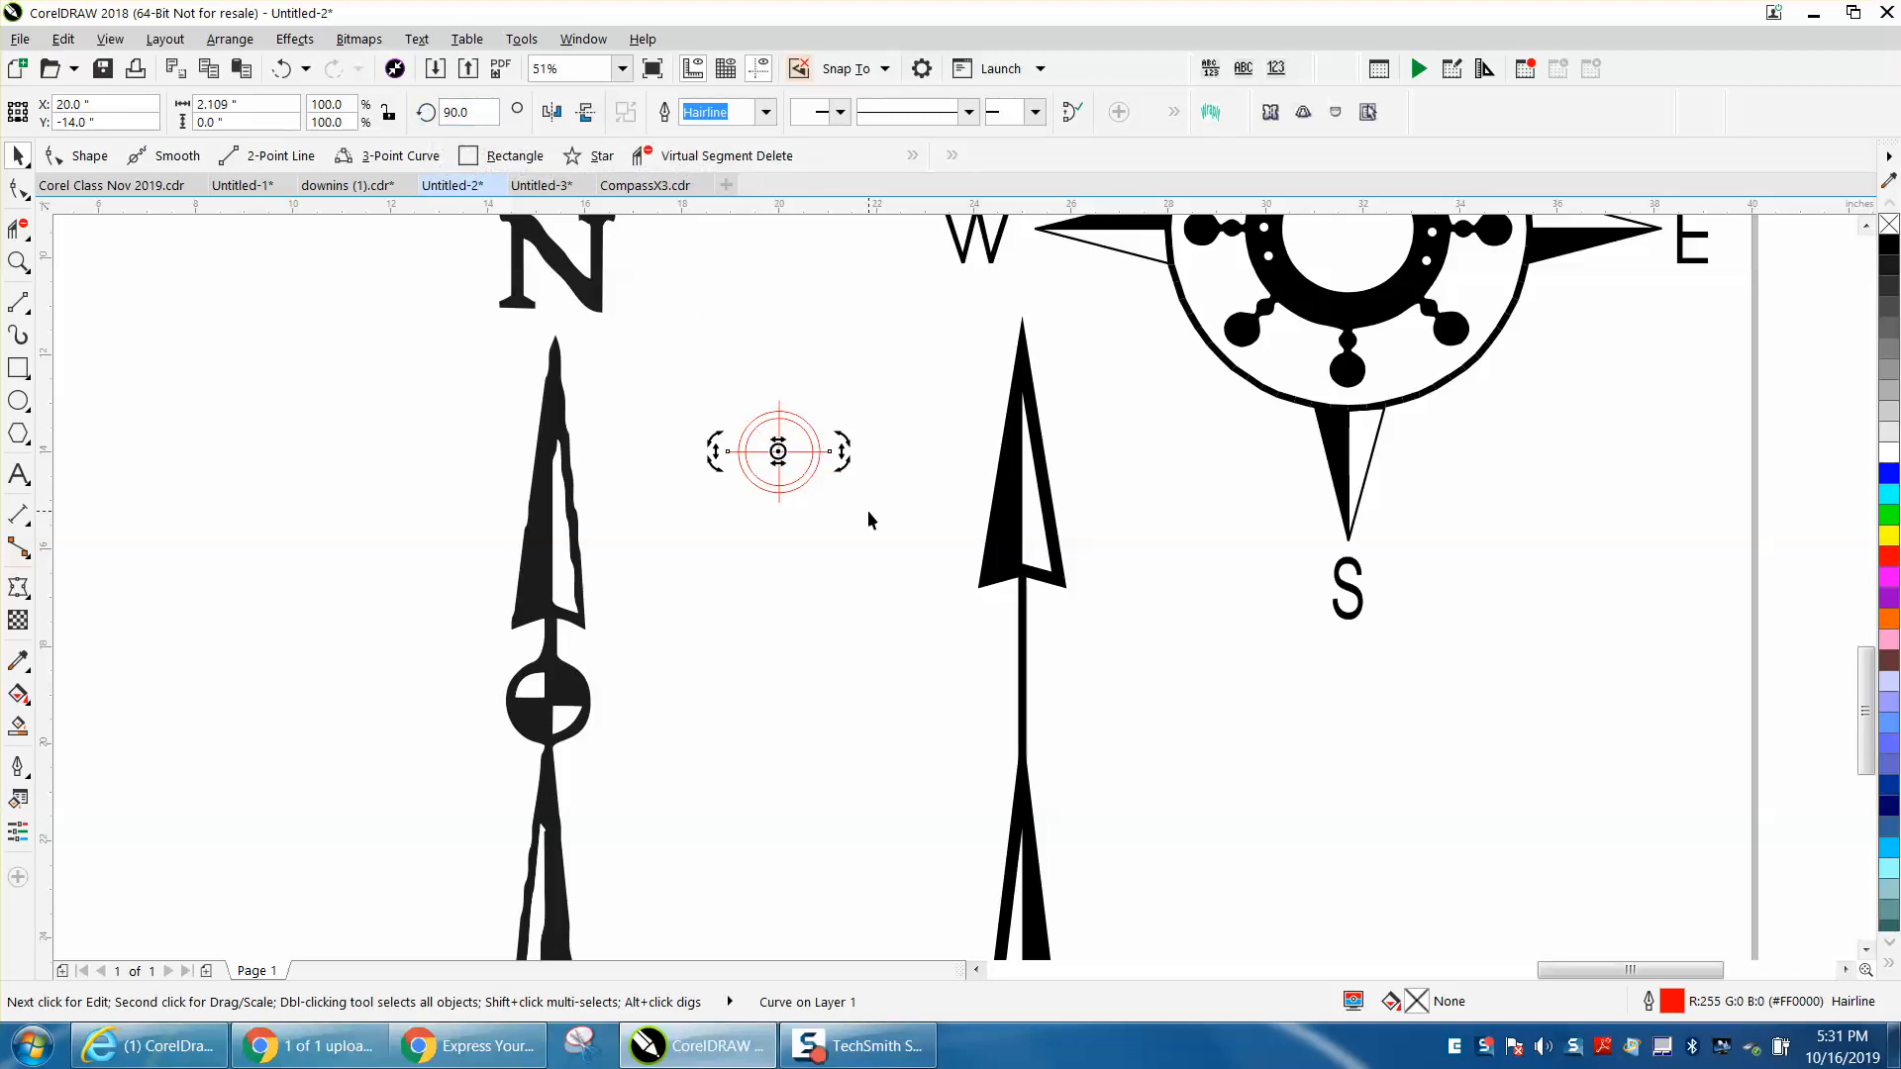
mouse_move(39, 269)
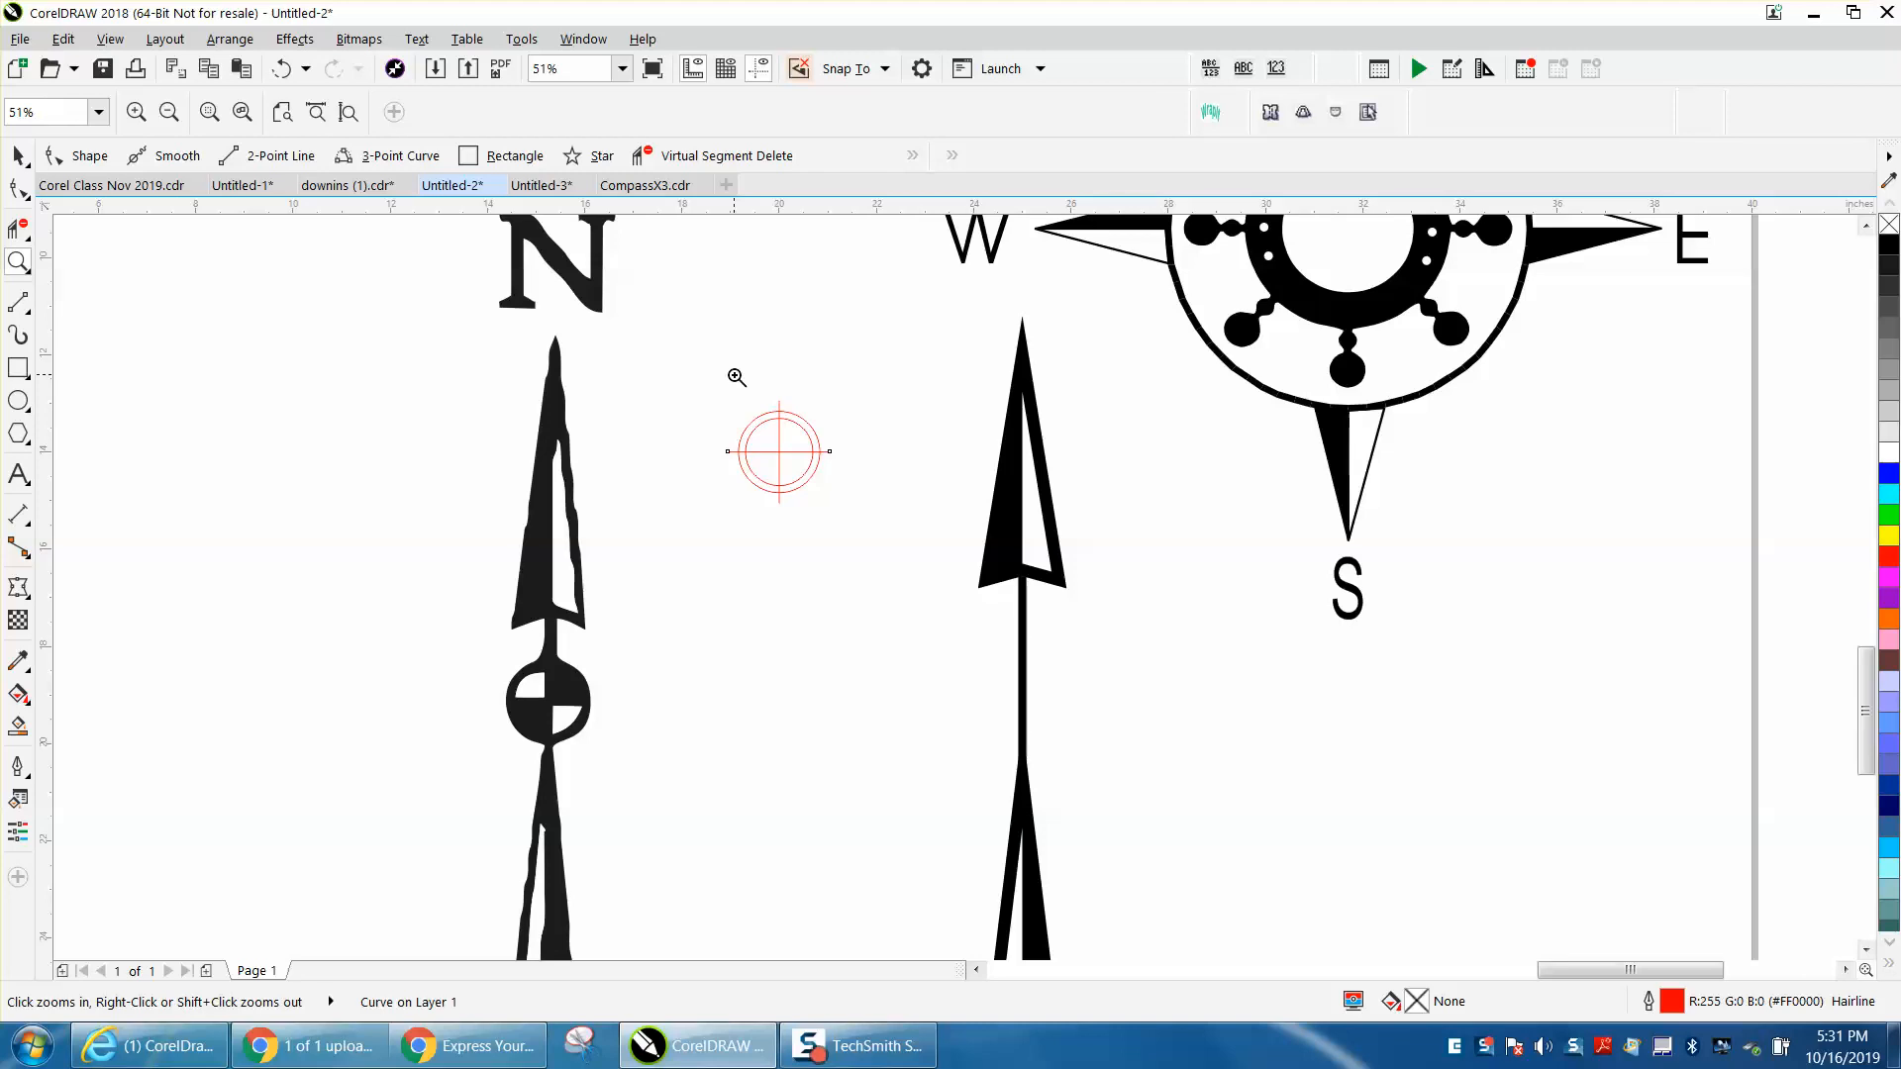
Step: Trim inner-circle segments between the crossing lines with Virtual Segment Delete
left_click(778, 452)
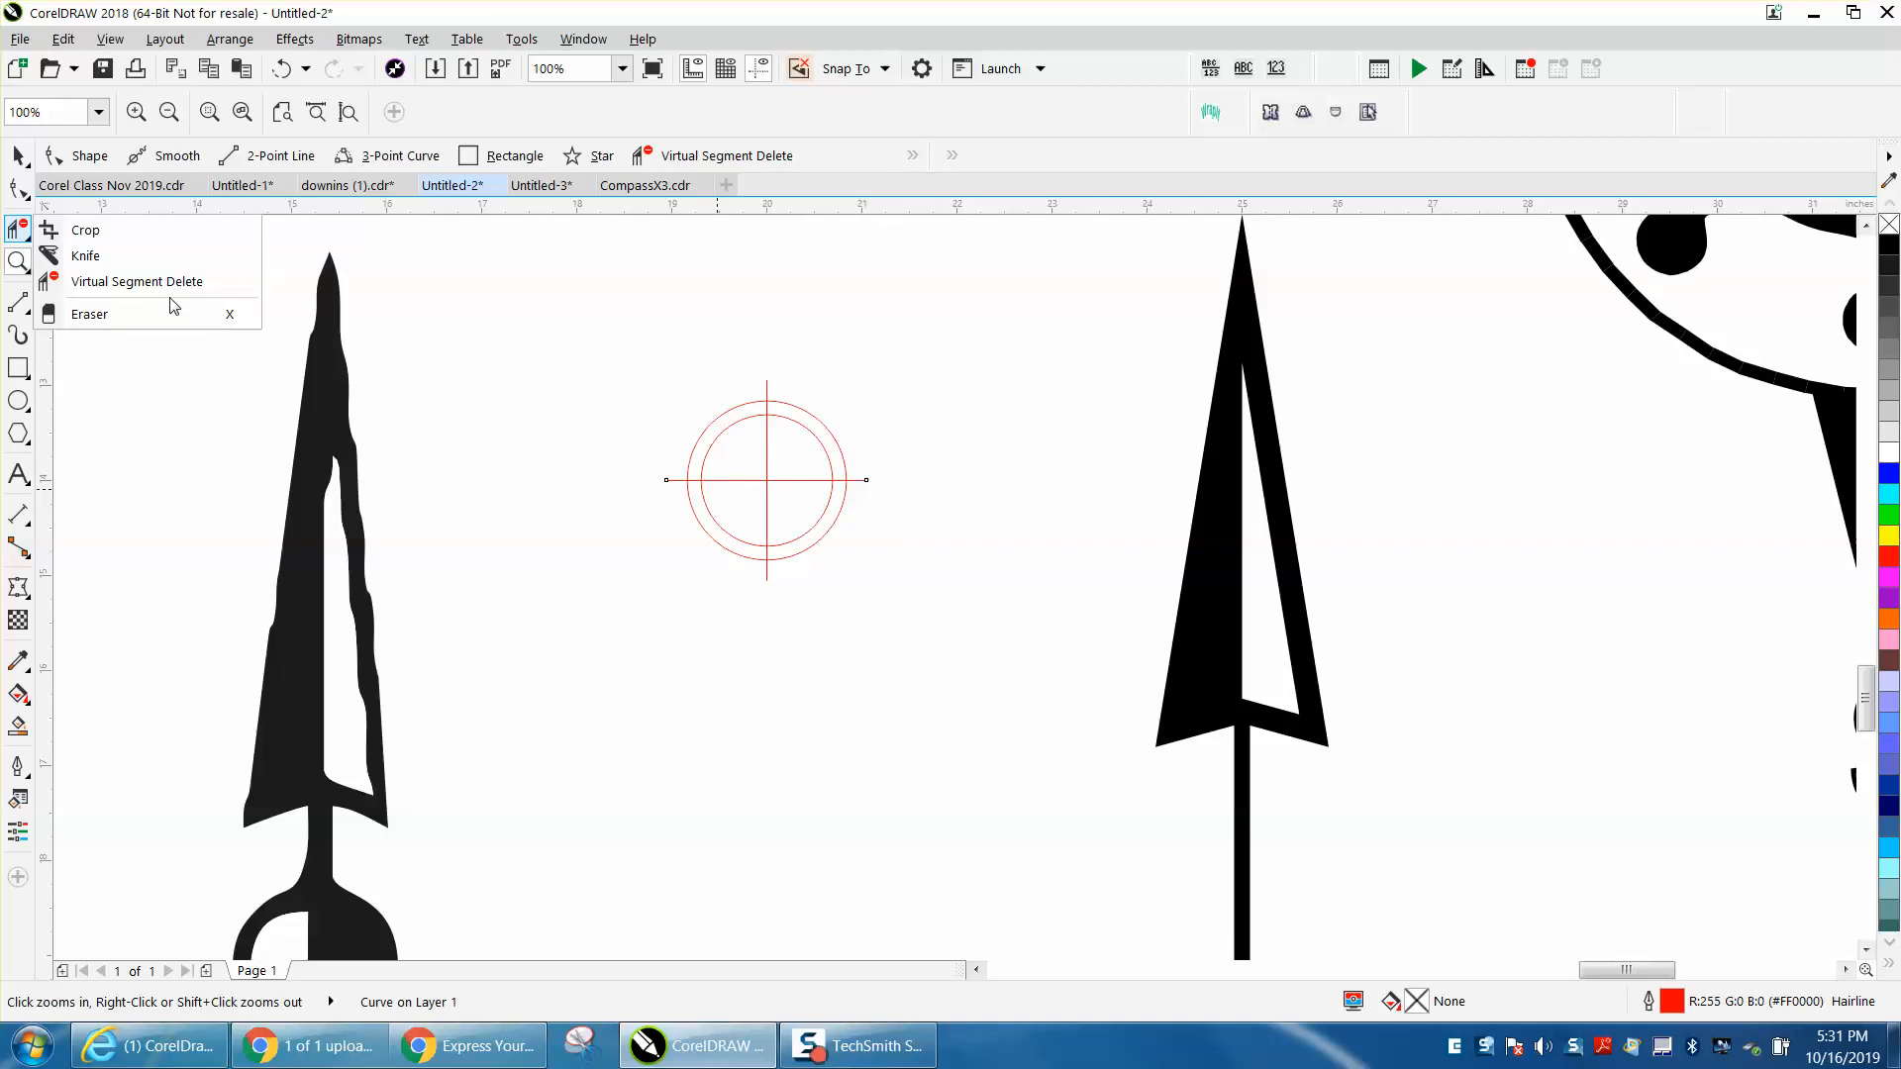
left_click(136, 282)
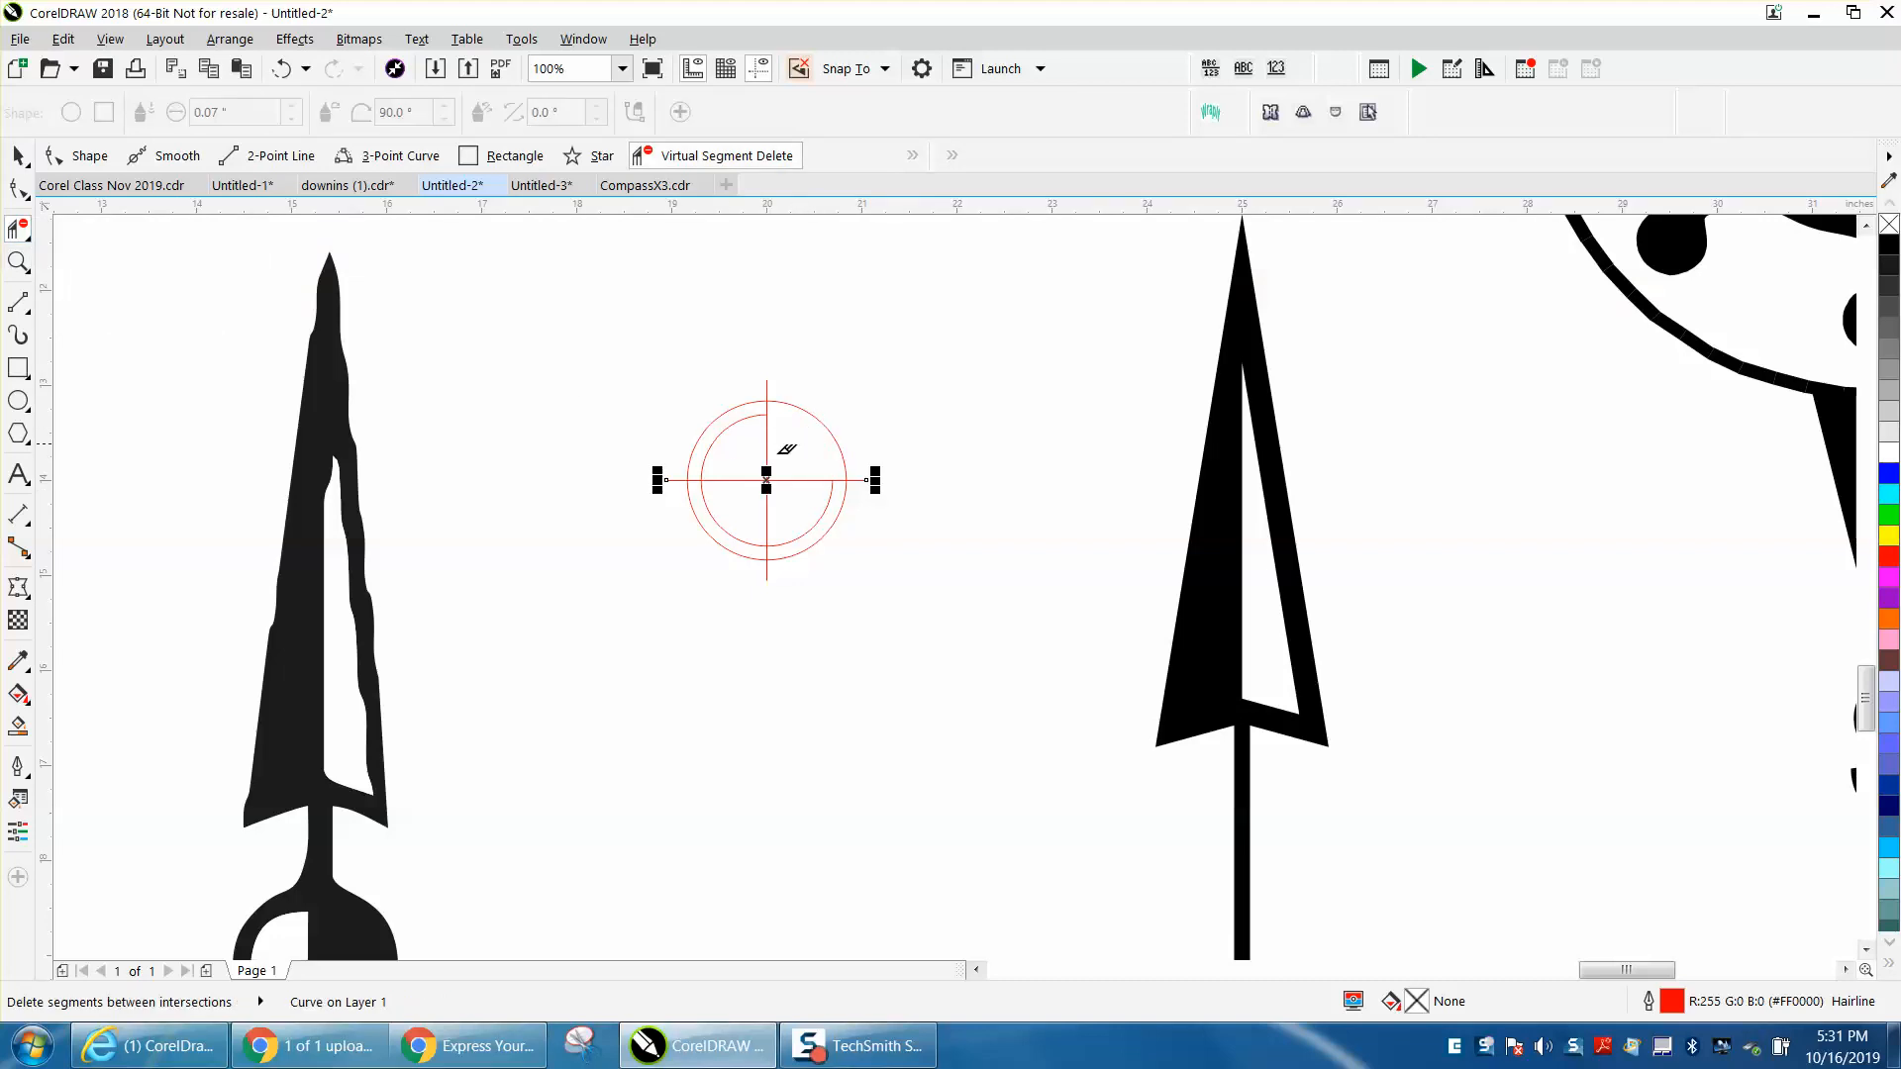
mouse_move(728, 515)
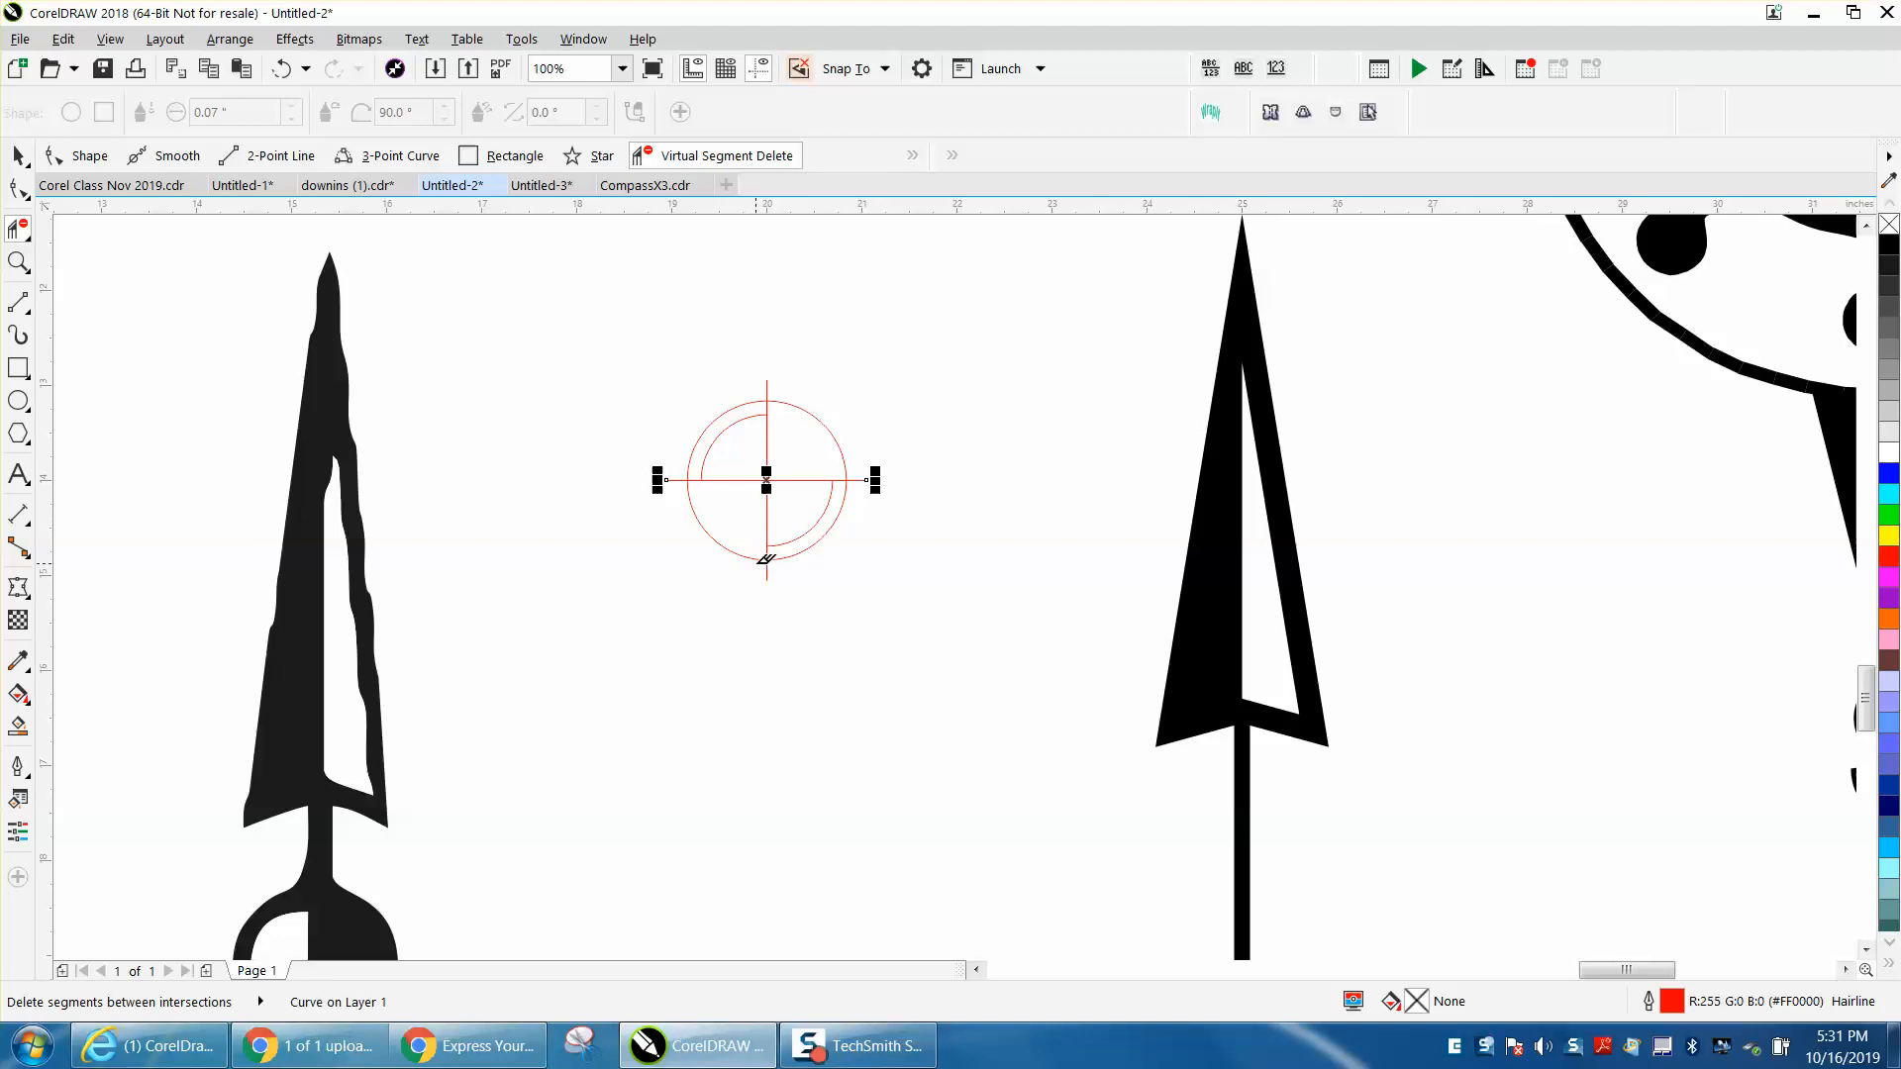
mouse_move(777, 387)
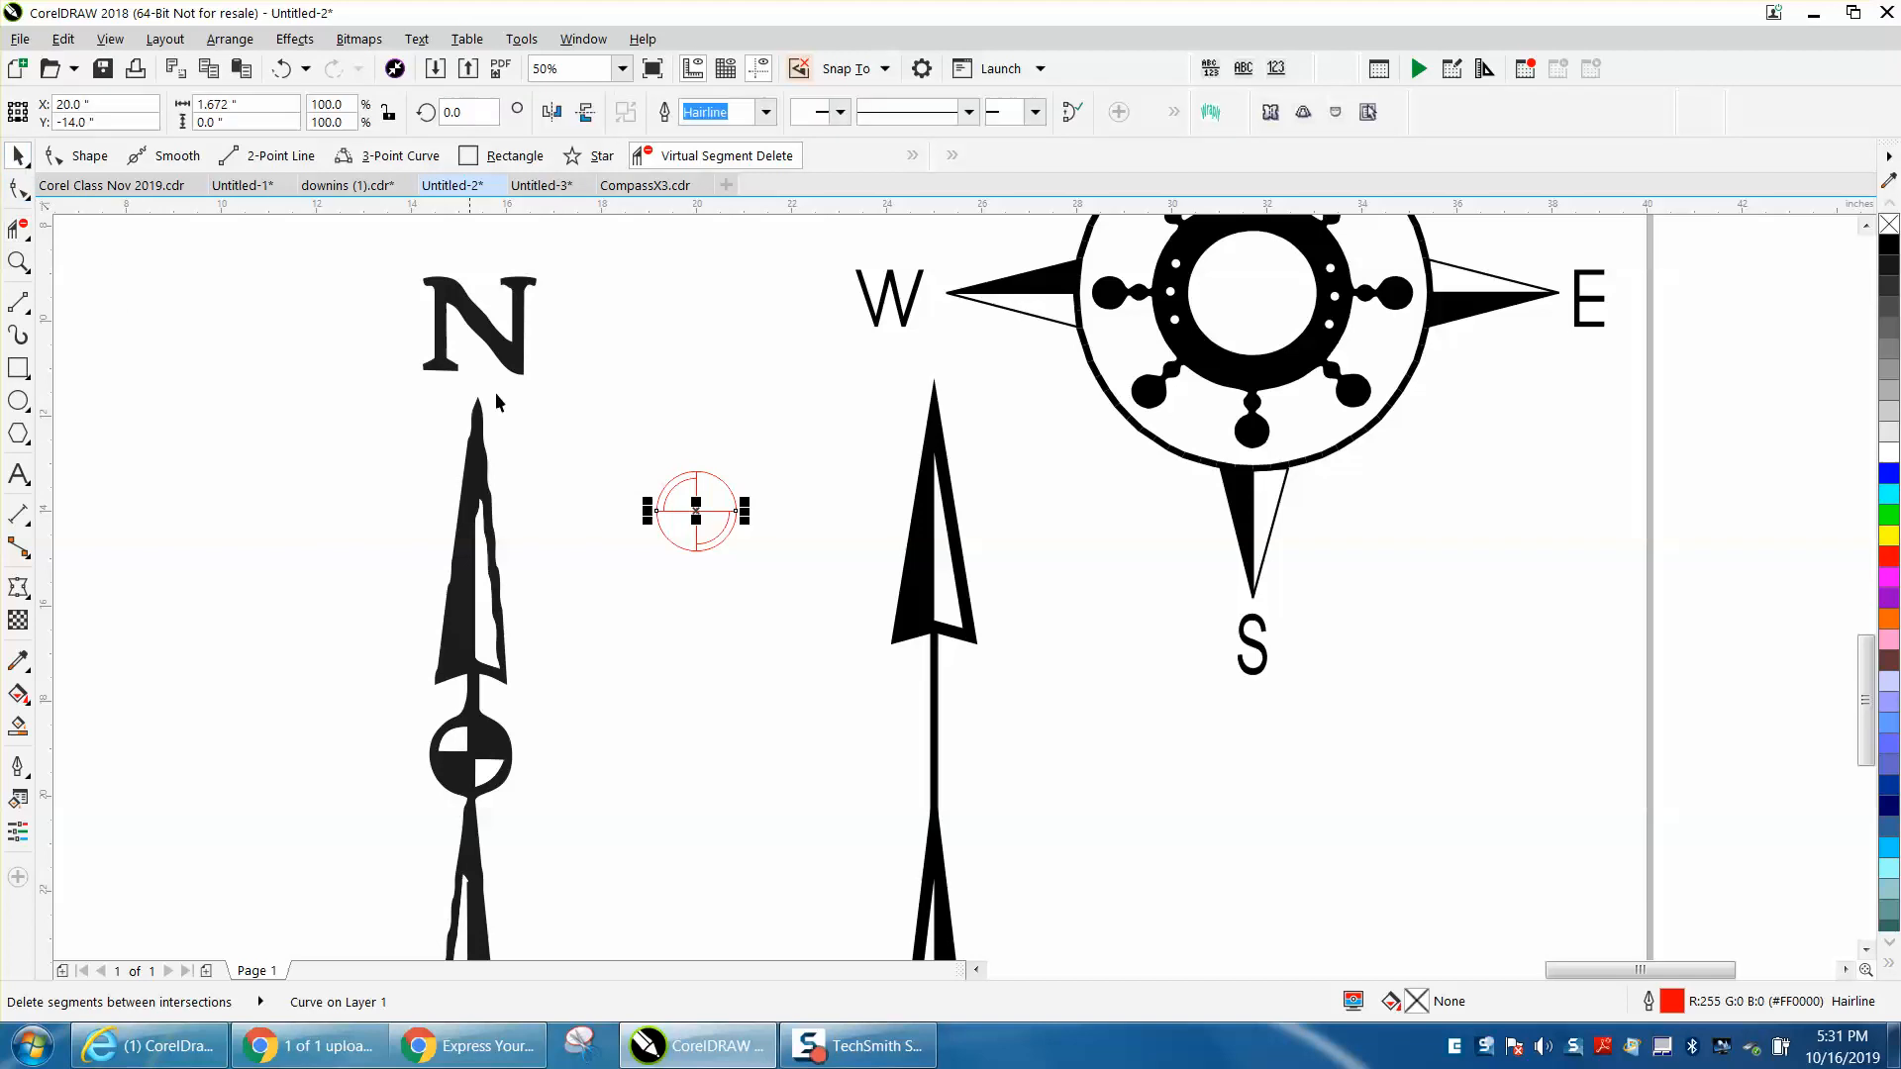
left_click(18, 263)
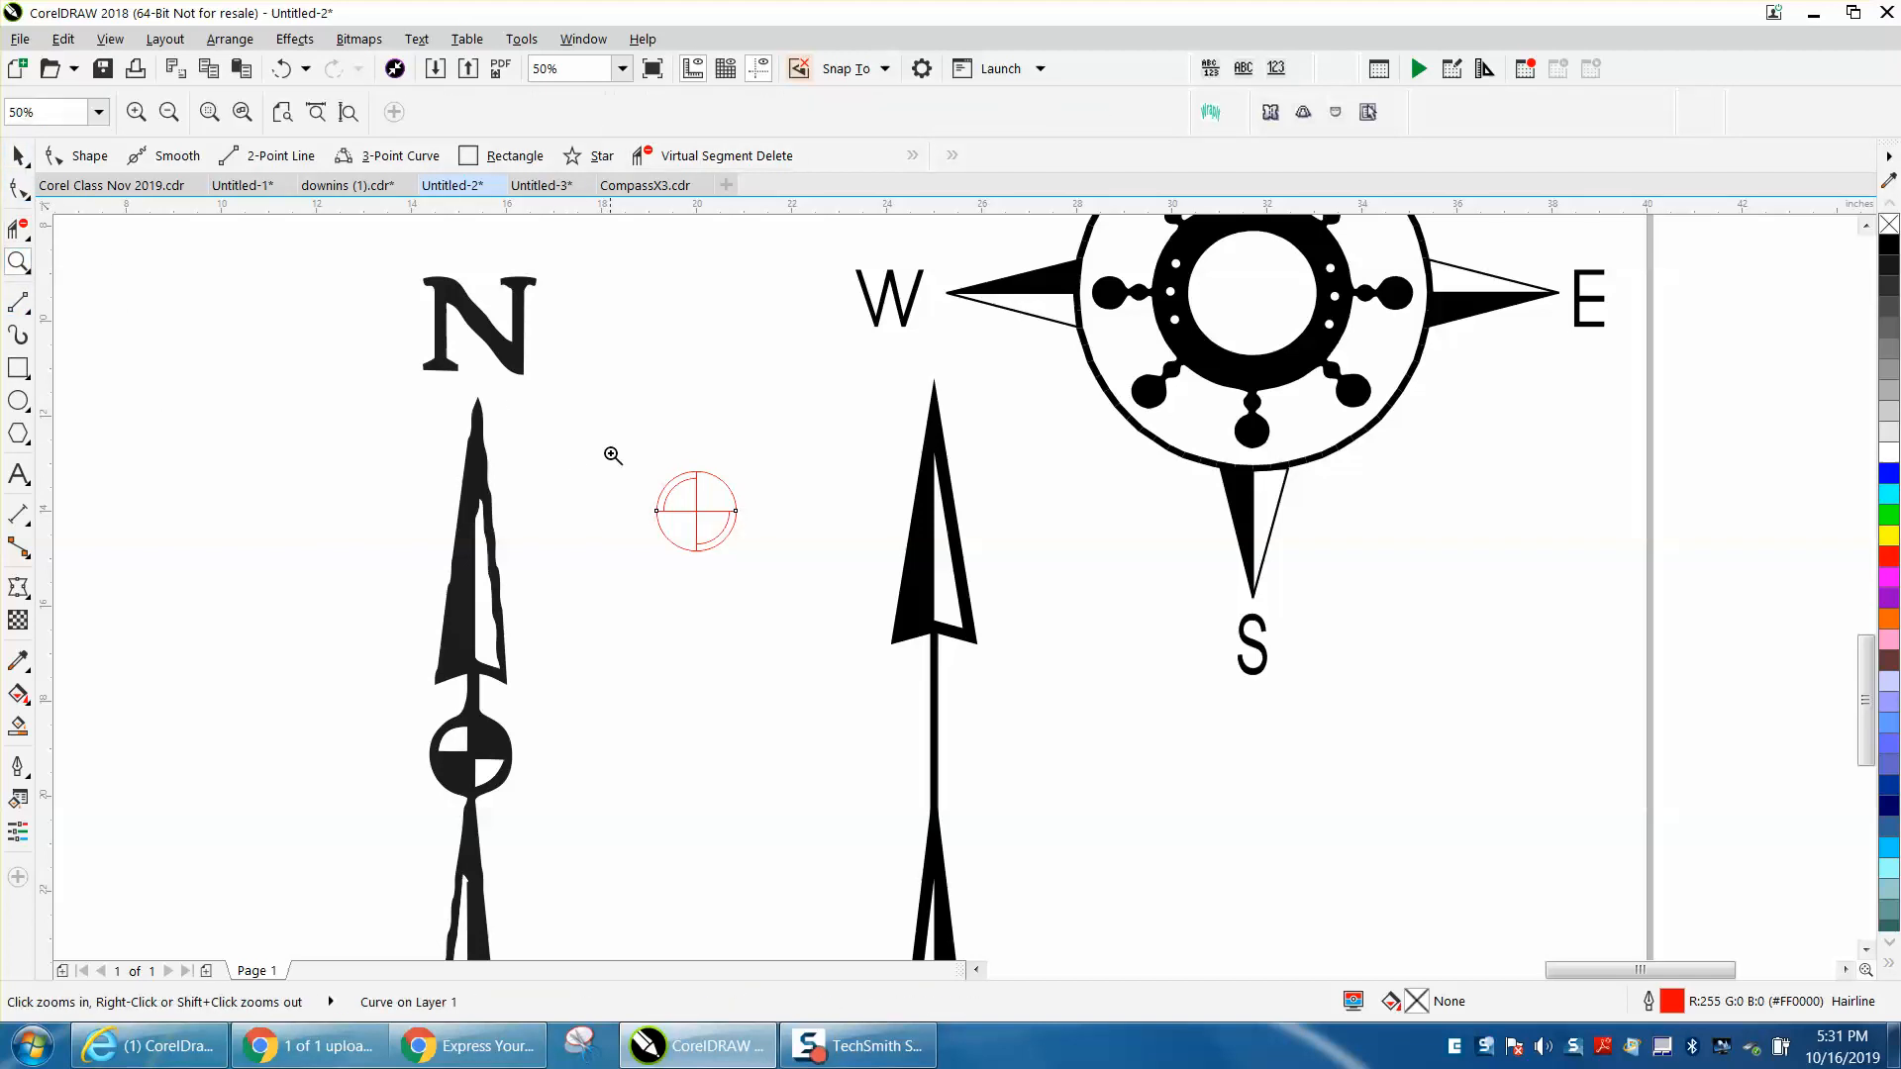
left_click(613, 455)
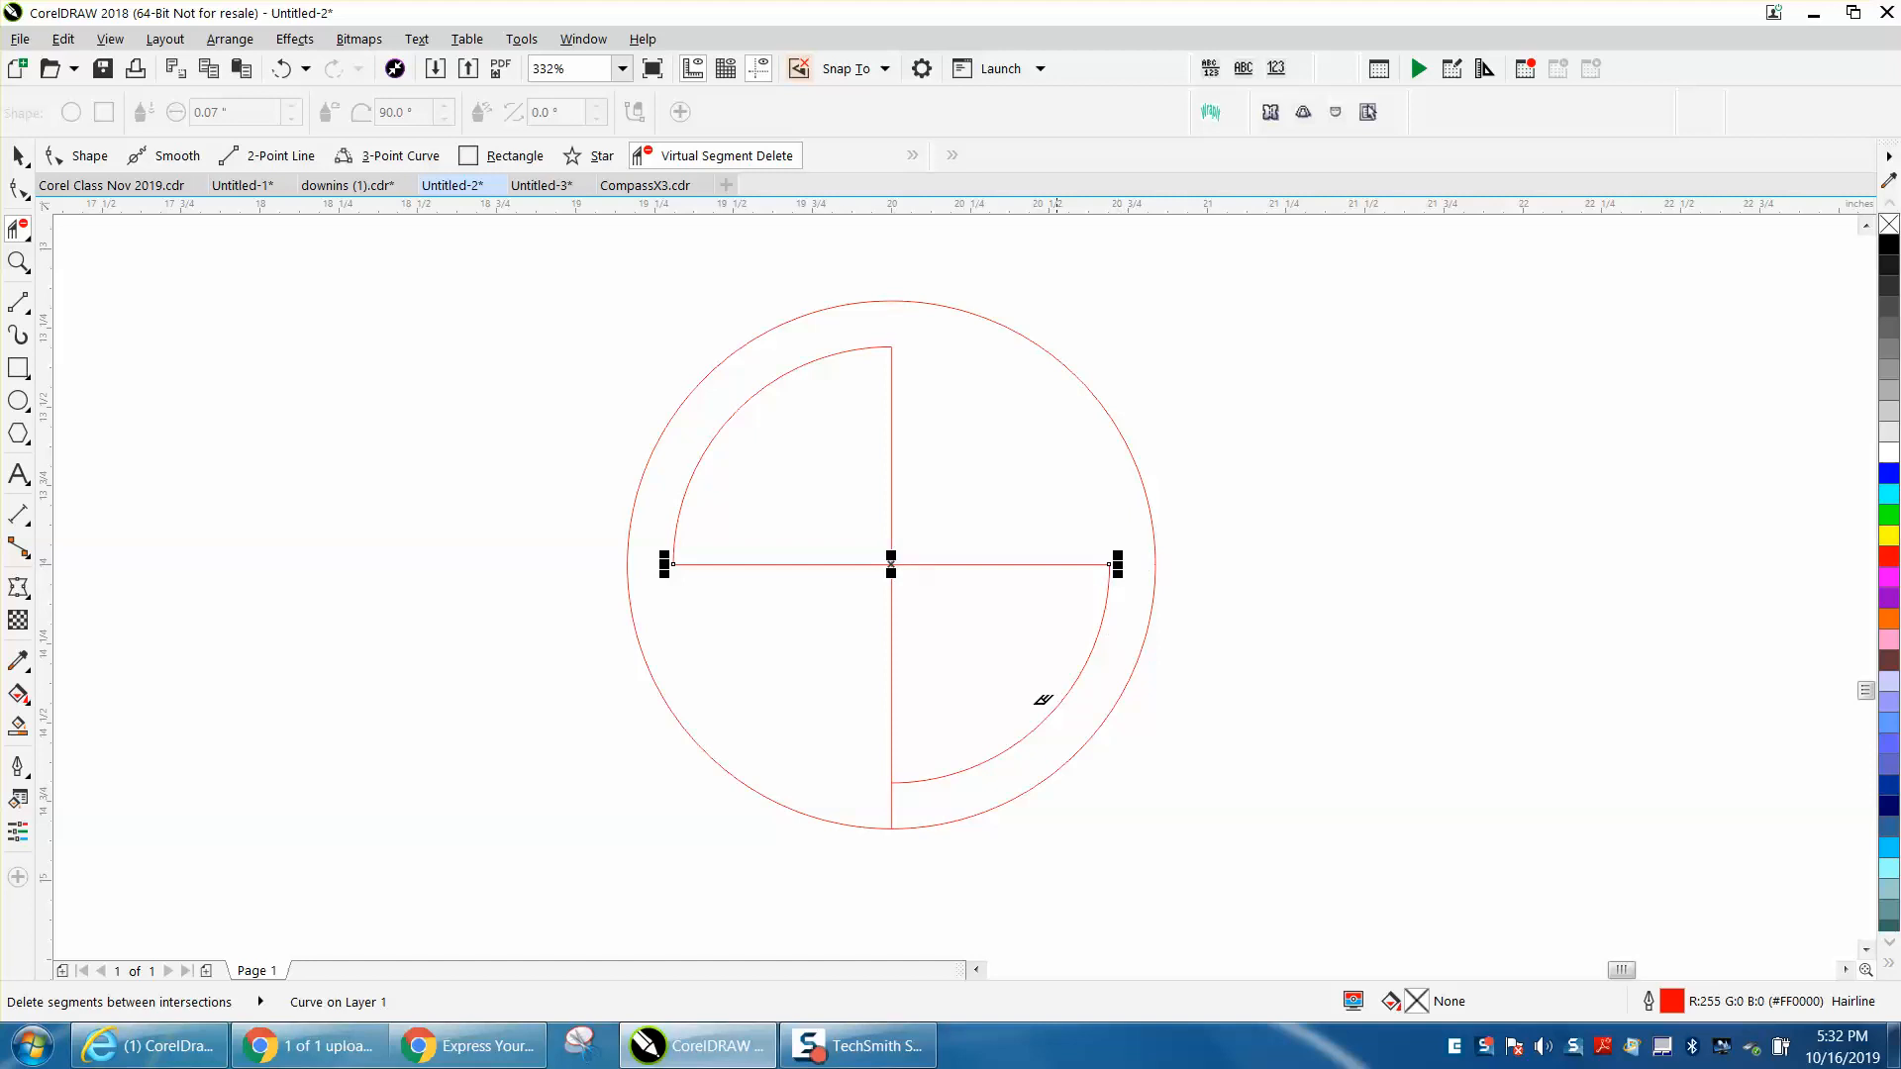
mouse_move(912, 808)
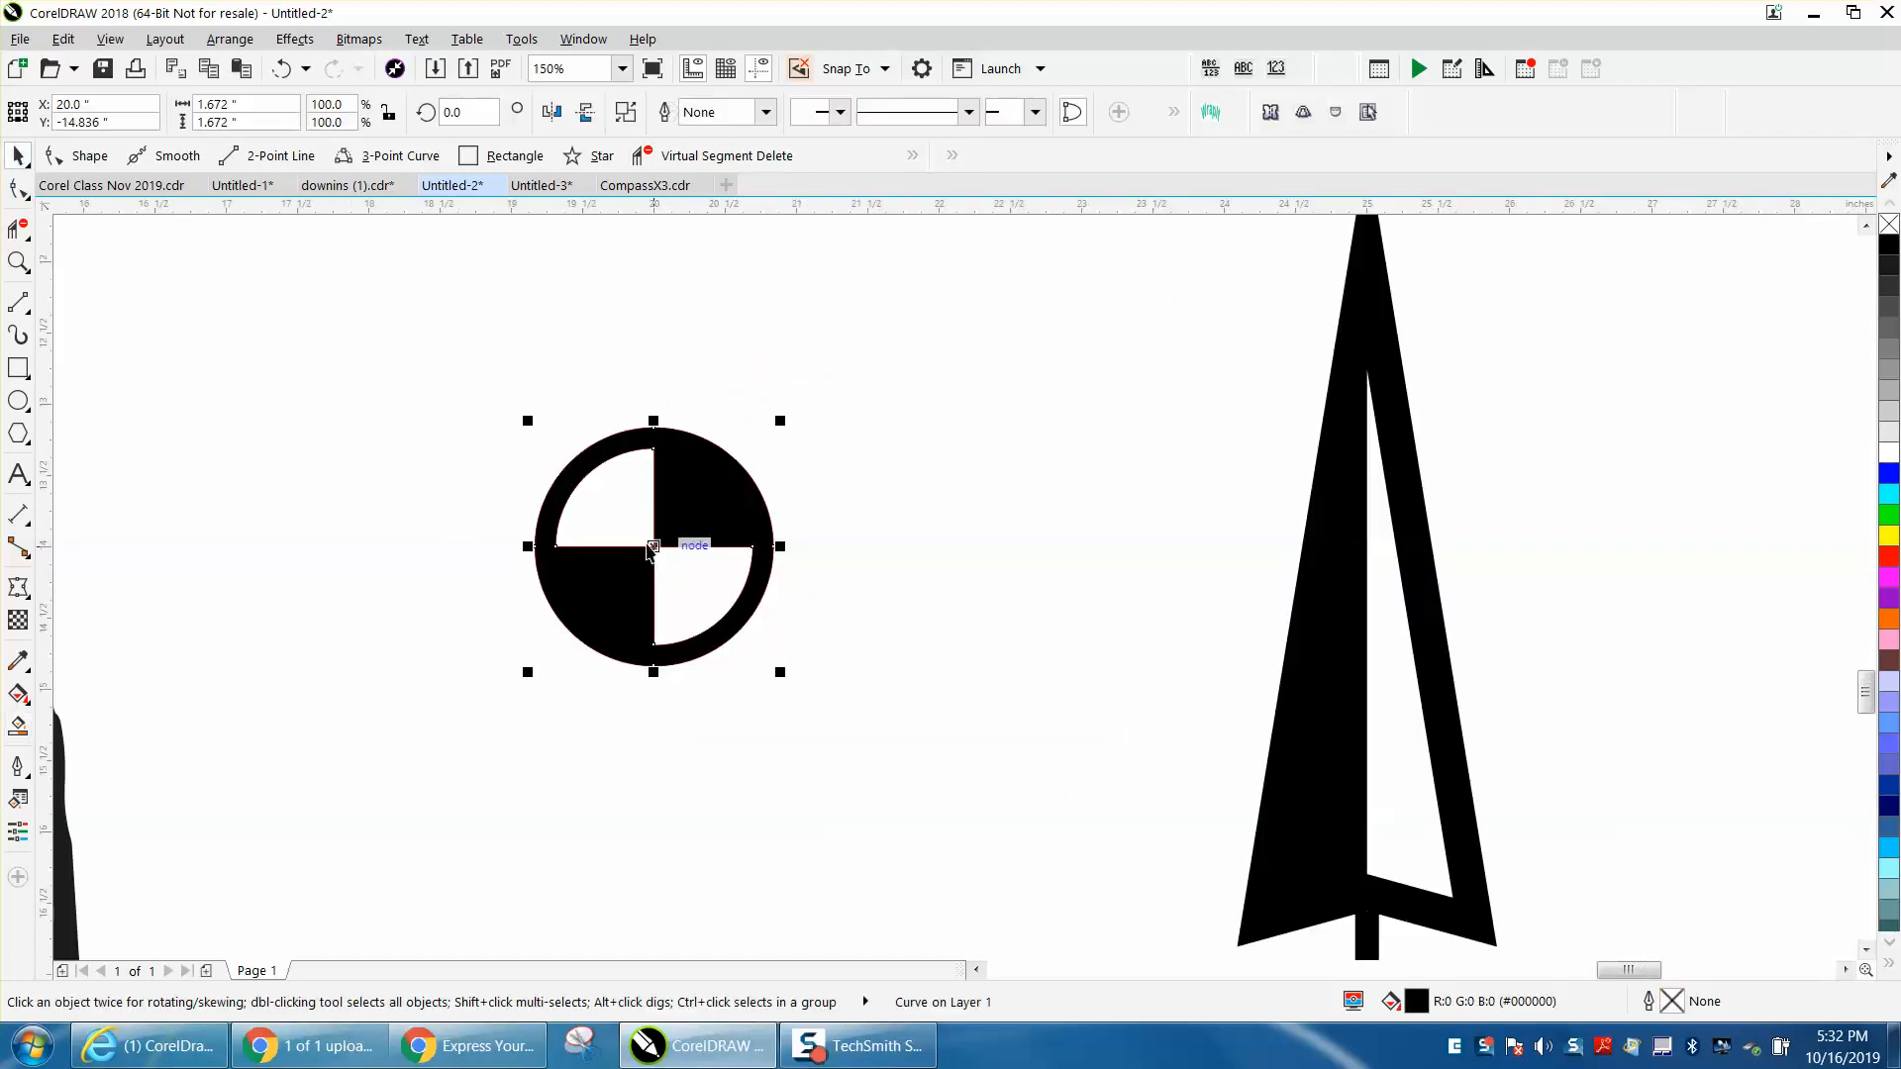
Step: Drag the quartered disc off the red guide circles onto the second arrow's shaft
left_click_drag(652, 545, 957, 541)
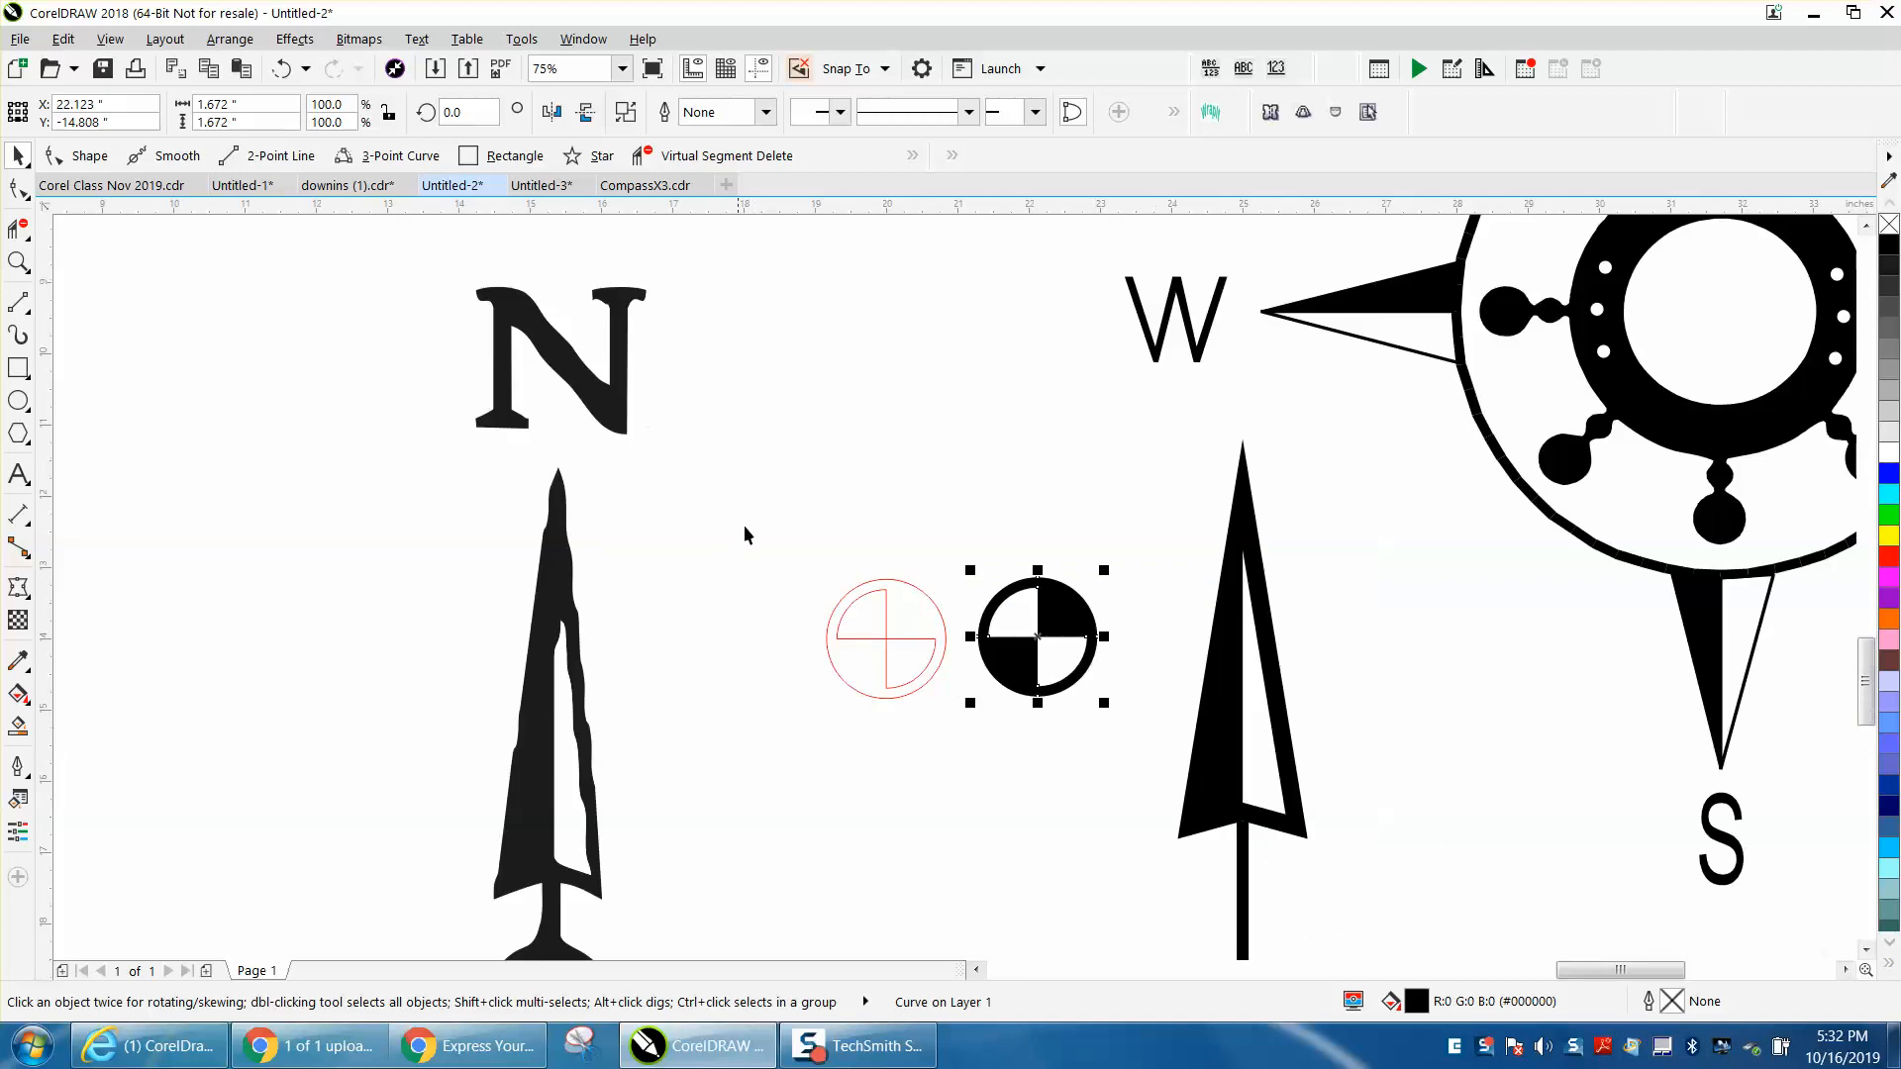
left_click(885, 636)
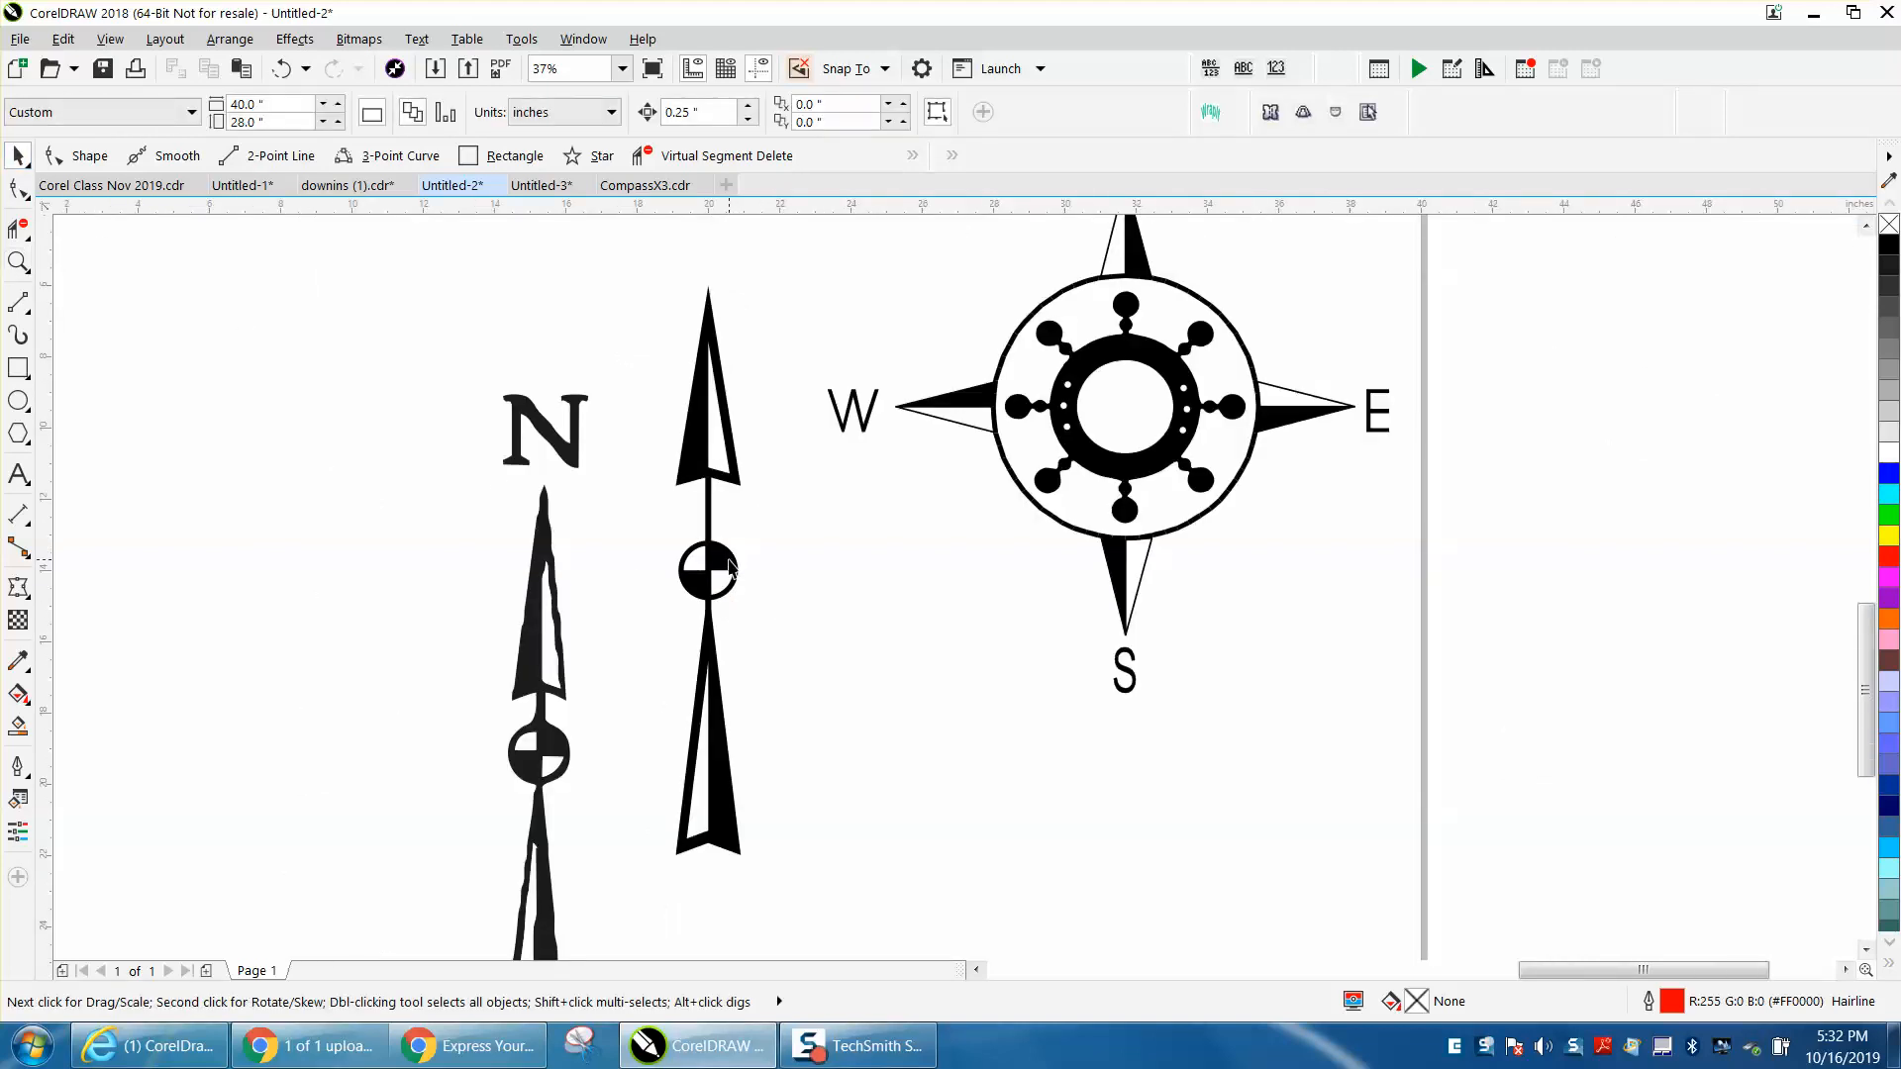
Step: Zoom out to the whole page and move the N above the second arrow's tip
left_click(707, 570)
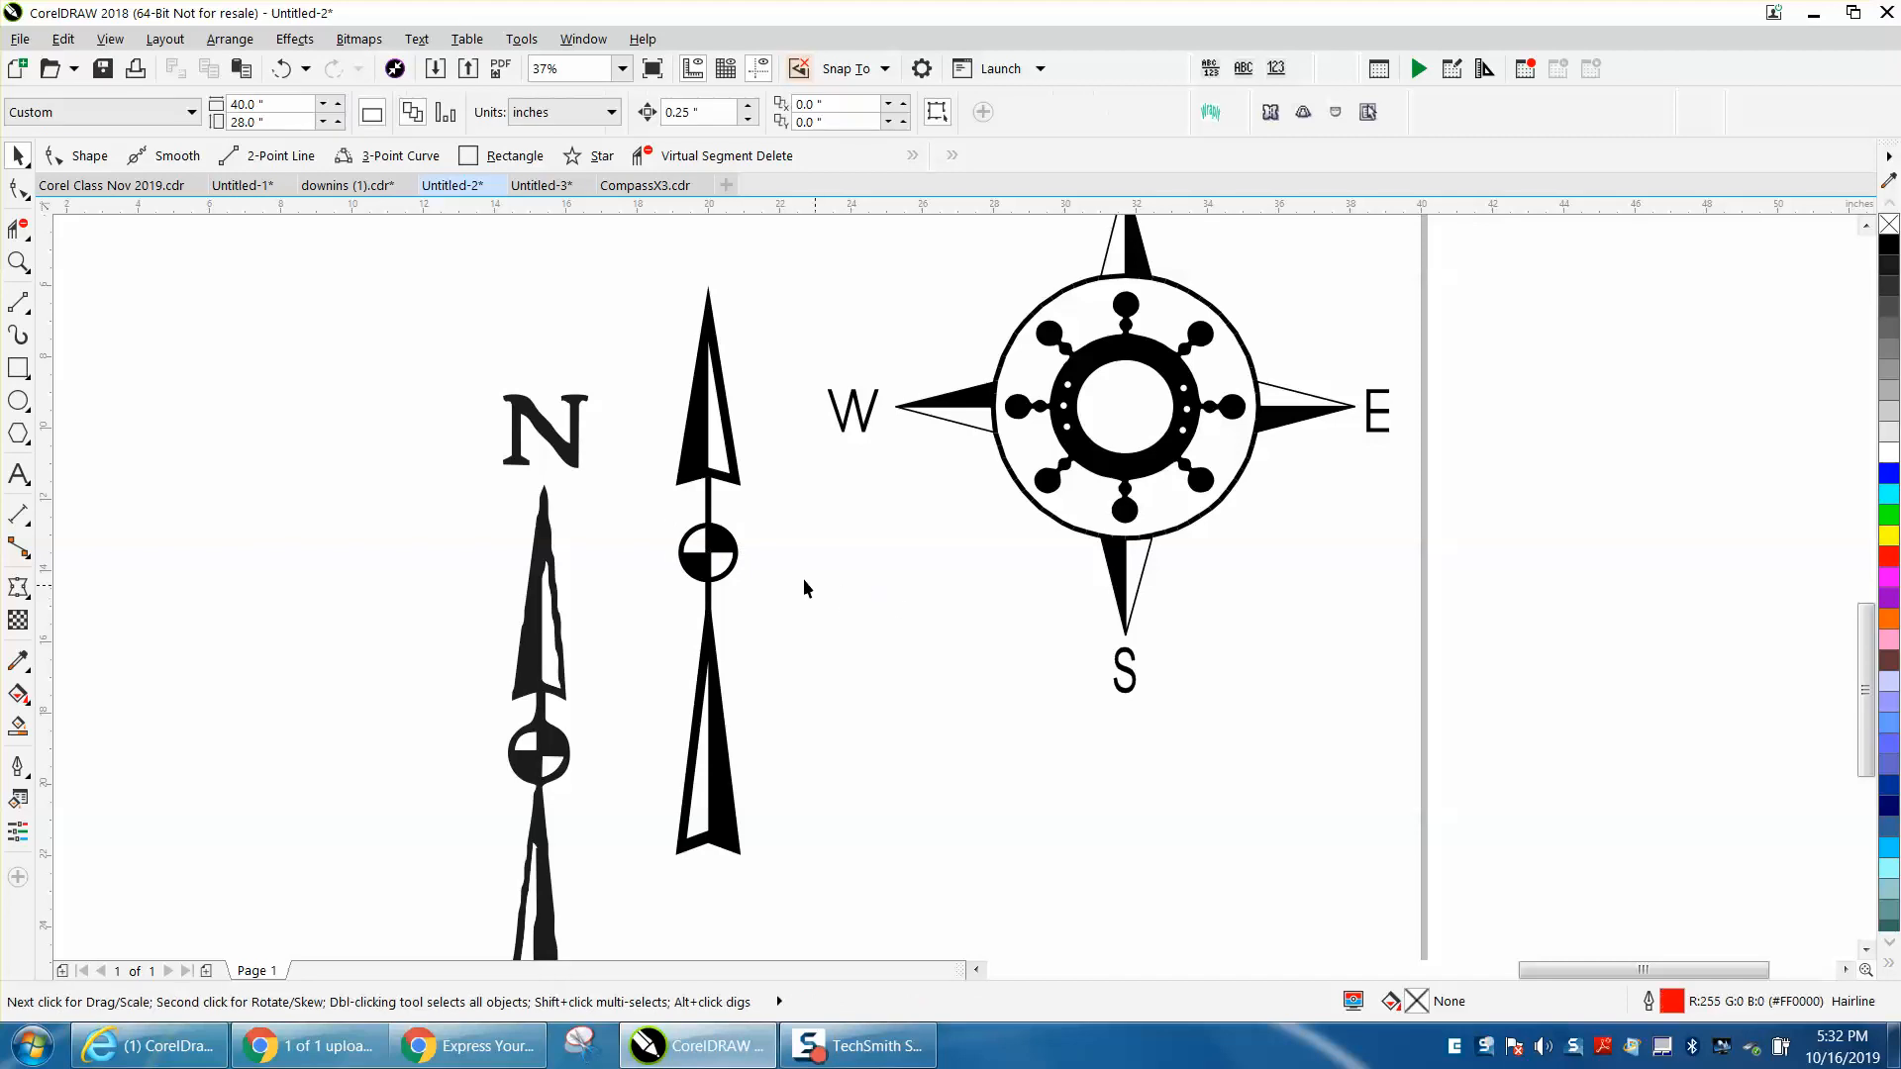
mouse_move(76, 466)
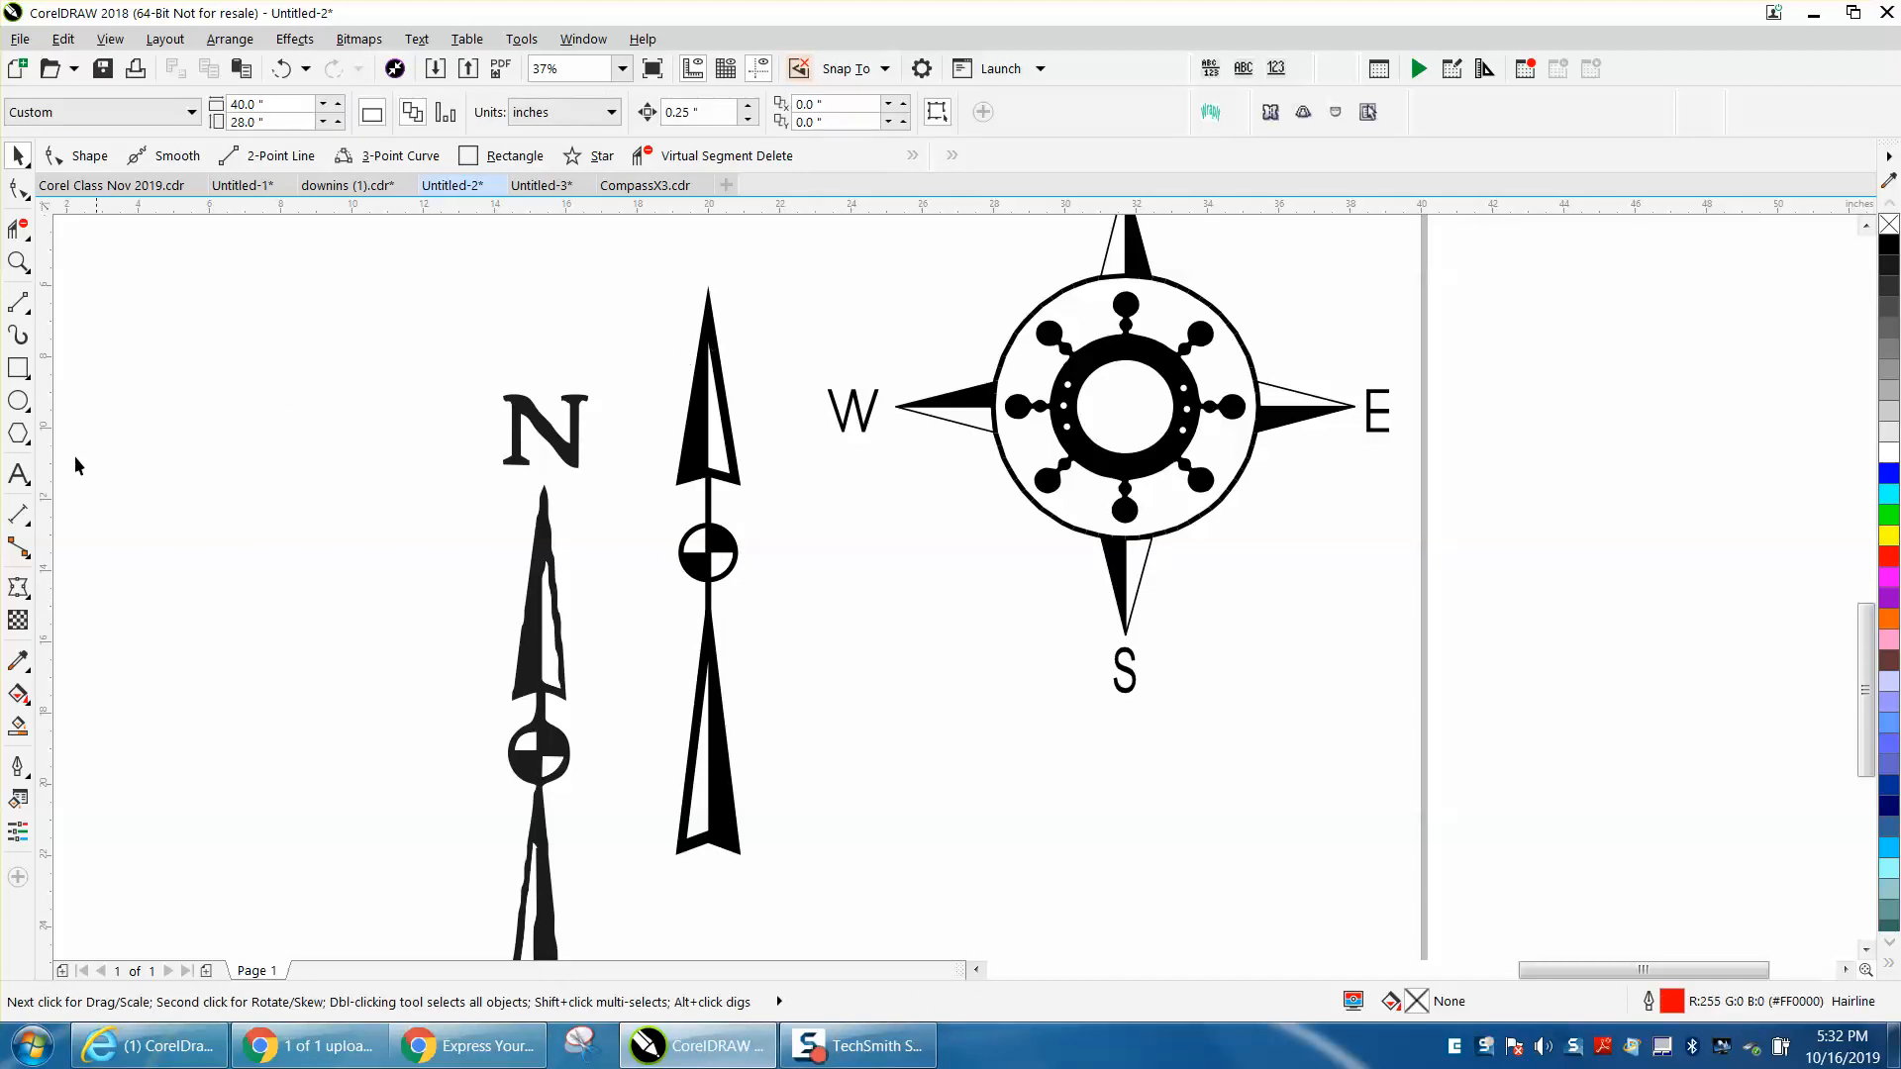
left_click(18, 475)
type("N")
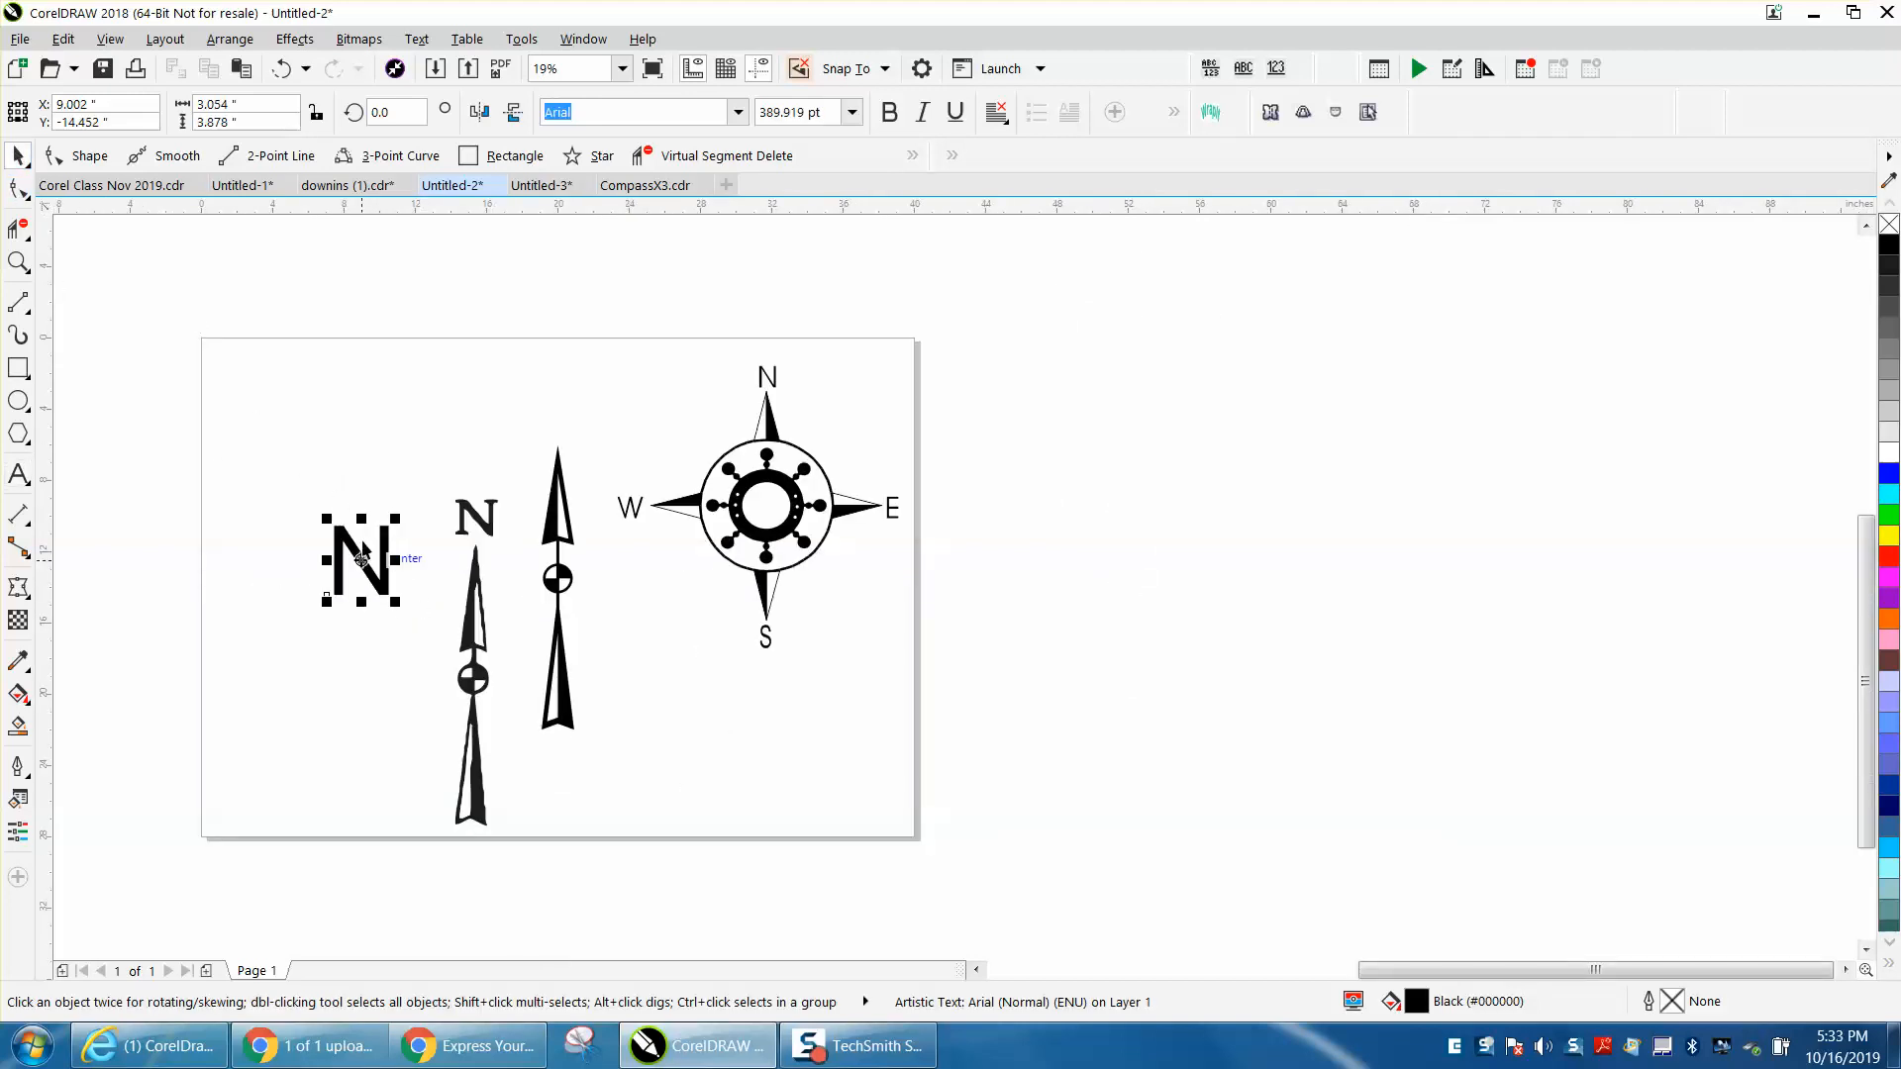
left_click_drag(360, 560, 561, 406)
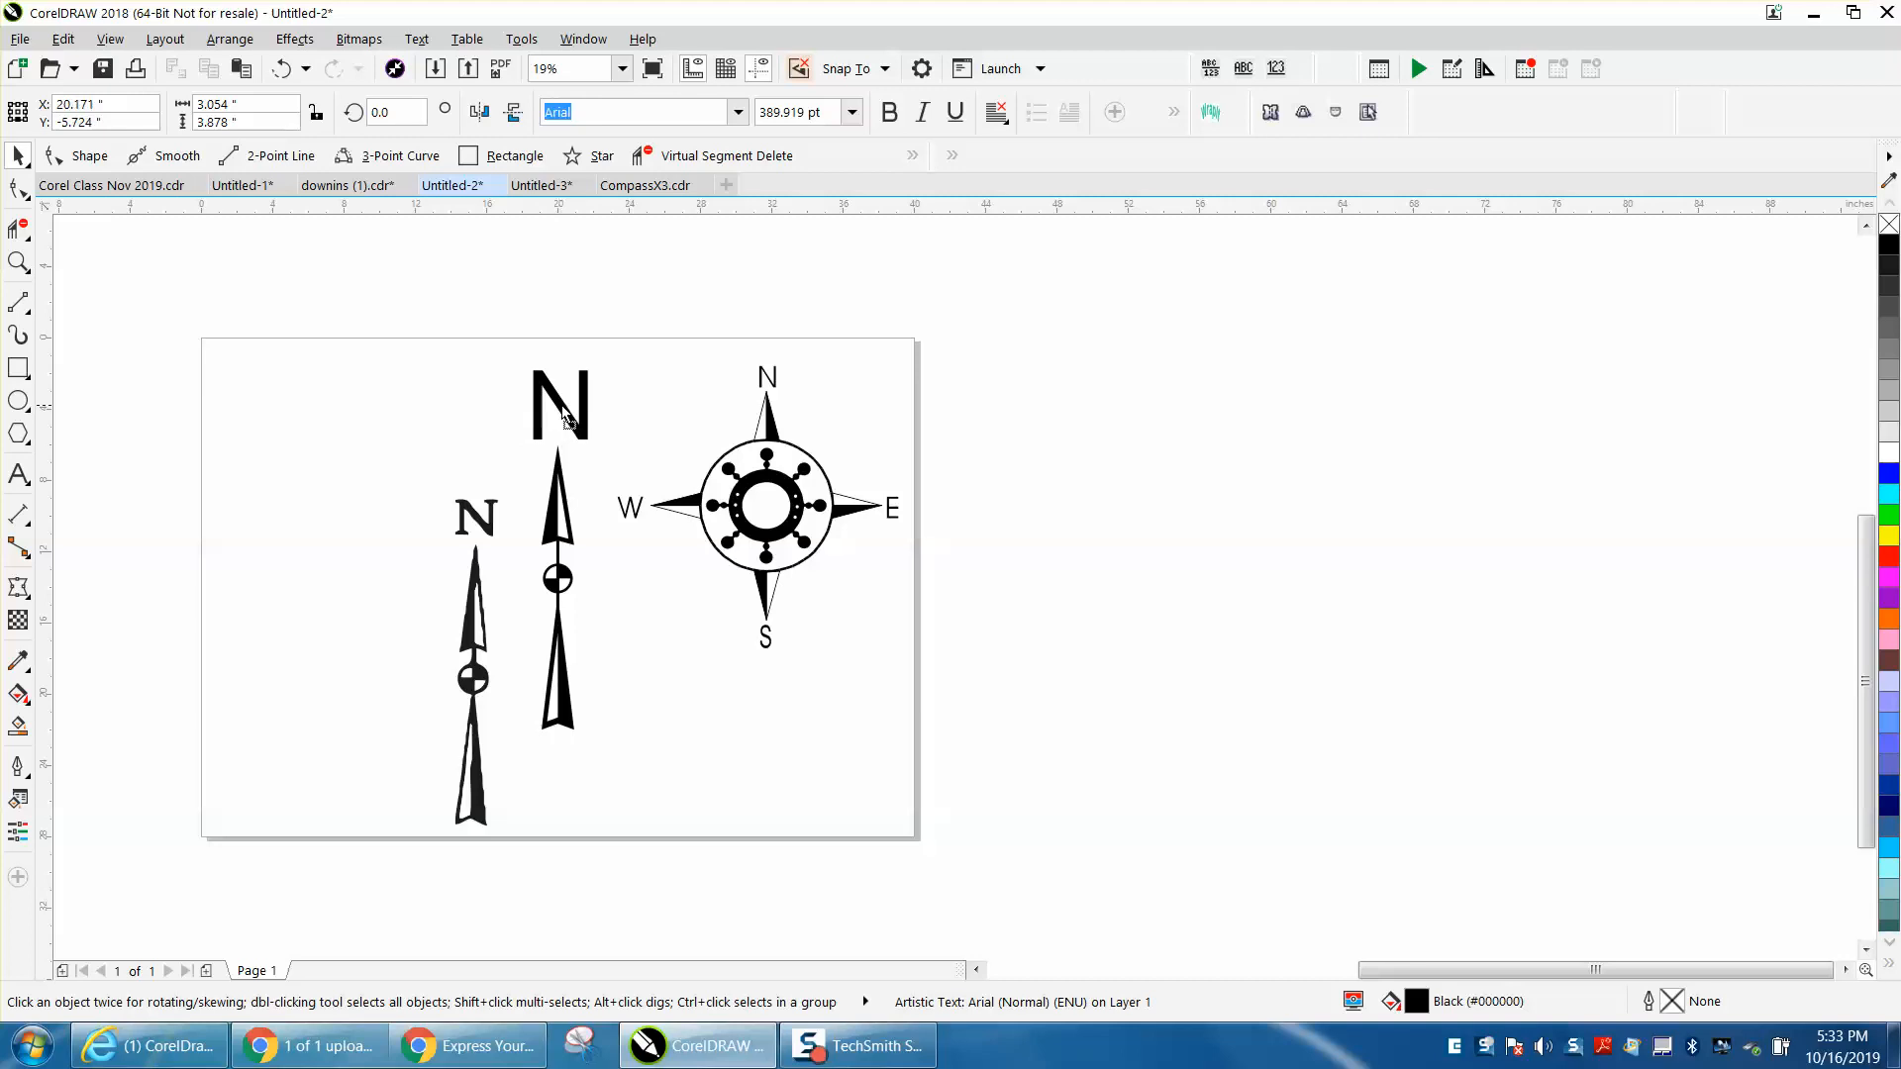
left_click(558, 405)
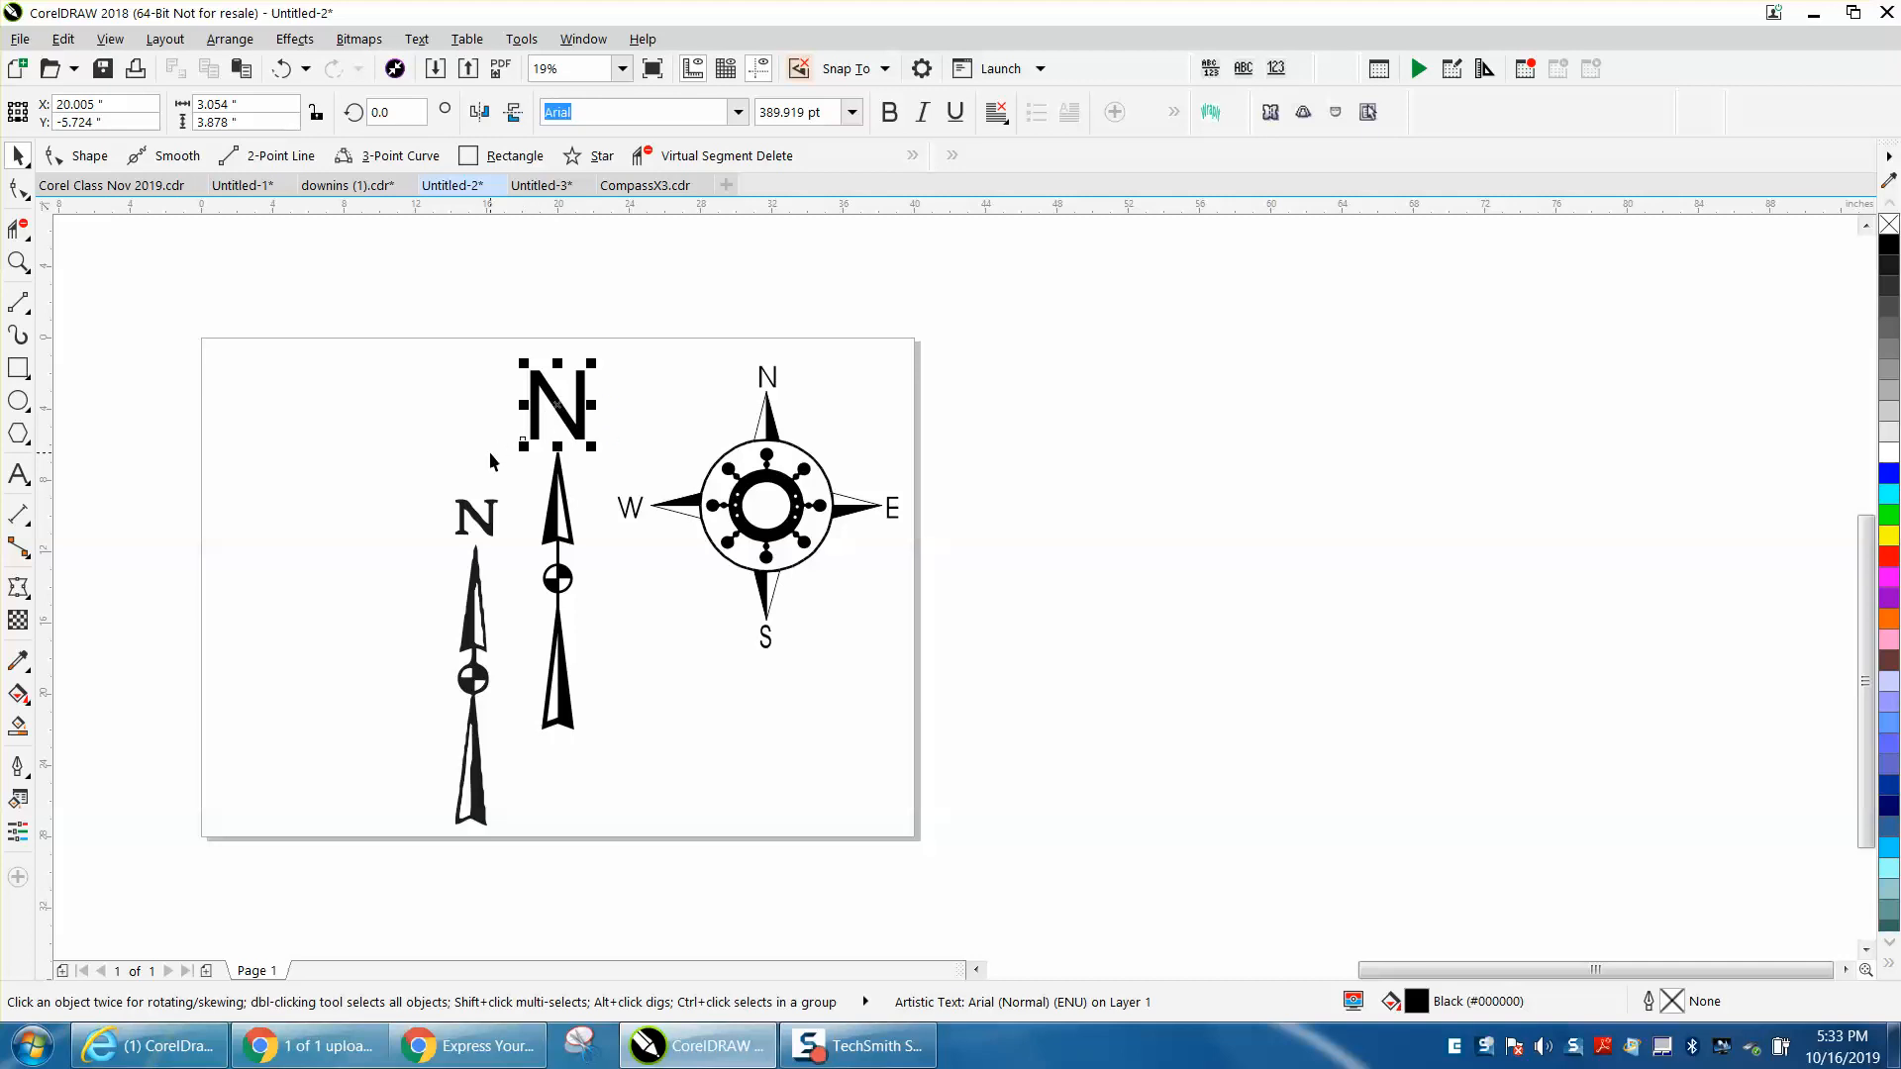